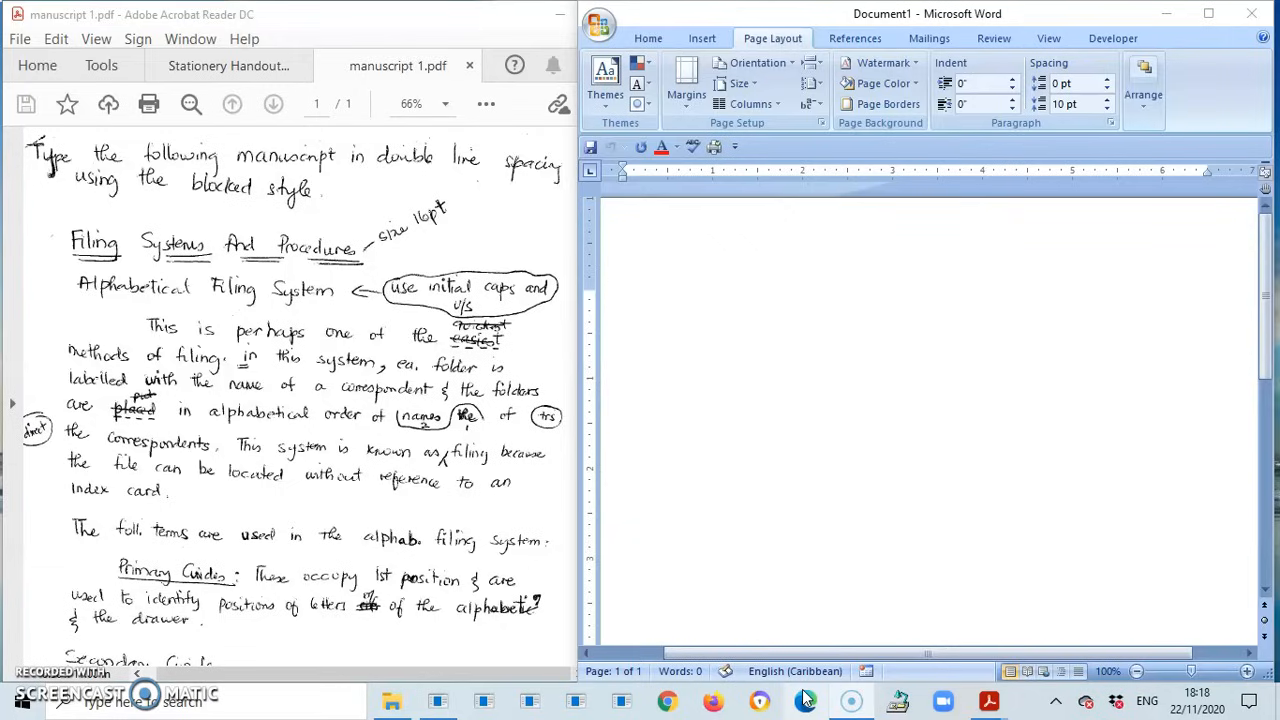
{"action": "mouse_move", "coordinate": [963, 270]}
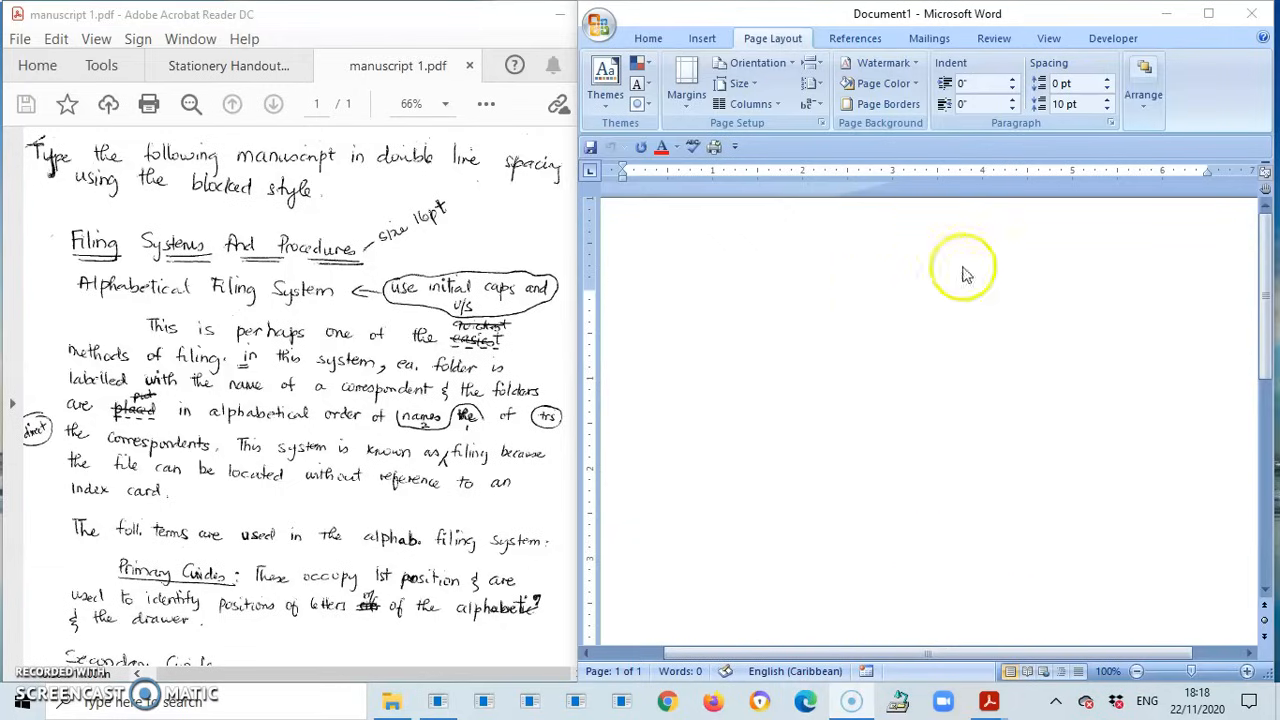
{"action": "mouse_move", "coordinate": [883, 618]}
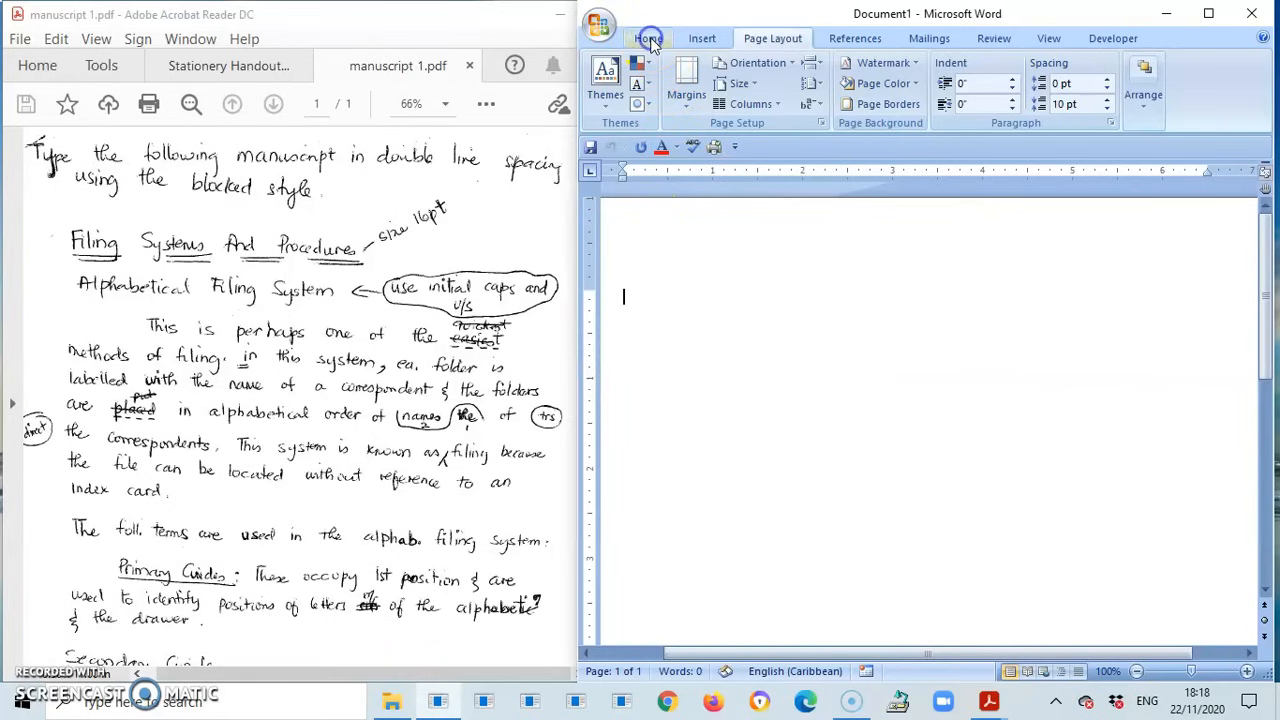
Apply the No Spacing style and set the font to Times New Roman, 12 pt
{"action": "left_click", "coordinate": [648, 38]}
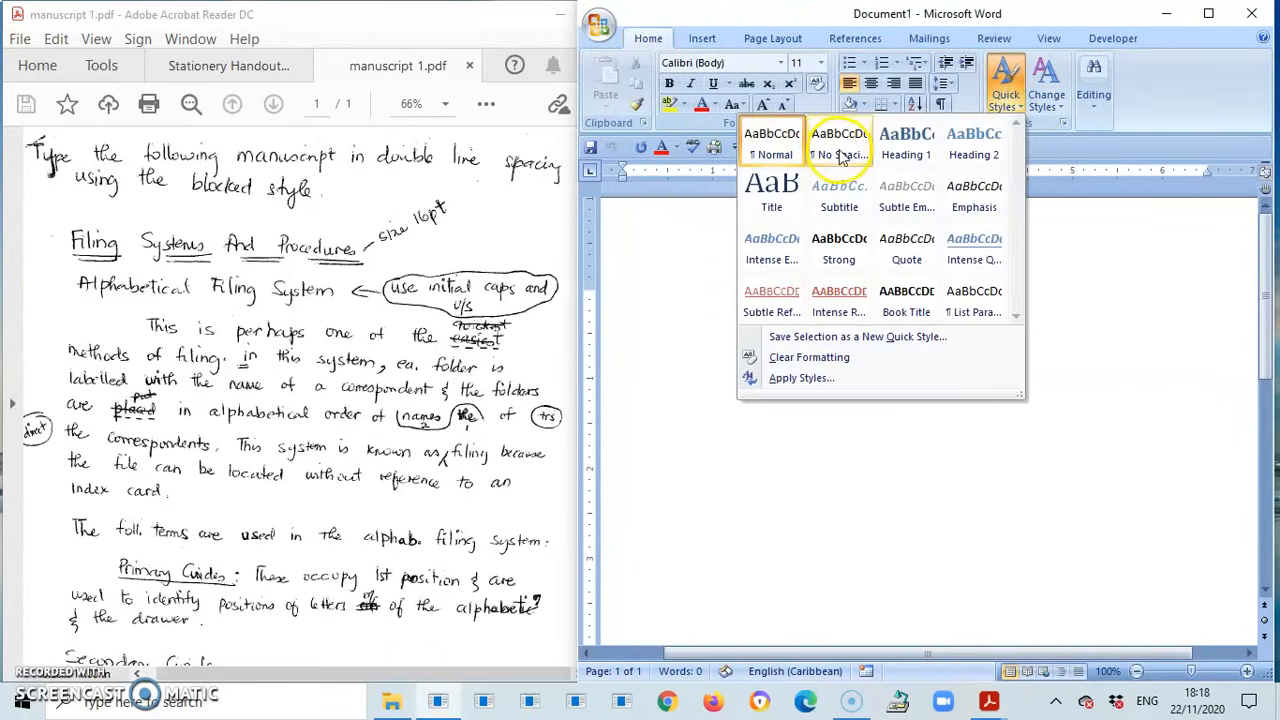
{"action": "left_click", "coordinate": [839, 143]}
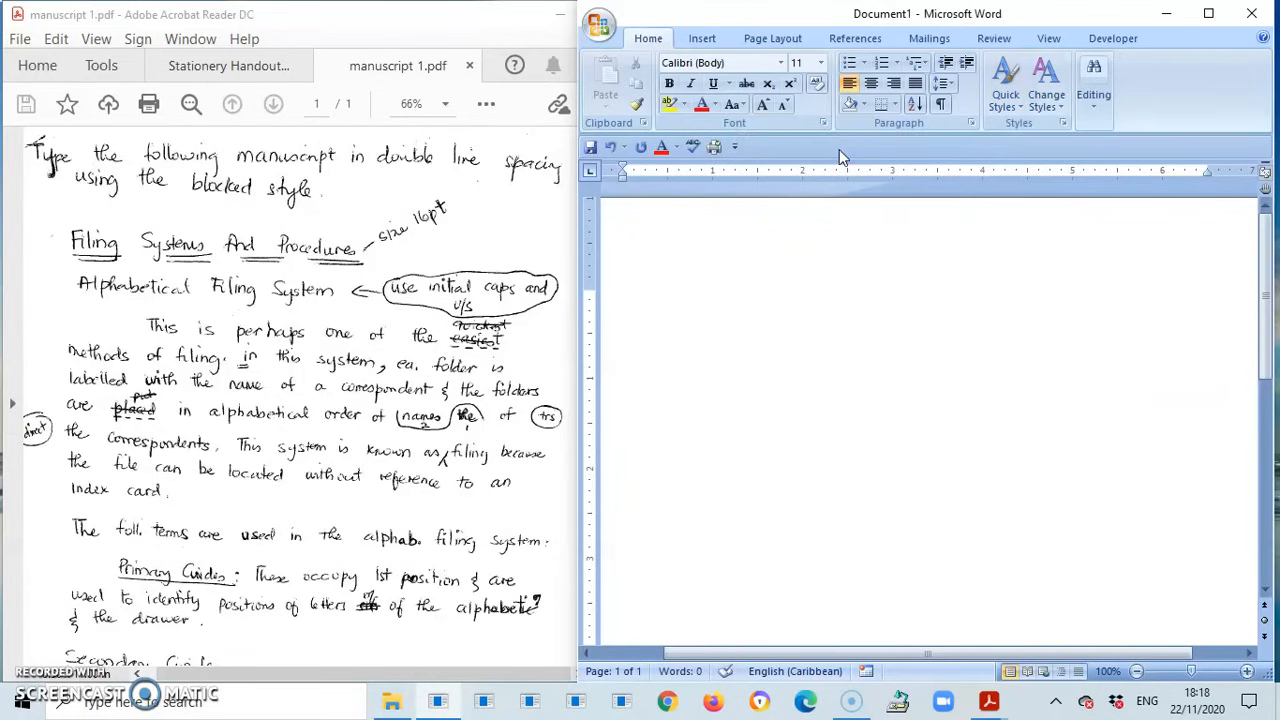
{"action": "left_click", "coordinate": [623, 297]}
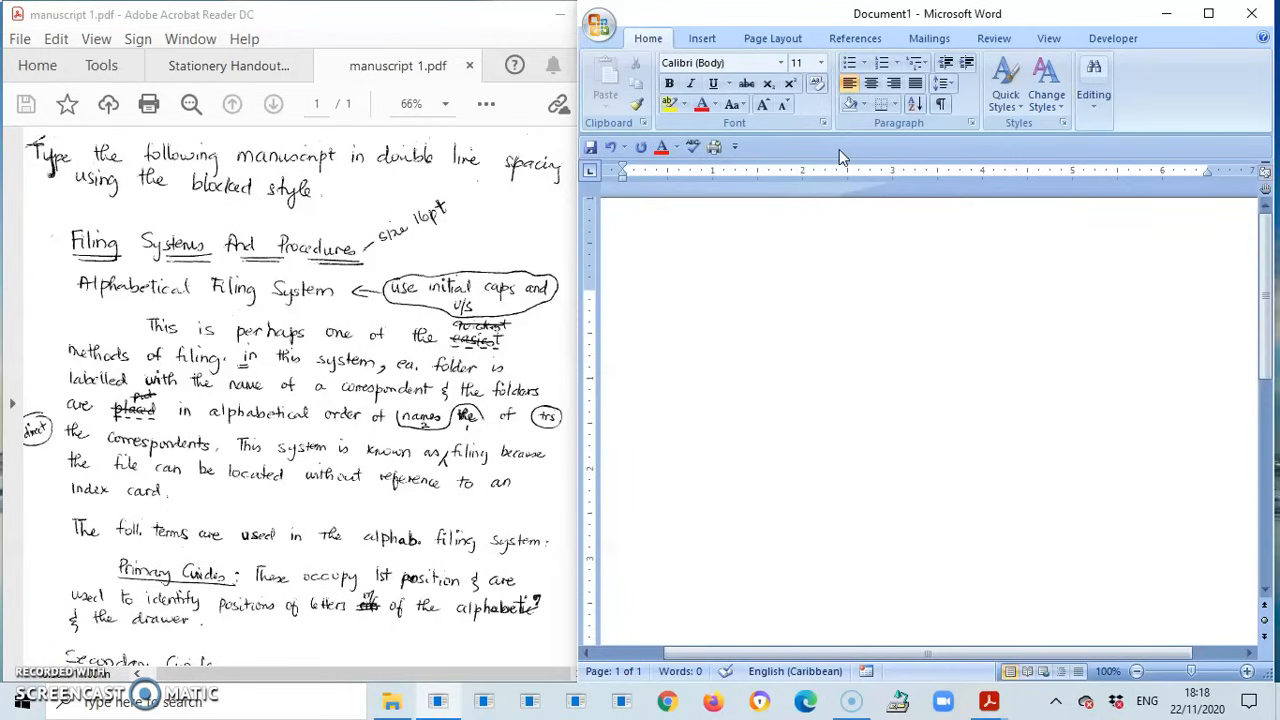
{"action": "mouse_move", "coordinate": [785, 62]}
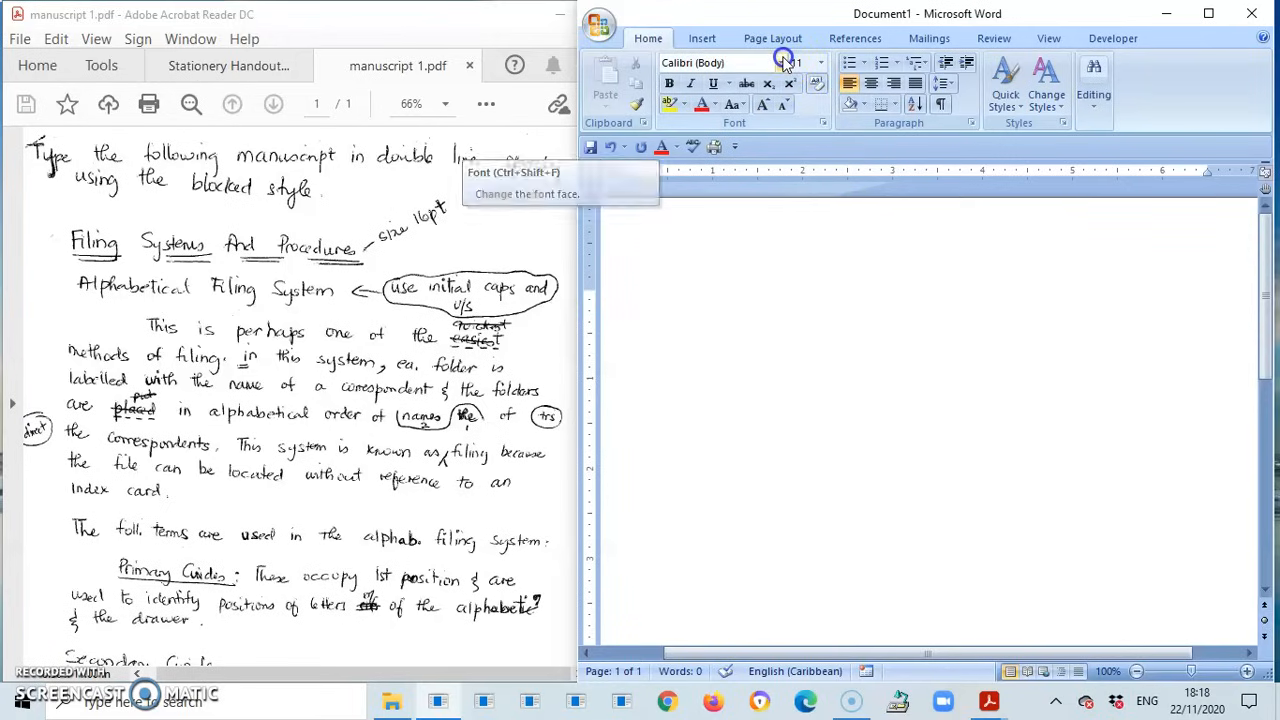
{"action": "left_click", "coordinate": [819, 62]}
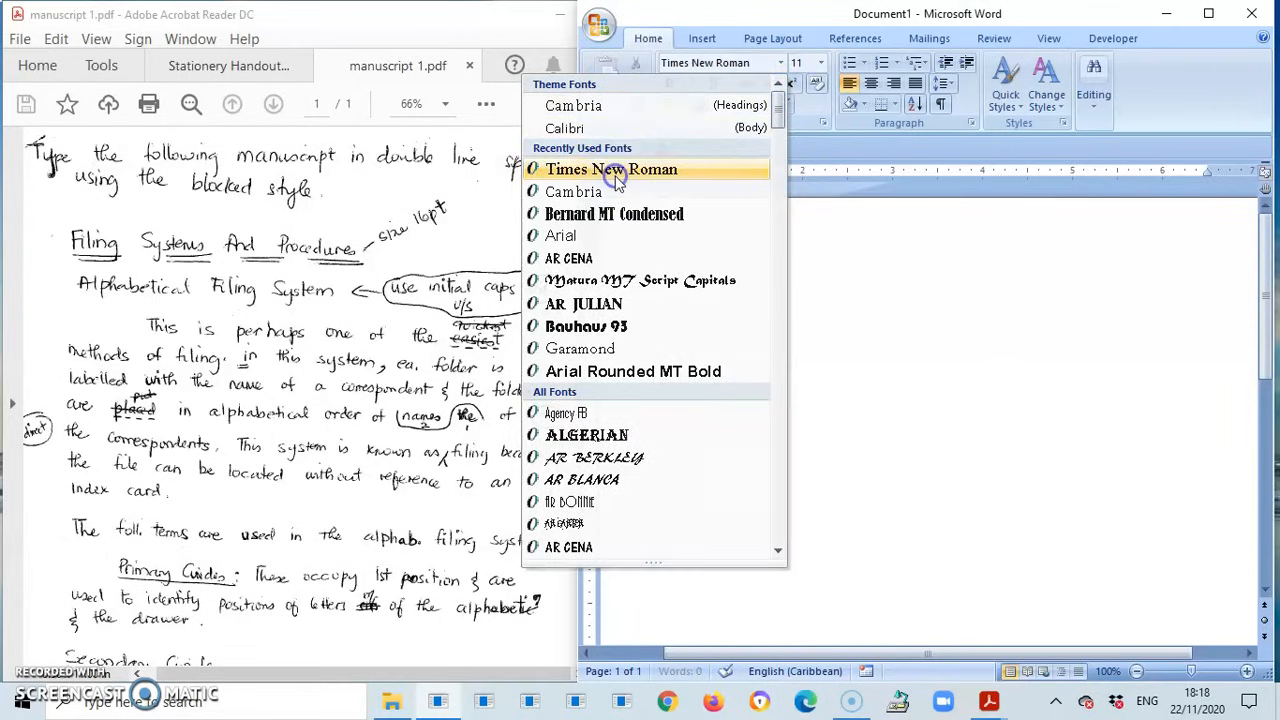
{"action": "left_click", "coordinate": [820, 62]}
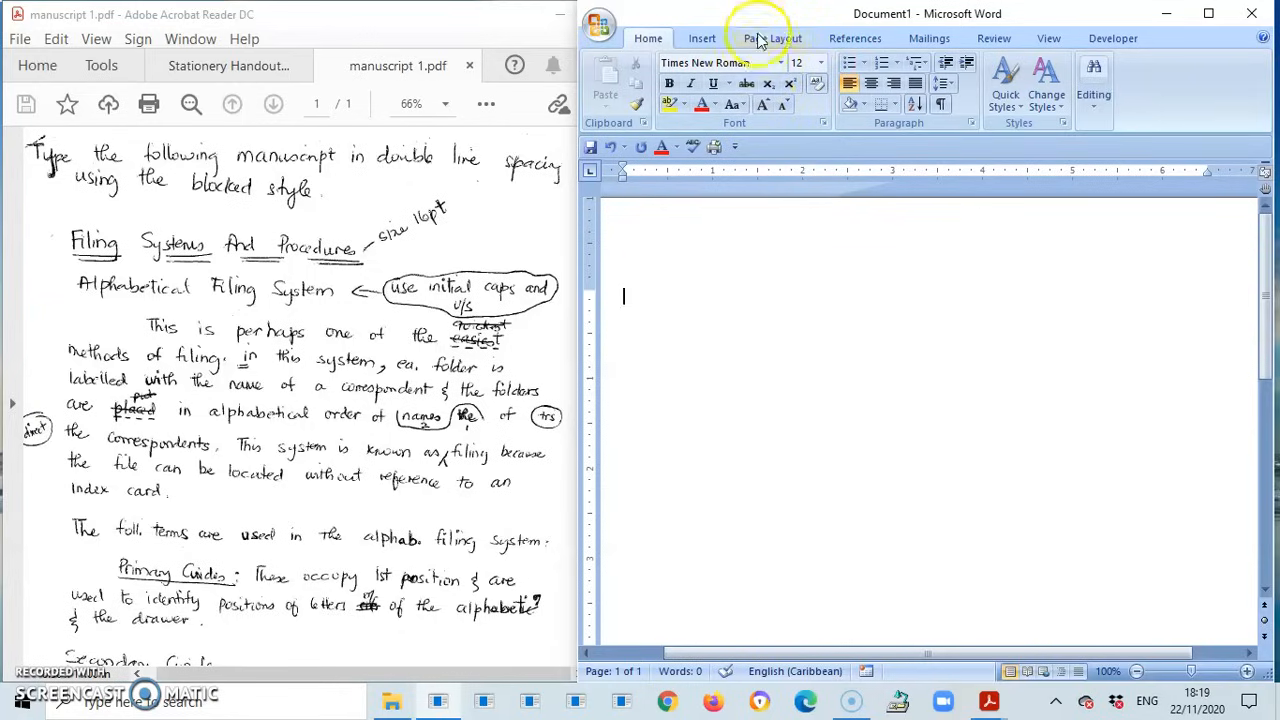
Set a custom 1.5-inch top margin, keeping 1-inch bottom, left and right margins
{"action": "left_click", "coordinate": [772, 38]}
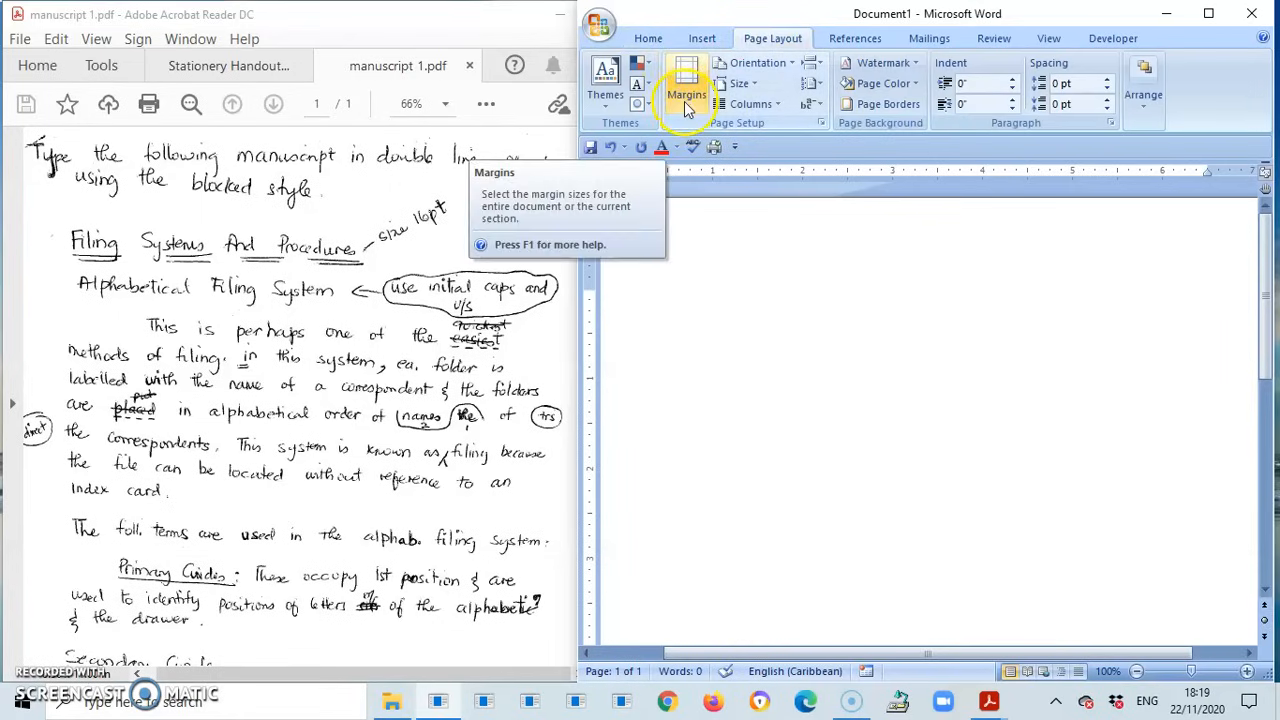
{"action": "left_click", "coordinate": [686, 83]}
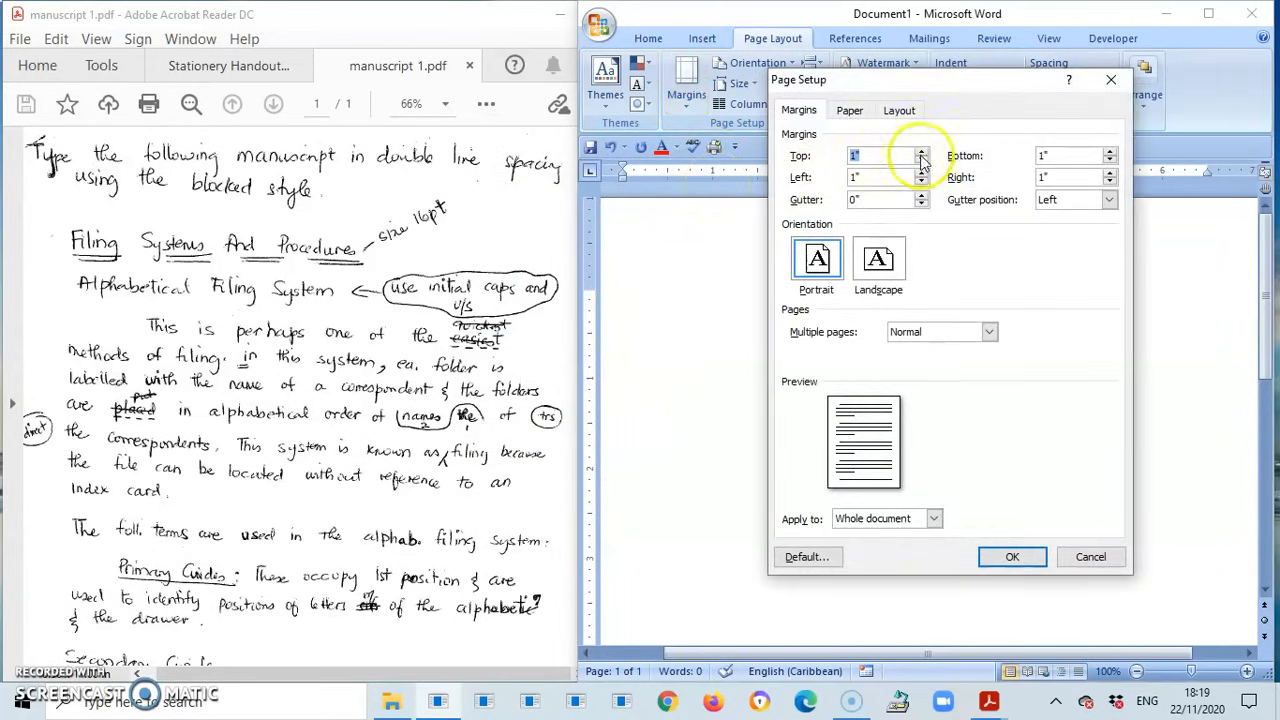
{"action": "left_click", "coordinate": [920, 151]}
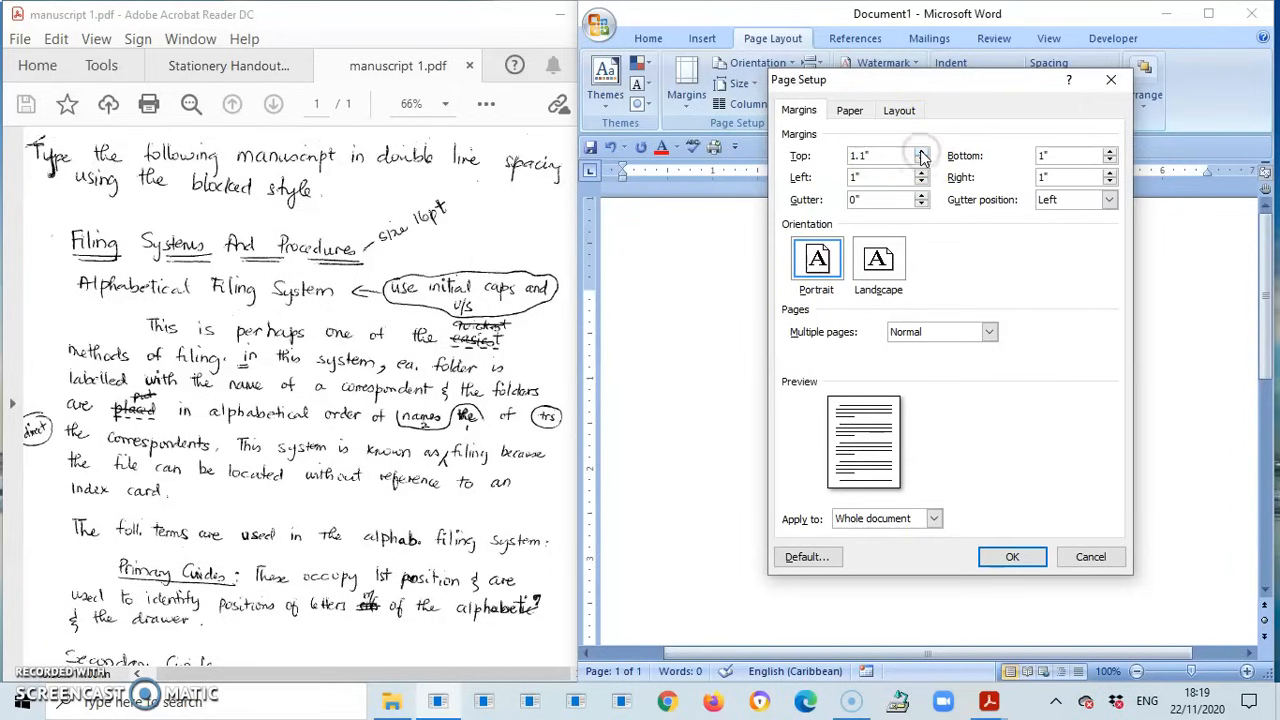
{"action": "left_click", "coordinate": [920, 151]}
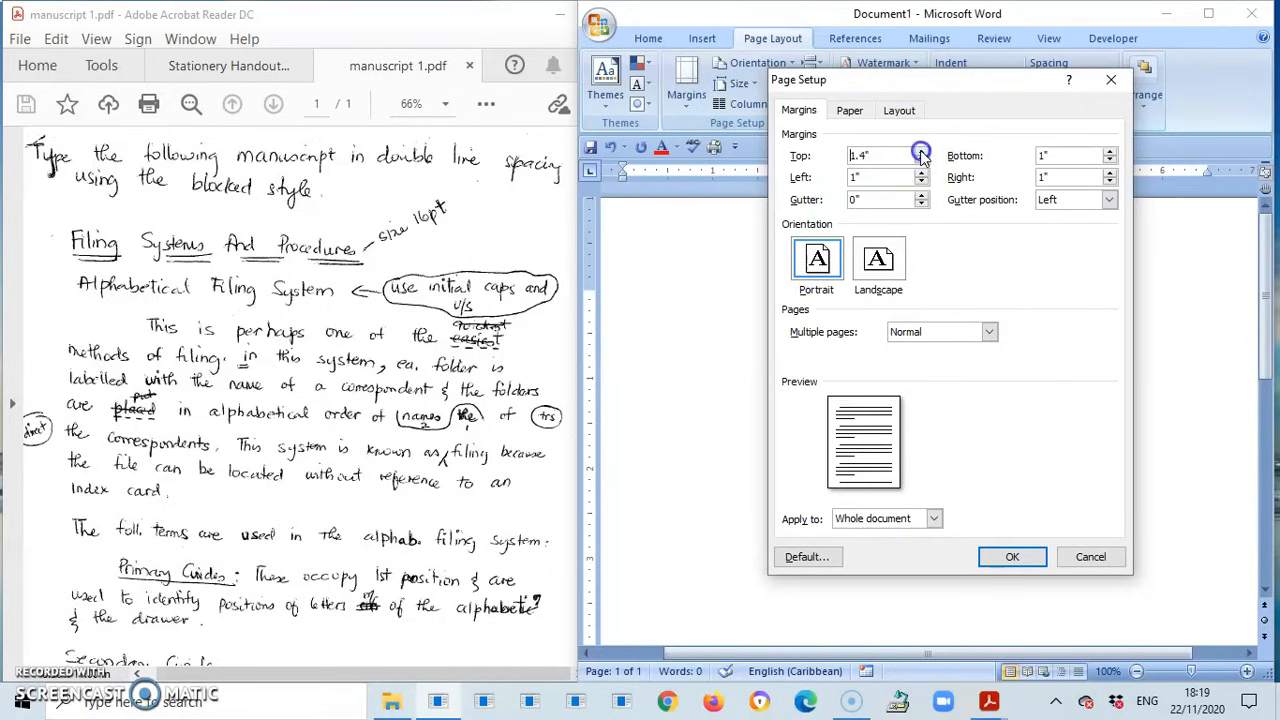
{"action": "left_click", "coordinate": [920, 151]}
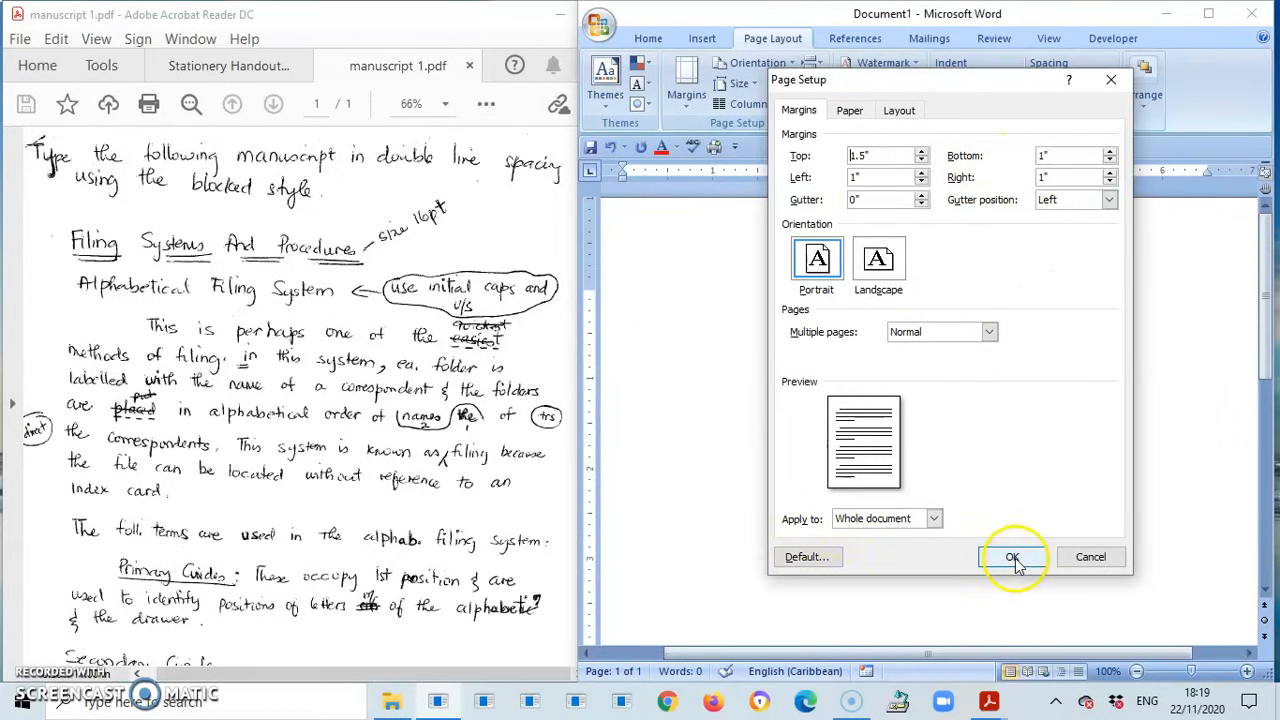
{"action": "left_click", "coordinate": [1012, 557]}
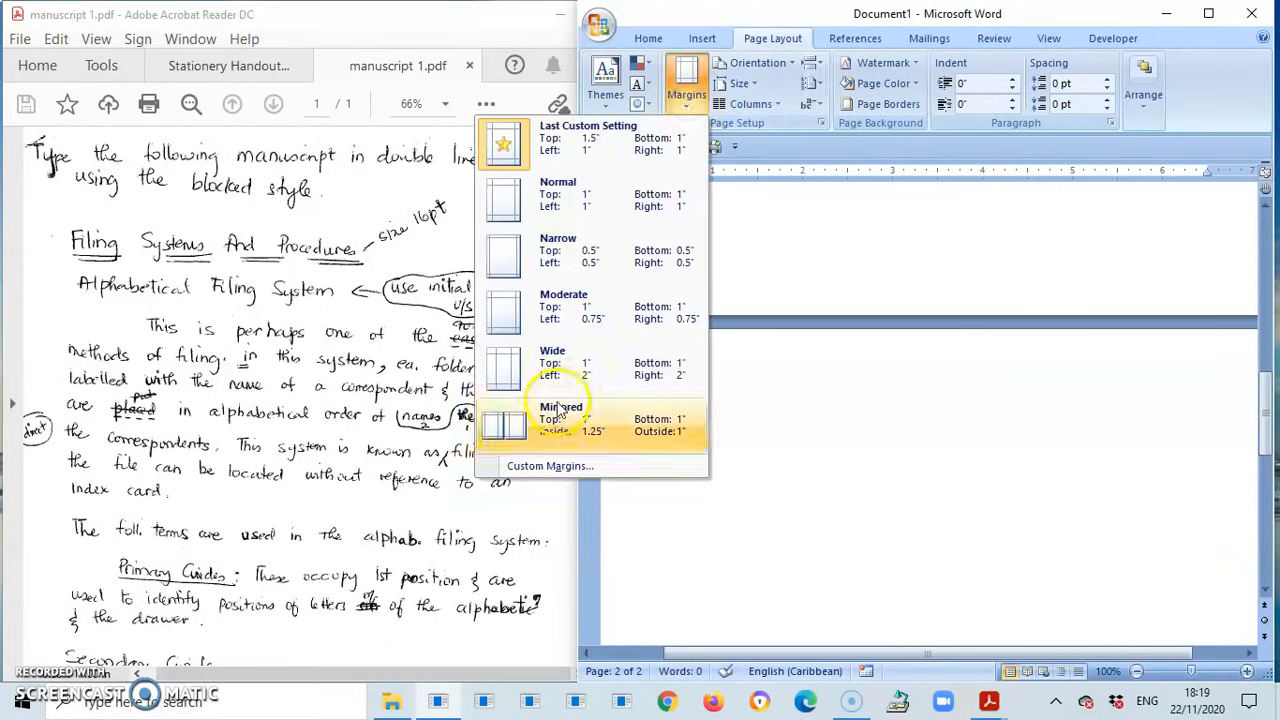
Set a 1-inch top margin applied to the selected text
{"action": "left_click", "coordinate": [550, 465]}
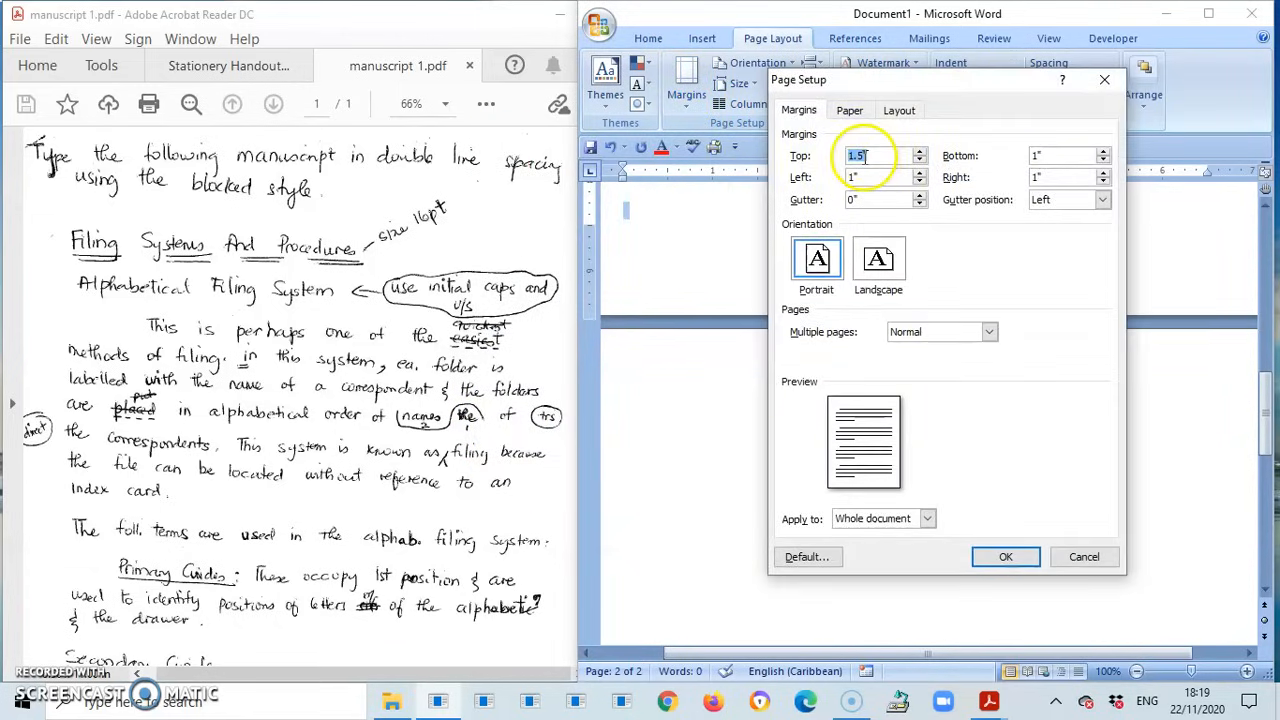
{"action": "type", "text": "1\""}
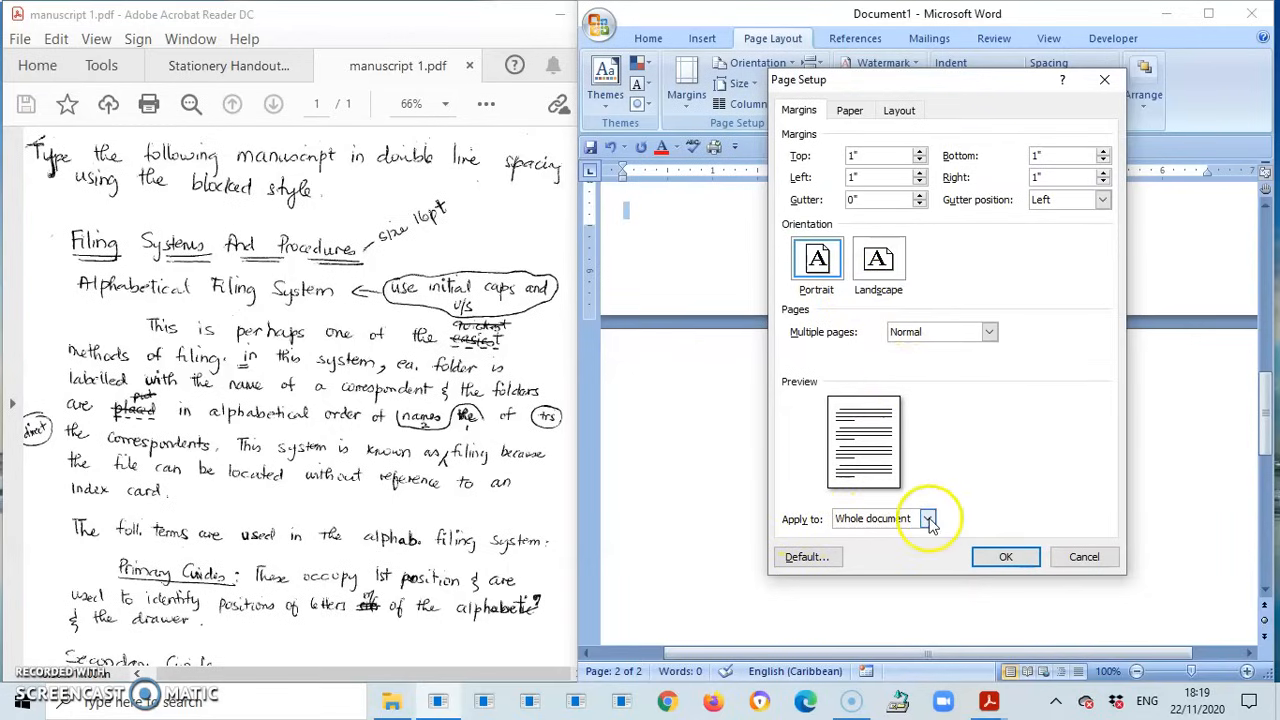
{"action": "left_click", "coordinate": [927, 518]}
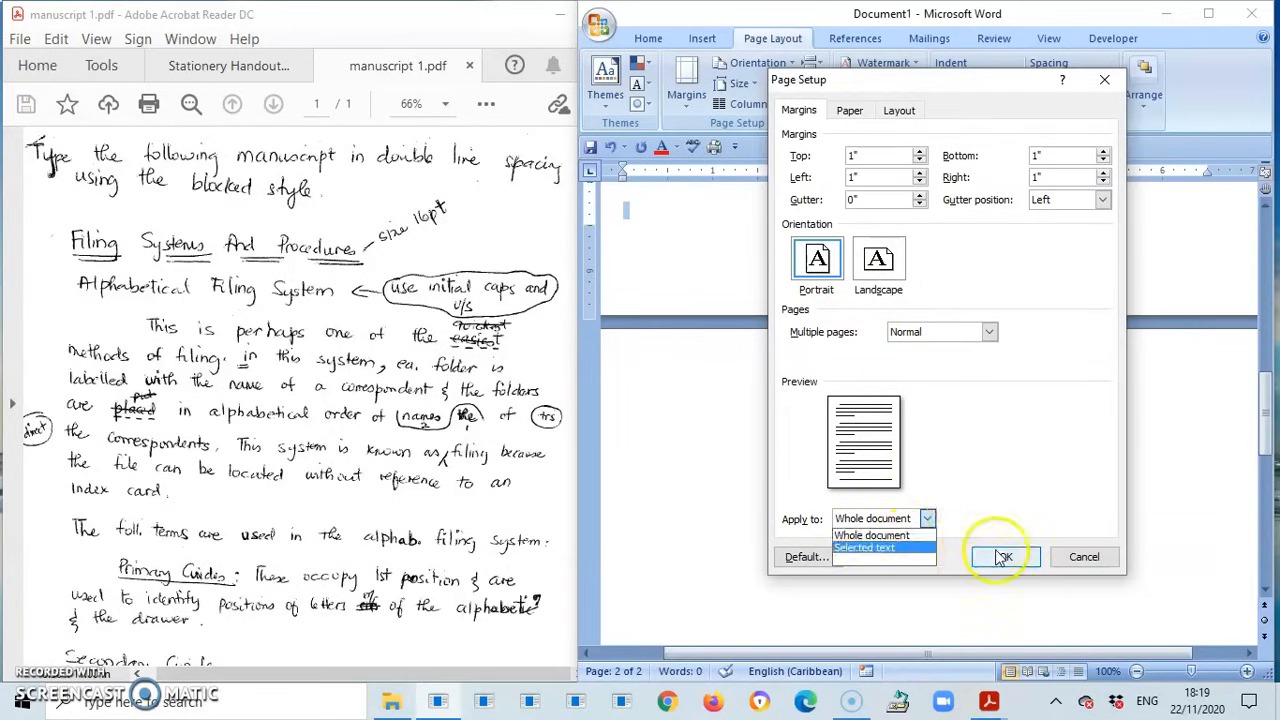
{"action": "left_click", "coordinate": [864, 547]}
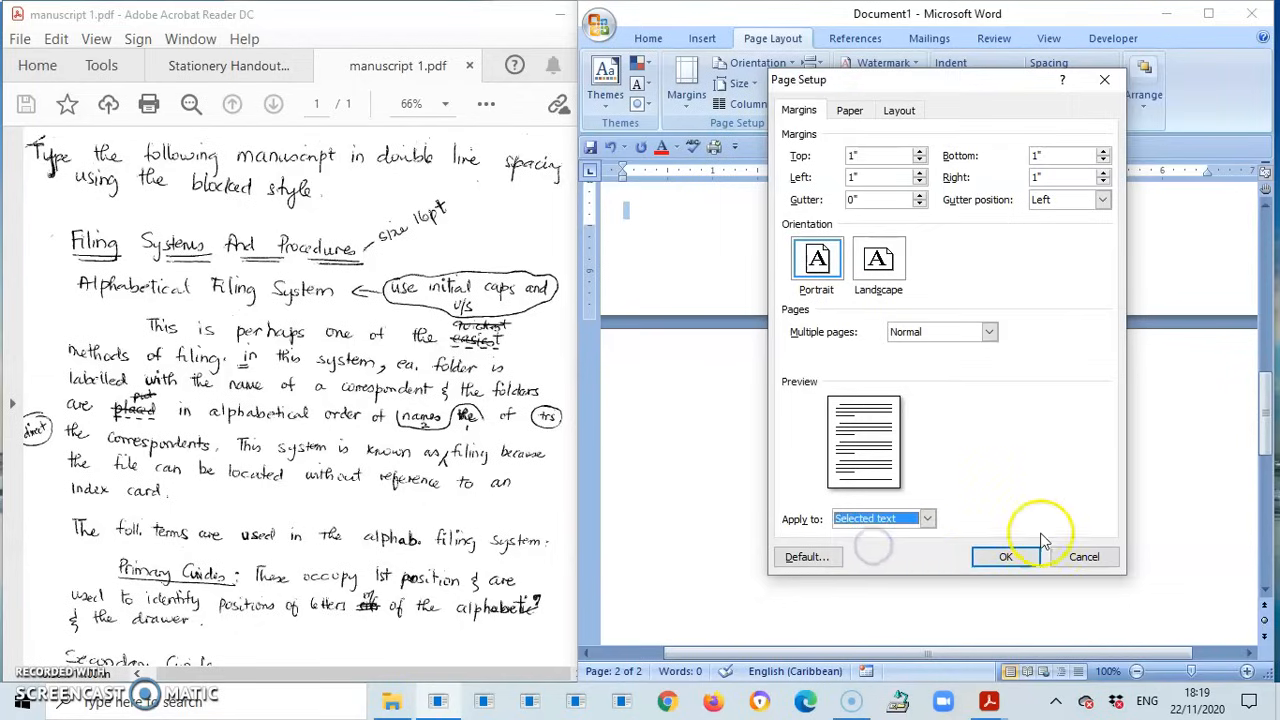
{"action": "left_click", "coordinate": [1005, 556]}
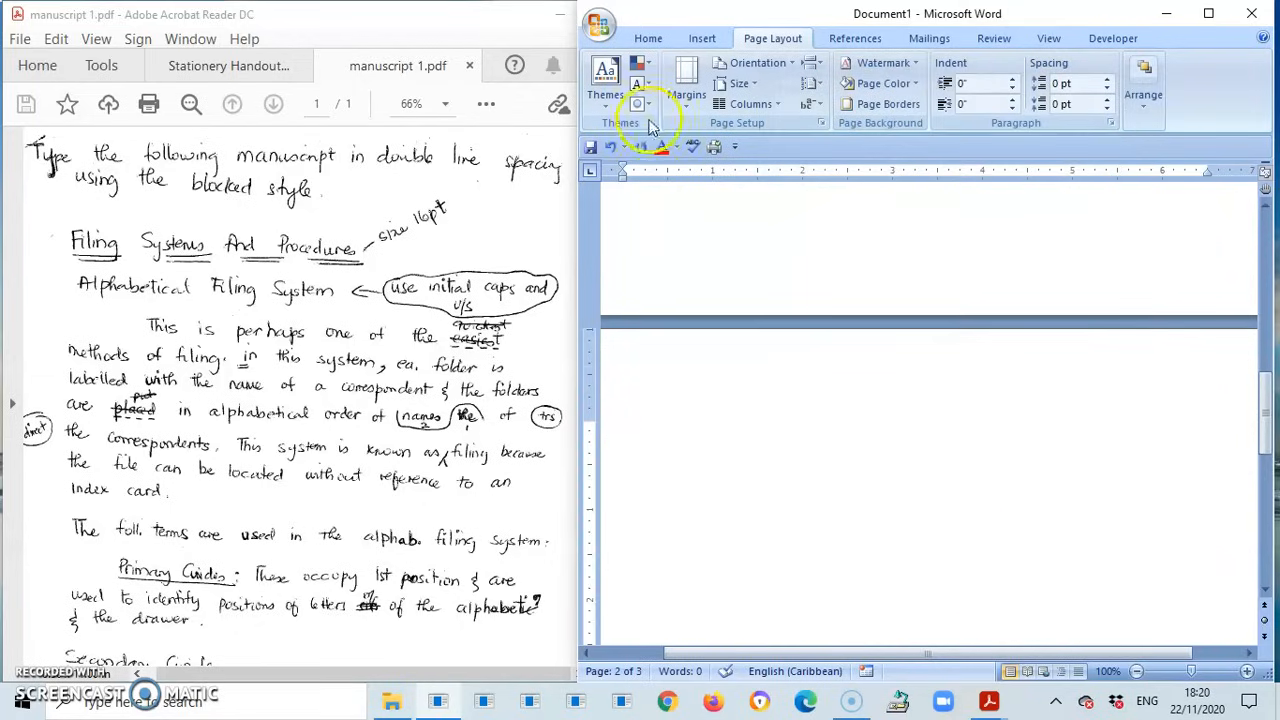
Reapply the 1-inch margins from this point forward instead
{"action": "left_click", "coordinate": [687, 80]}
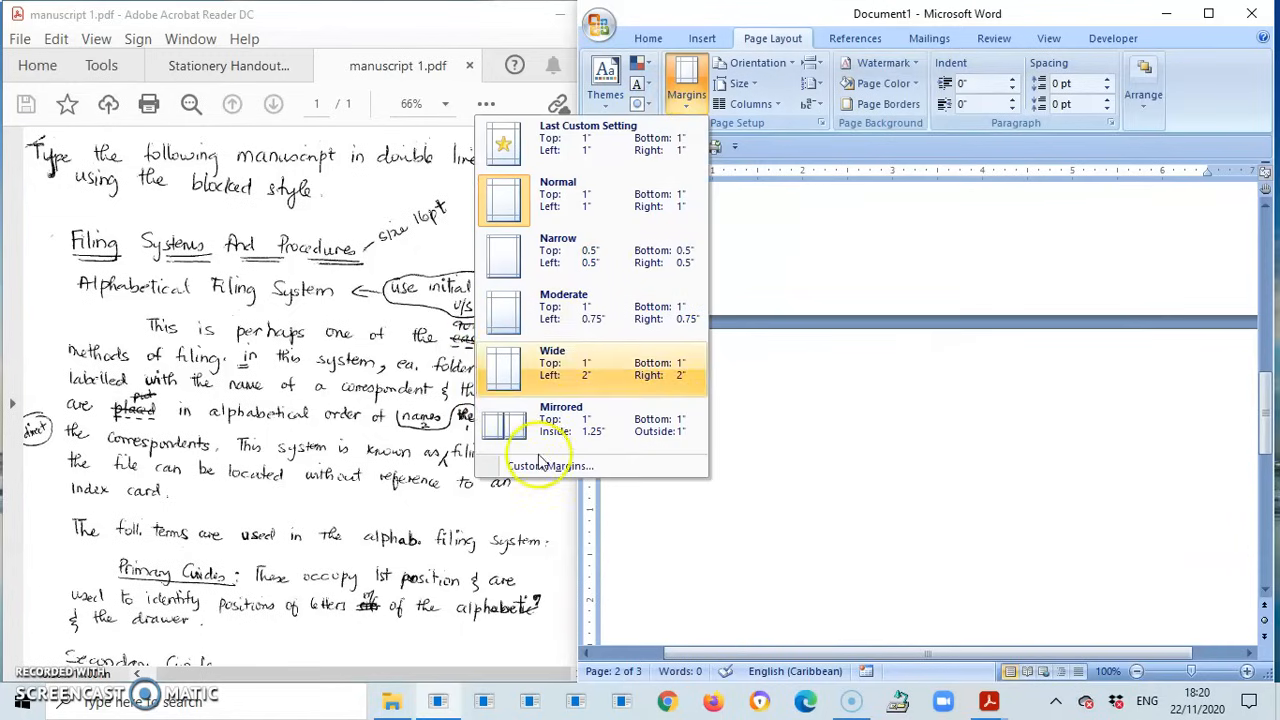
{"action": "left_click", "coordinate": [550, 465]}
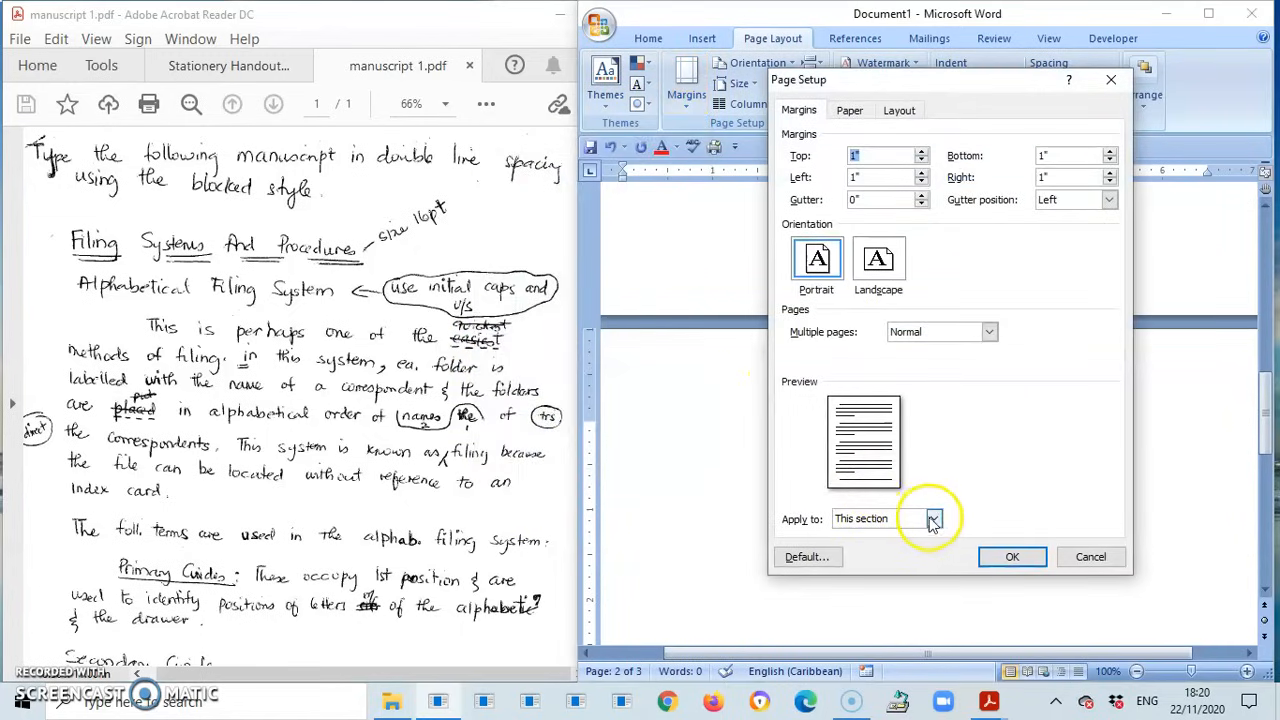
{"action": "left_click", "coordinate": [933, 518]}
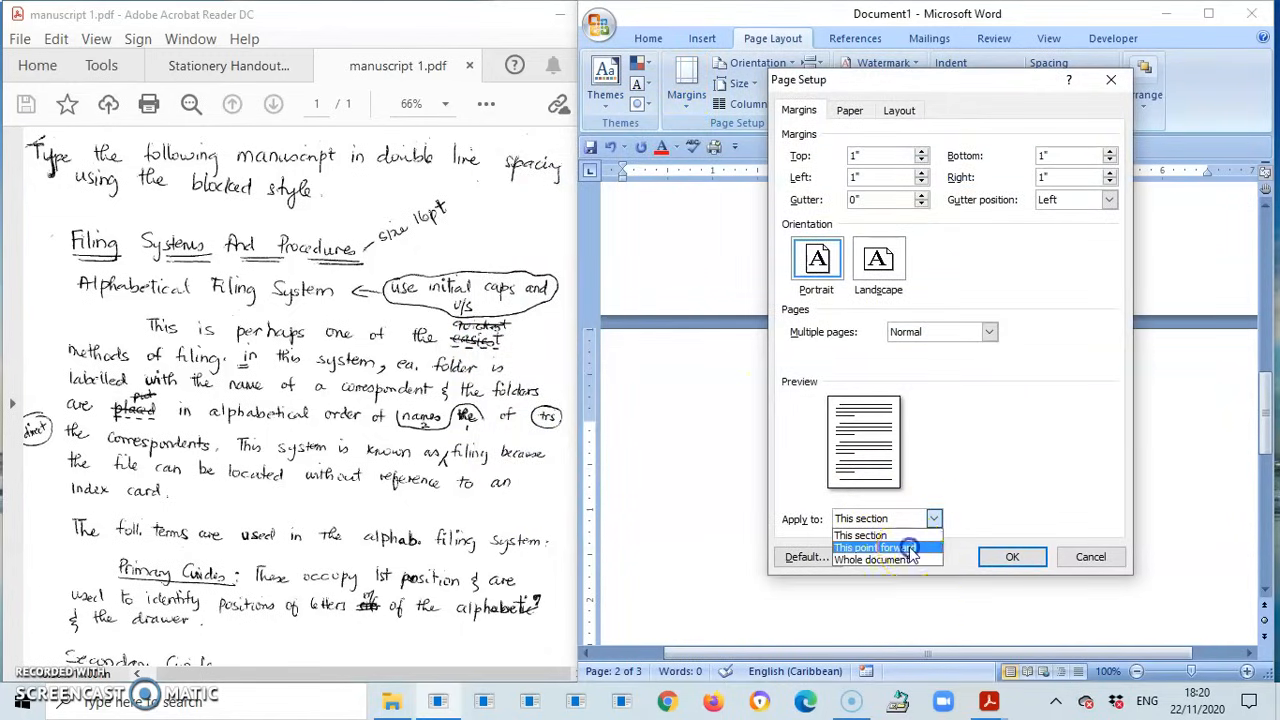
{"action": "left_click", "coordinate": [1011, 557]}
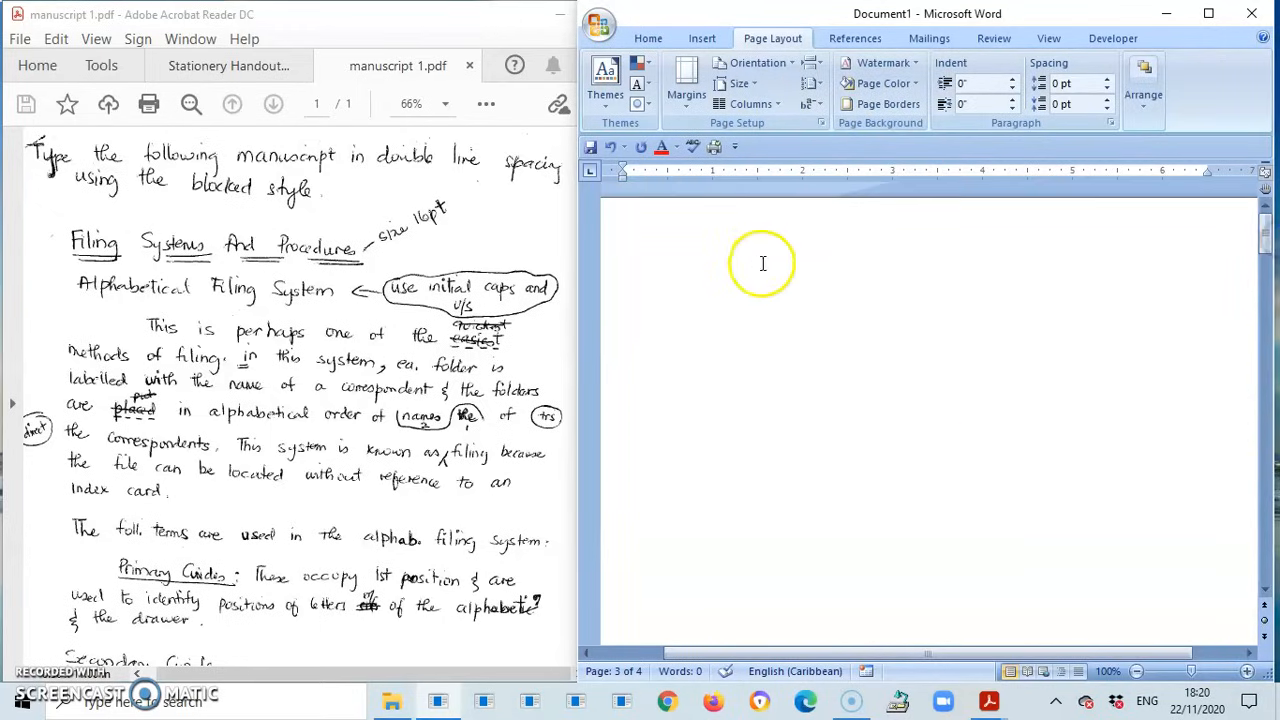
Type the title 'FILING SYSTEMS AND PROCEDURES' and start a new line
{"action": "left_click", "coordinate": [648, 38]}
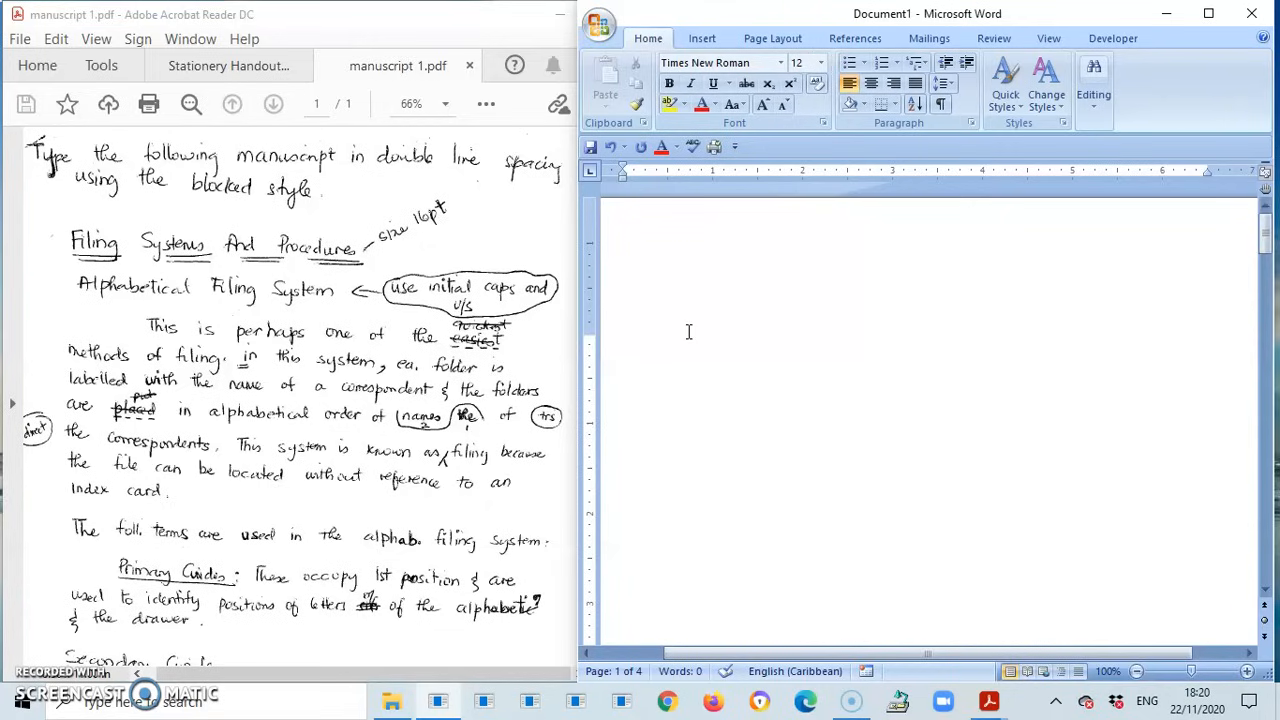
{"action": "type", "text": "FILING"}
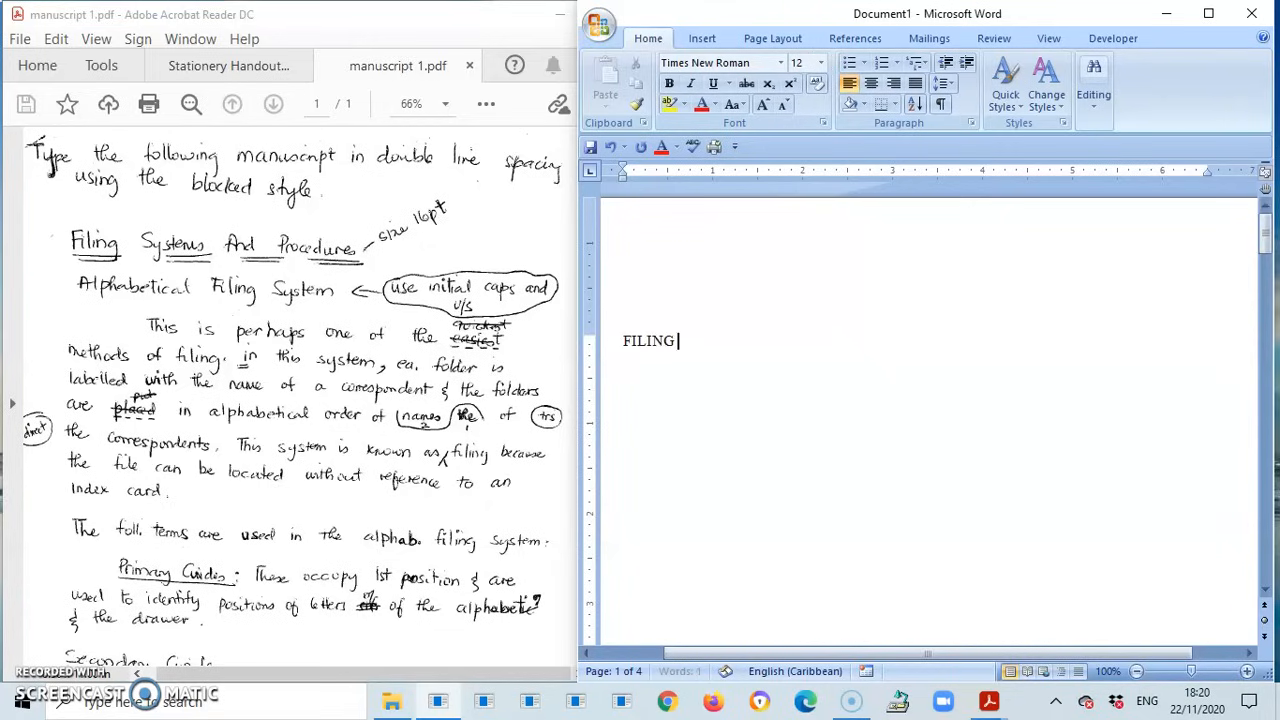
{"action": "type", "text": "SYSTEMS AN"}
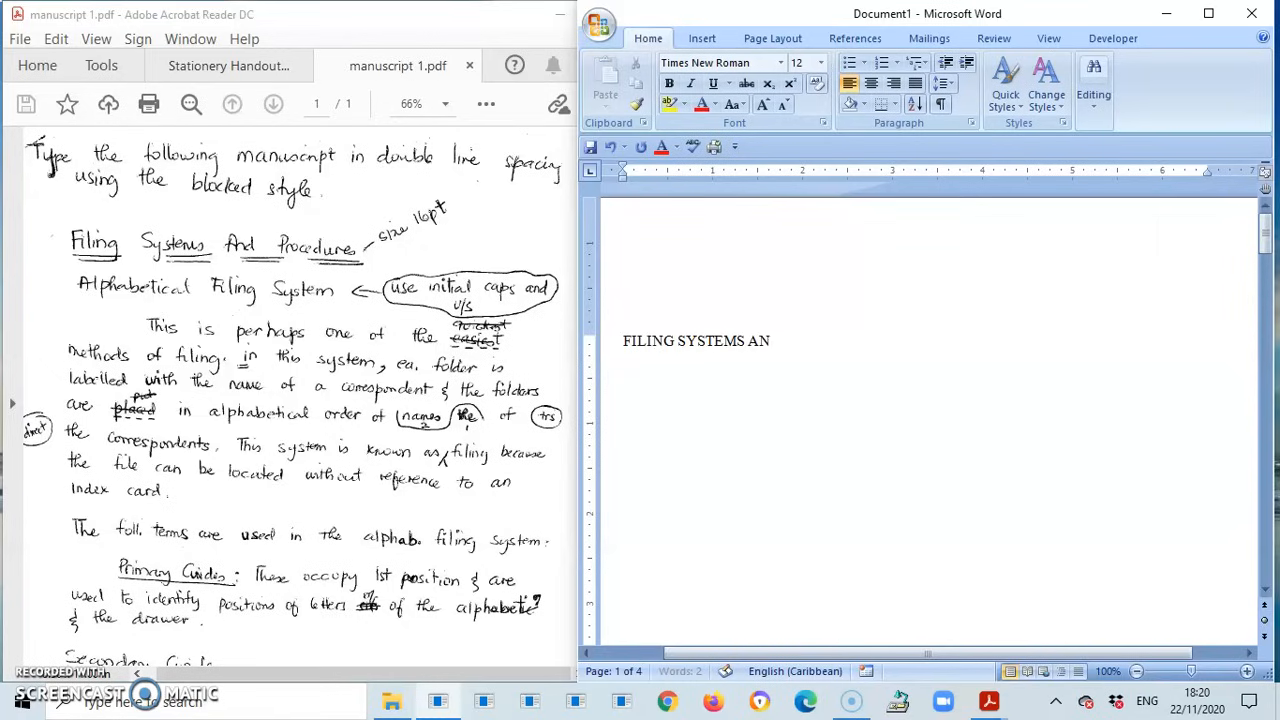
{"action": "type", "text": "D PROCED"}
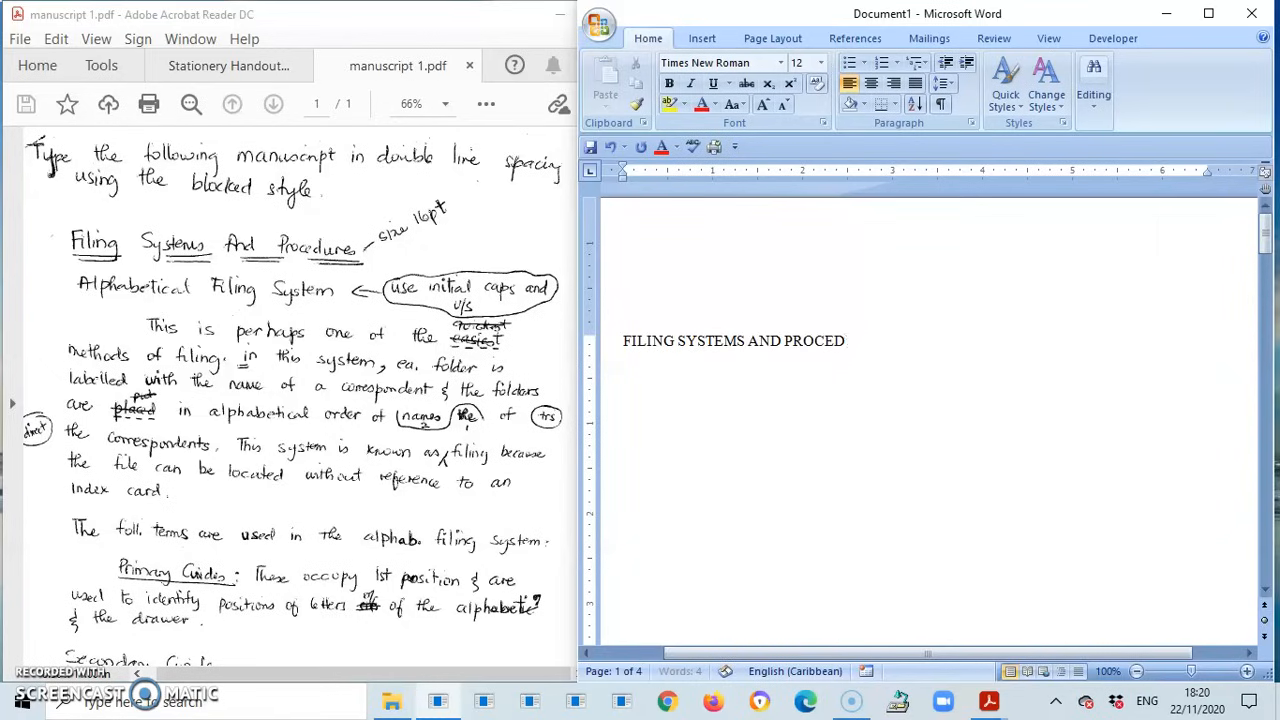
{"action": "type", "text": "URES"}
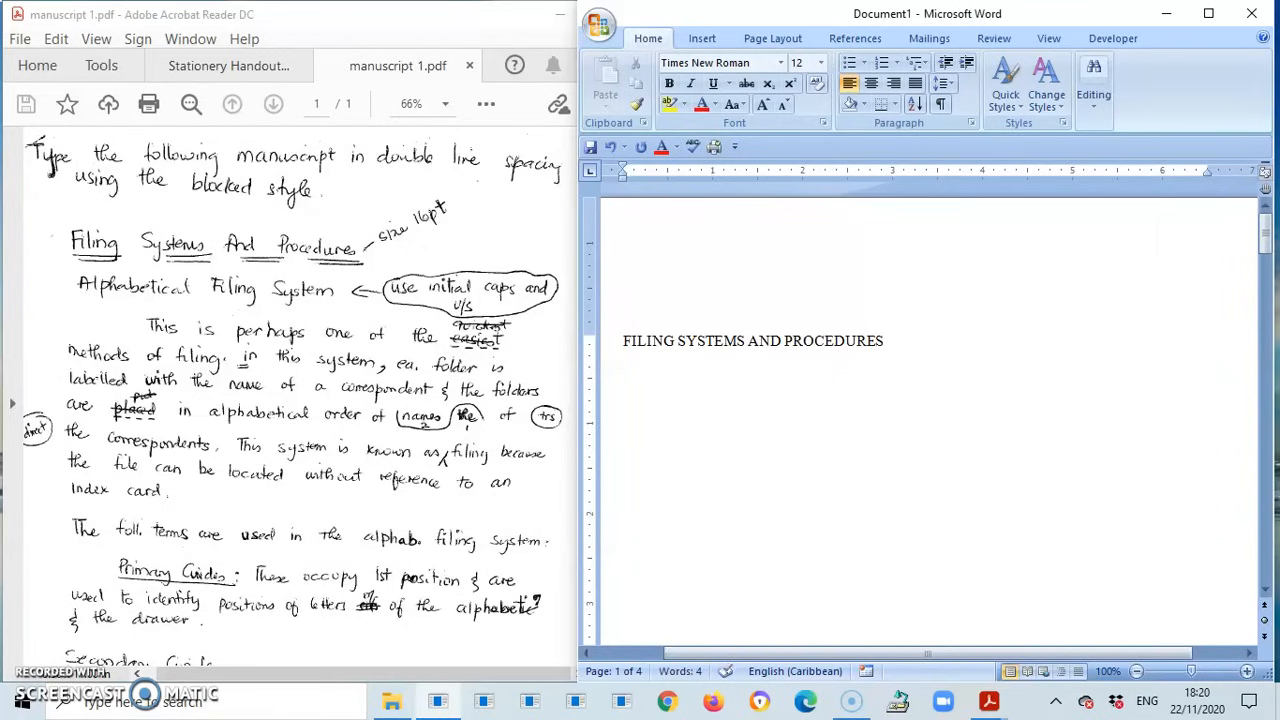
{"action": "left_click", "coordinate": [884, 340]}
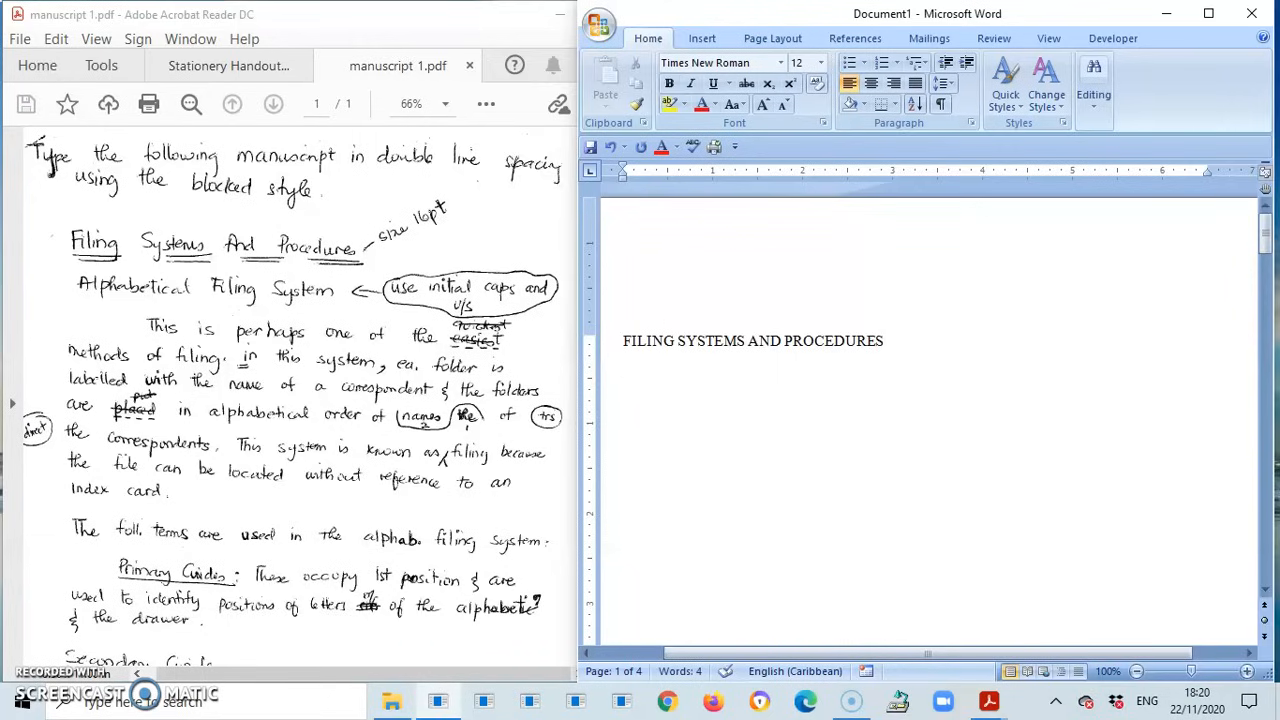
{"action": "key", "text": "enter"}
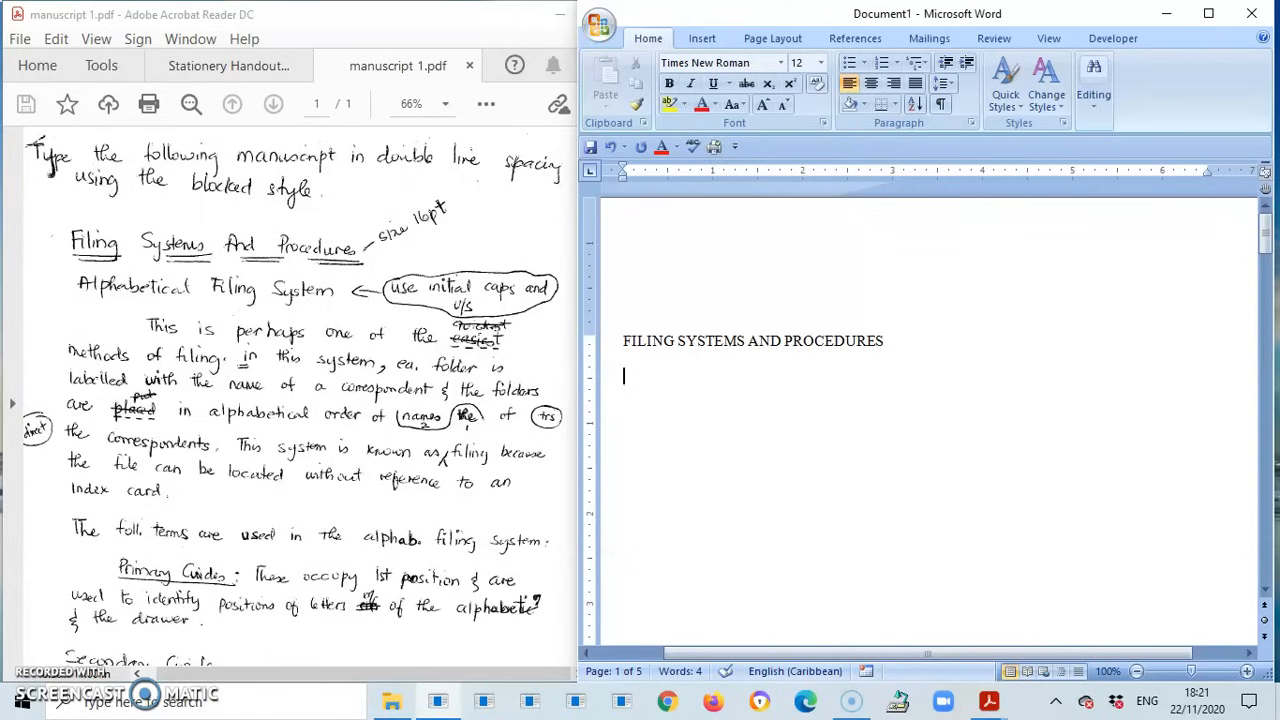
Type the subheading 'Alphabetical Filing System', fix the typo, and begin the paragraph with 'This'
{"action": "type", "text": "Alp"}
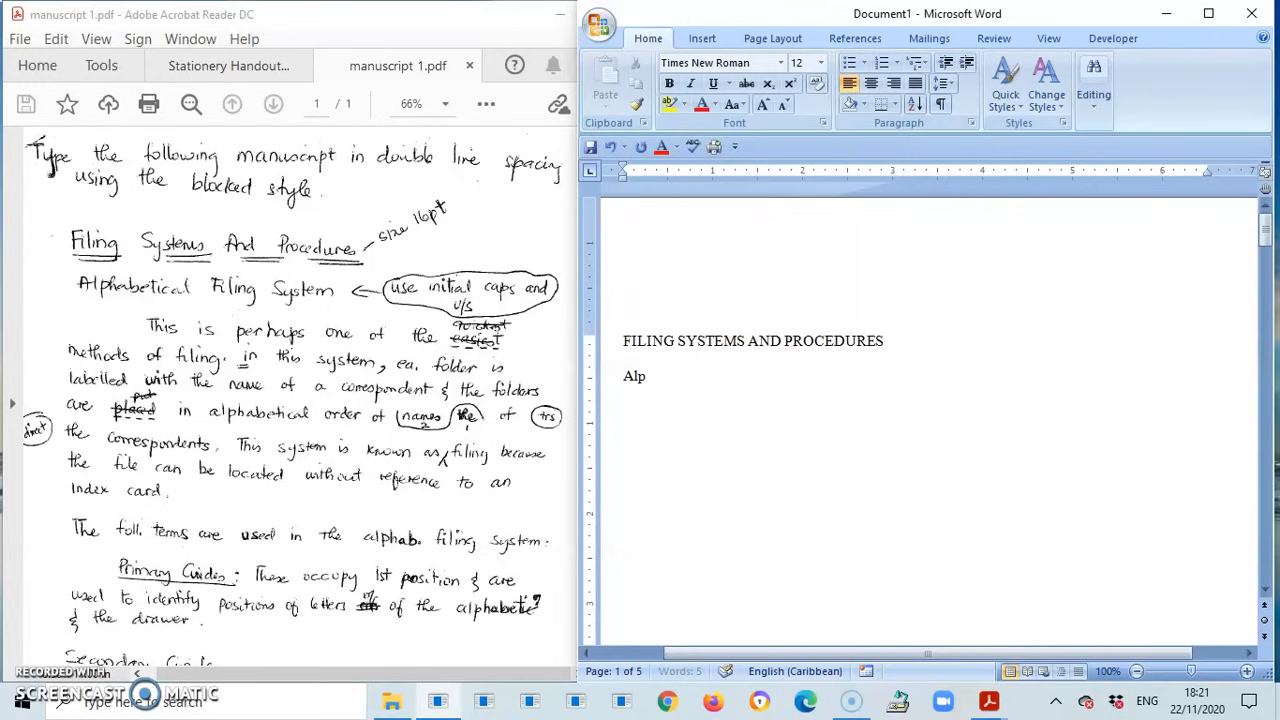
{"action": "type", "text": "habetical F"}
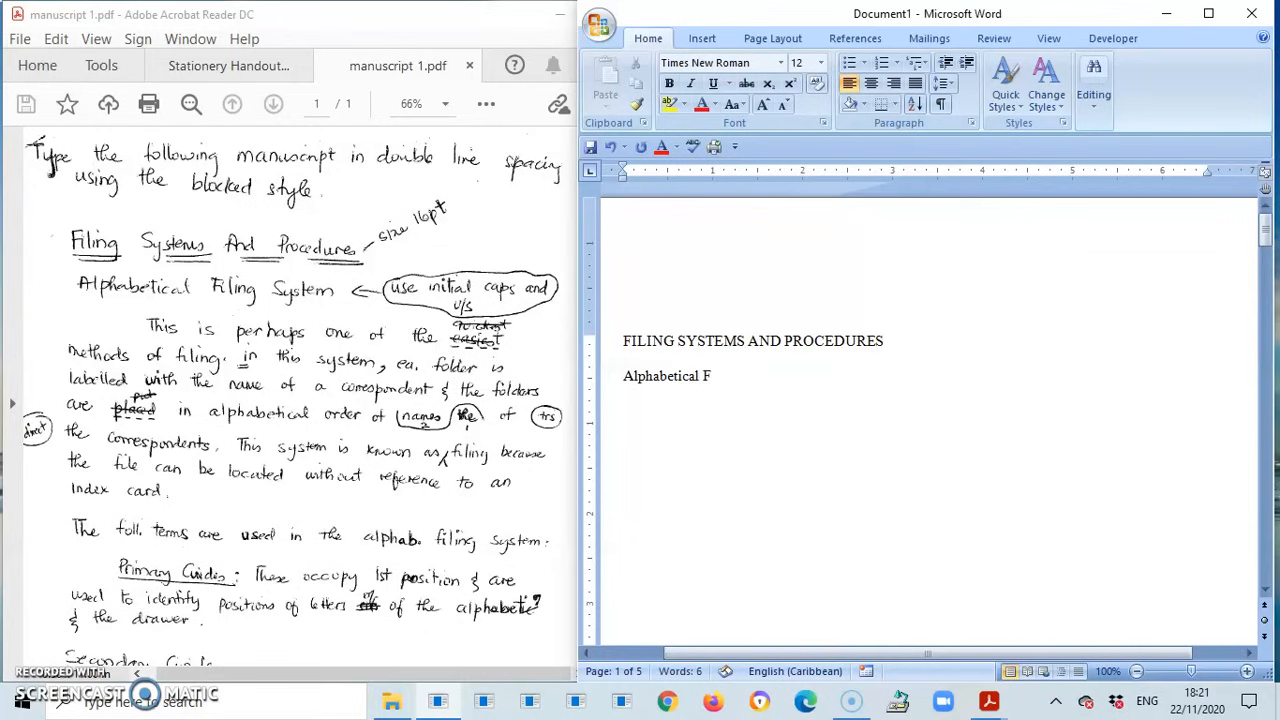
{"action": "type", "text": "iling S"}
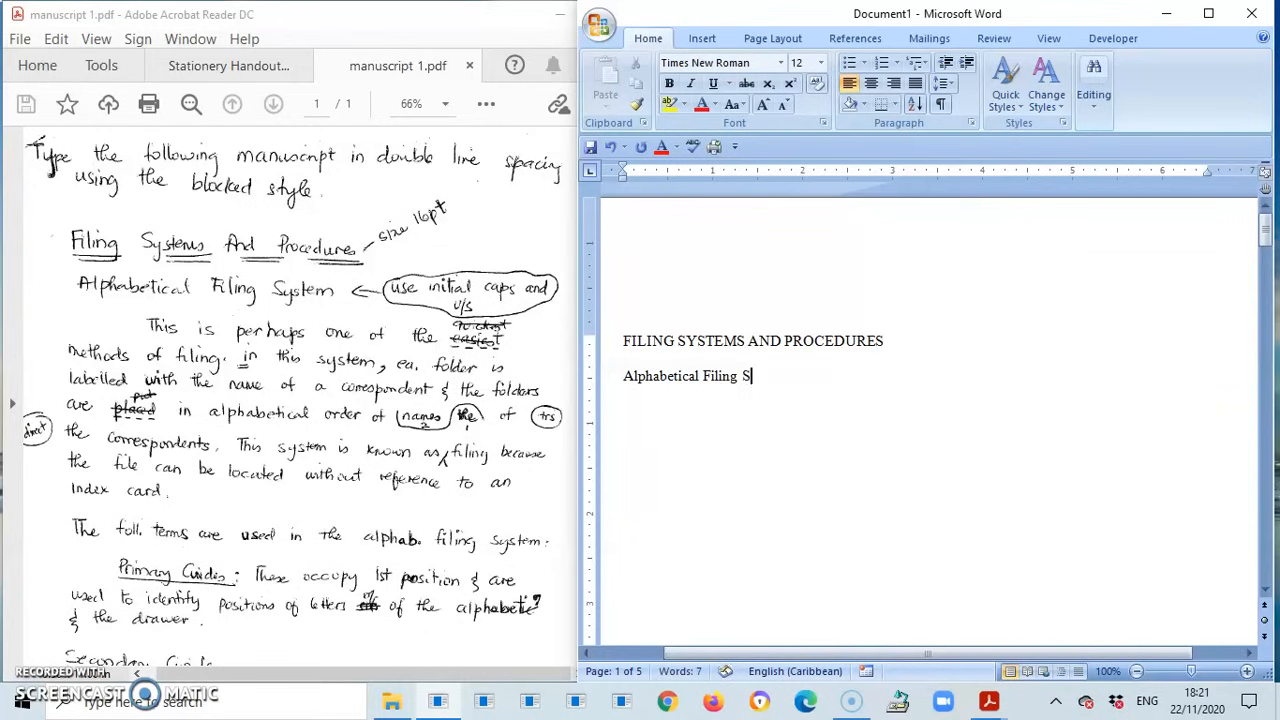
{"action": "type", "text": "ystems"}
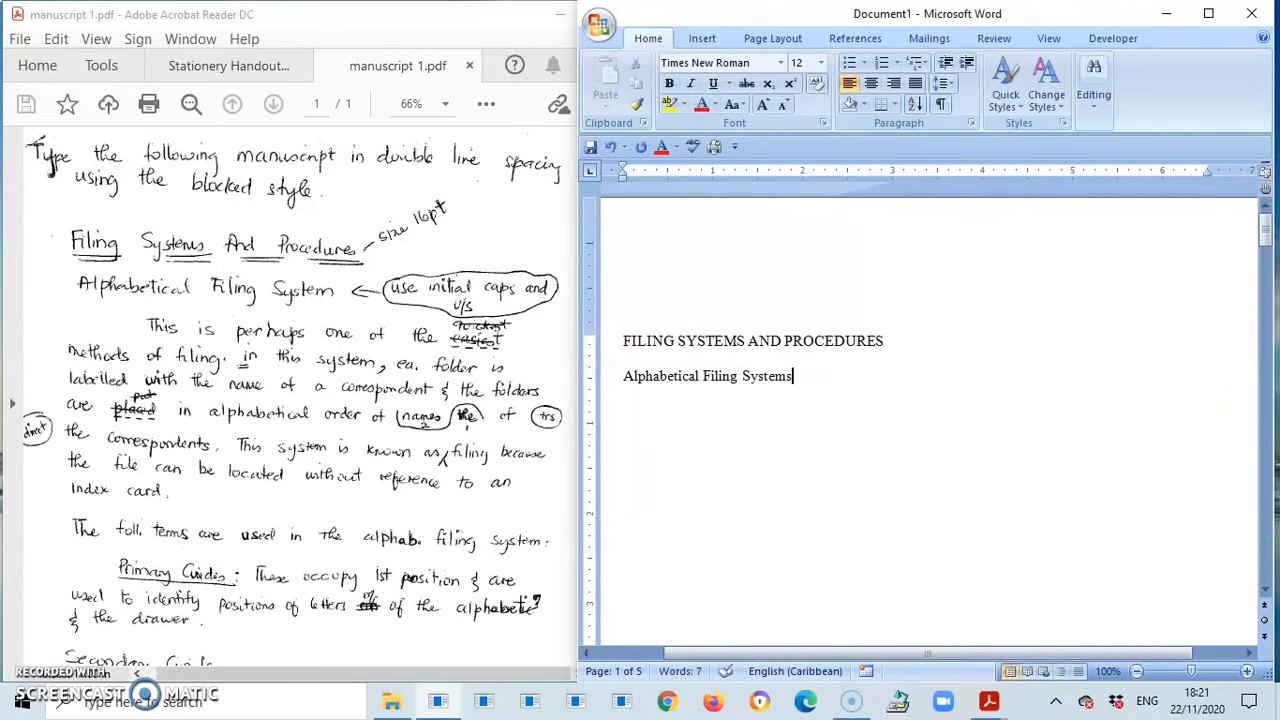
{"action": "key", "text": "Backspace"}
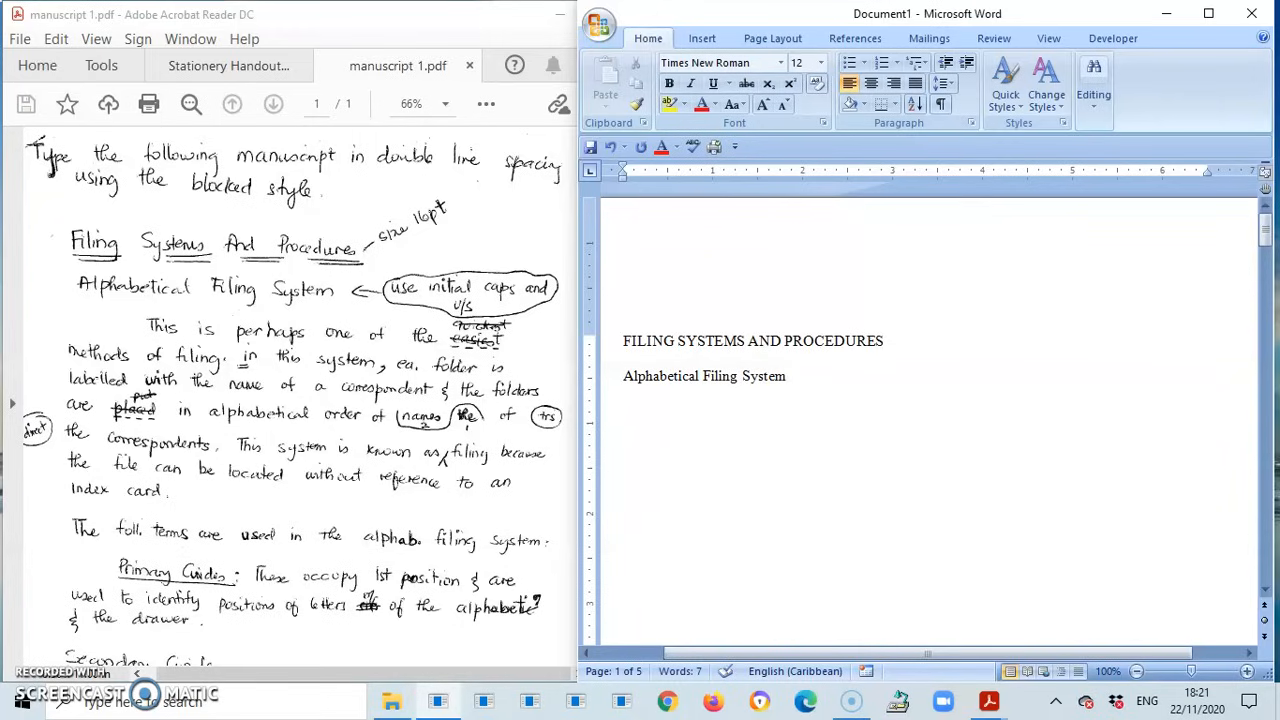
{"action": "type", "text": "This"}
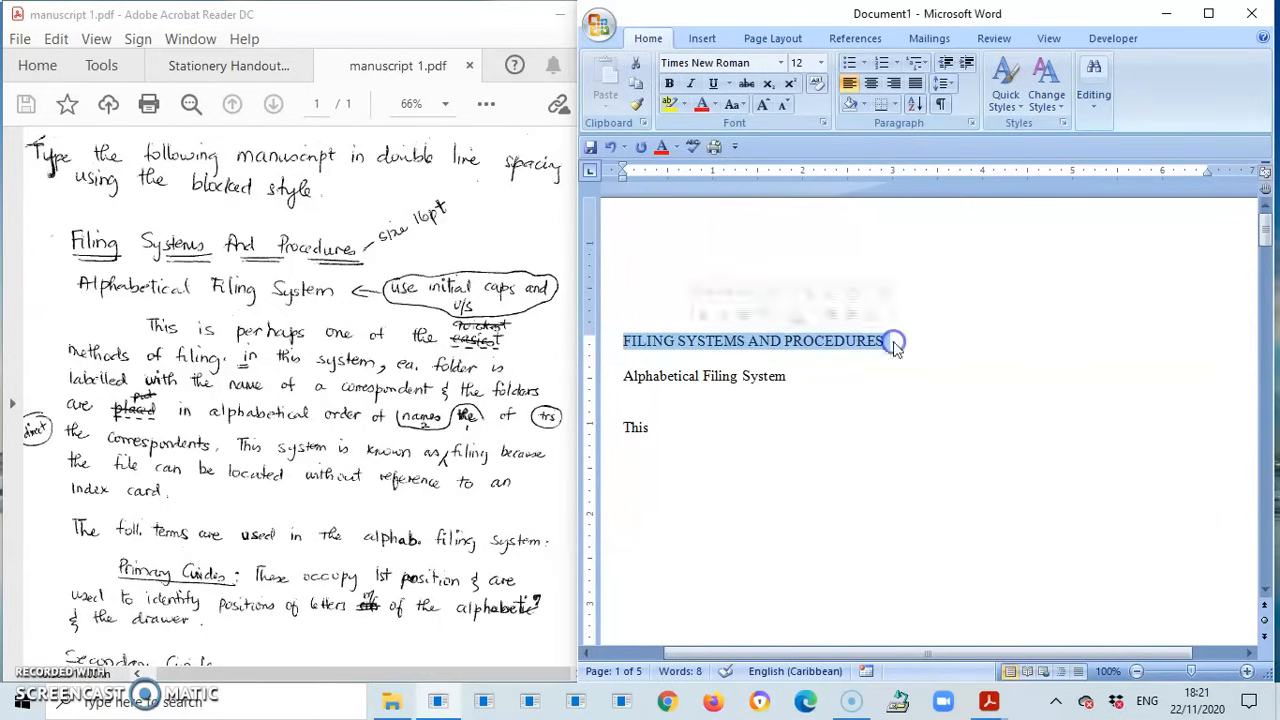
Enlarge the title to 14 pt, underline 'Alphabetical Filing System', and hide formatting marks
{"action": "left_click", "coordinate": [809, 62]}
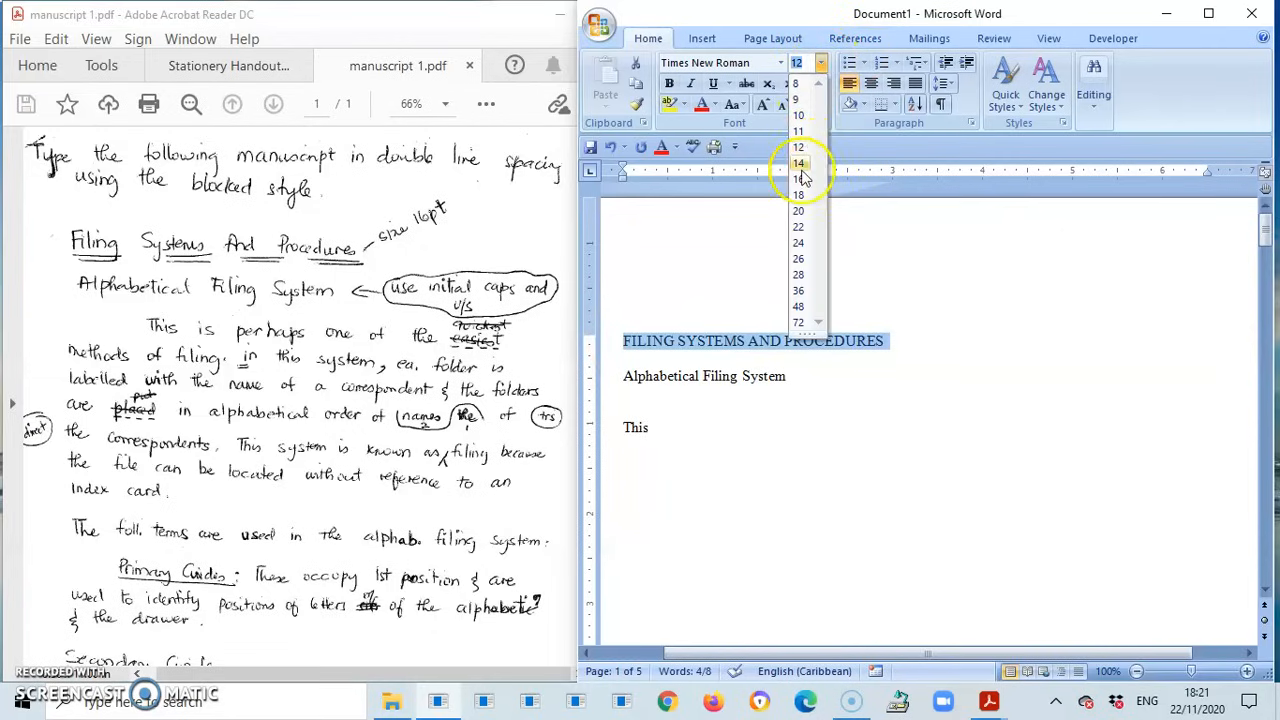
{"action": "left_click", "coordinate": [798, 163]}
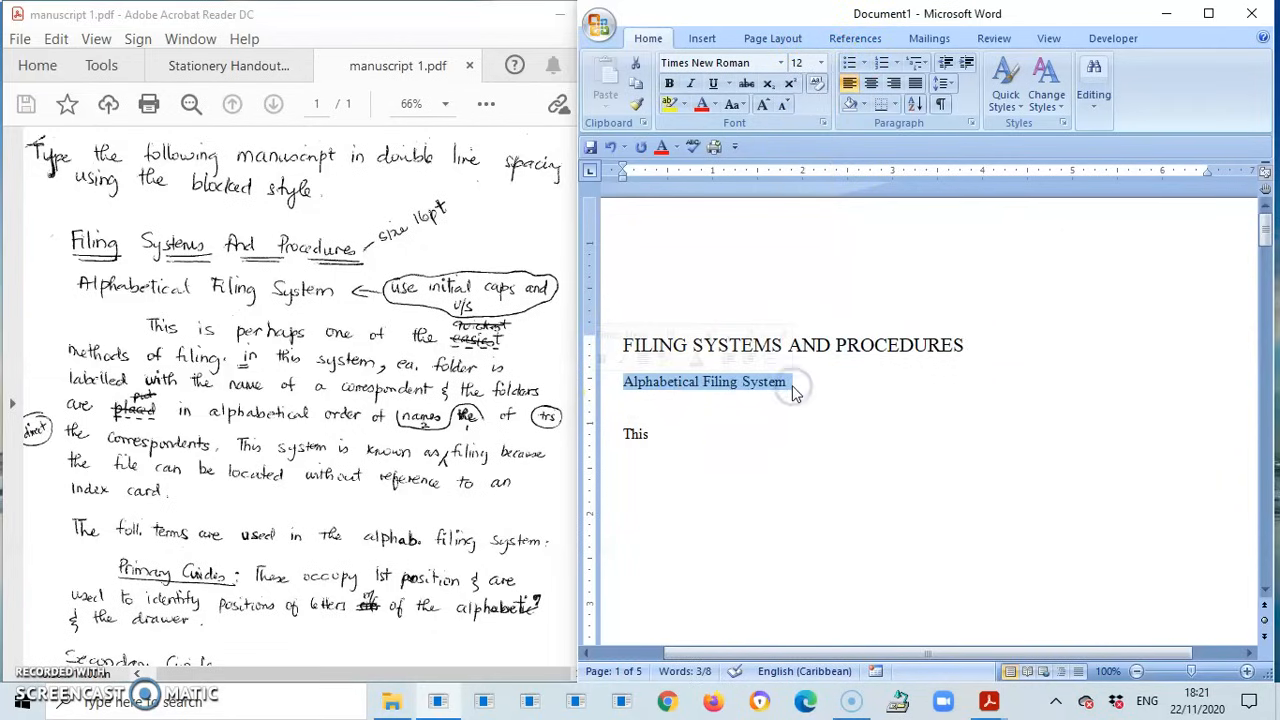
{"action": "left_click", "coordinate": [713, 83]}
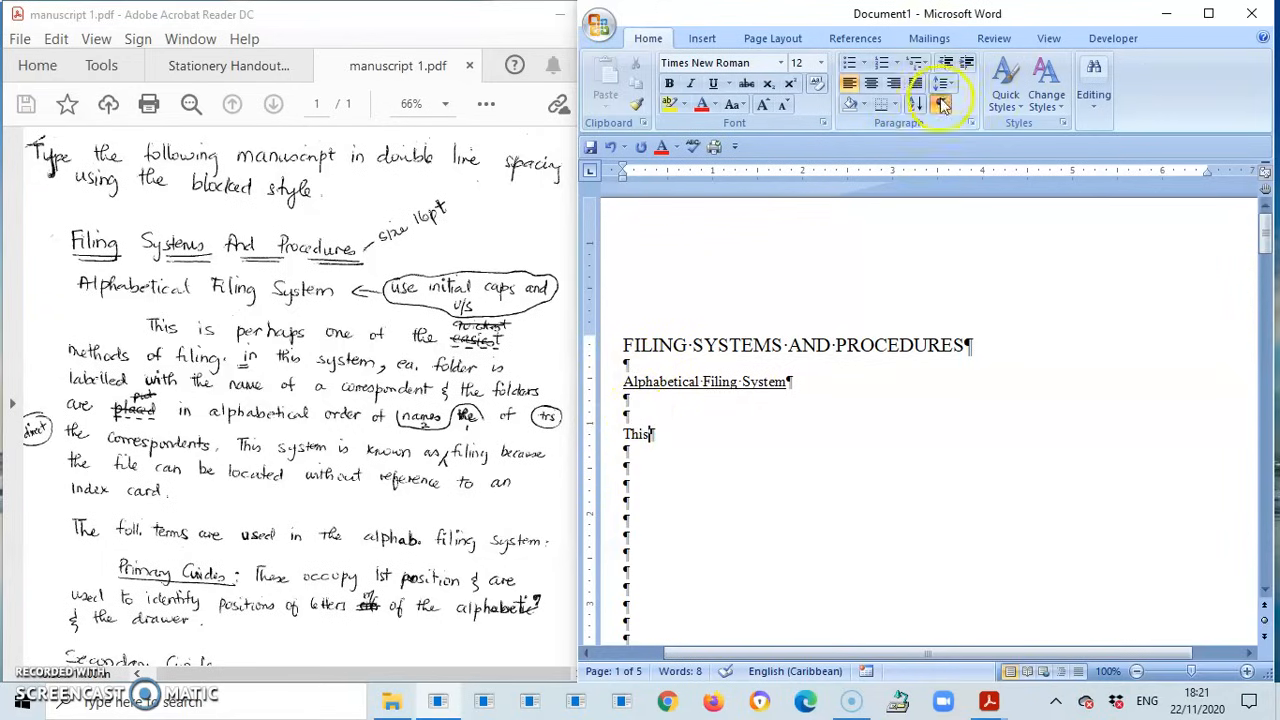
{"action": "left_click", "coordinate": [941, 104]}
{"action": "type", "text": " is perhaps one of"}
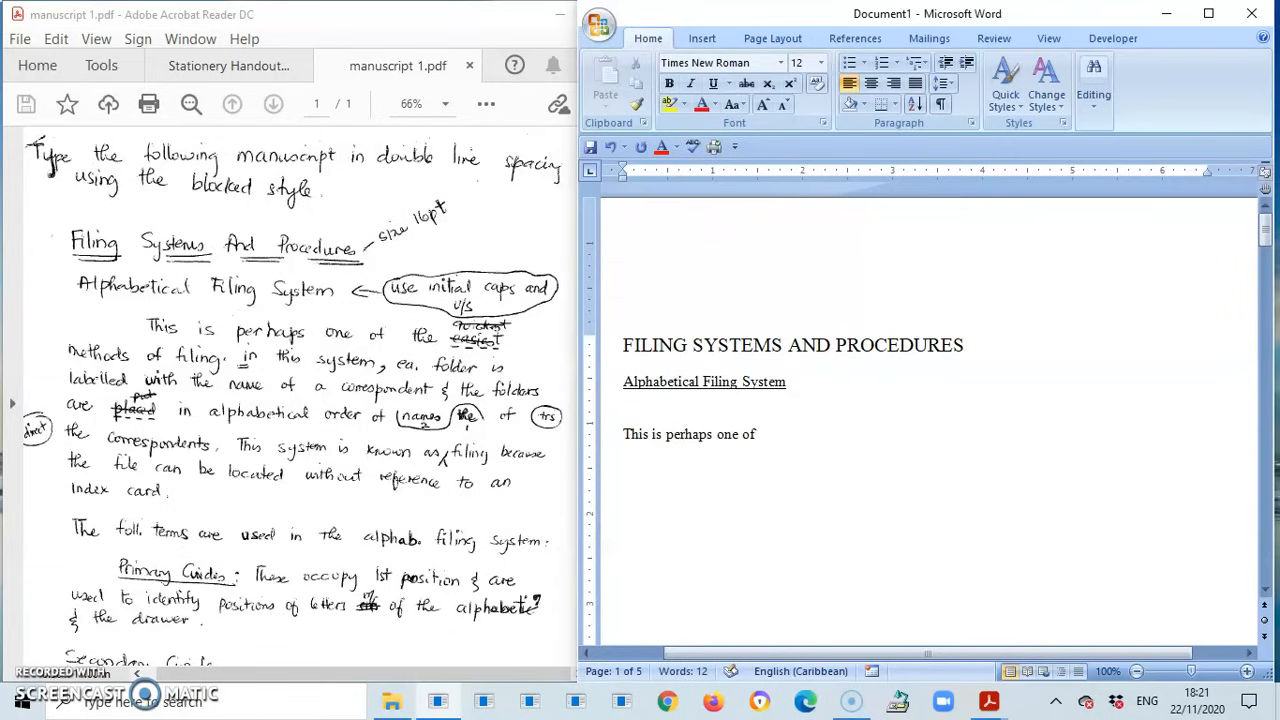
Continue the paragraph with 'the easiest methods of filing.'
{"action": "type", "text": "the"}
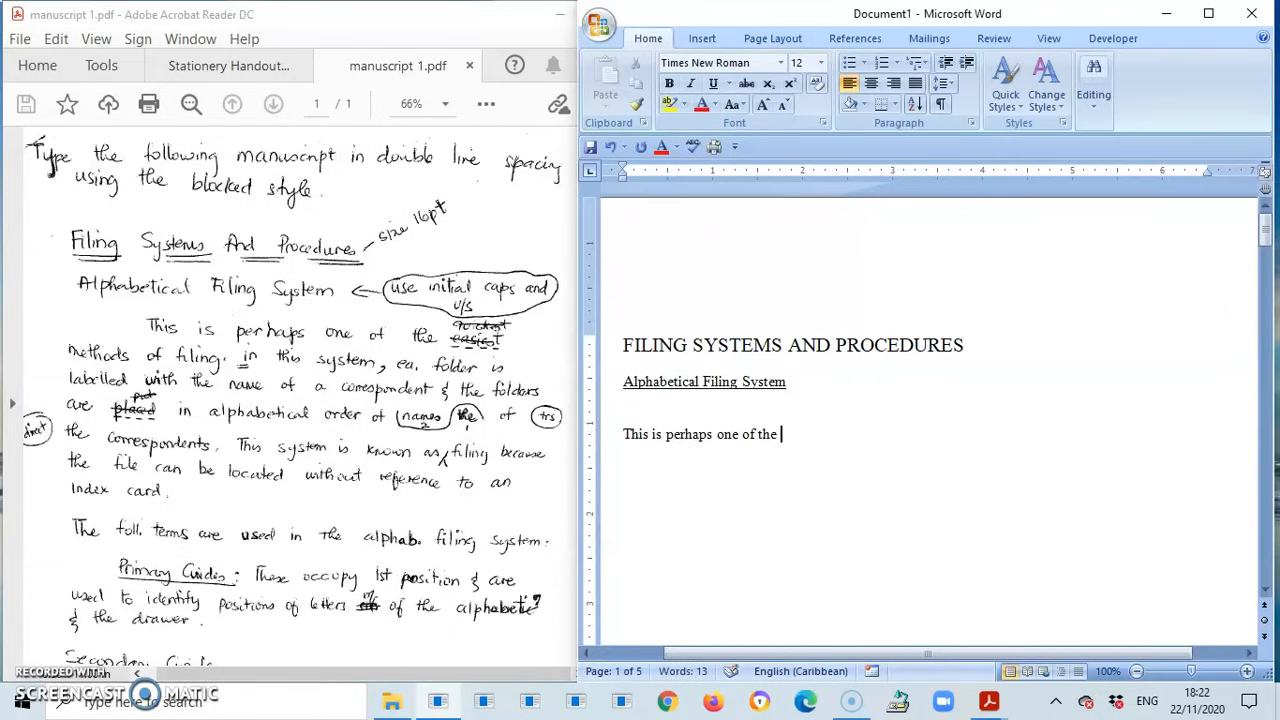
{"action": "type", "text": "easi"}
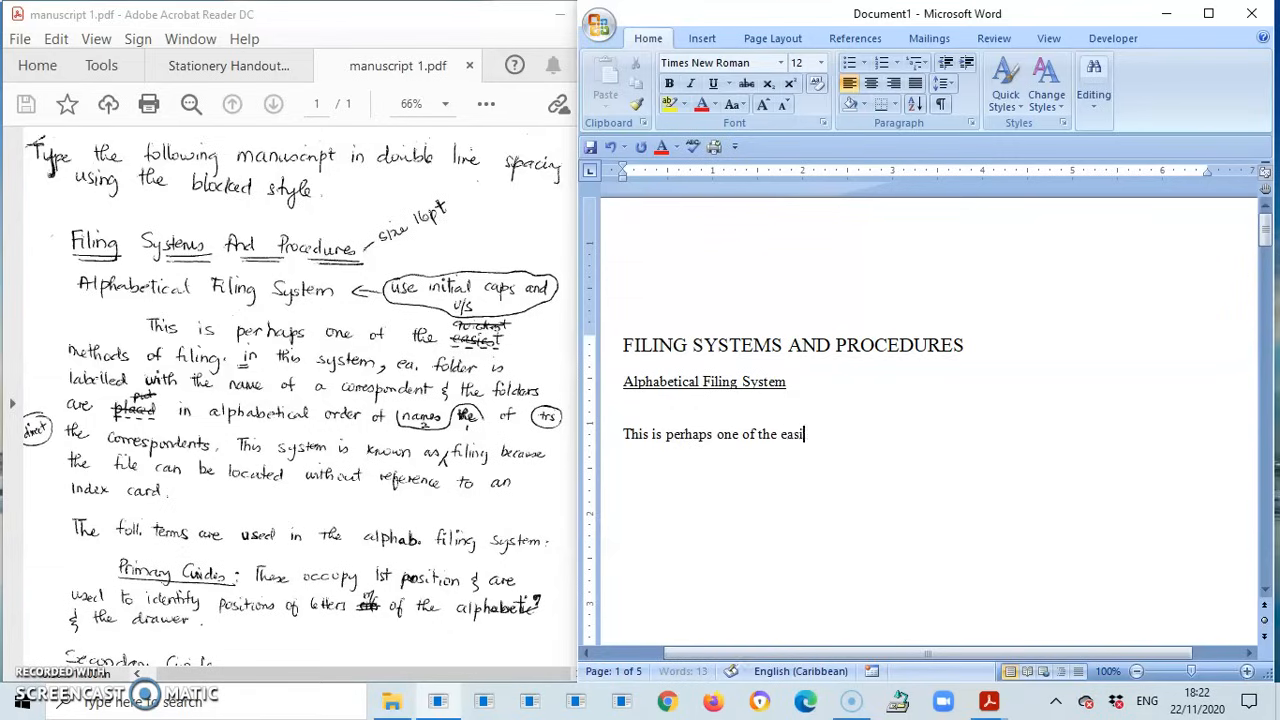
{"action": "type", "text": "est"}
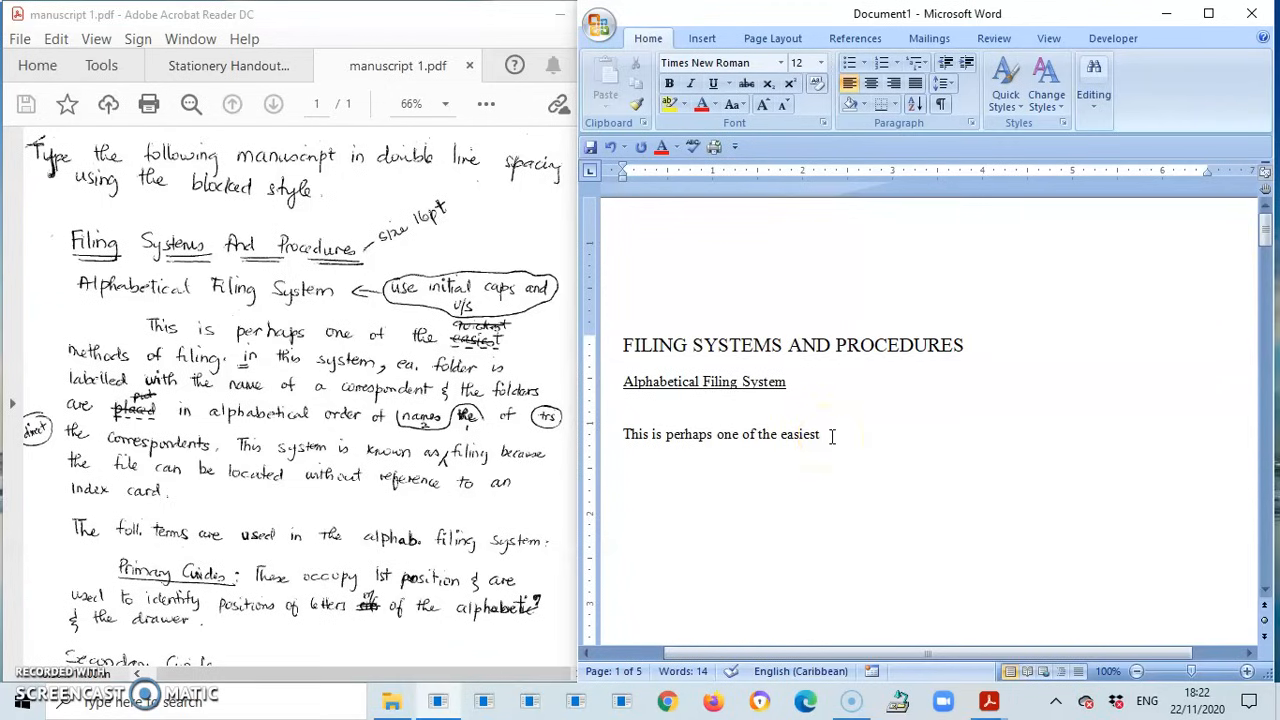
{"action": "type", "text": "tme"}
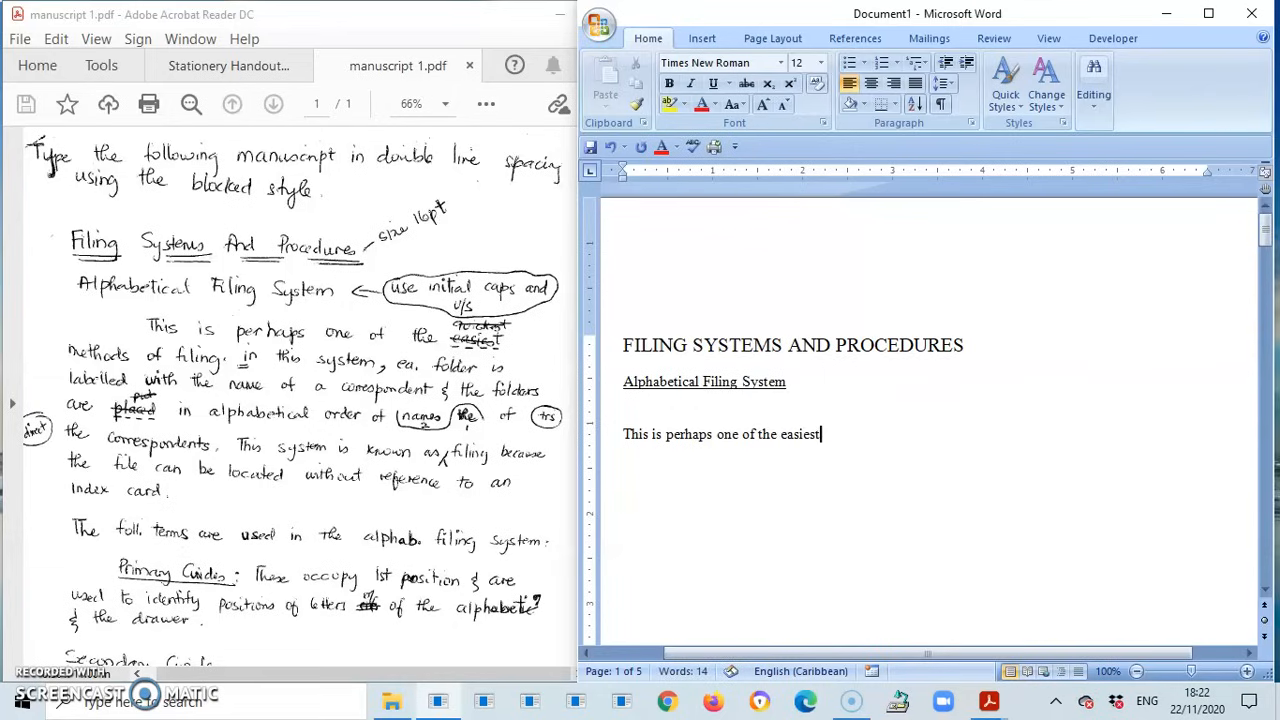
{"action": "type", "text": "methods of fi"}
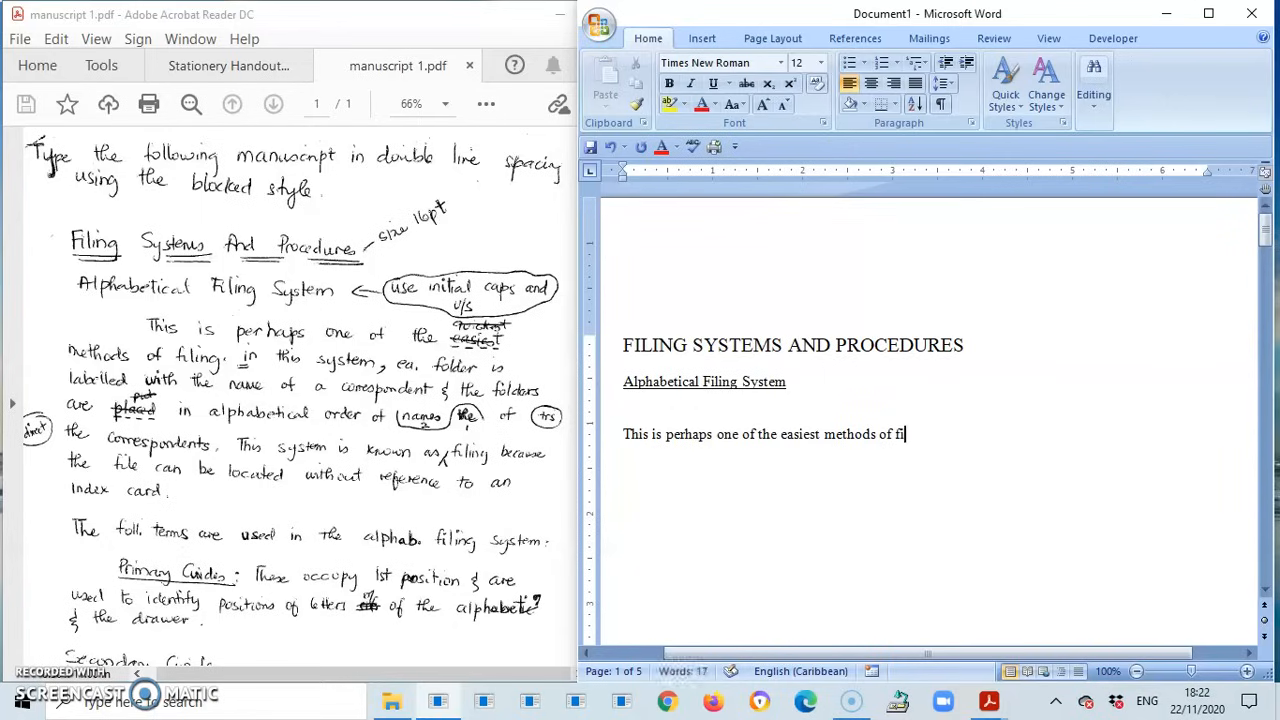
{"action": "type", "text": "ling"}
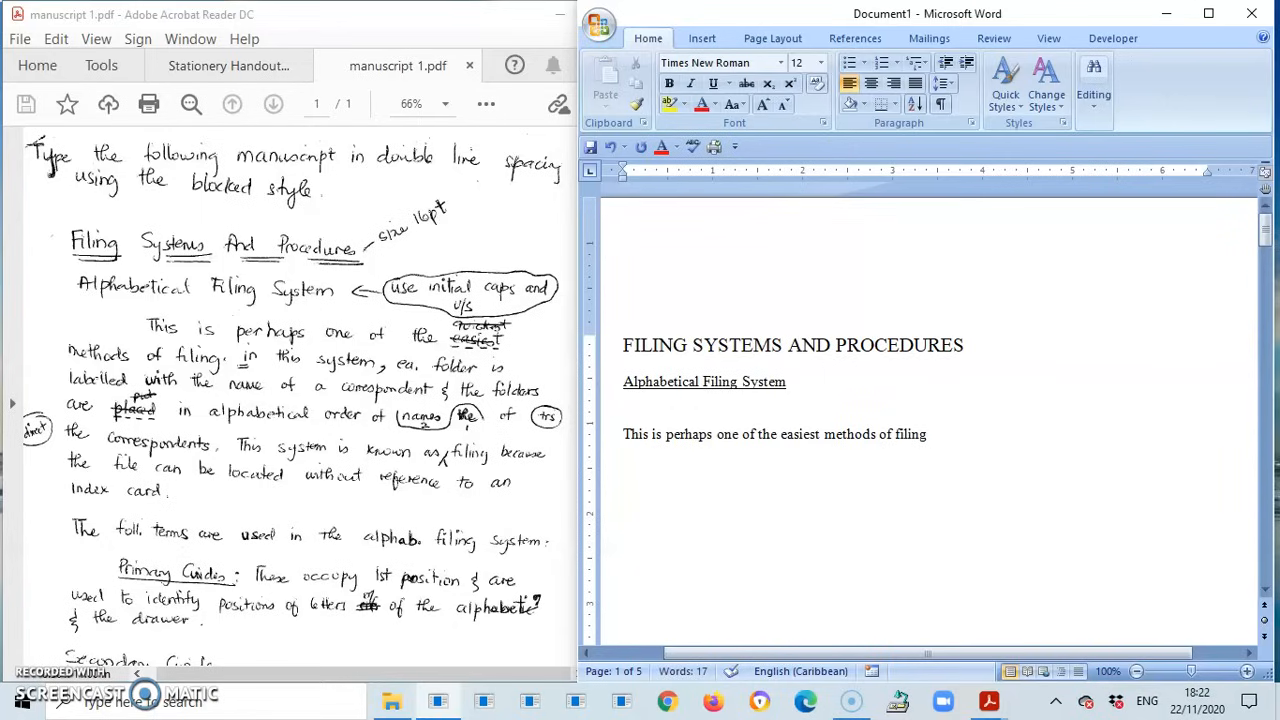
{"action": "type", "text": "."}
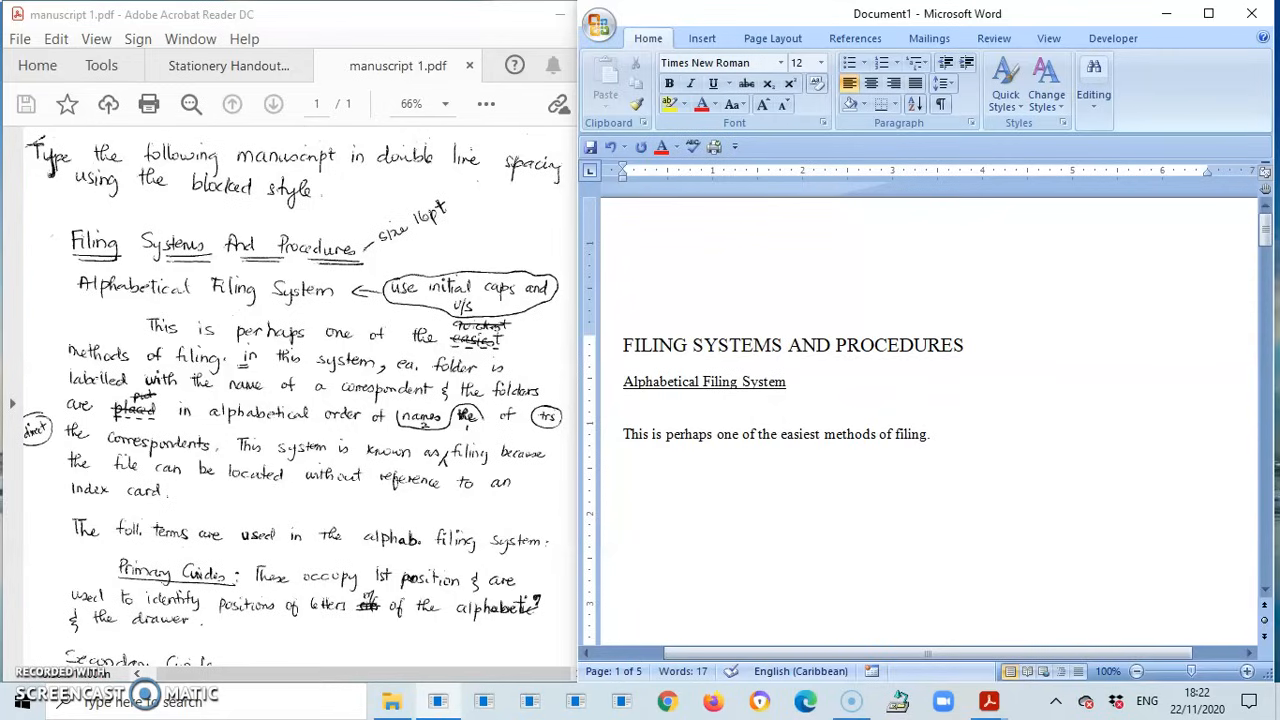
Type 'In this system each folder is labelled with the name of a correspondent…alphabetical order'
{"action": "type", "text": "In"}
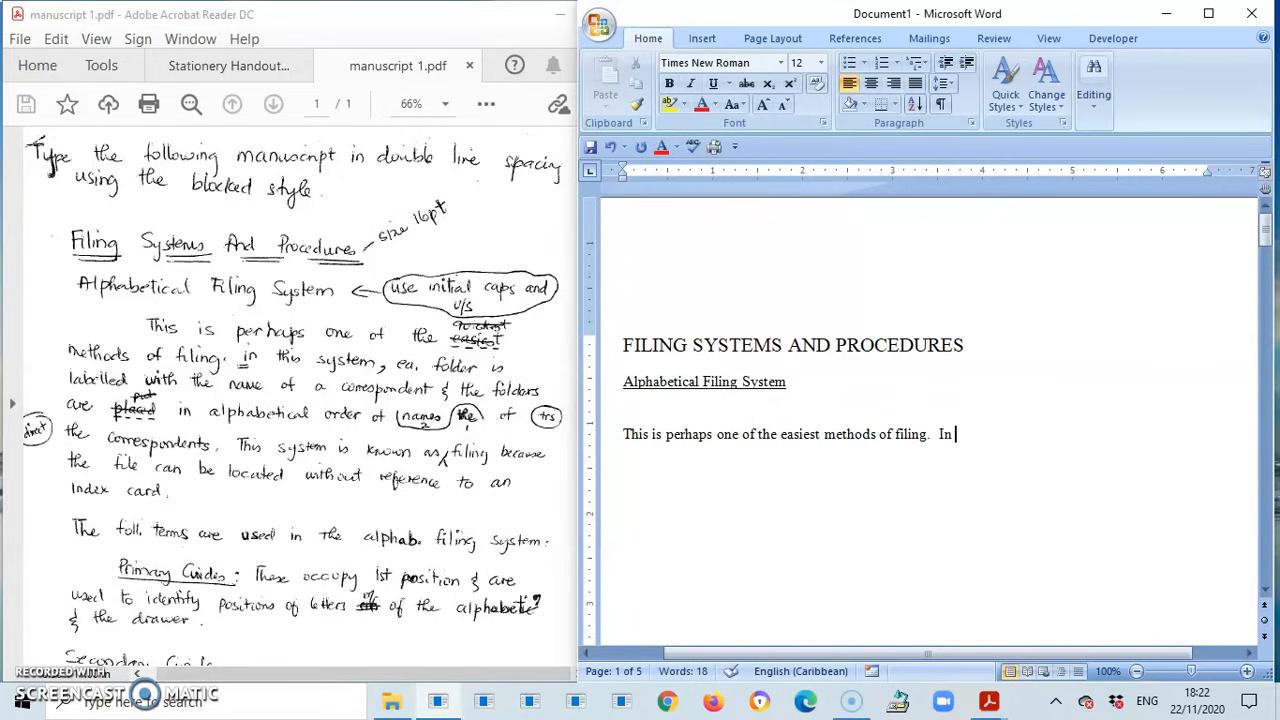
{"action": "type", "text": "this"}
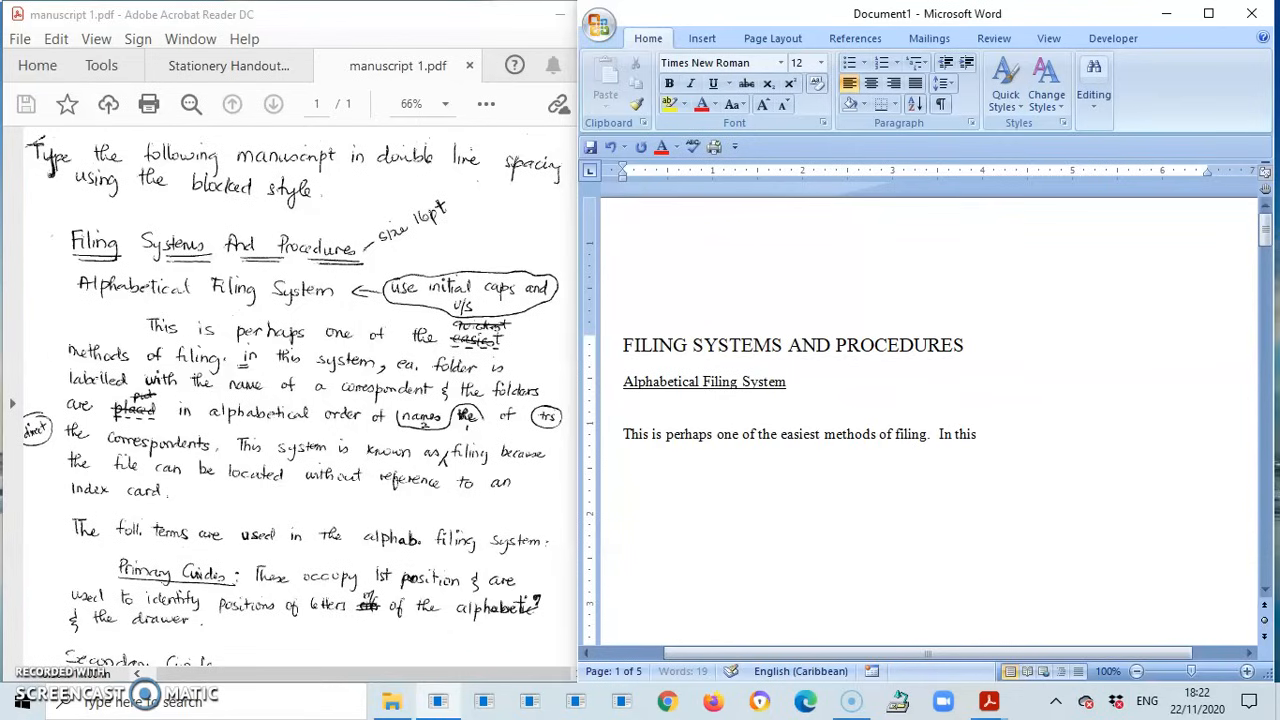
{"action": "type", "text": "systems,"}
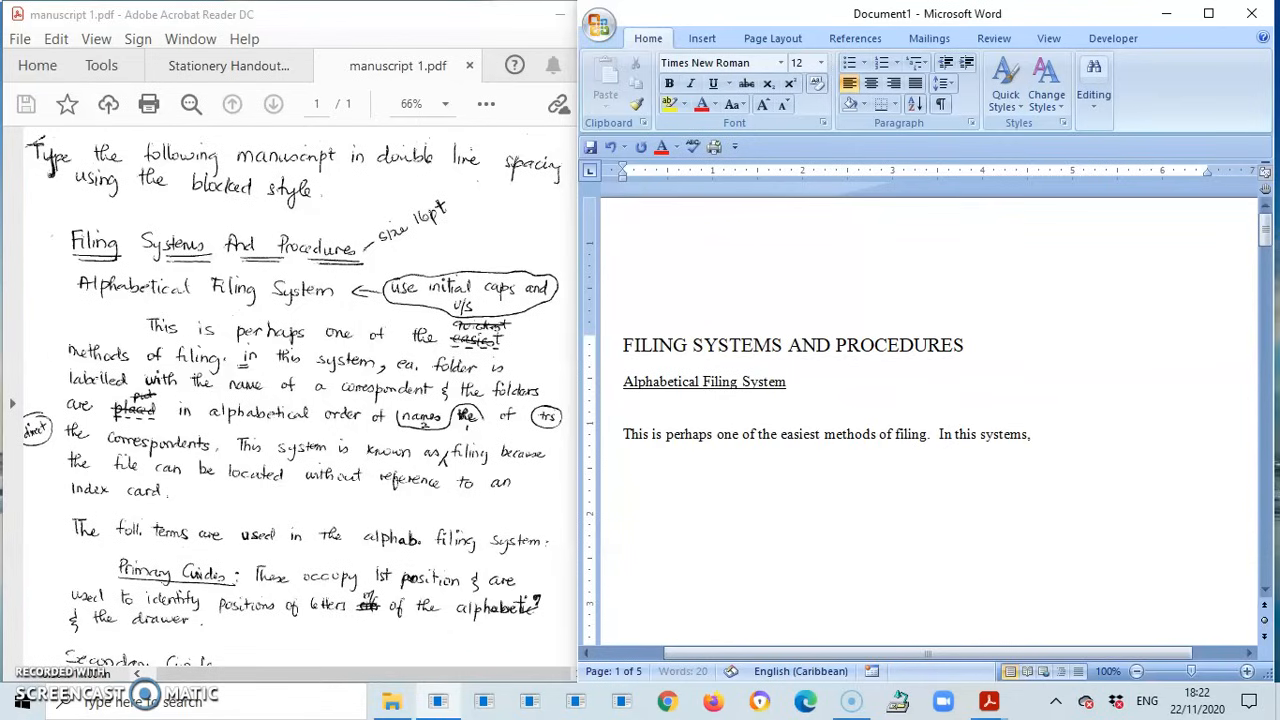
{"action": "type", "text": "each"}
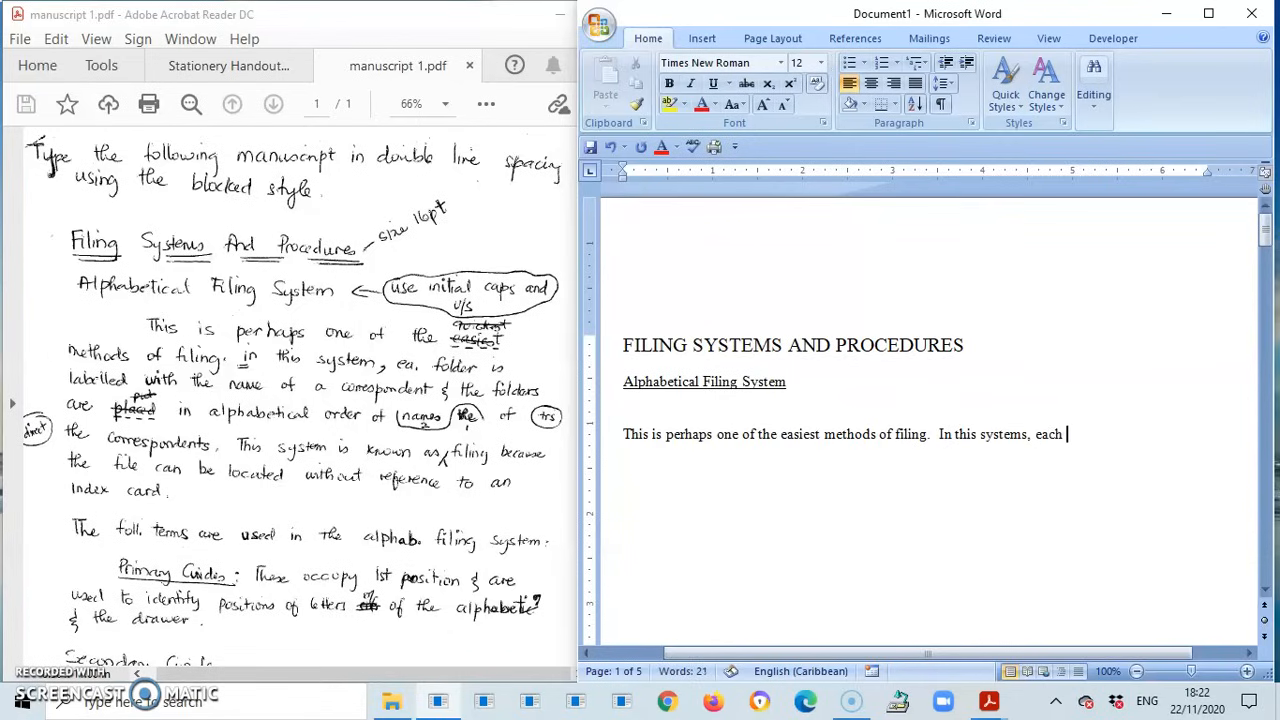
{"action": "type", "text": "folder"}
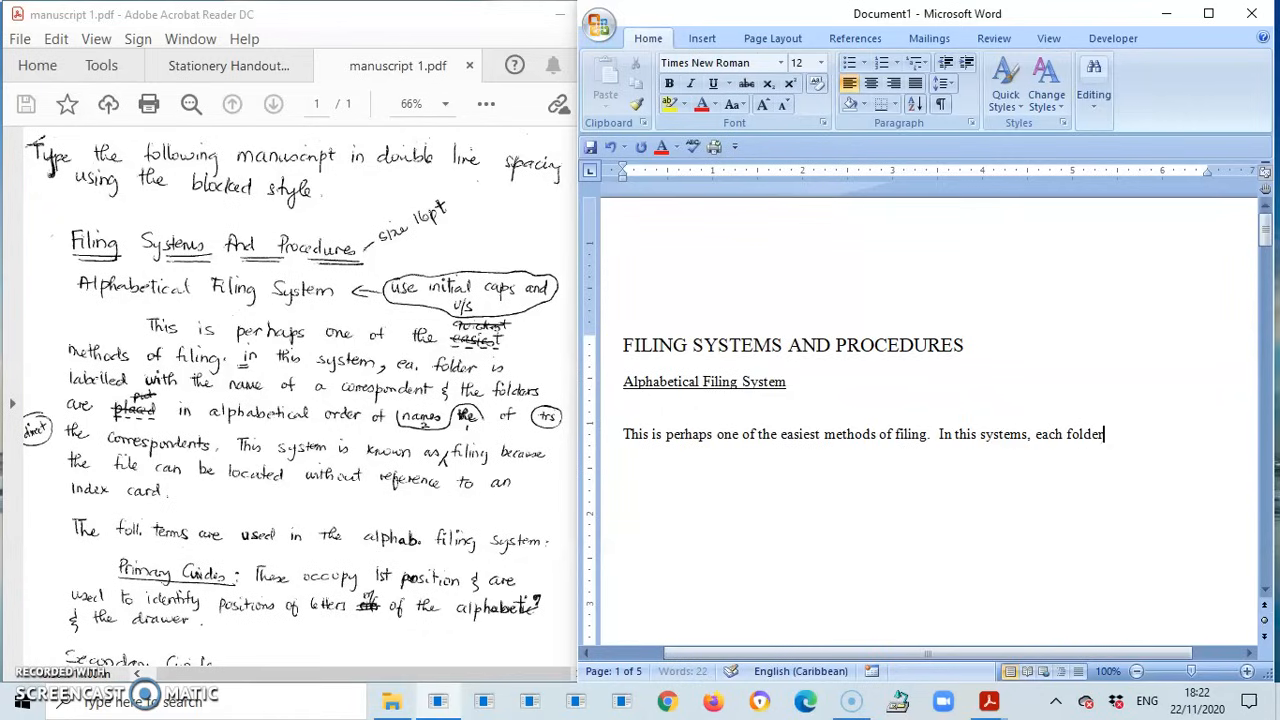
{"action": "type", "text": "is labelled"}
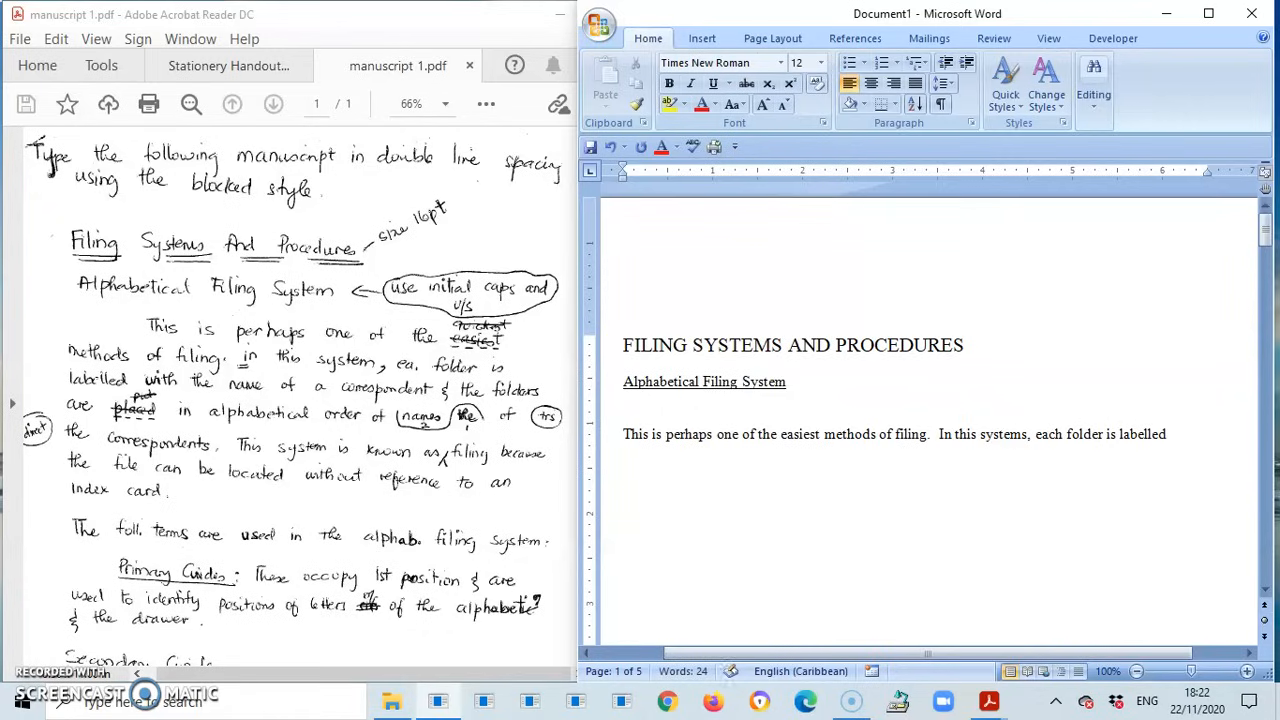
{"action": "type", "text": "with"}
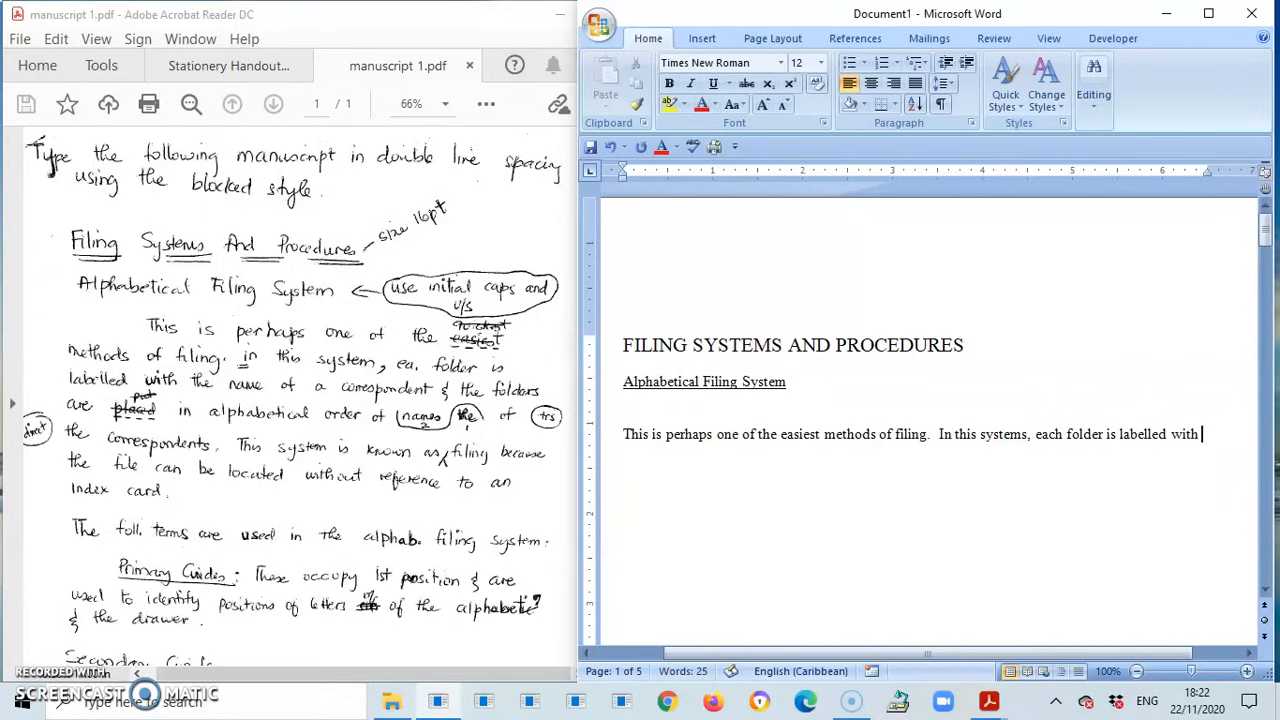
{"action": "type", "text": "the name"}
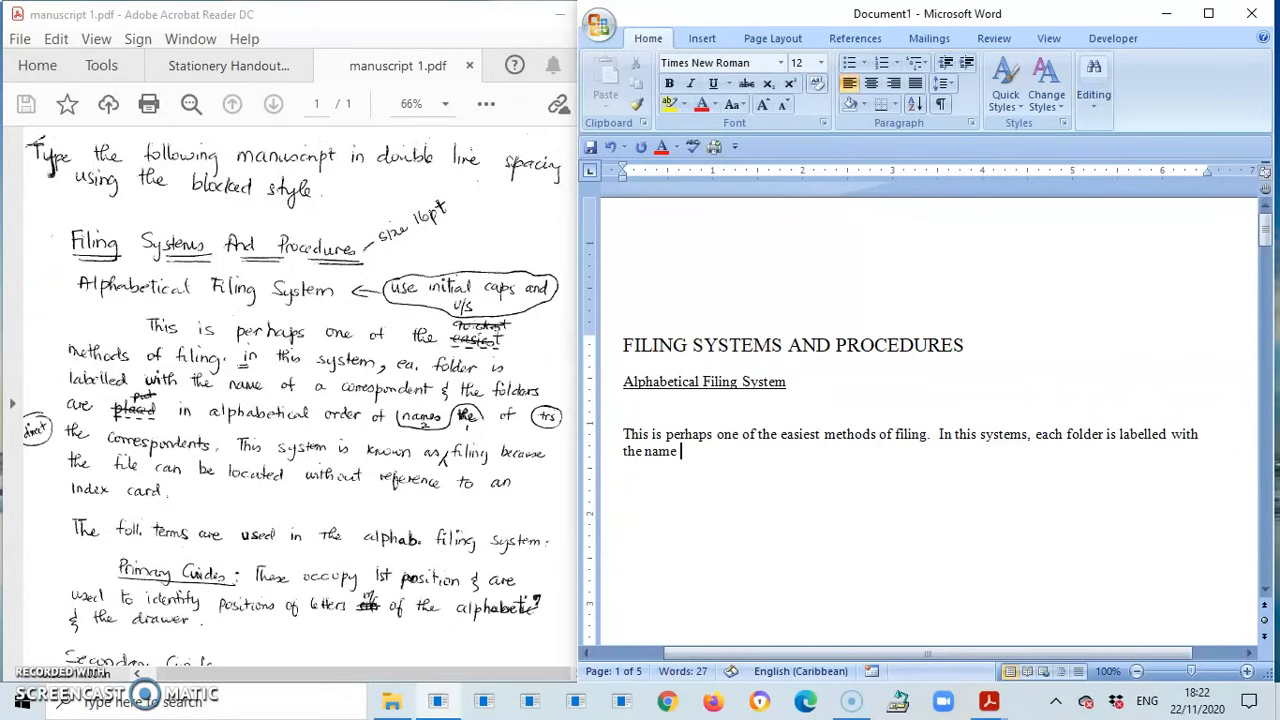
{"action": "type", "text": "of a"}
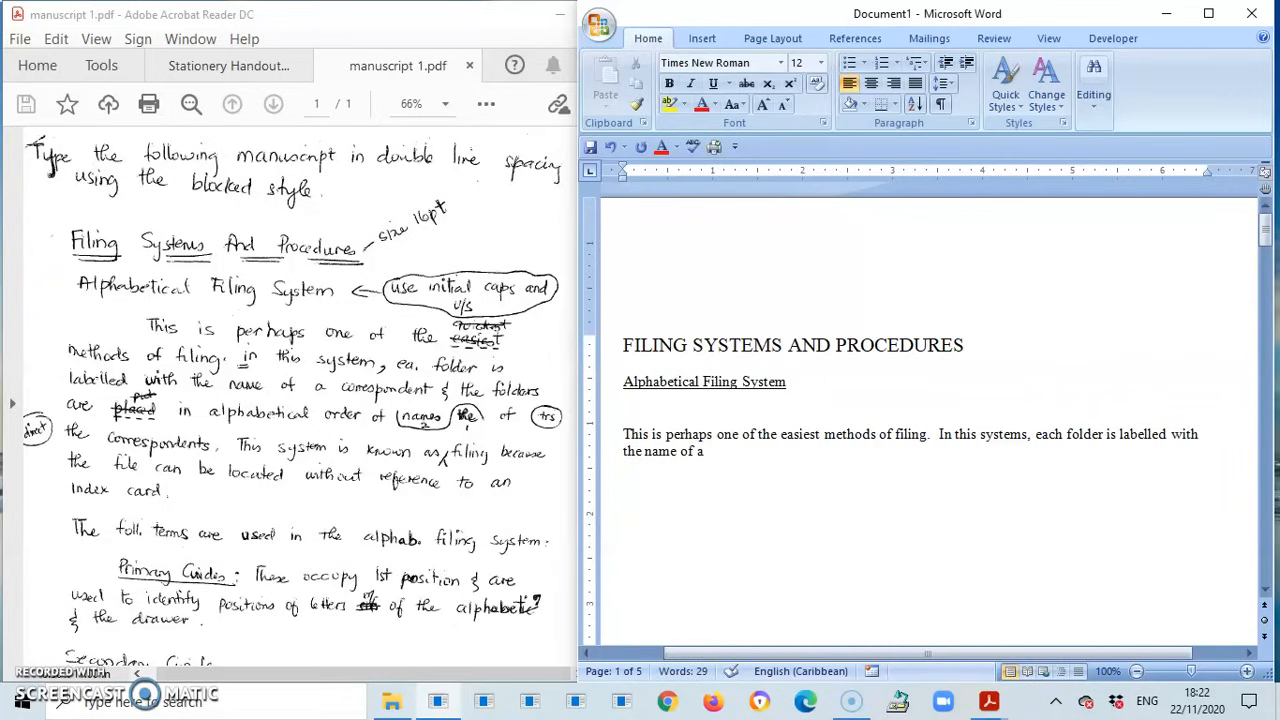
{"action": "type", "text": "corres"}
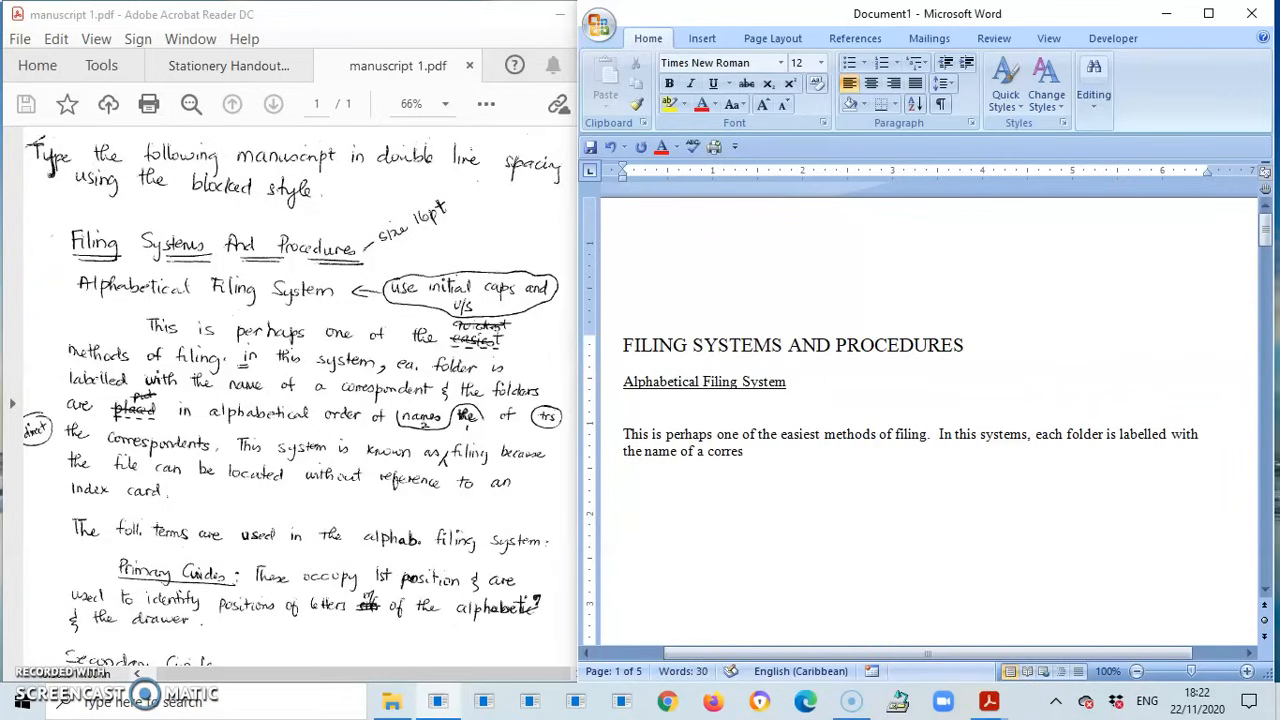
{"action": "type", "text": "ponde"}
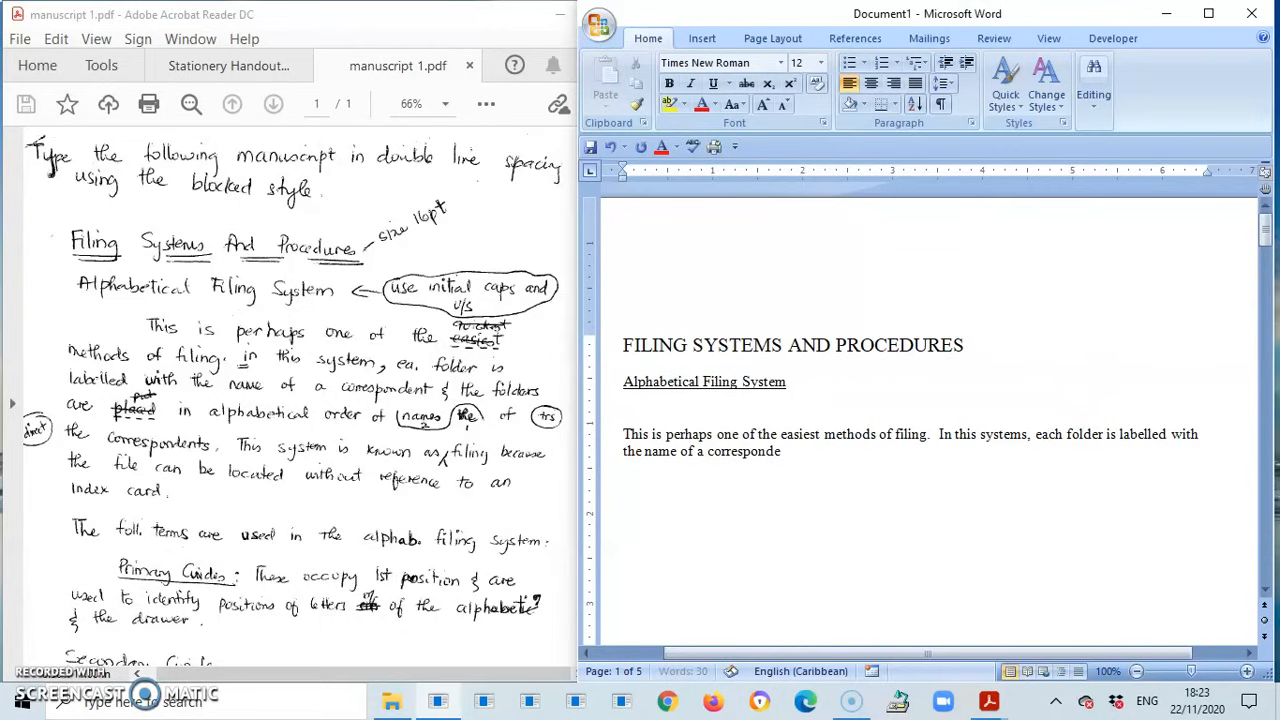
{"action": "type", "text": "nt"}
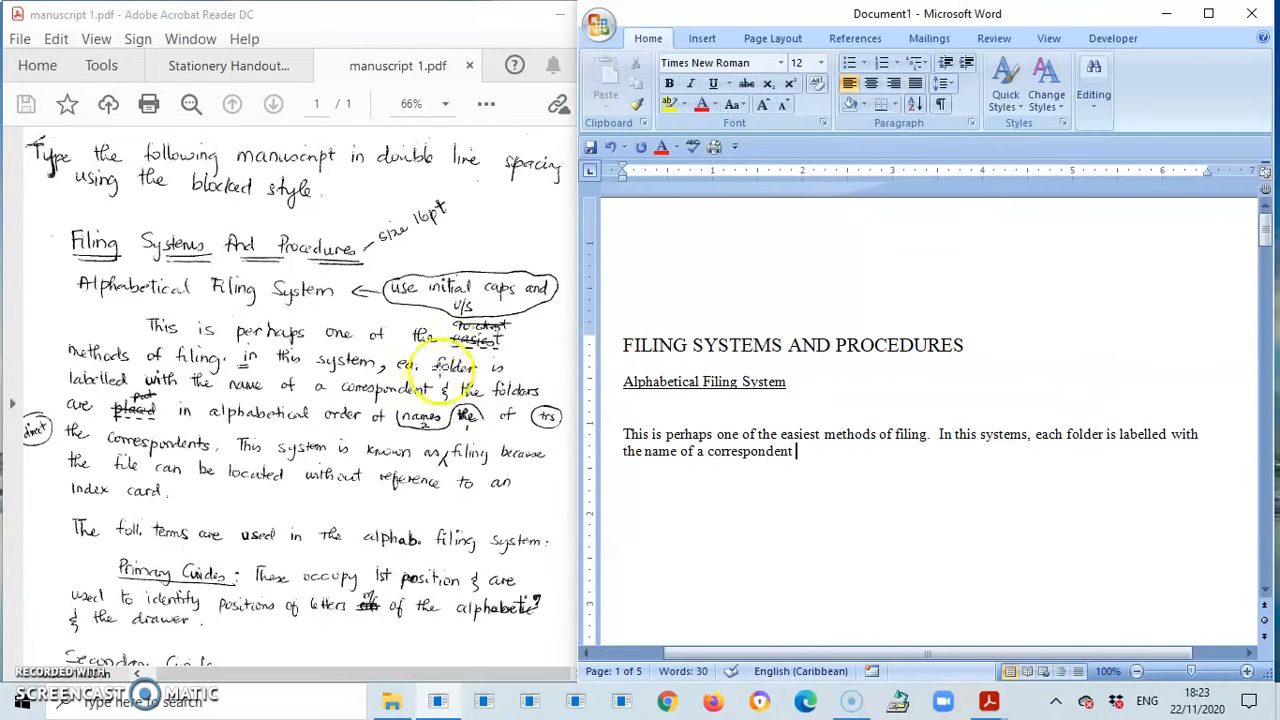
{"action": "mouse_move", "coordinate": [852, 459]}
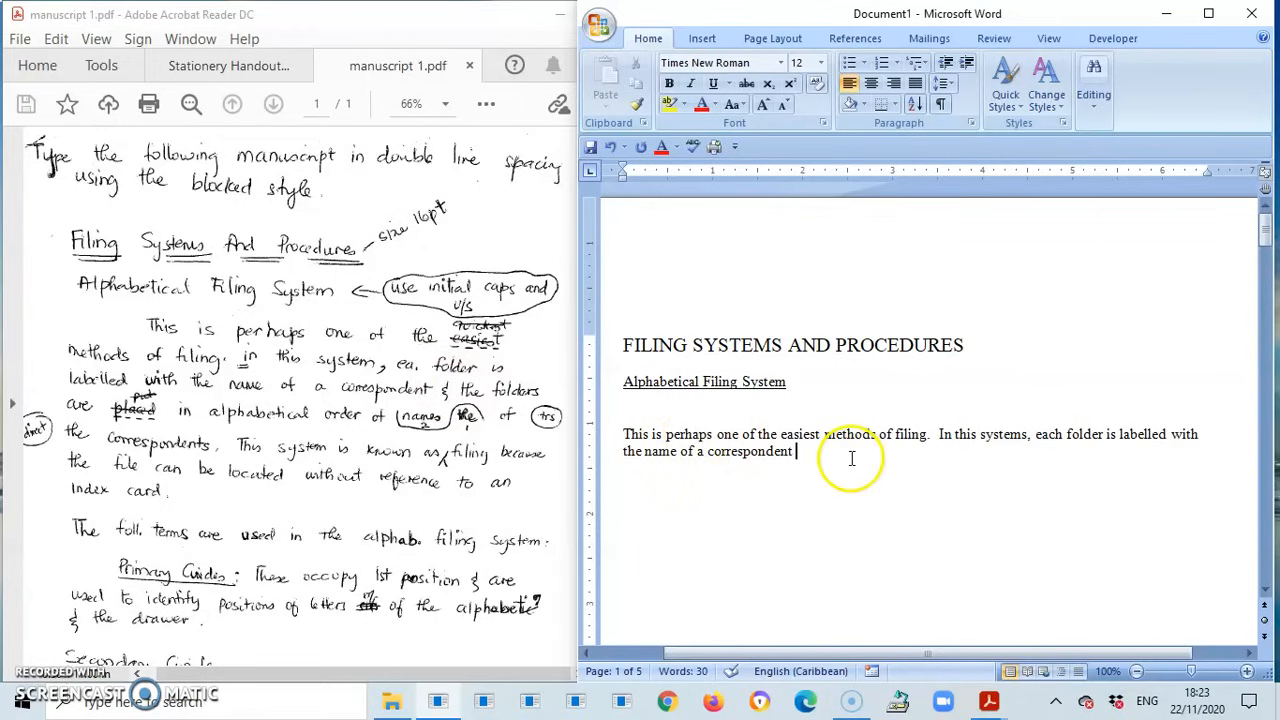
{"action": "type", "text": "and t"}
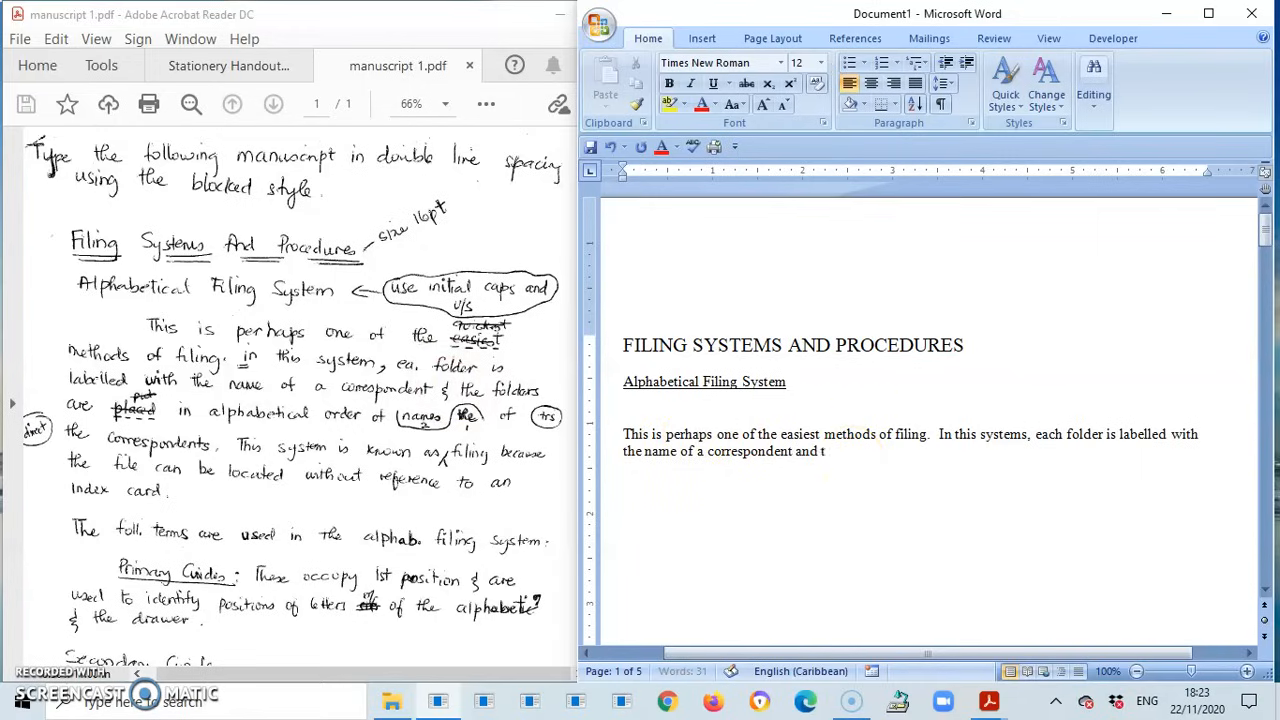
{"action": "type", "text": "he folders are"}
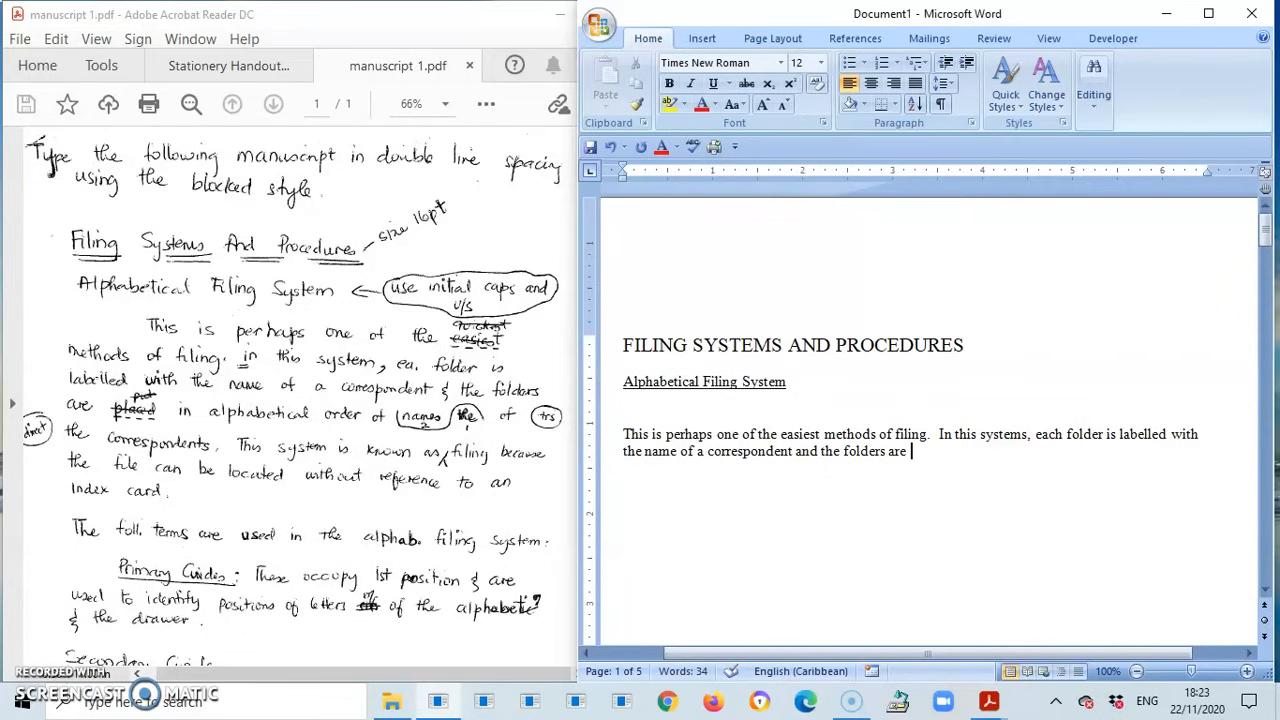
{"action": "type", "text": "placed"}
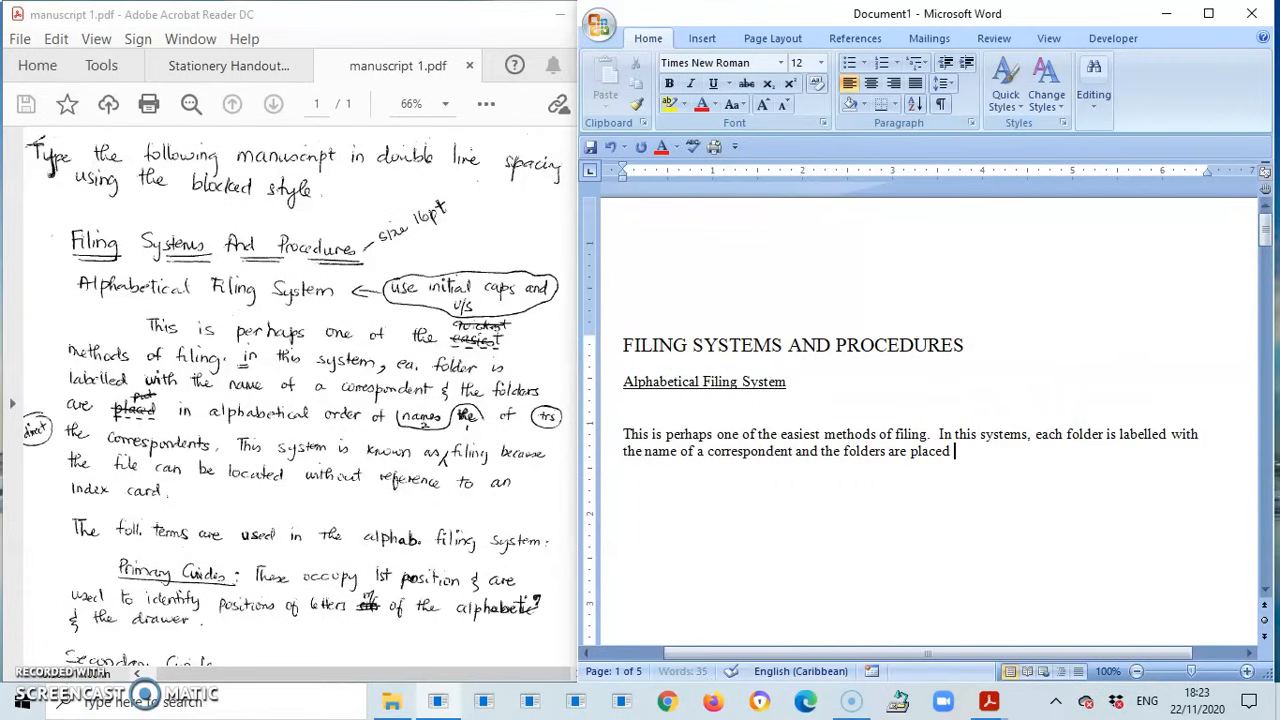
{"action": "type", "text": "in alph"}
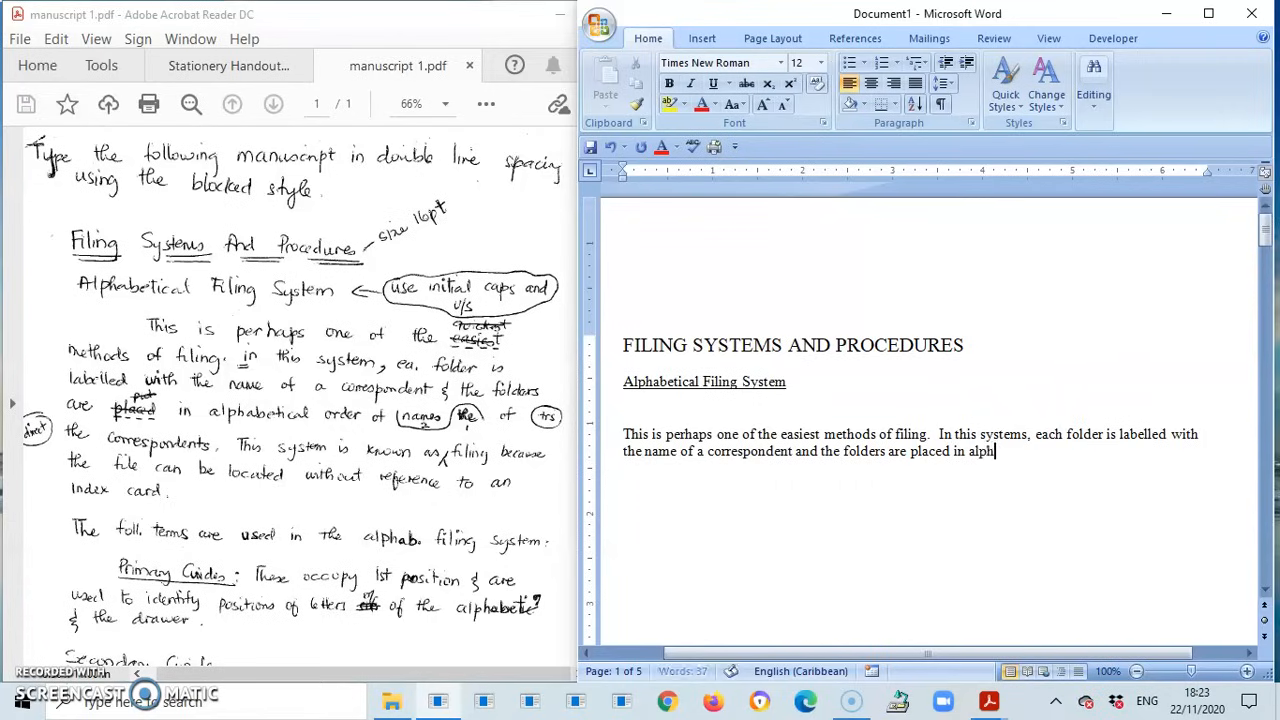
{"action": "type", "text": "abetical"}
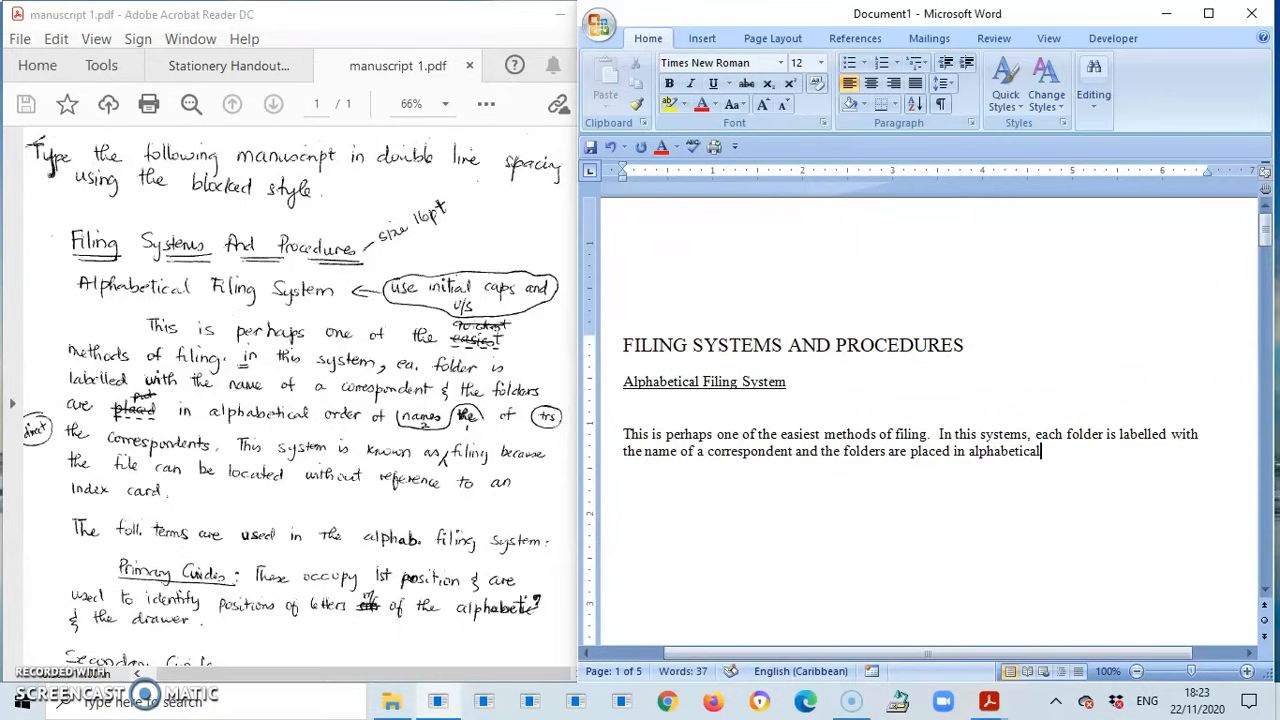
{"action": "type", "text": "order of"}
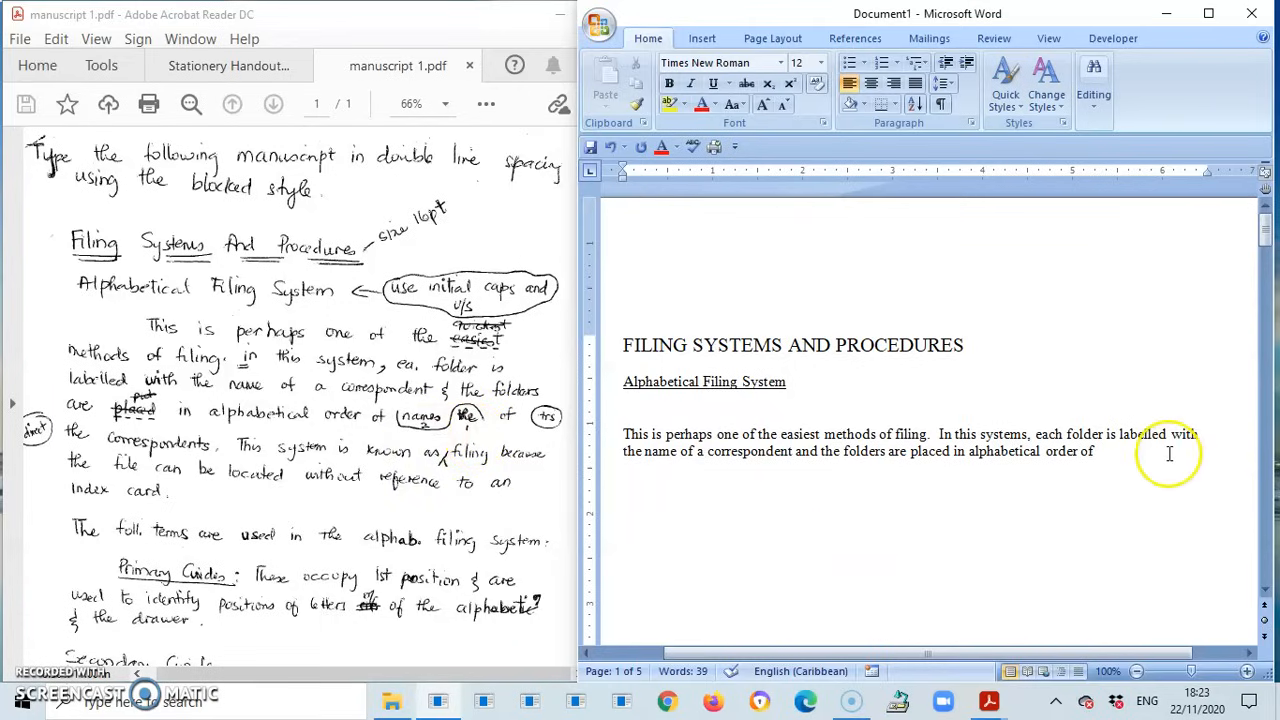
Continue with 'of the correspondents. This is known as'
{"action": "type", "text": "the names"}
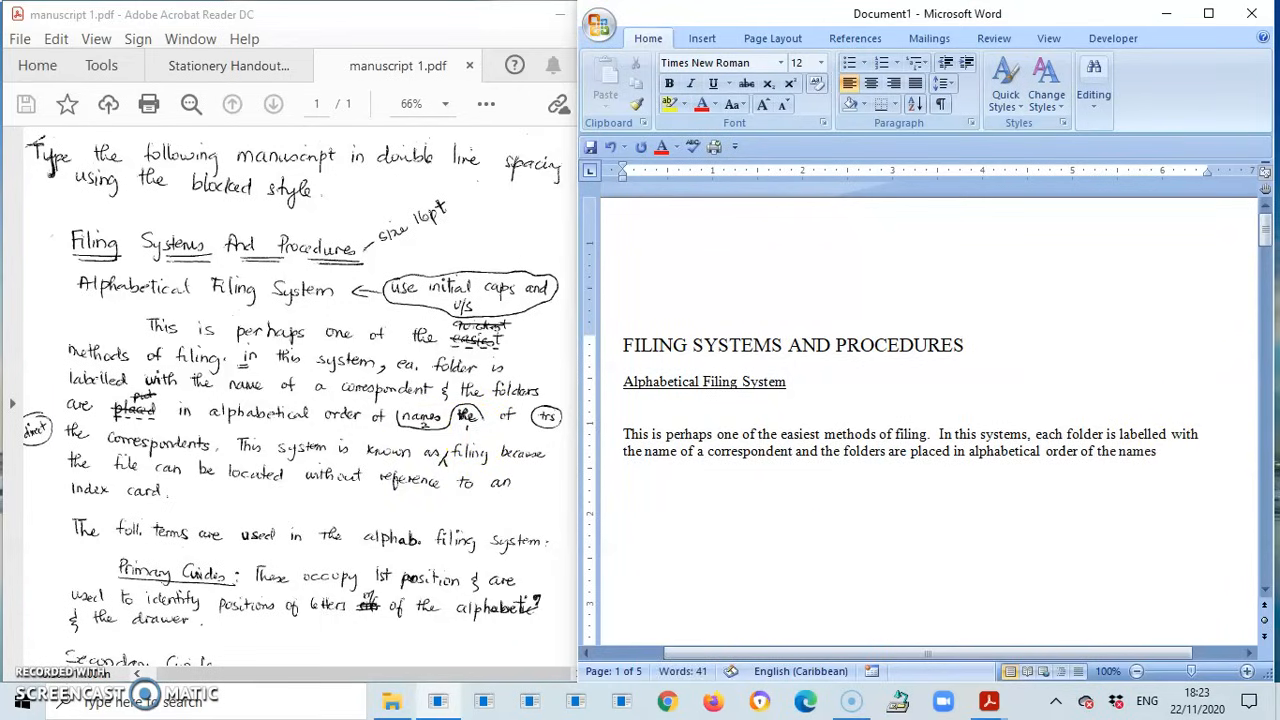
{"action": "type", "text": "of"}
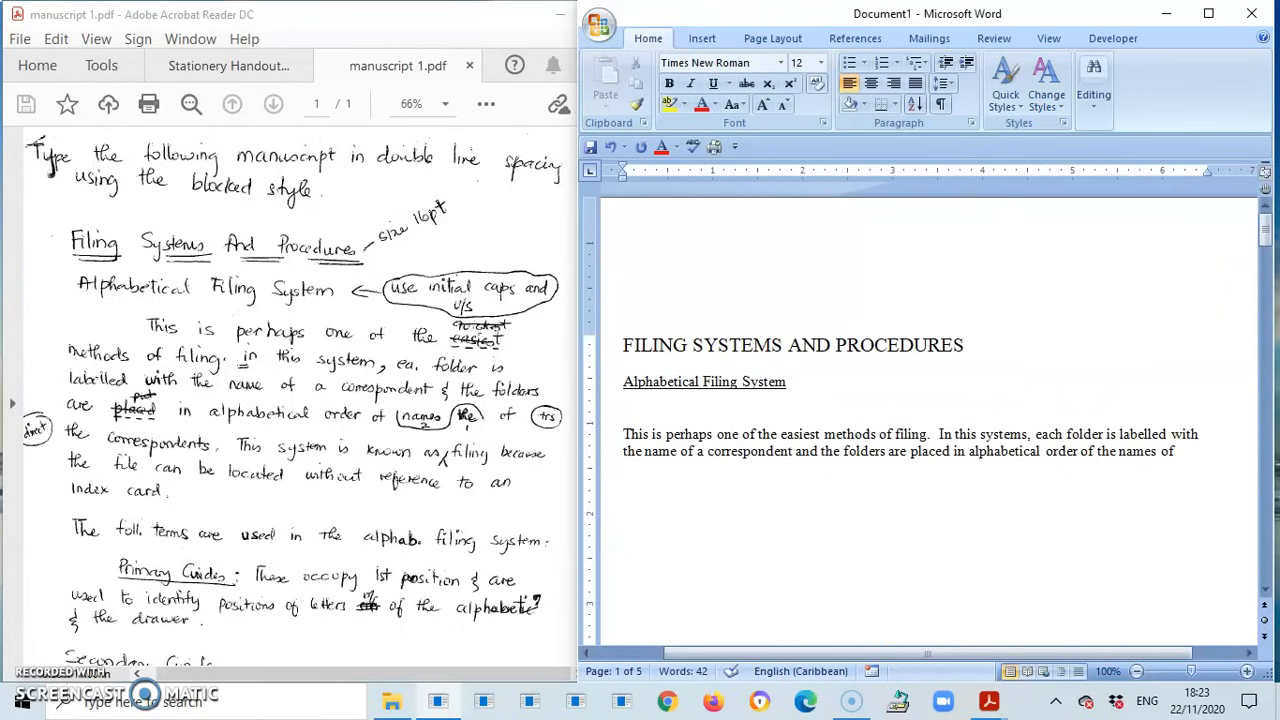
{"action": "type", "text": "the c"}
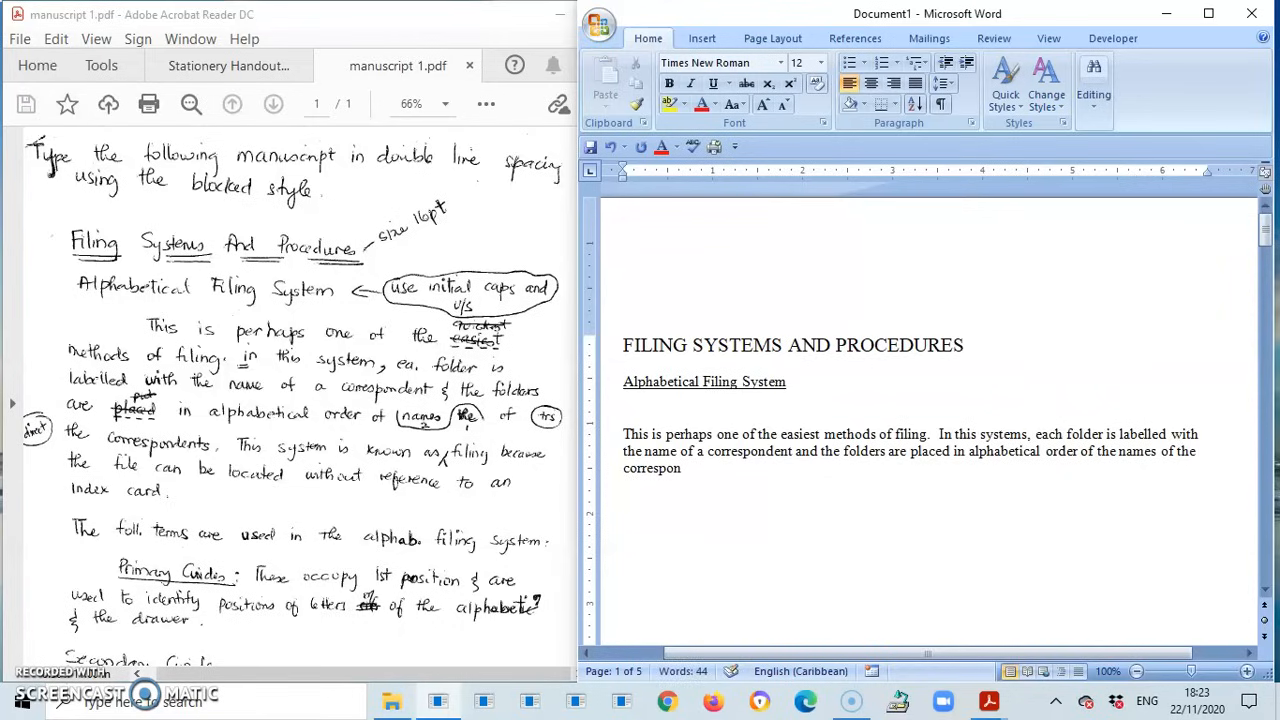
{"action": "type", "text": "dents"}
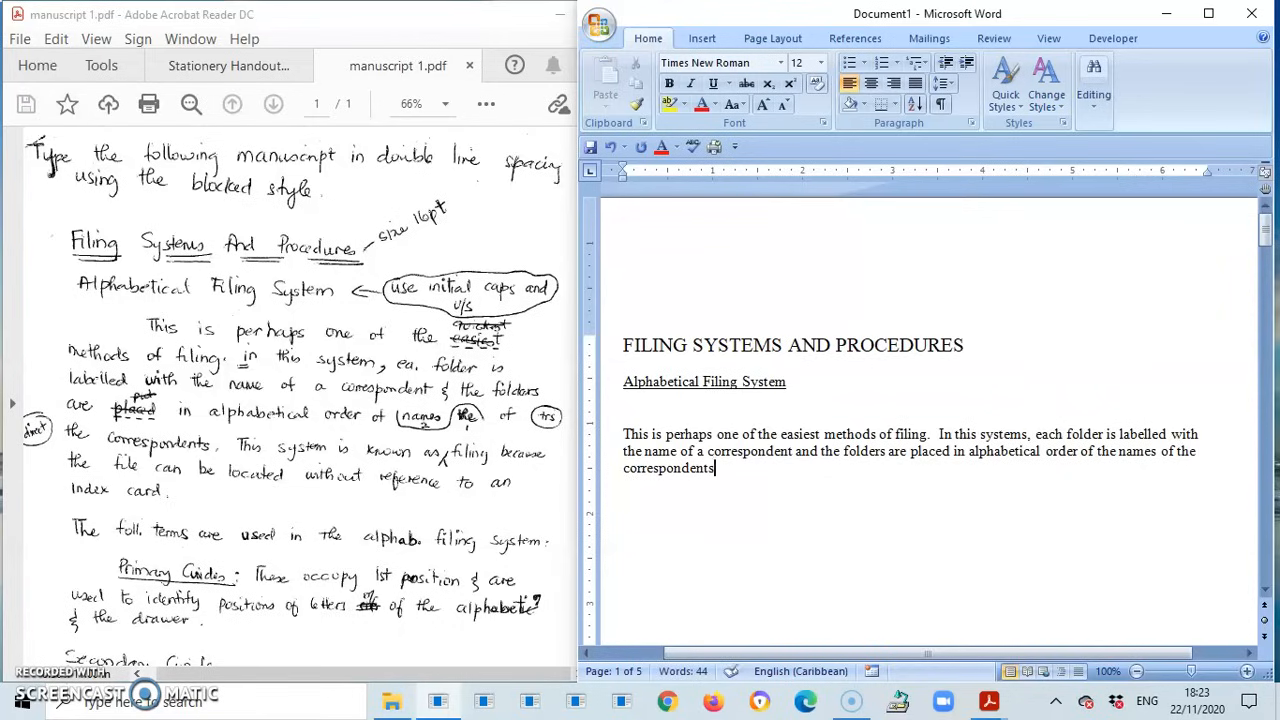
{"action": "type", "text": "thi"}
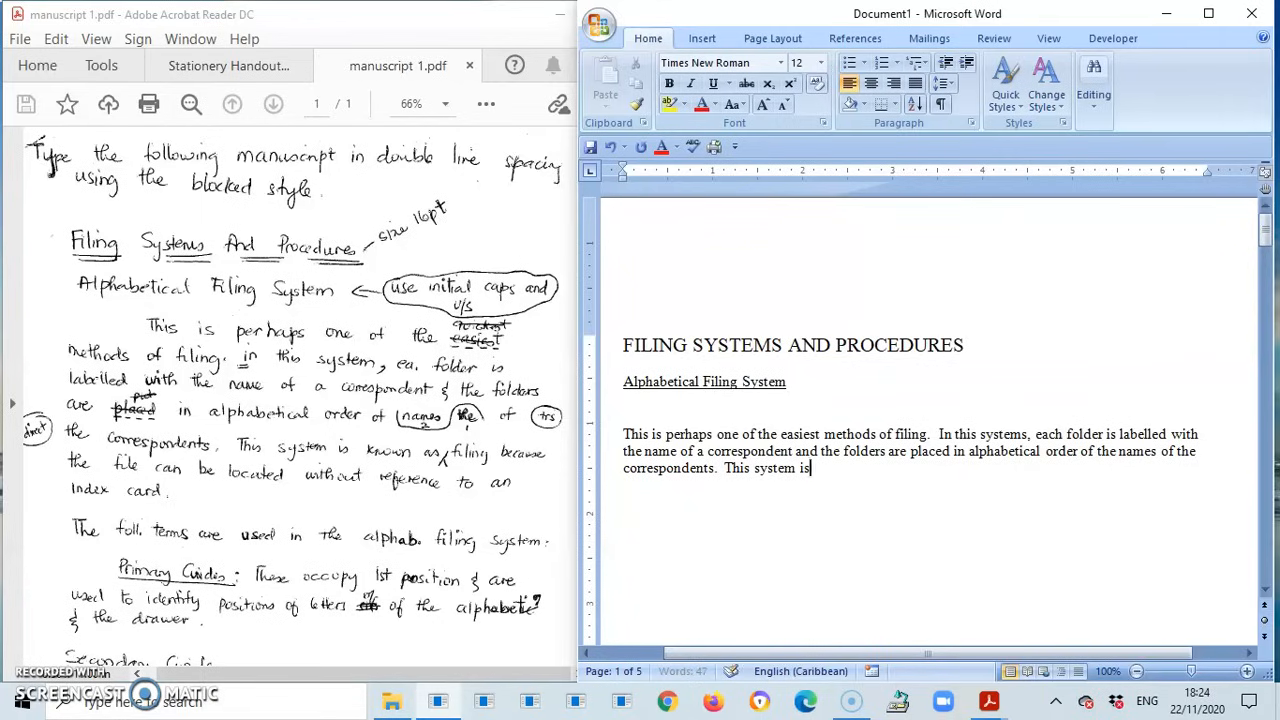
{"action": "type", "text": "know"}
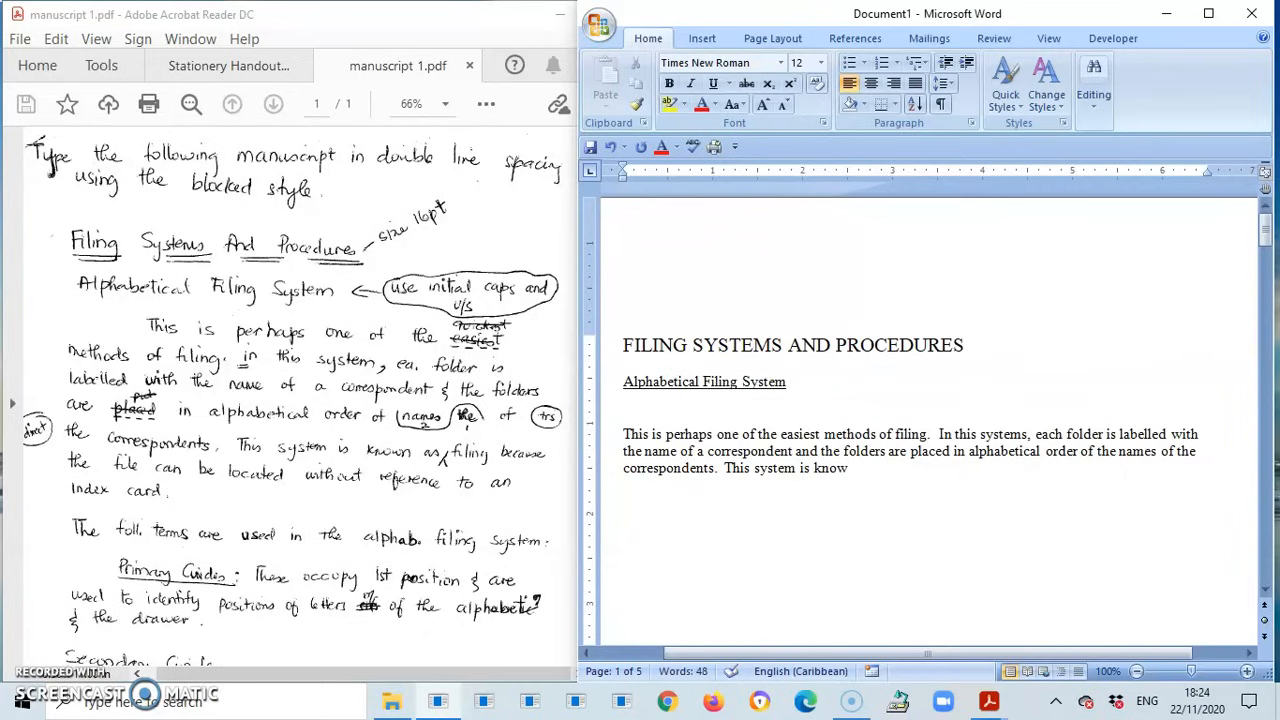
{"action": "type", "text": "n"}
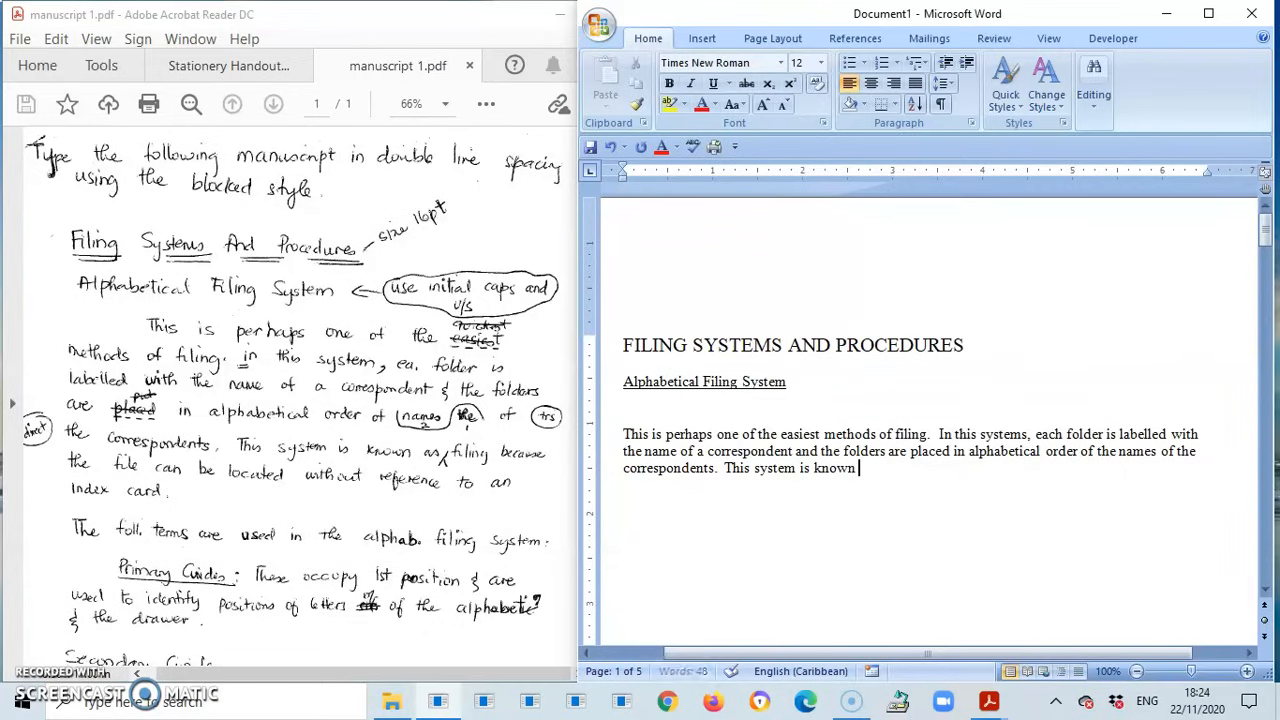
{"action": "type", "text": "as"}
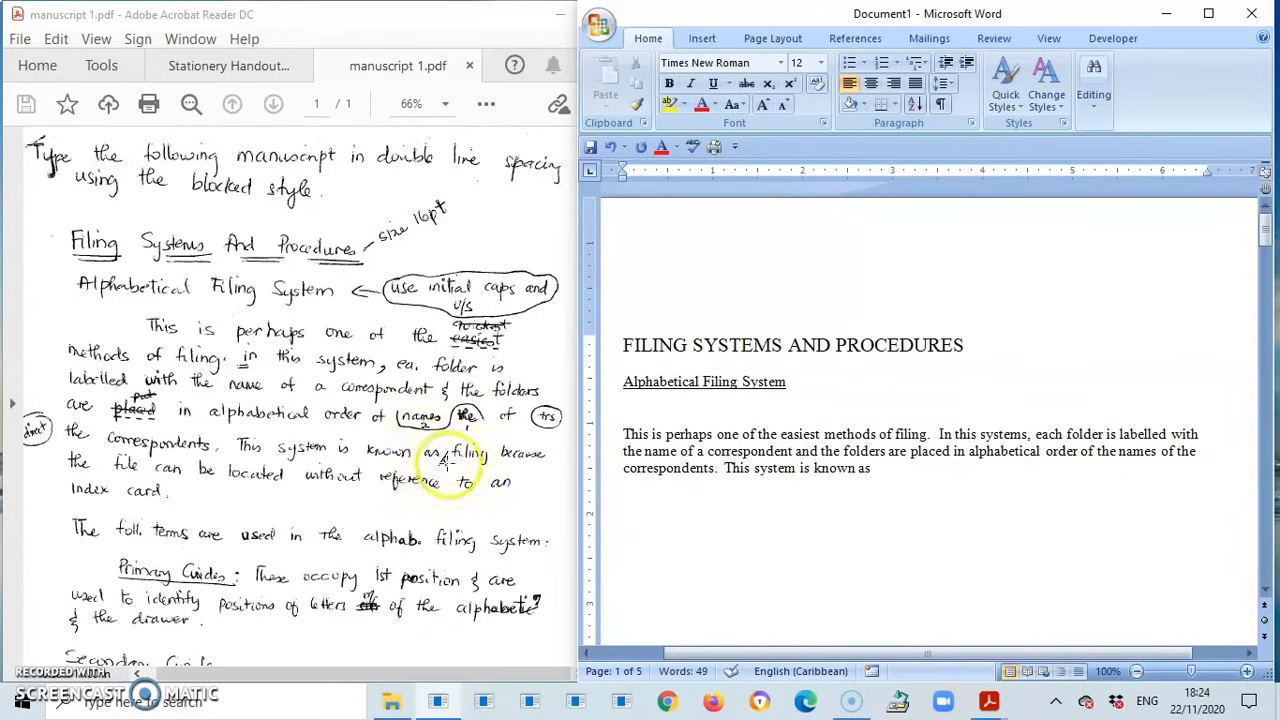
{"action": "left_click", "coordinate": [870, 468]}
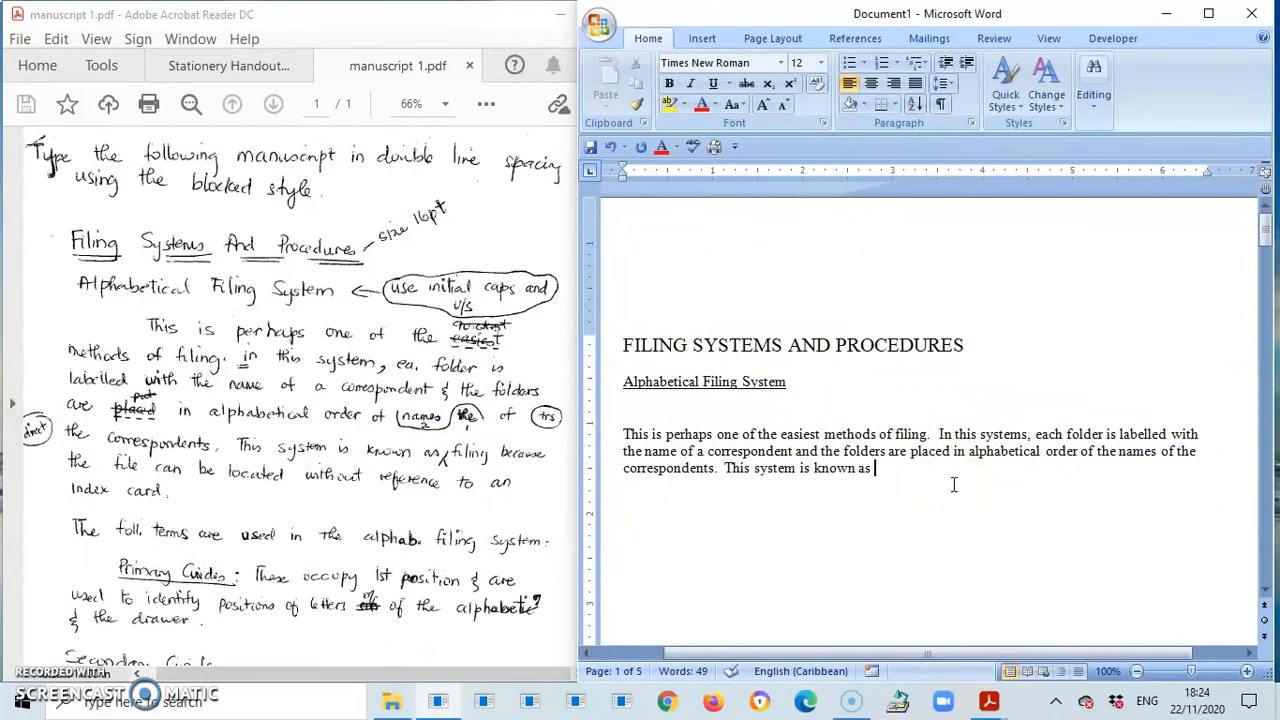
Type 'direct filing because the file can be located with reference to an index card'
{"action": "type", "text": "direct"}
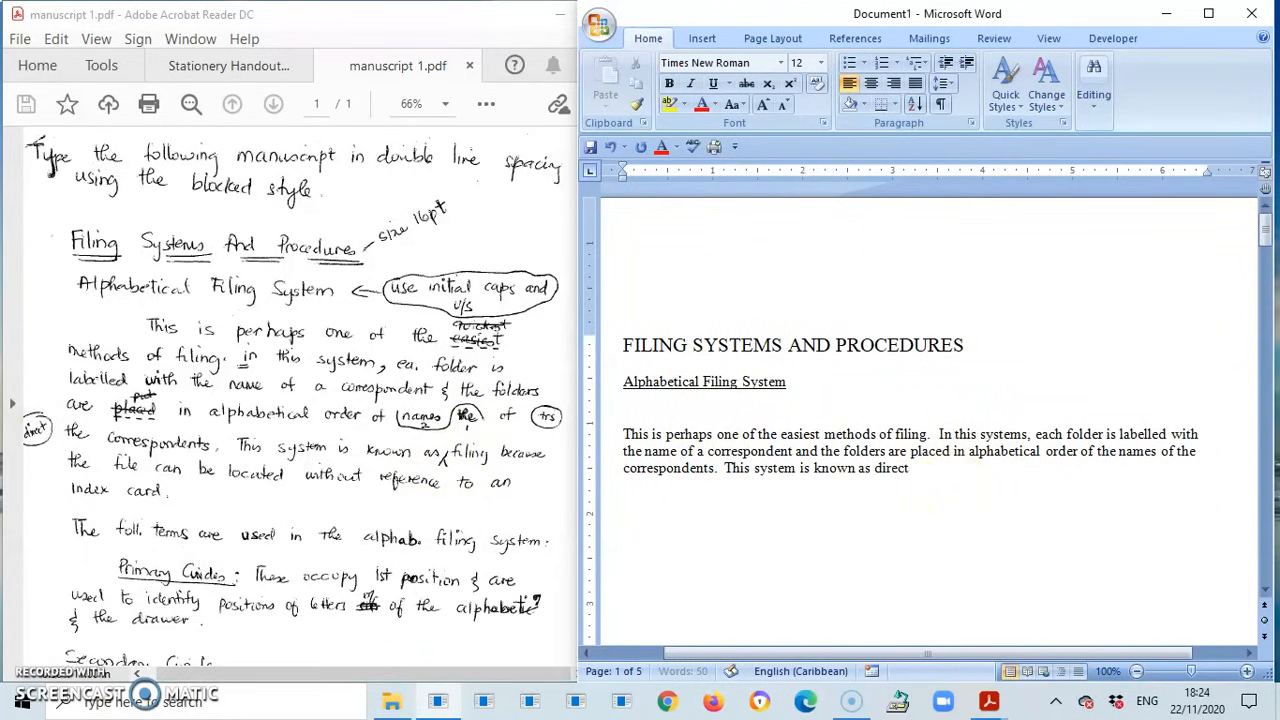
{"action": "type", "text": "fii"}
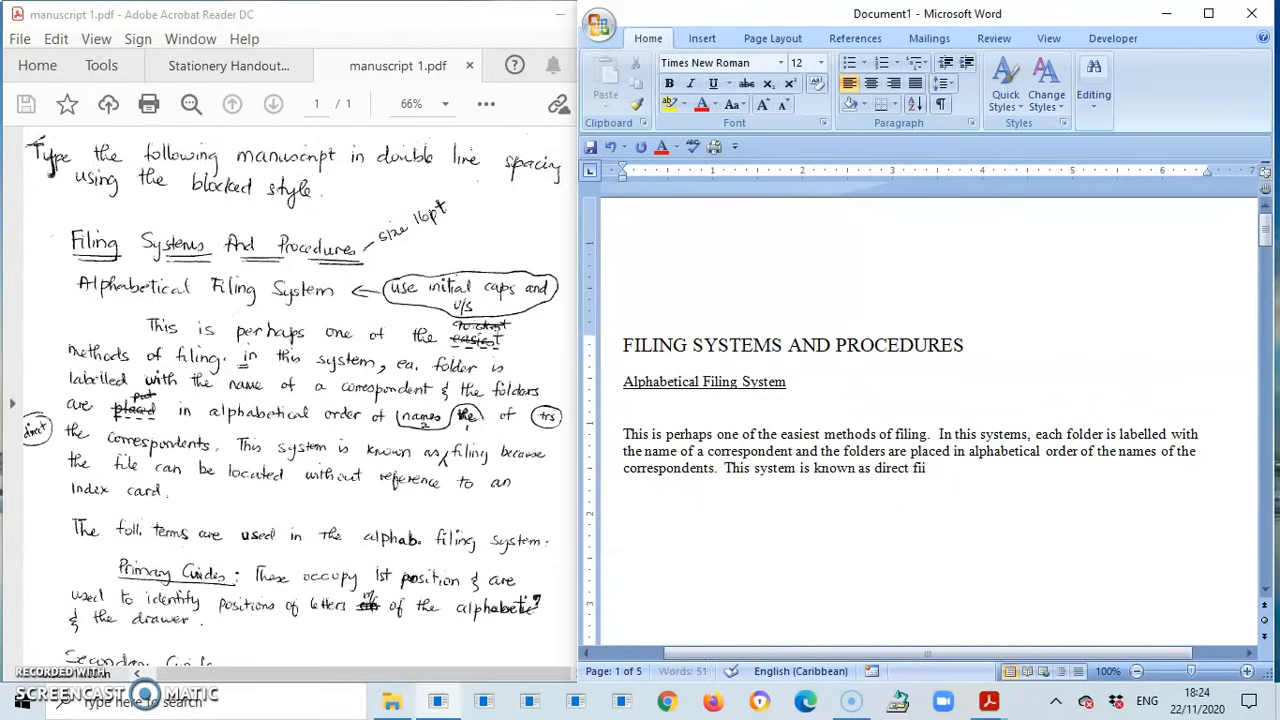
{"action": "type", "text": "ing"}
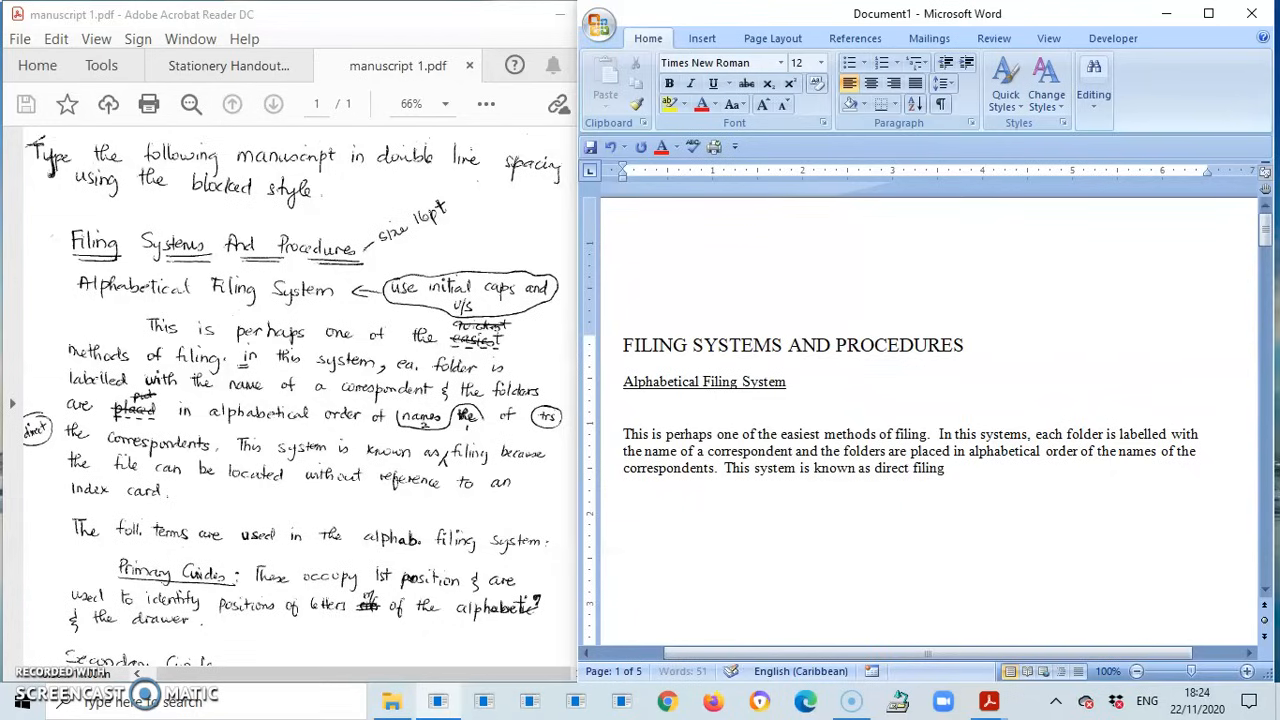
{"action": "type", "text": "b"}
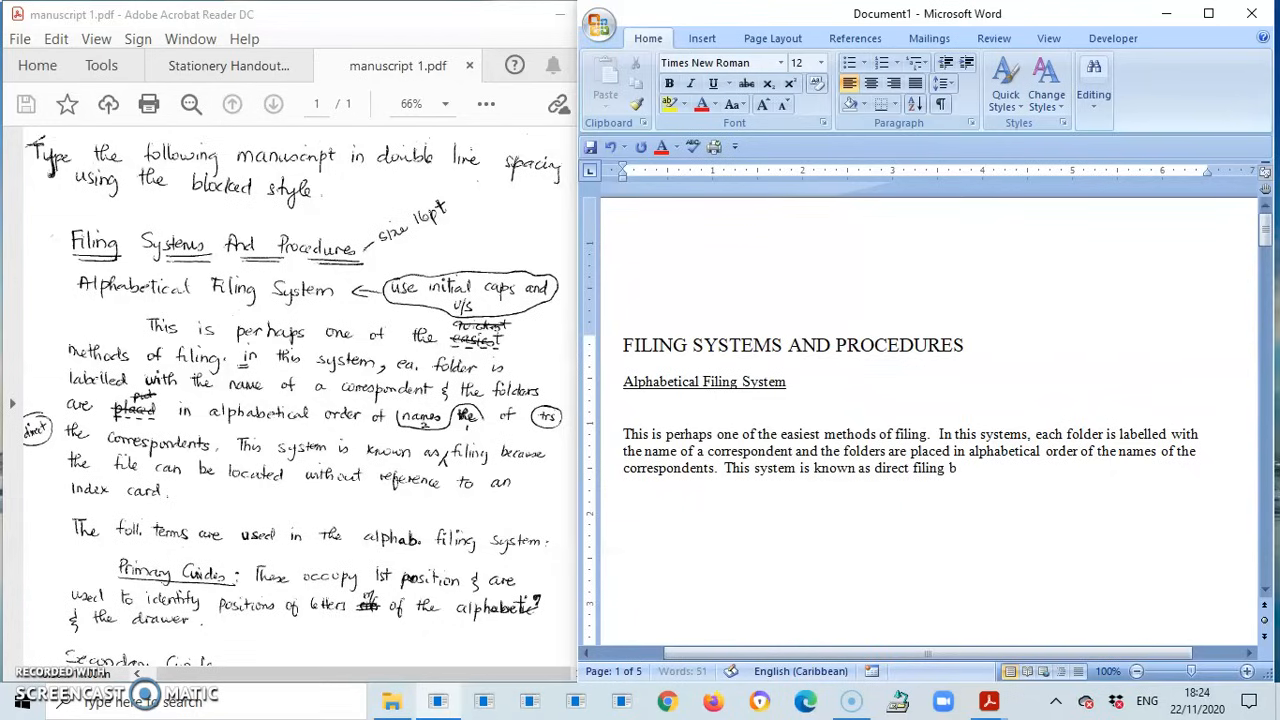
{"action": "type", "text": "ecause"}
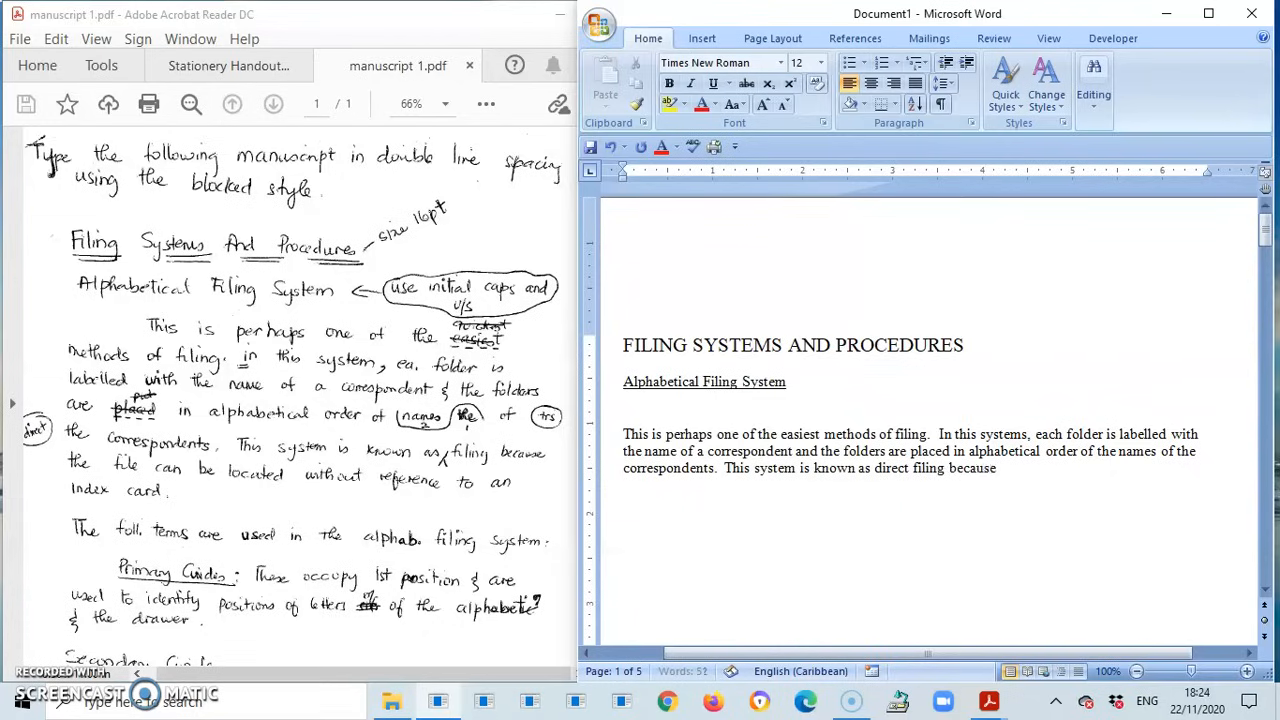
{"action": "type", "text": "the fi"}
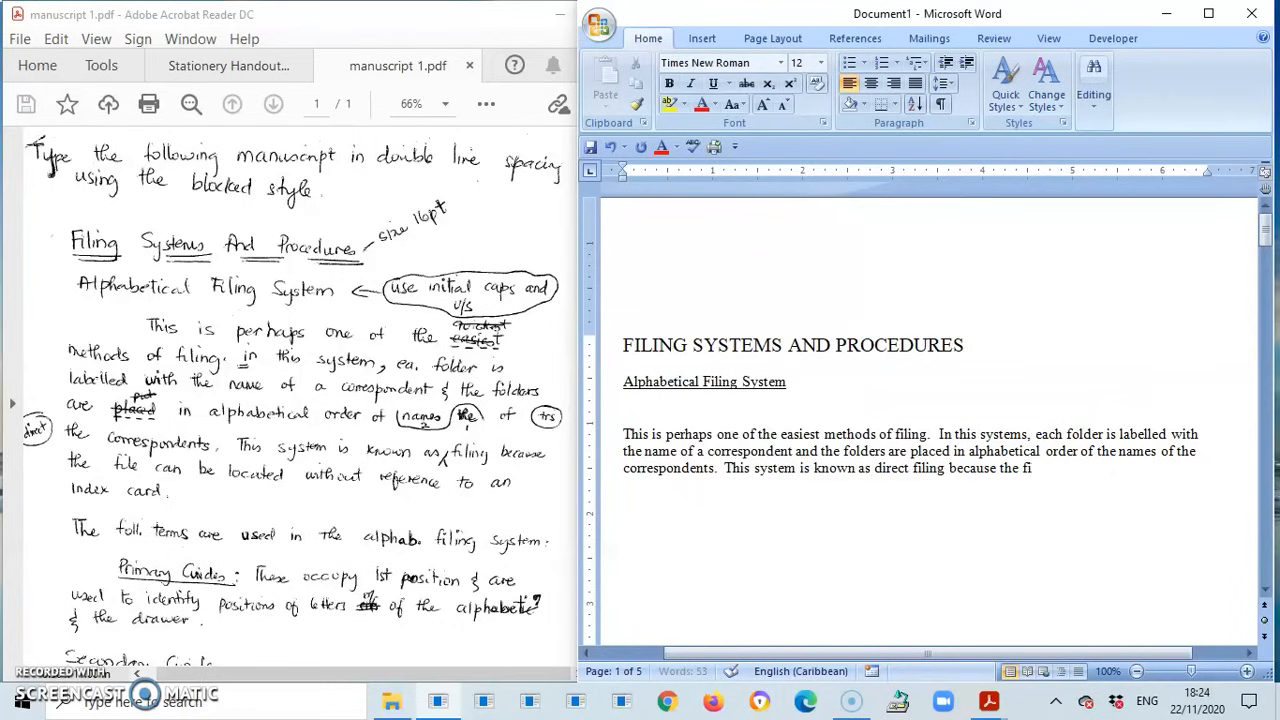
{"action": "type", "text": "le can be l"}
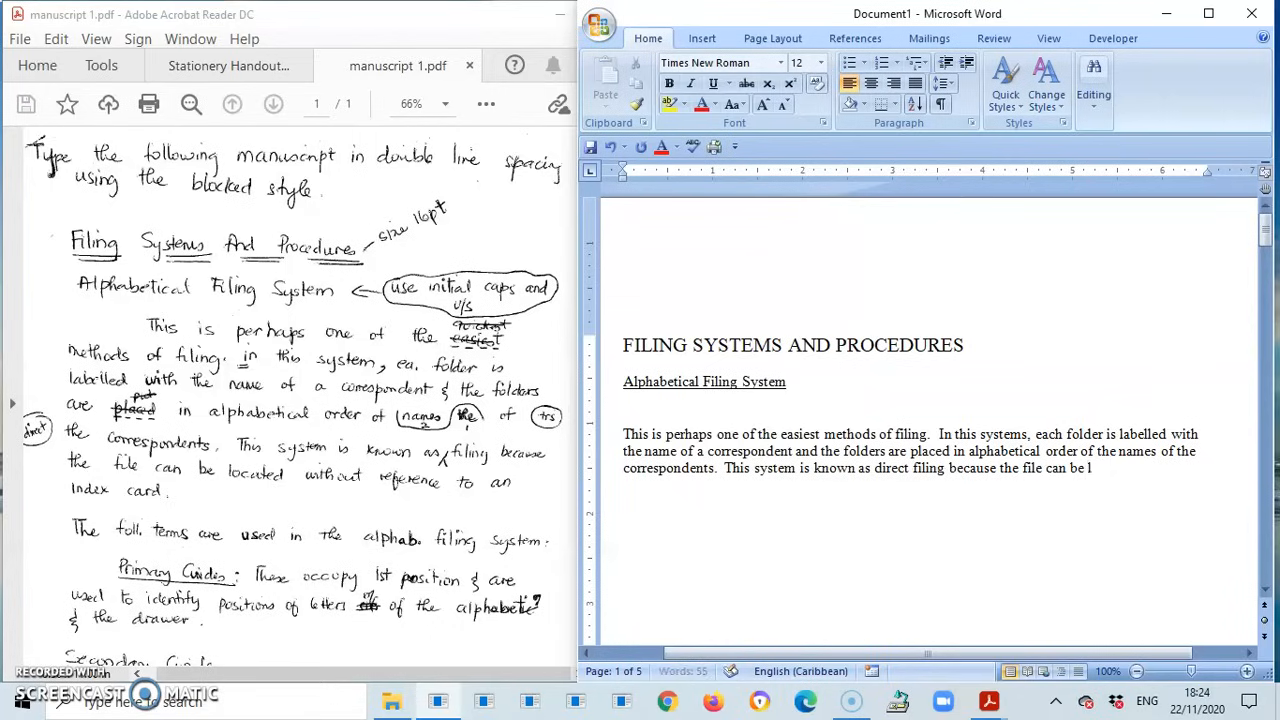
{"action": "type", "text": "oca"}
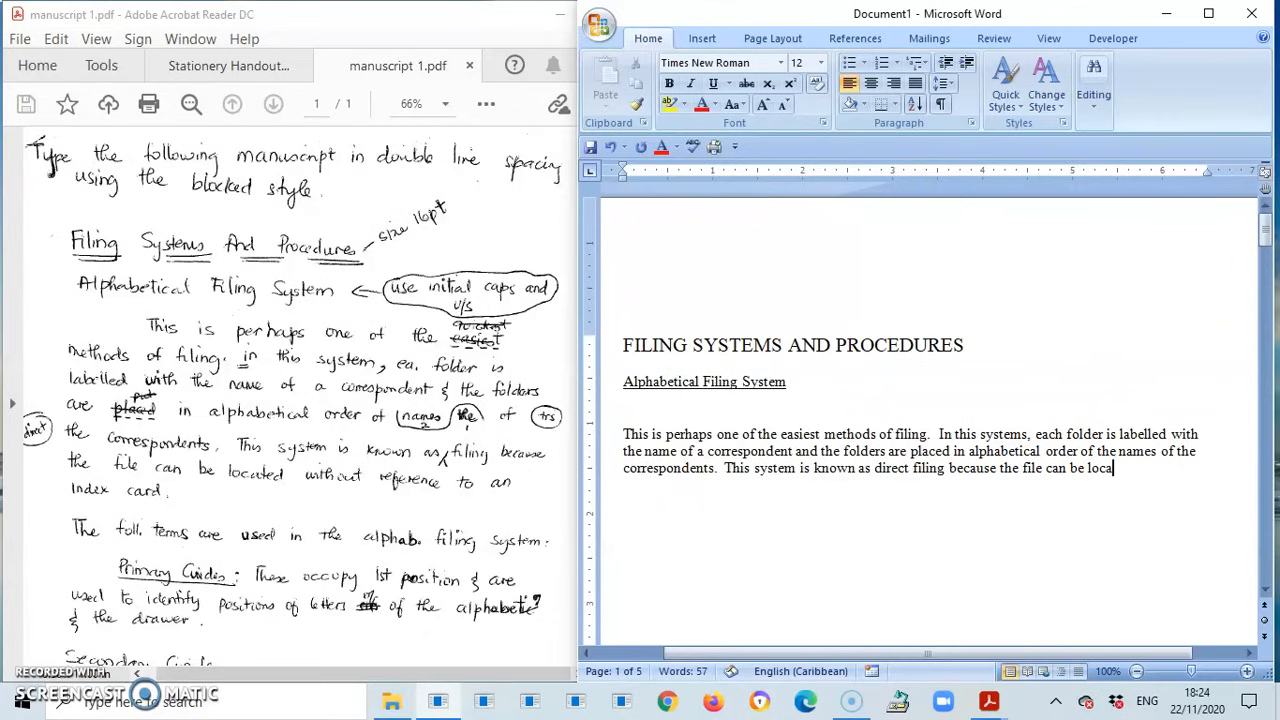
{"action": "type", "text": "ted"}
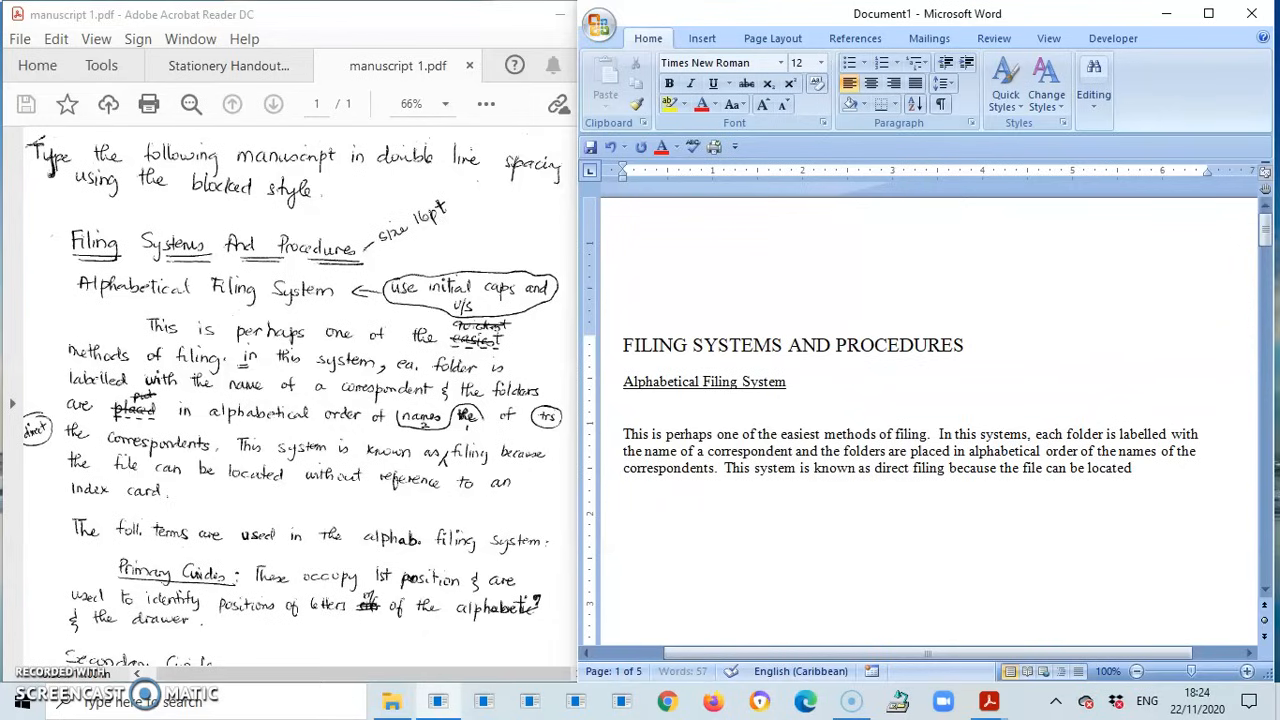
{"action": "type", "text": "with"}
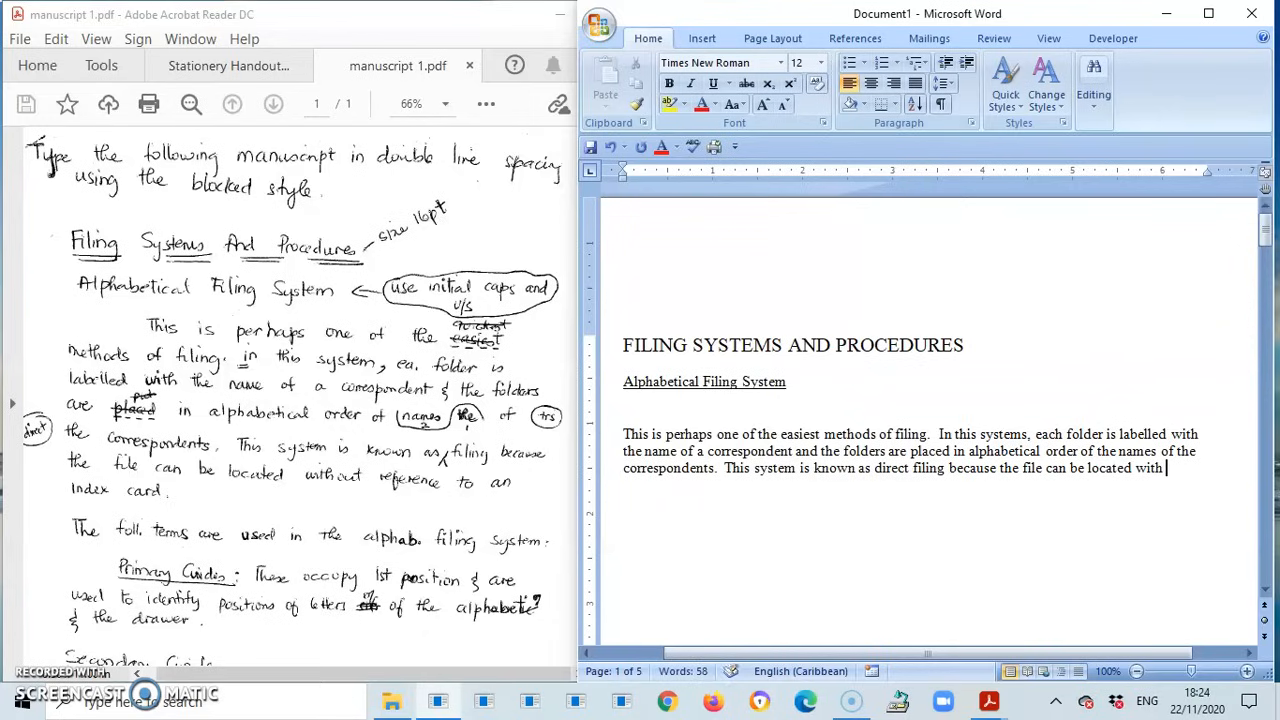
{"action": "type", "text": "reference to an"}
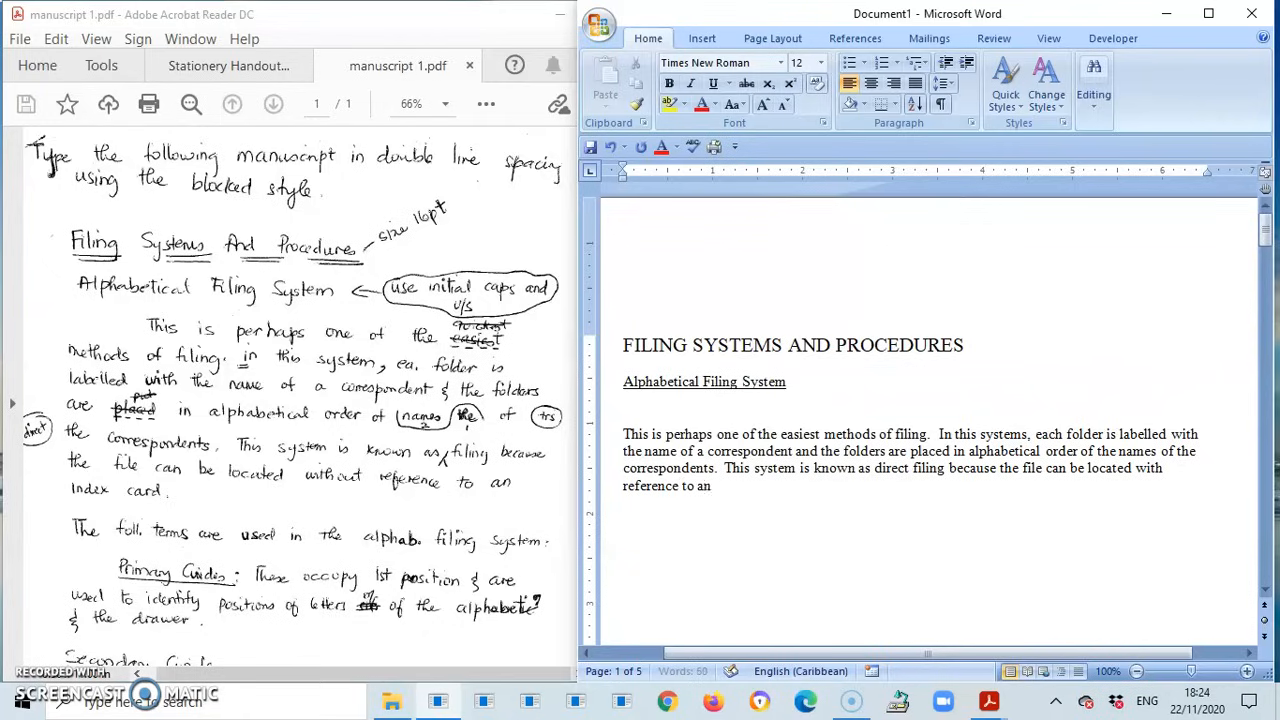
{"action": "type", "text": "inde"}
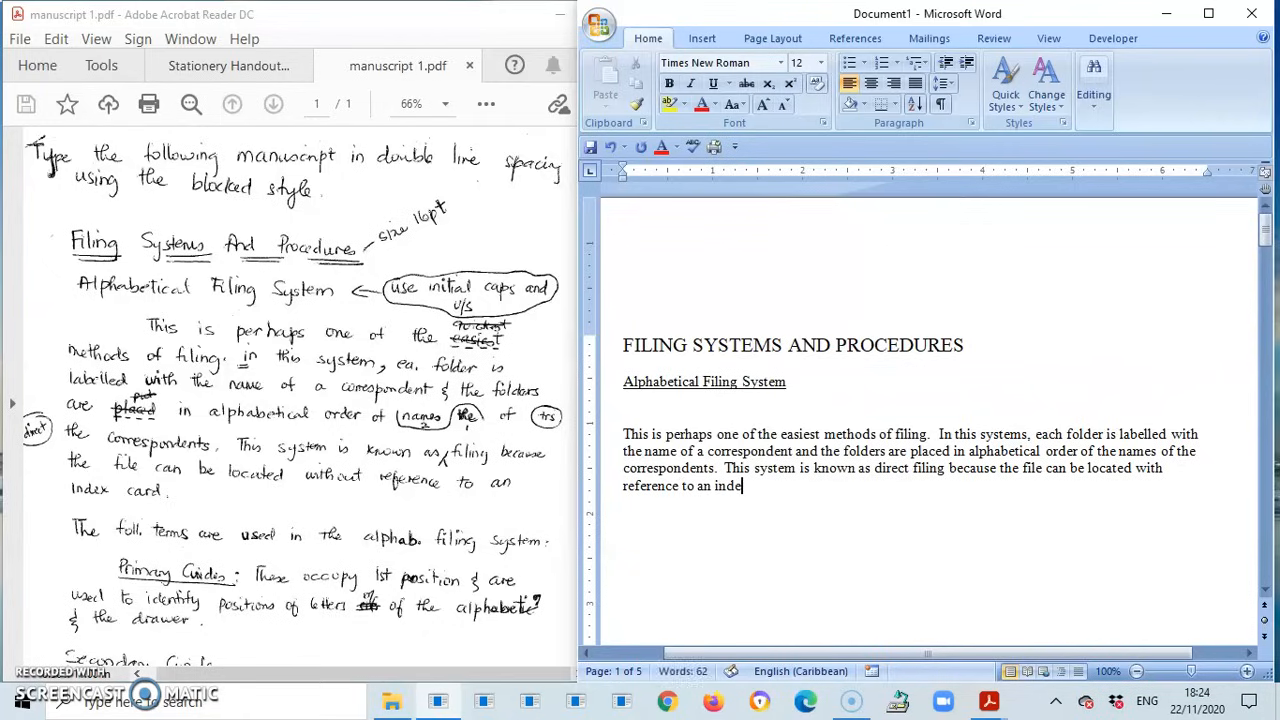
End the first paragraph, then type 'The following terms are used in the alphabetical filing system.'
{"action": "type", "text": "x card."}
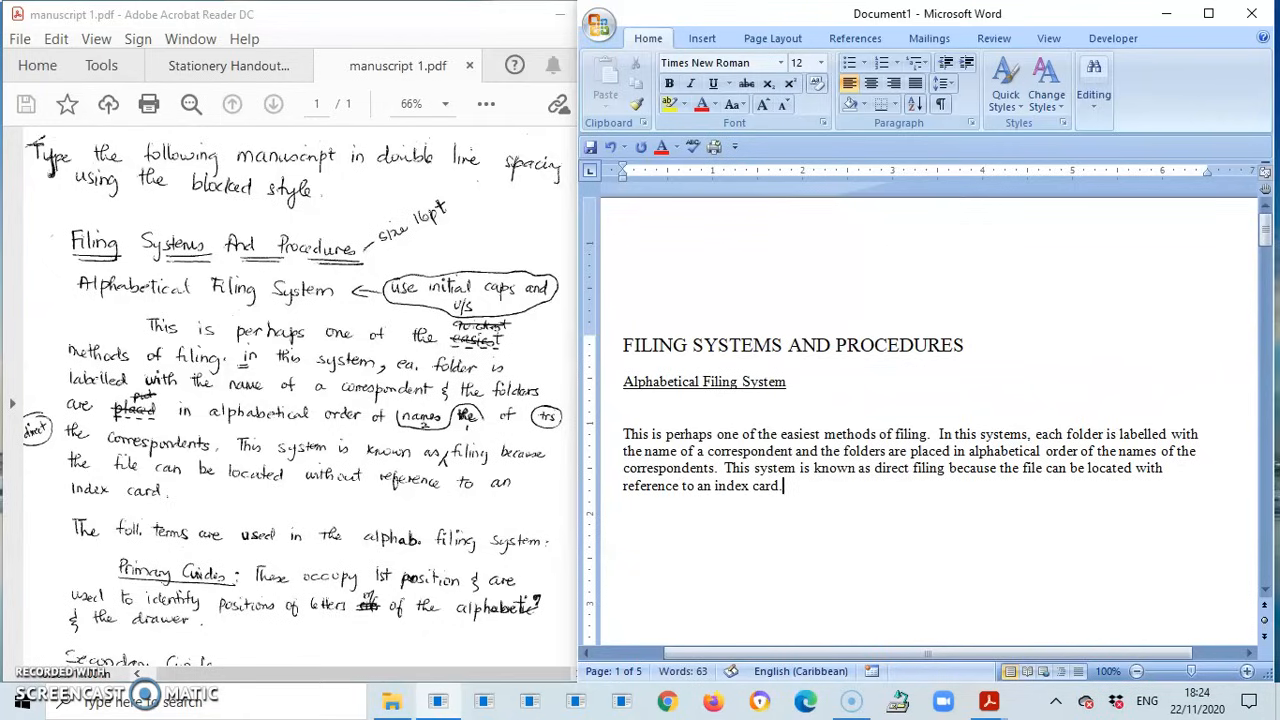
{"action": "key", "text": "enter"}
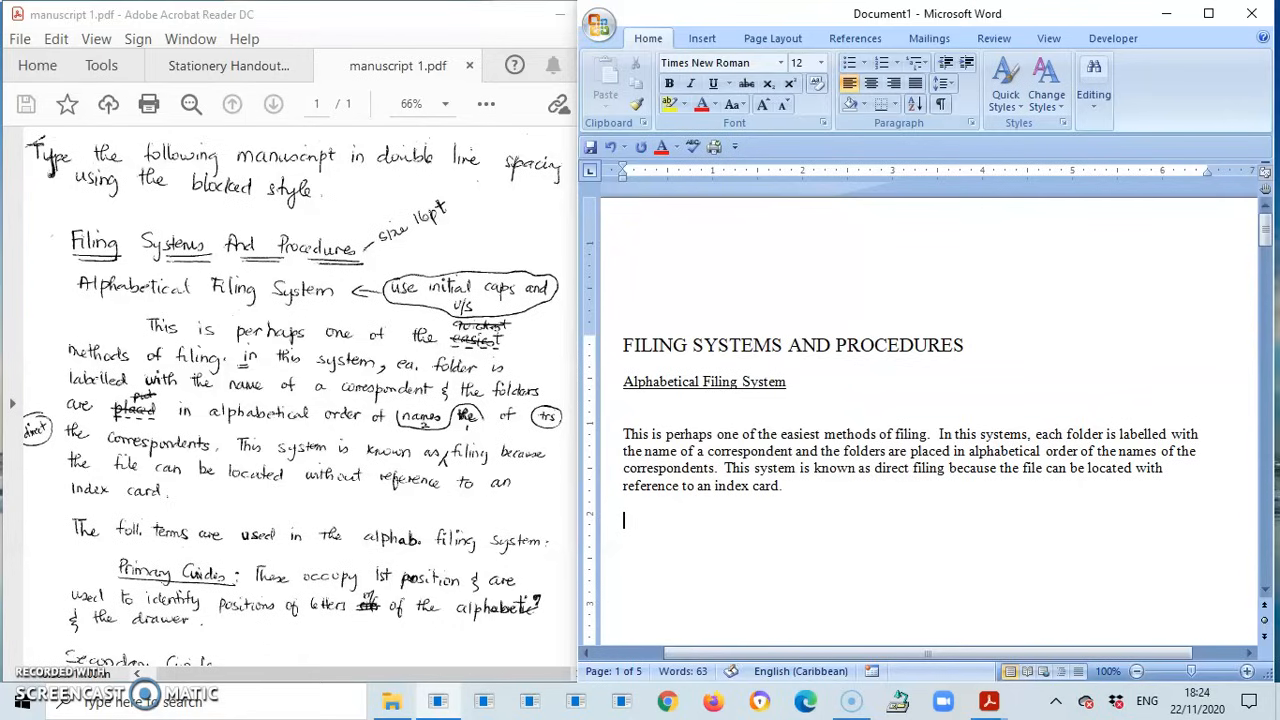
{"action": "type", "text": "The"}
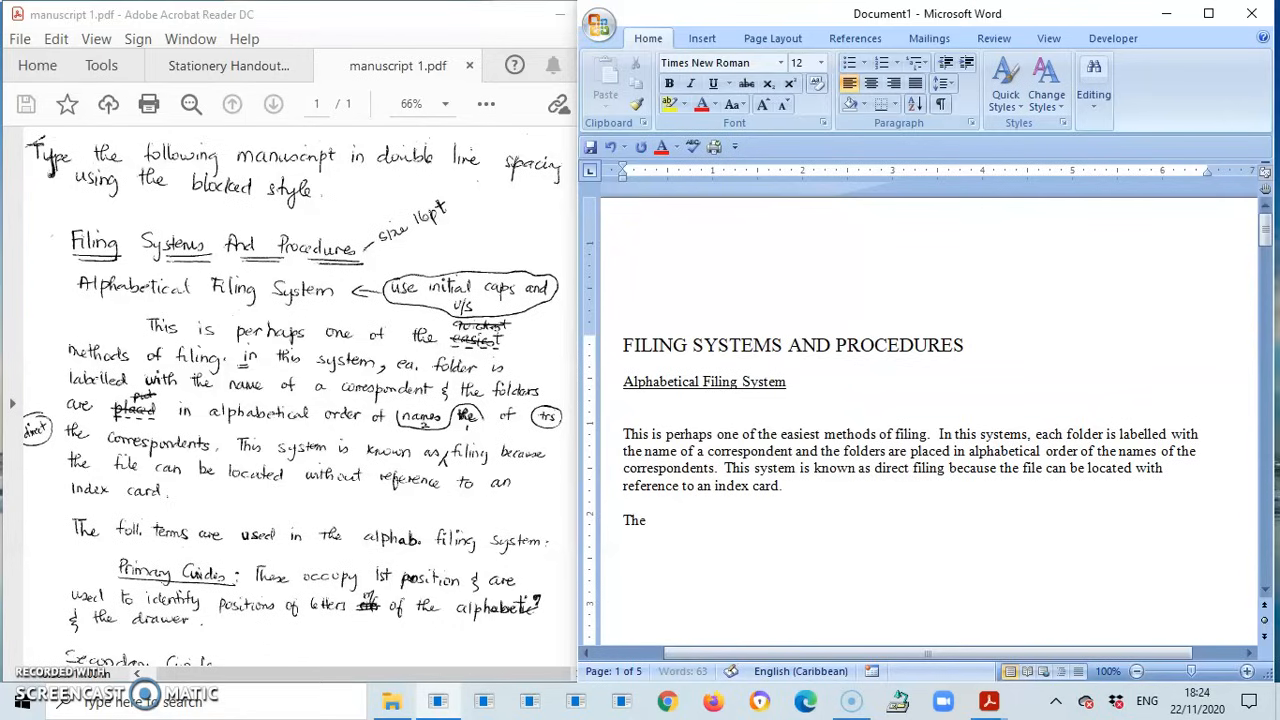
{"action": "type", "text": "following e"}
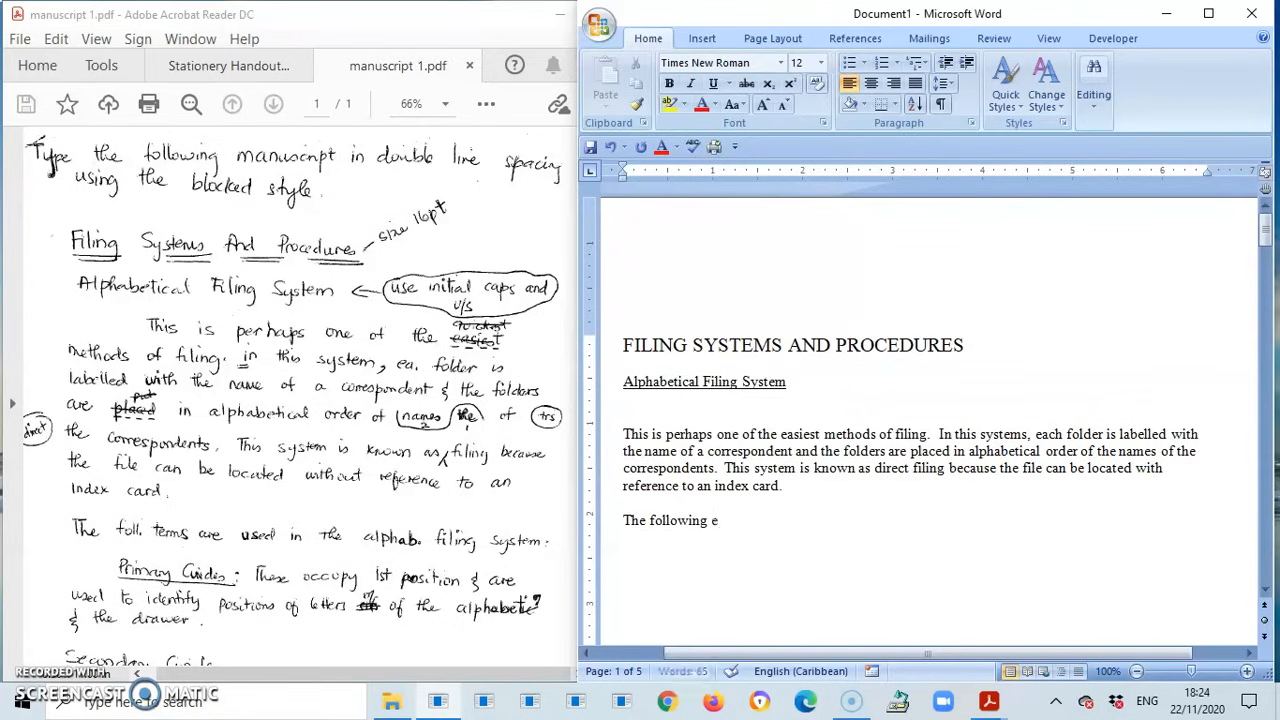
{"action": "type", "text": "t"}
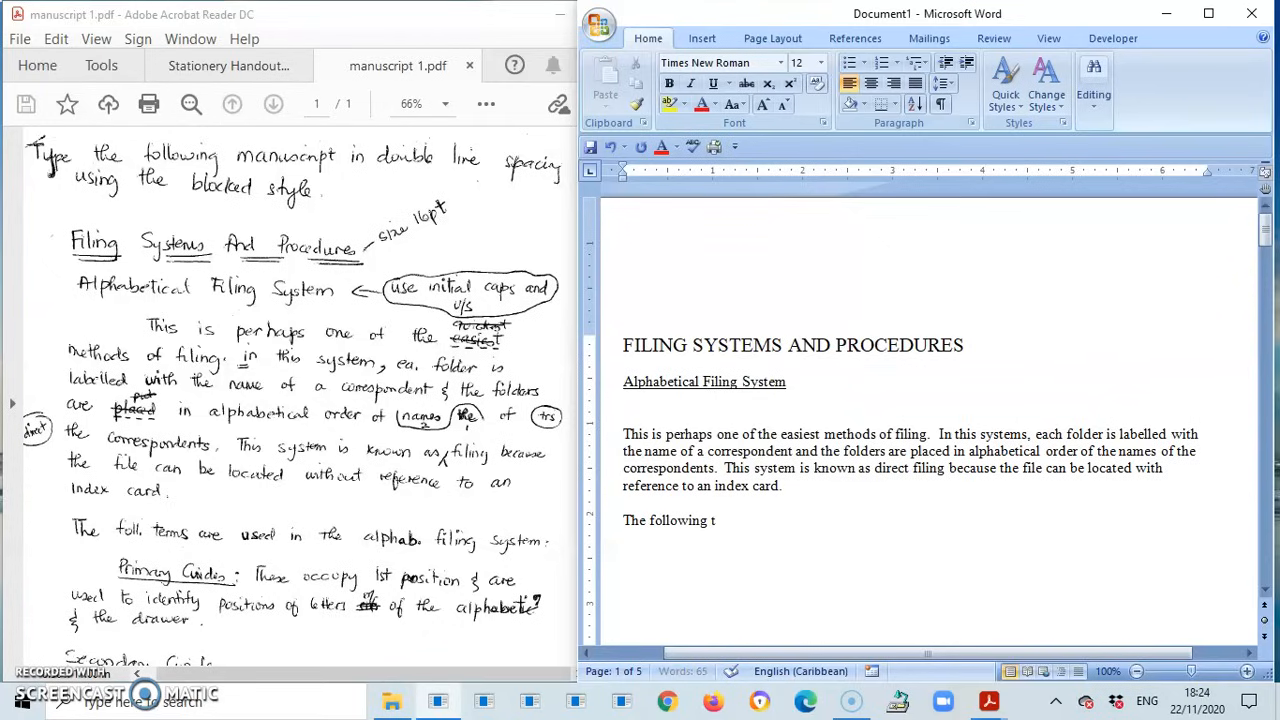
{"action": "type", "text": "erms"}
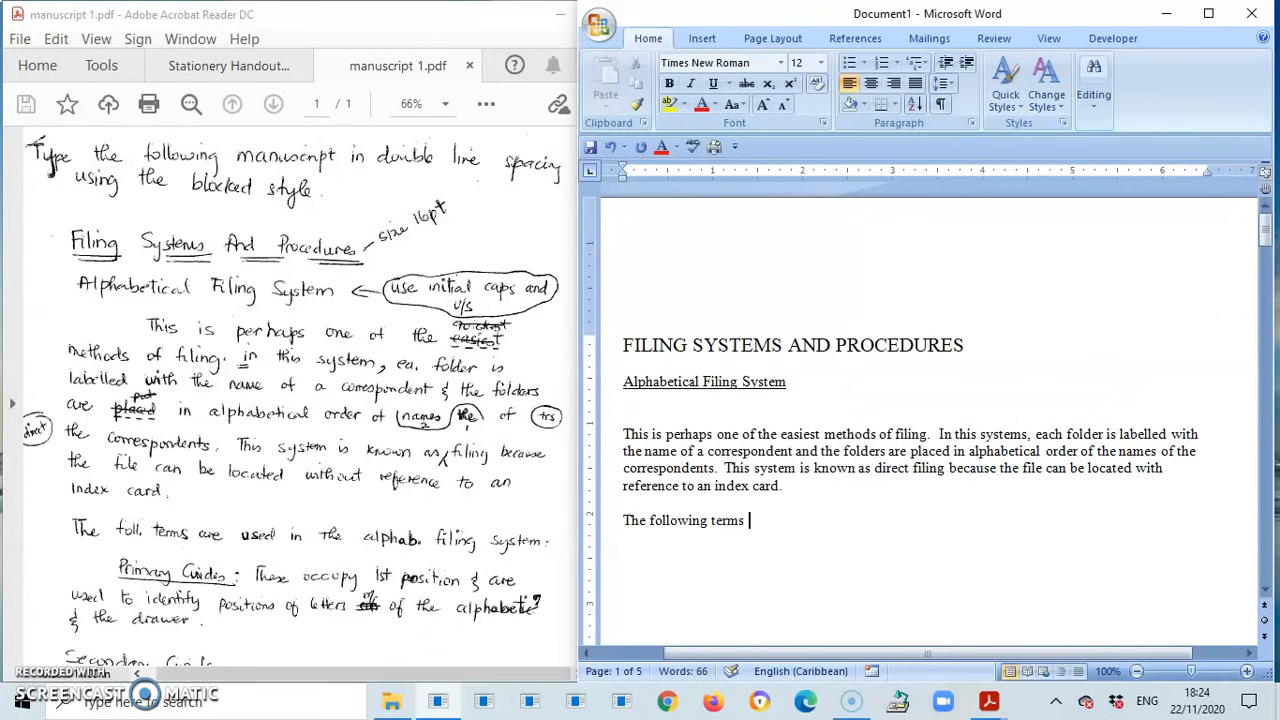
{"action": "type", "text": "are used"}
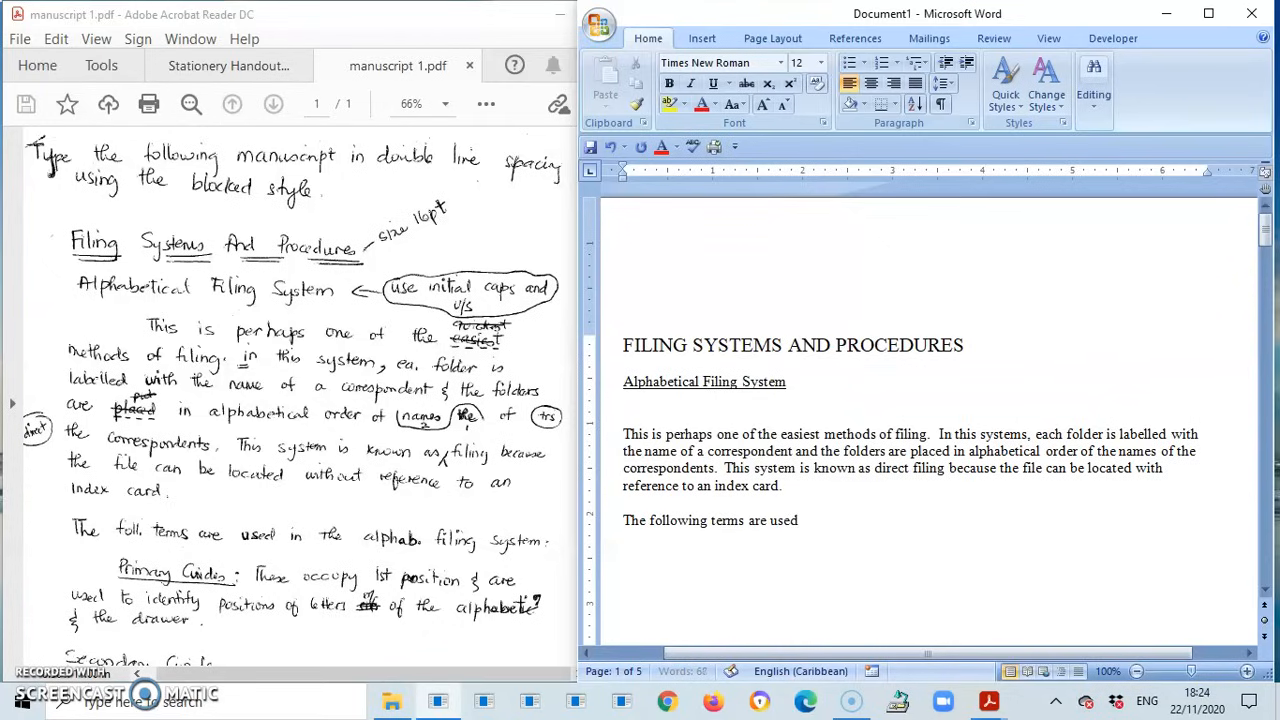
{"action": "type", "text": "in the"}
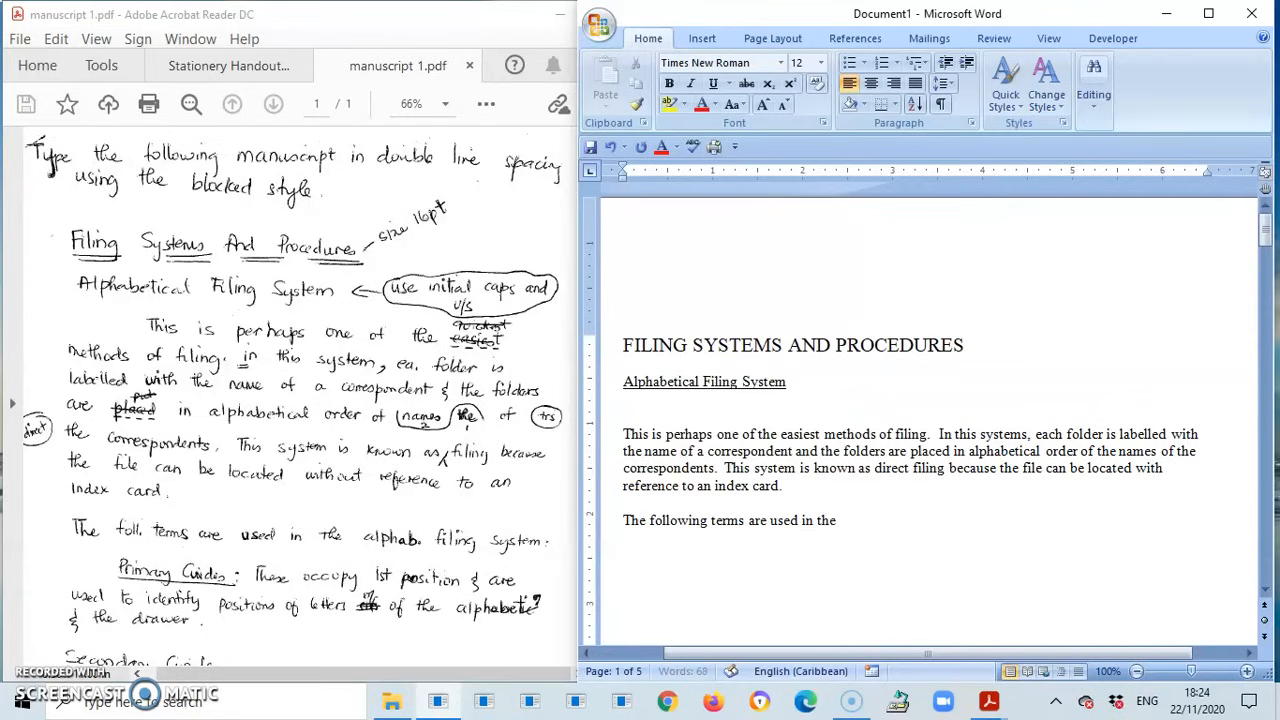
{"action": "type", "text": "a"}
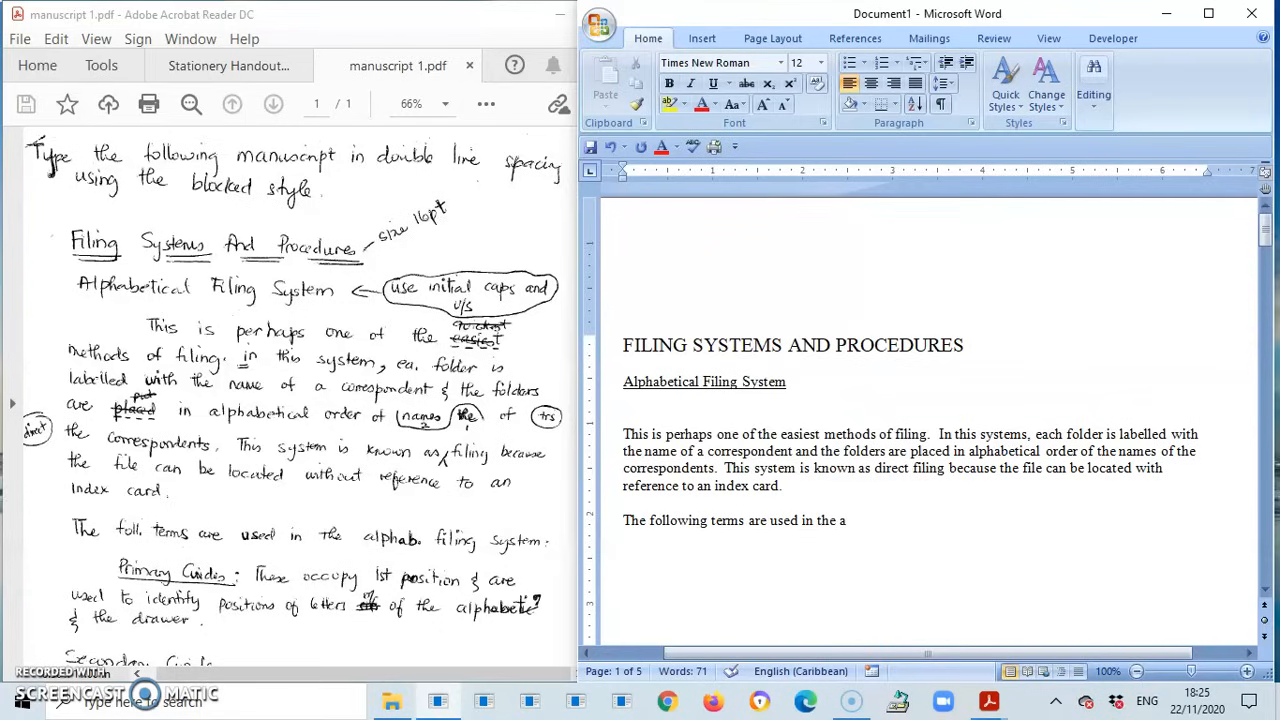
{"action": "type", "text": "lp"}
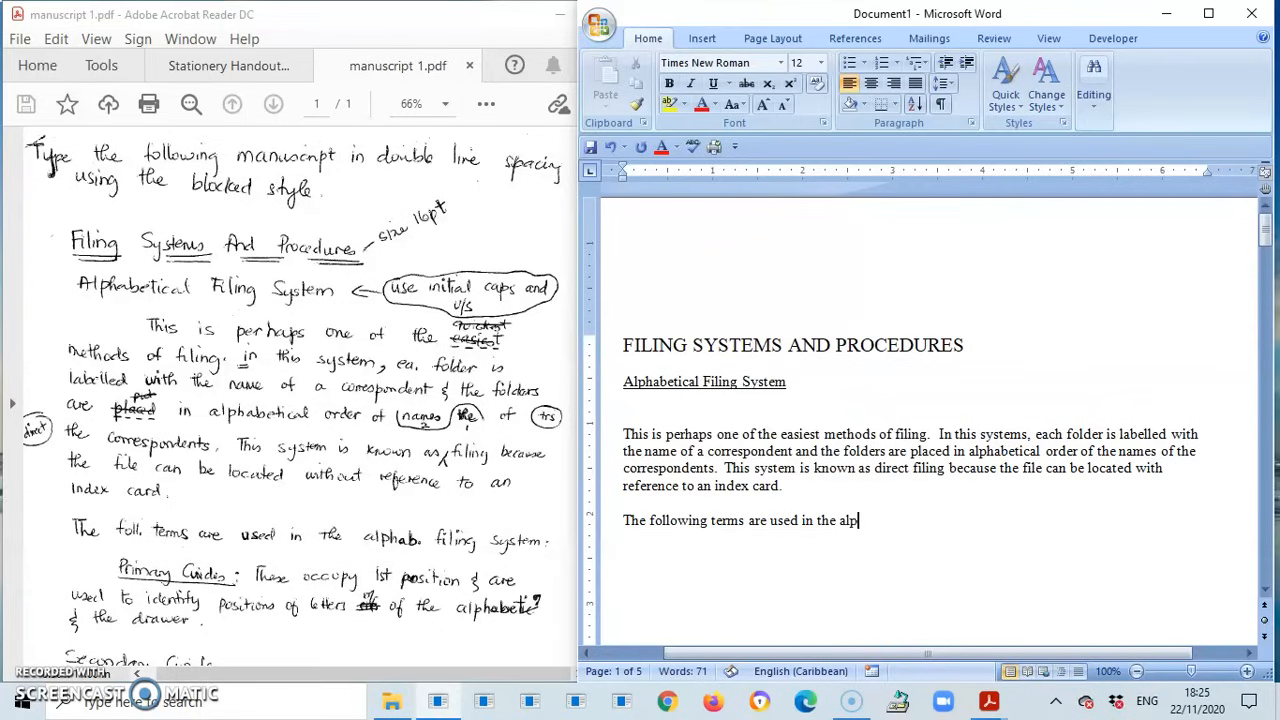
{"action": "type", "text": "habetical filing"}
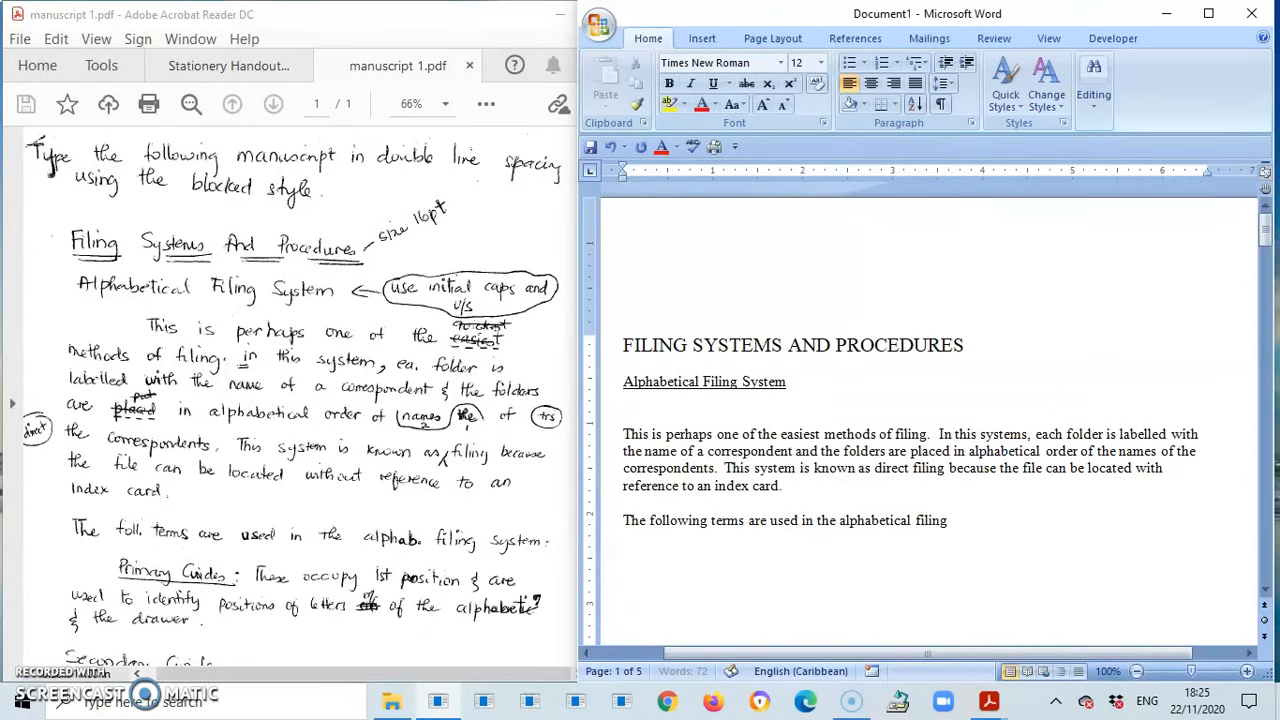
{"action": "type", "text": "system"}
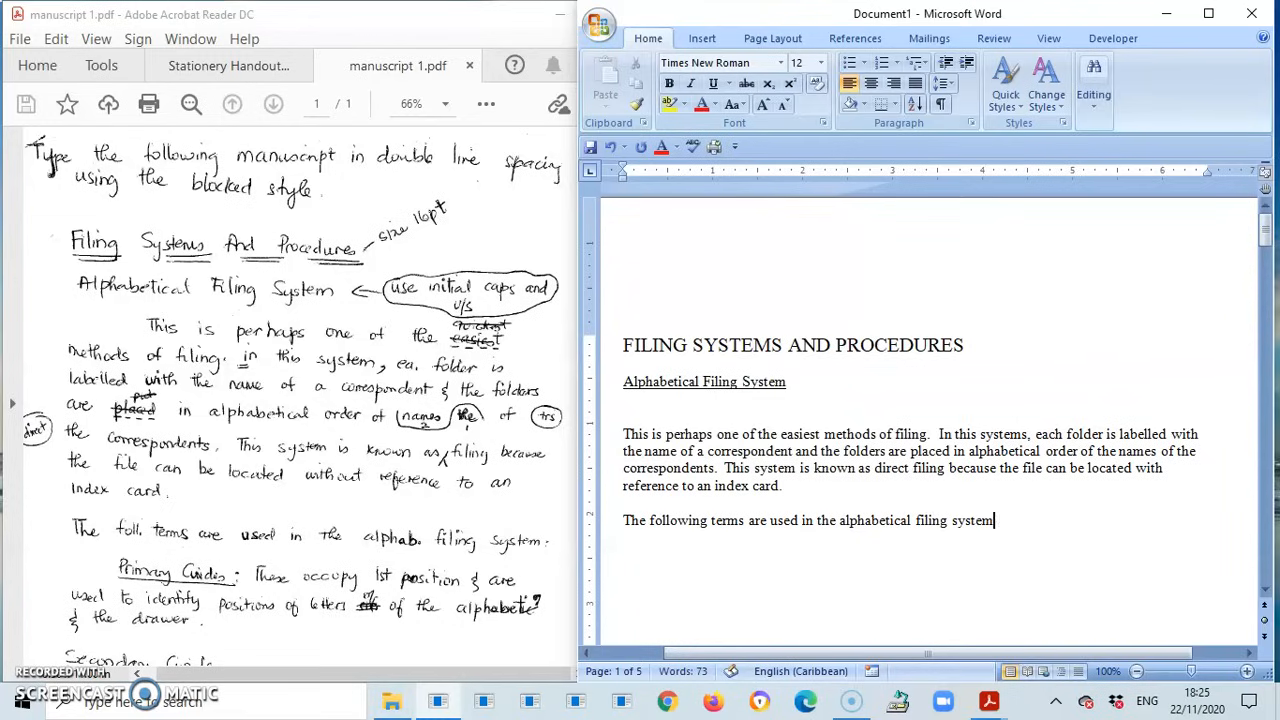
{"action": "key", "text": "enter"}
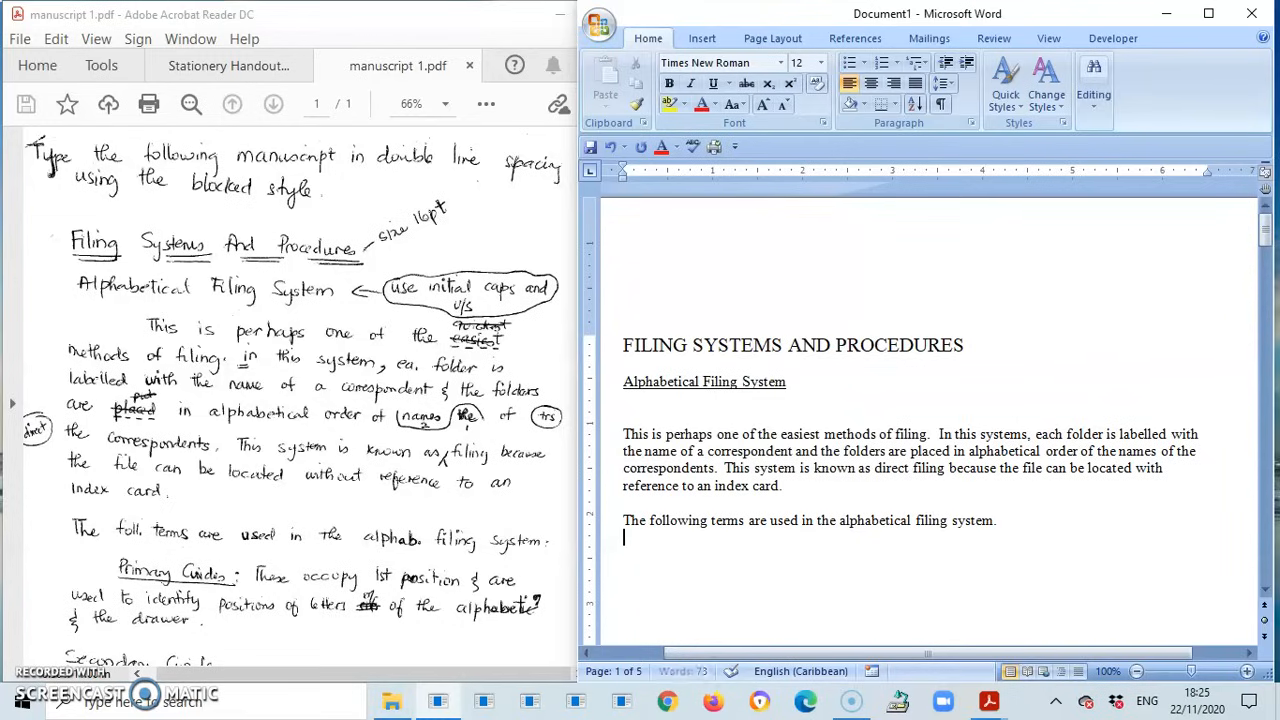
Start the Primary Guides paragraph: 'These occupy first position and are'
{"action": "key", "text": "enter"}
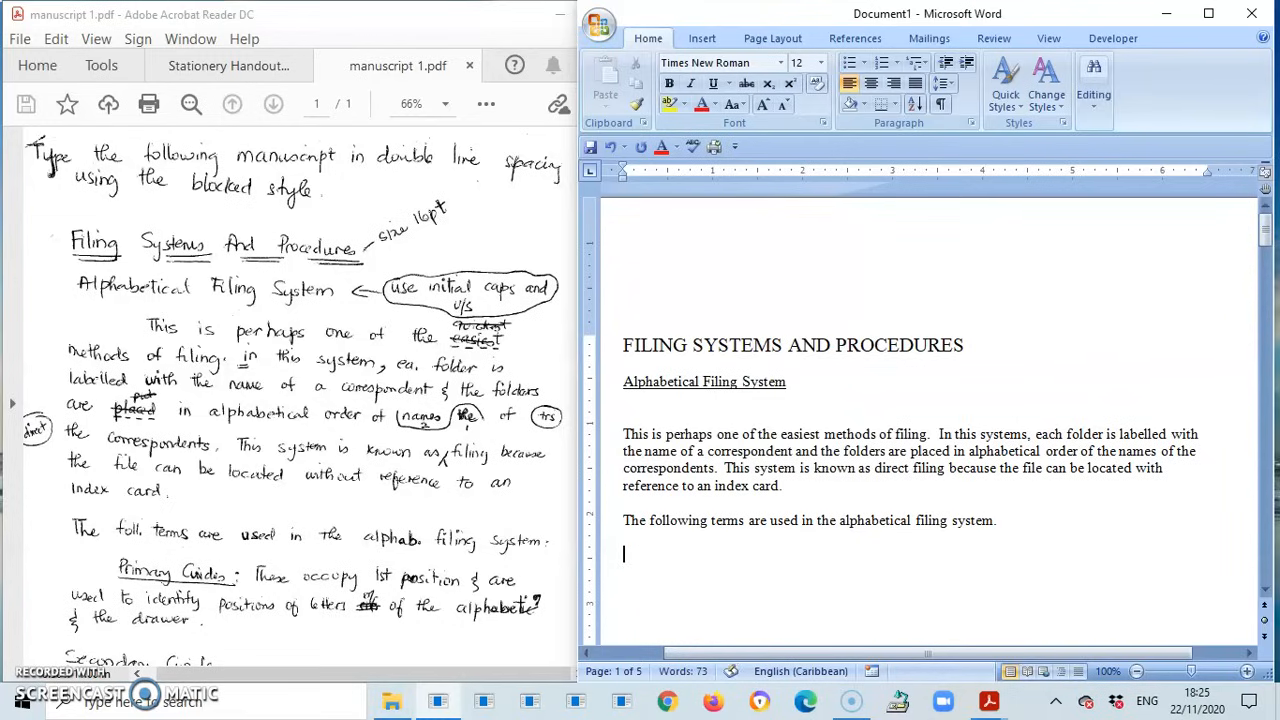
{"action": "type", "text": "Pro"}
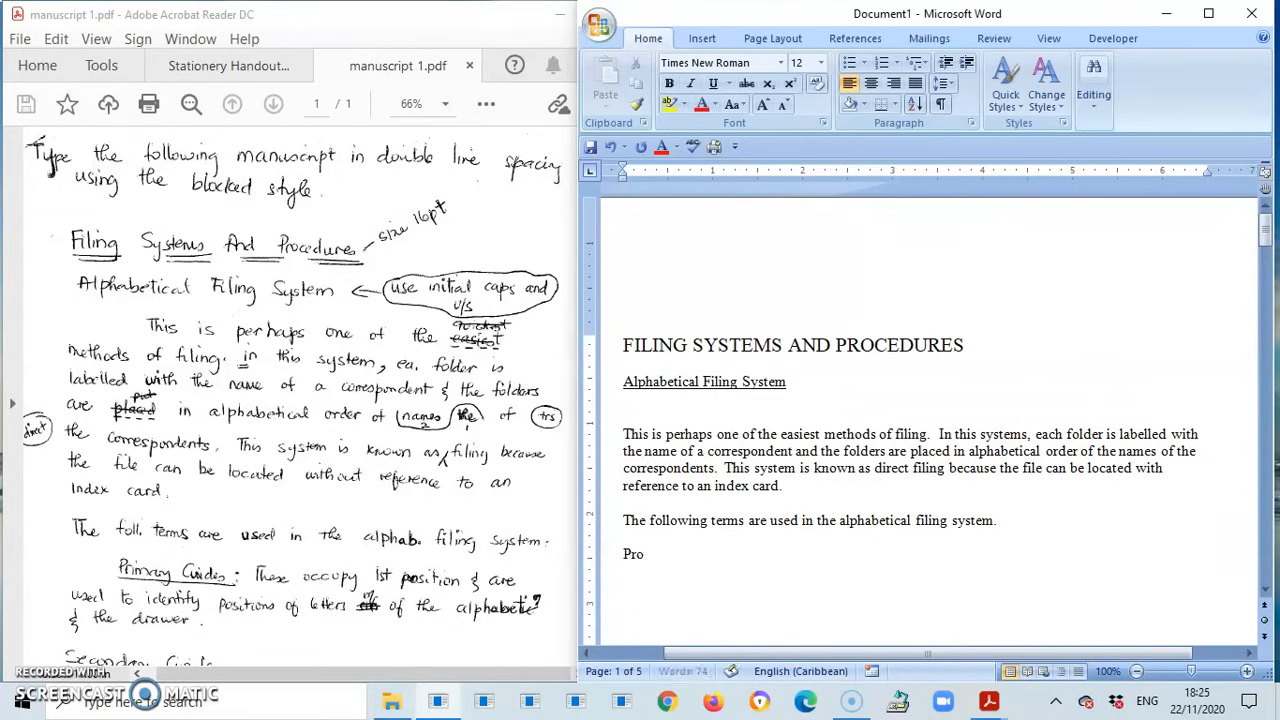
{"action": "type", "text": "mar"}
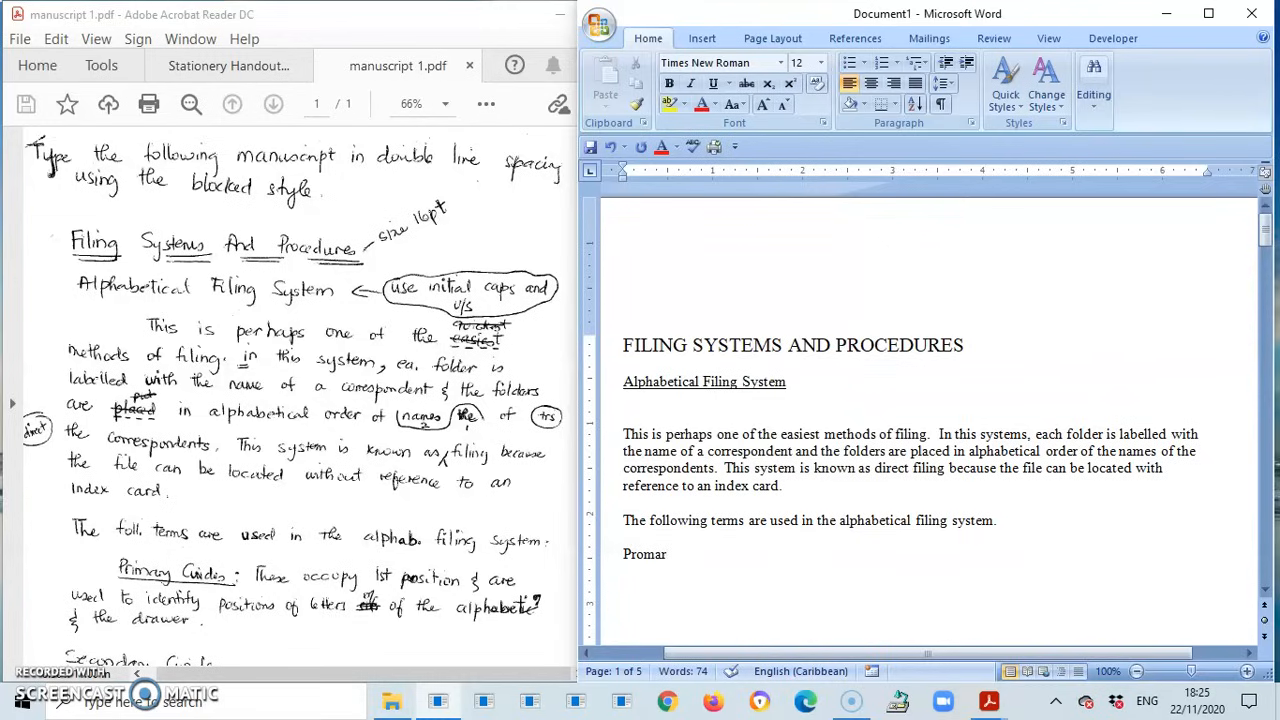
{"action": "key", "text": "Backspace"}
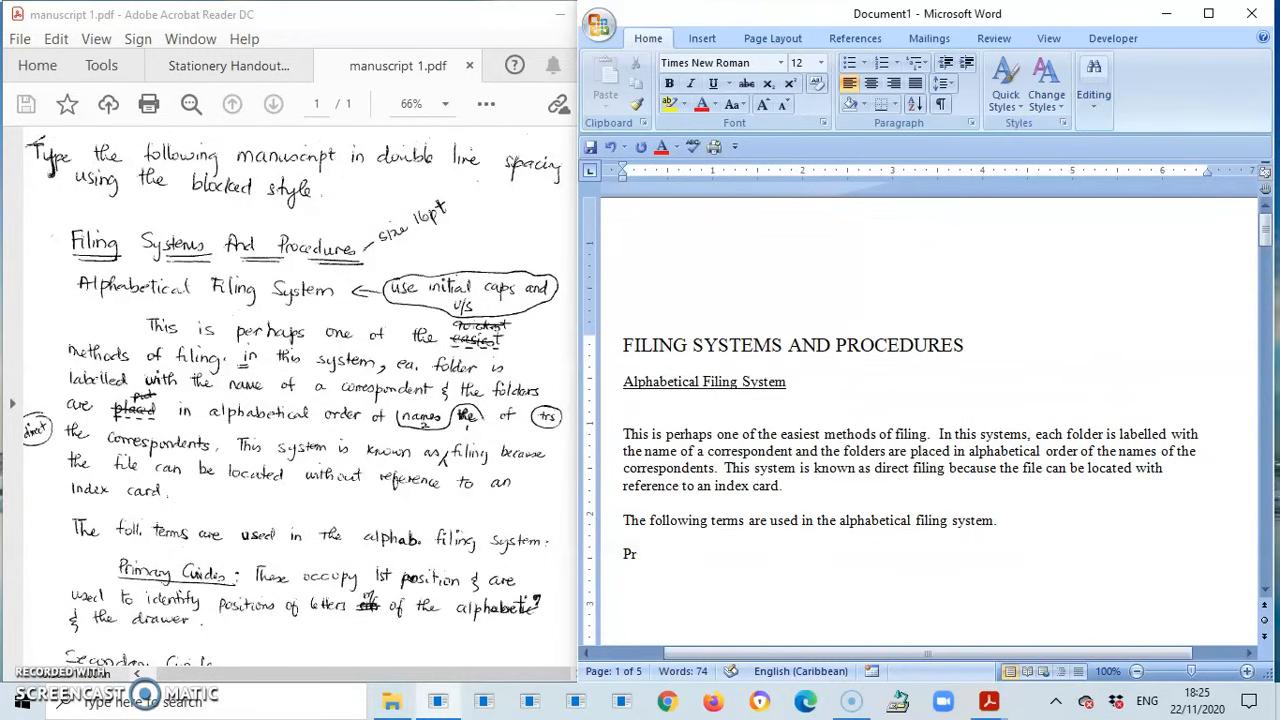
{"action": "type", "text": "imary Guide"}
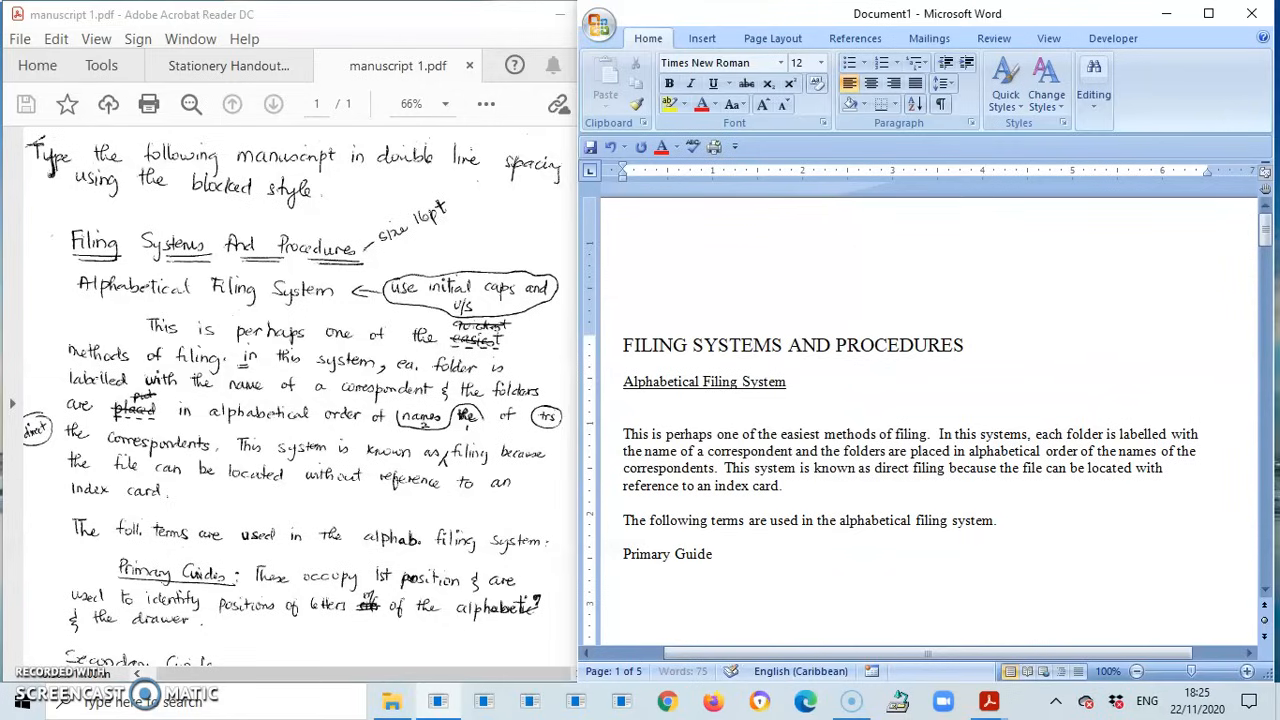
{"action": "type", "text": "s:"}
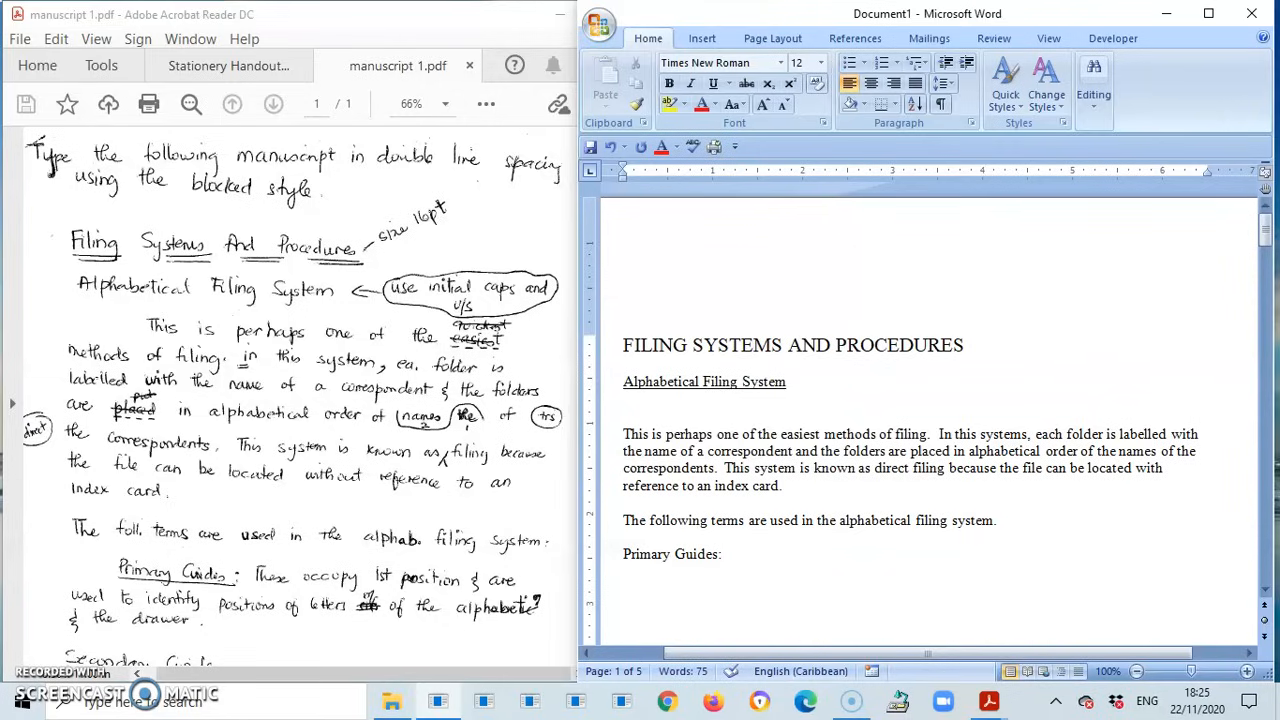
{"action": "type", "text": "These"}
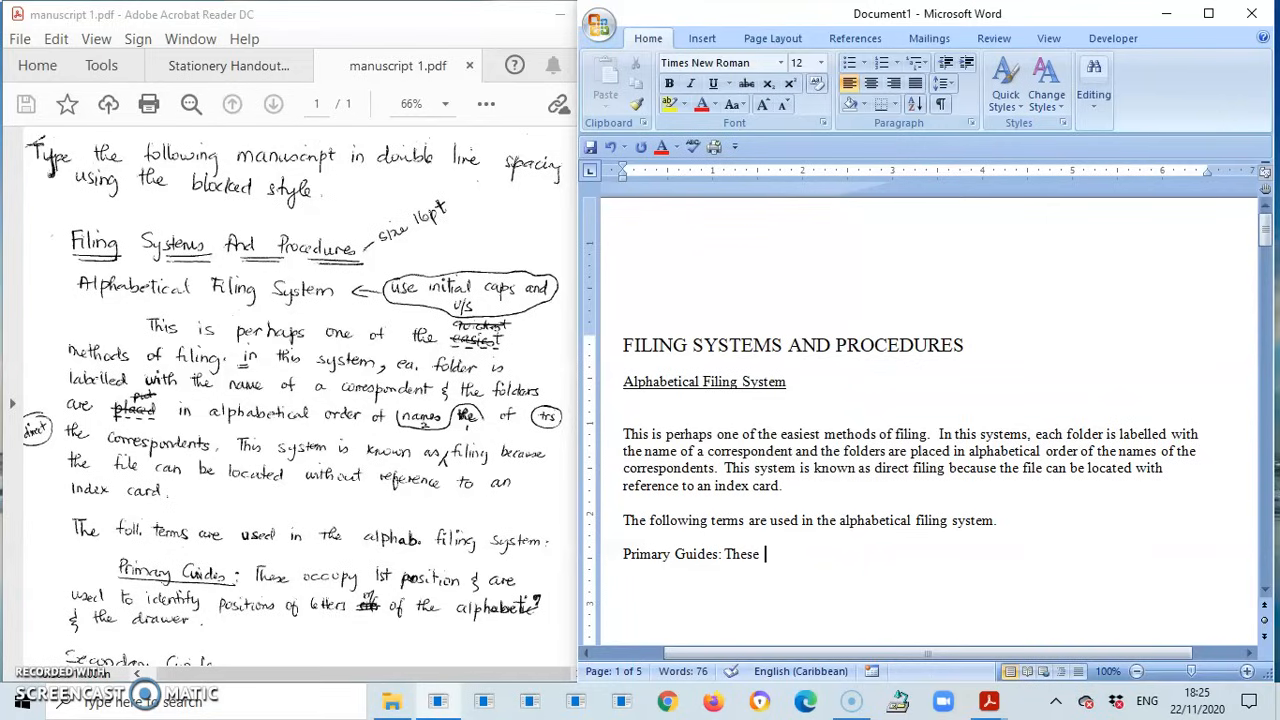
{"action": "type", "text": "occupy"}
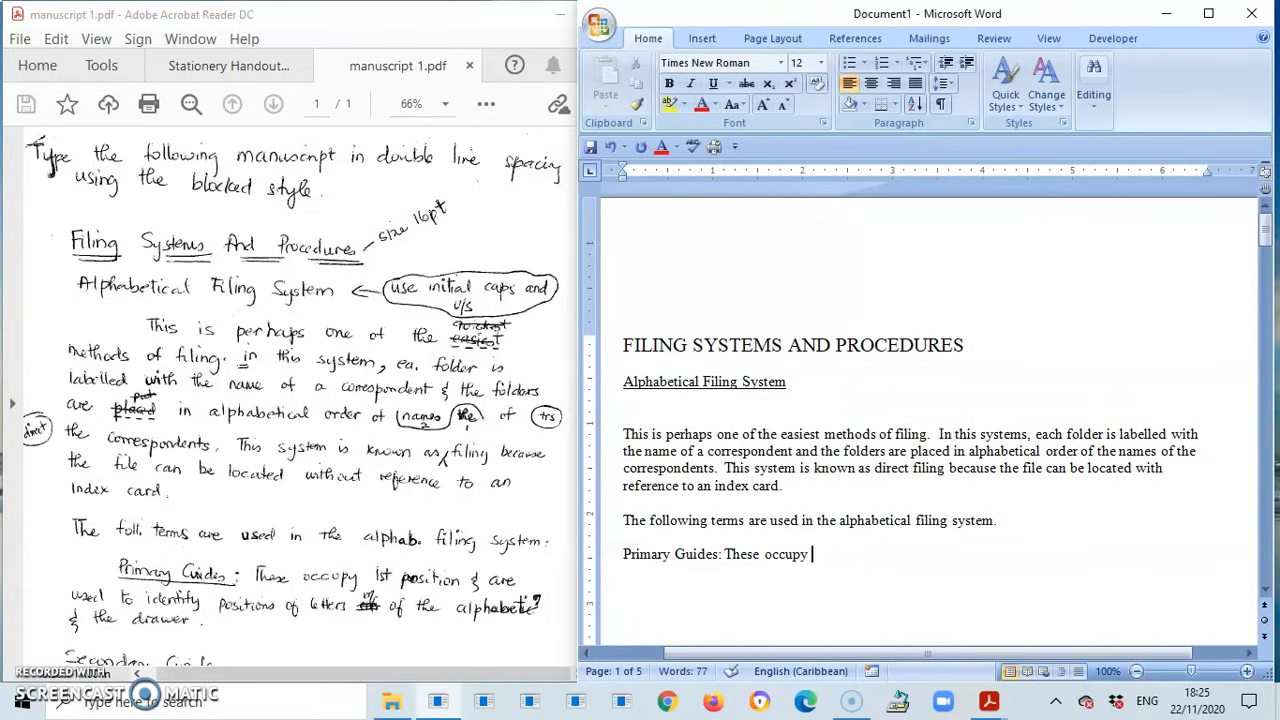
{"action": "type", "text": "first"}
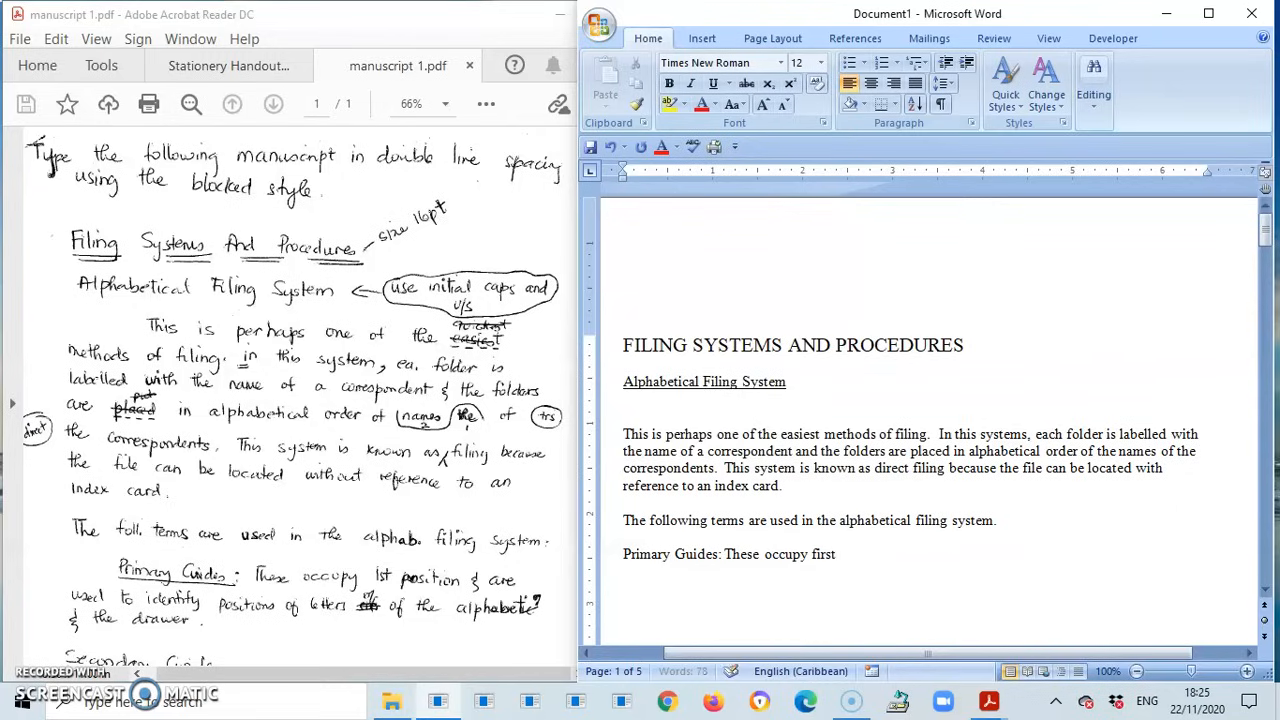
{"action": "type", "text": "positi"}
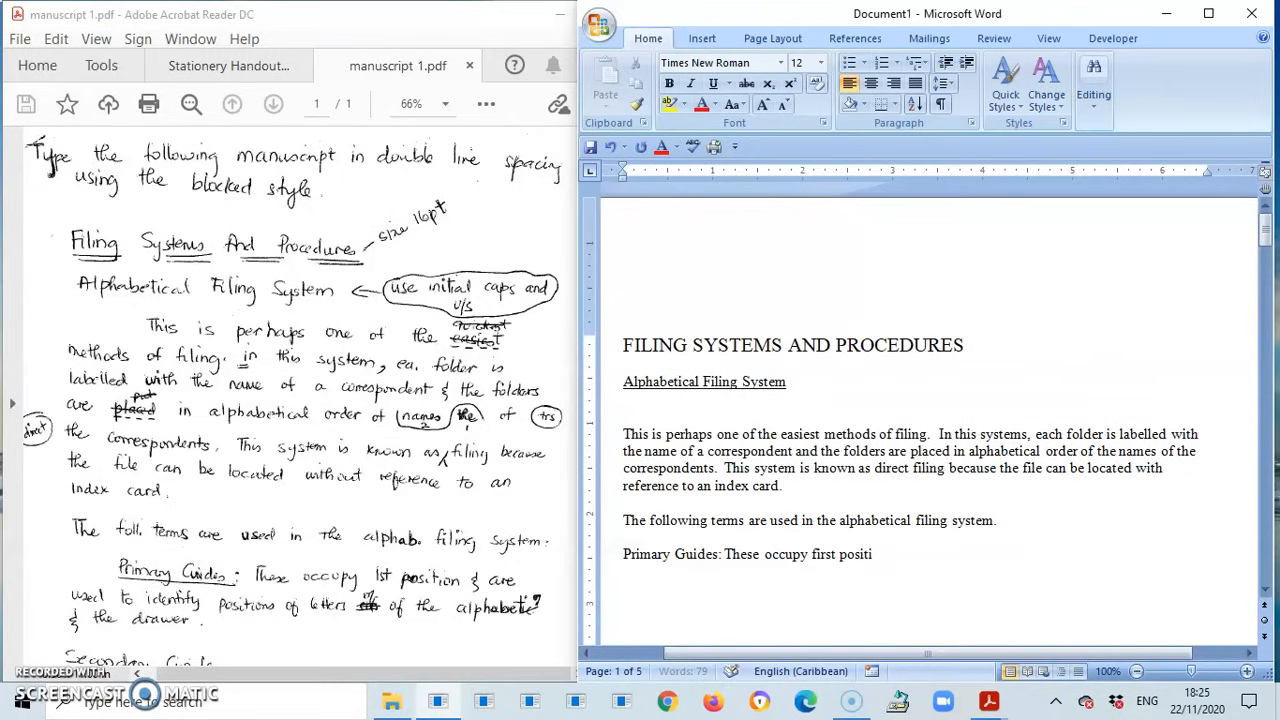
{"action": "type", "text": "on"}
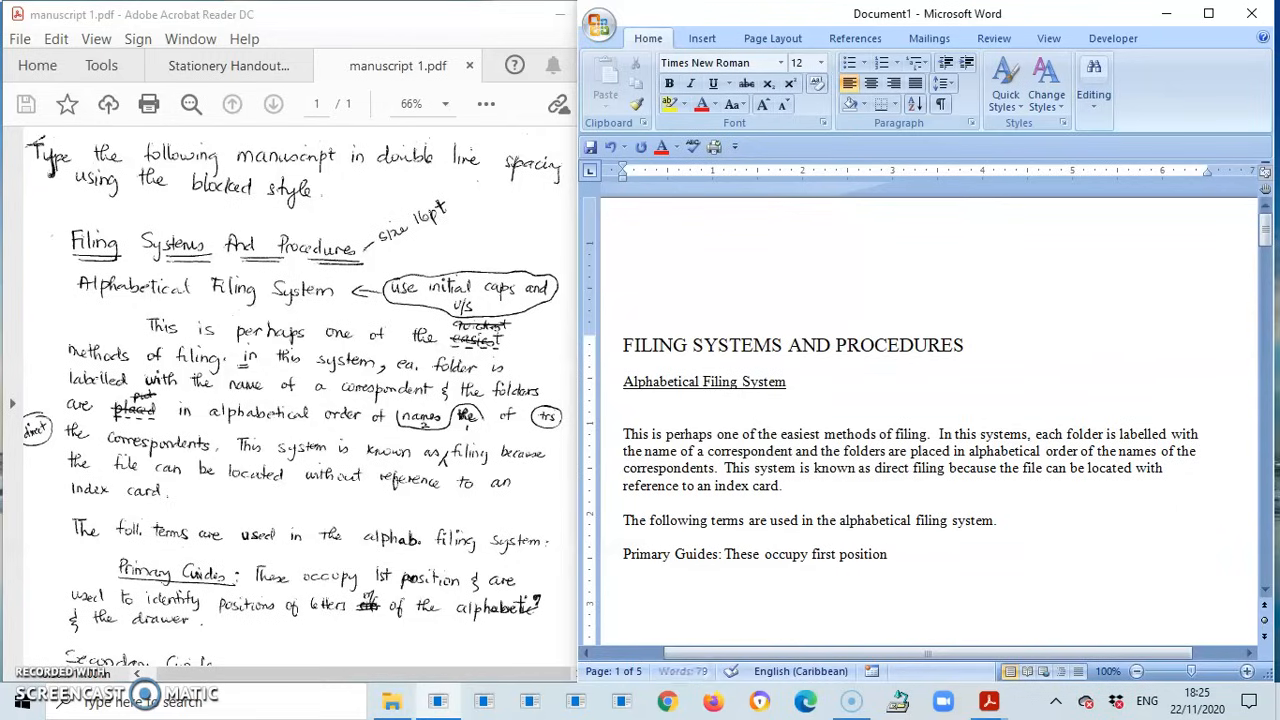
{"action": "type", "text": "and are"}
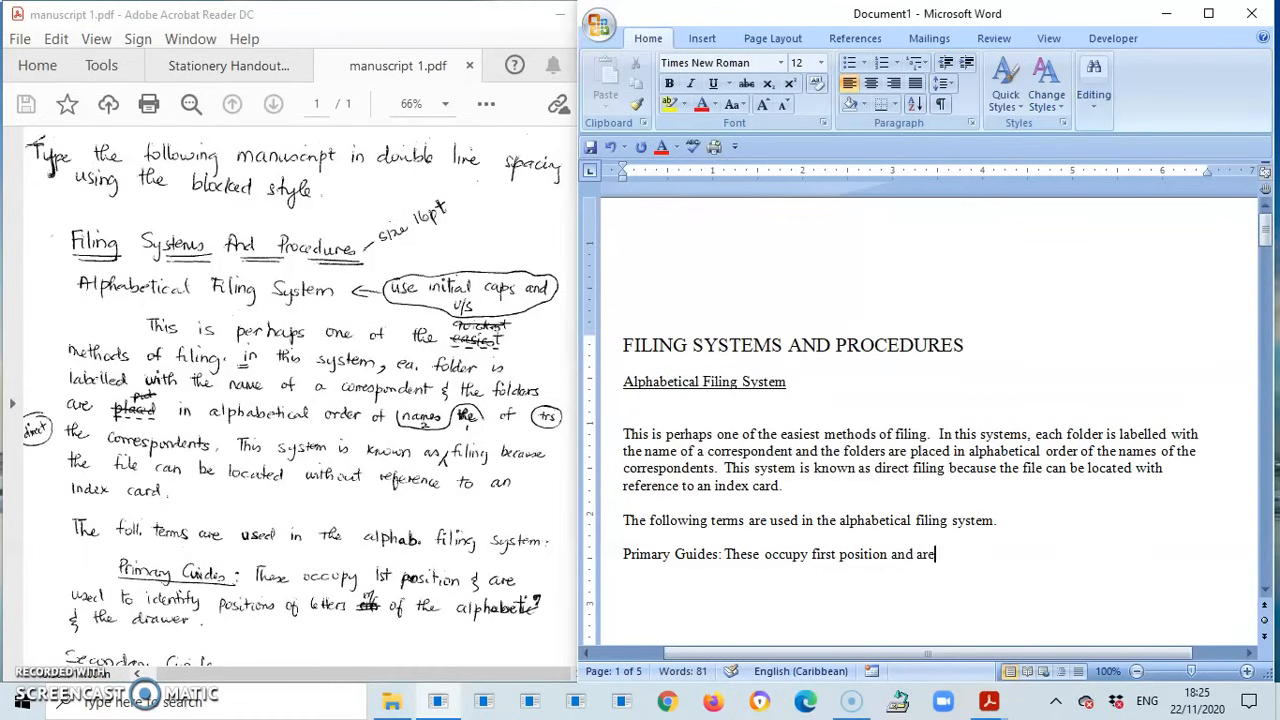
{"action": "mouse_move", "coordinate": [573, 479]}
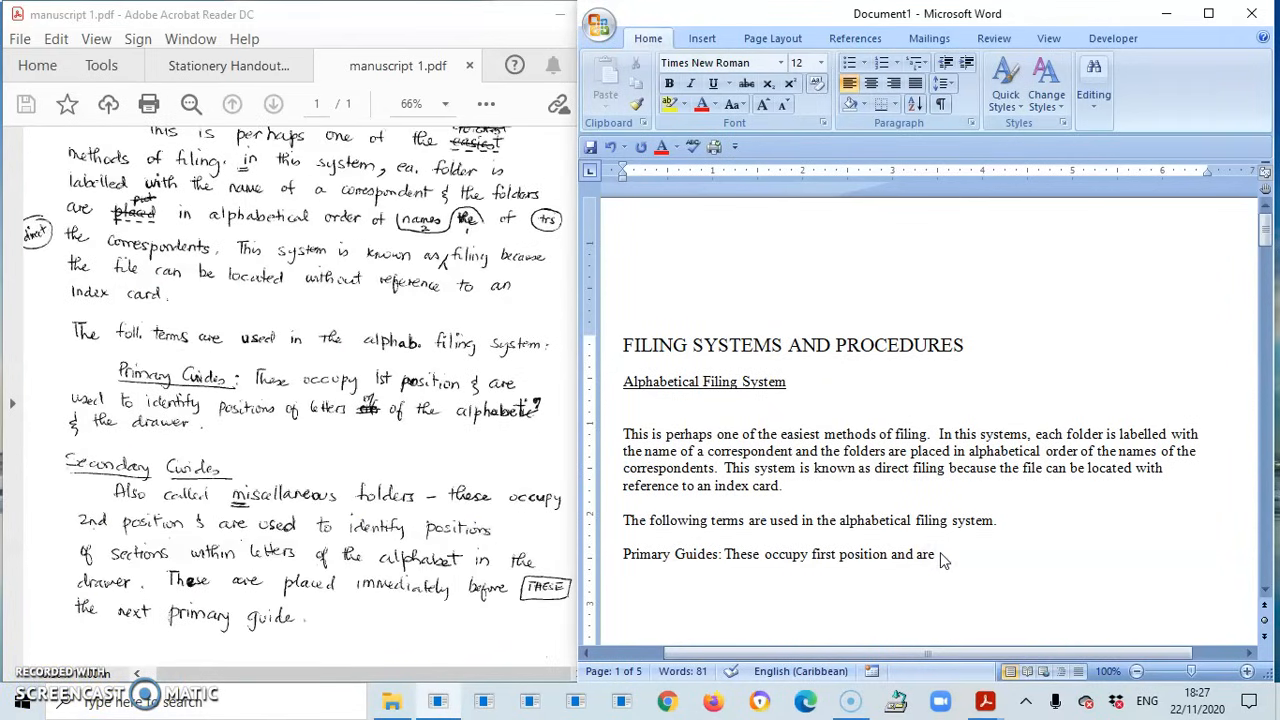
Type 'used to identify positions of letters of the alphabet and the drawer.'
{"action": "type", "text": "used"}
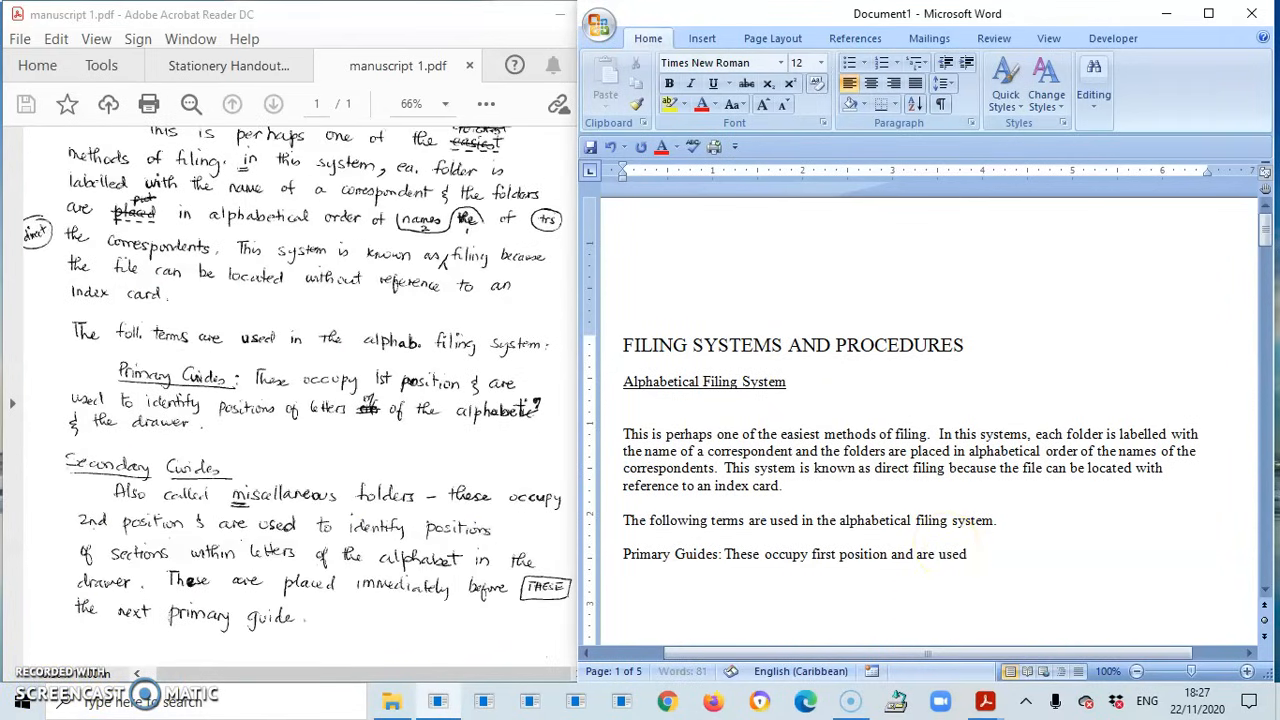
{"action": "type", "text": "to"}
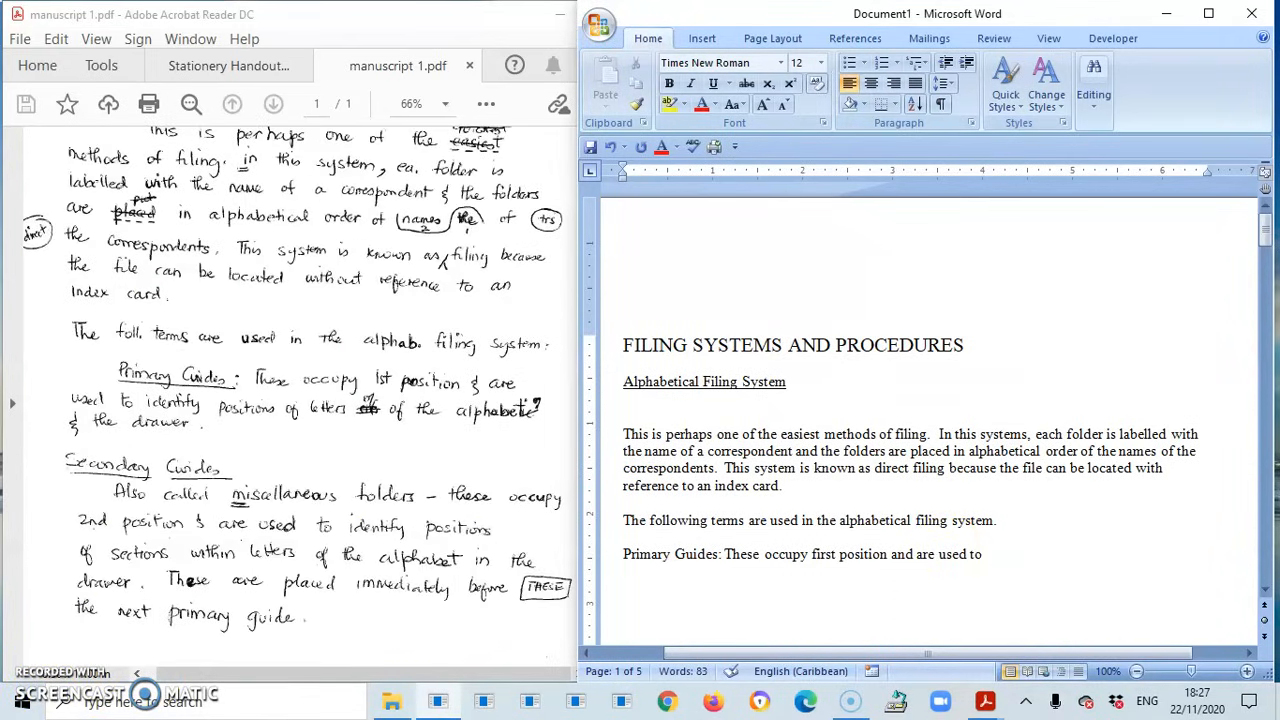
{"action": "type", "text": "identi"}
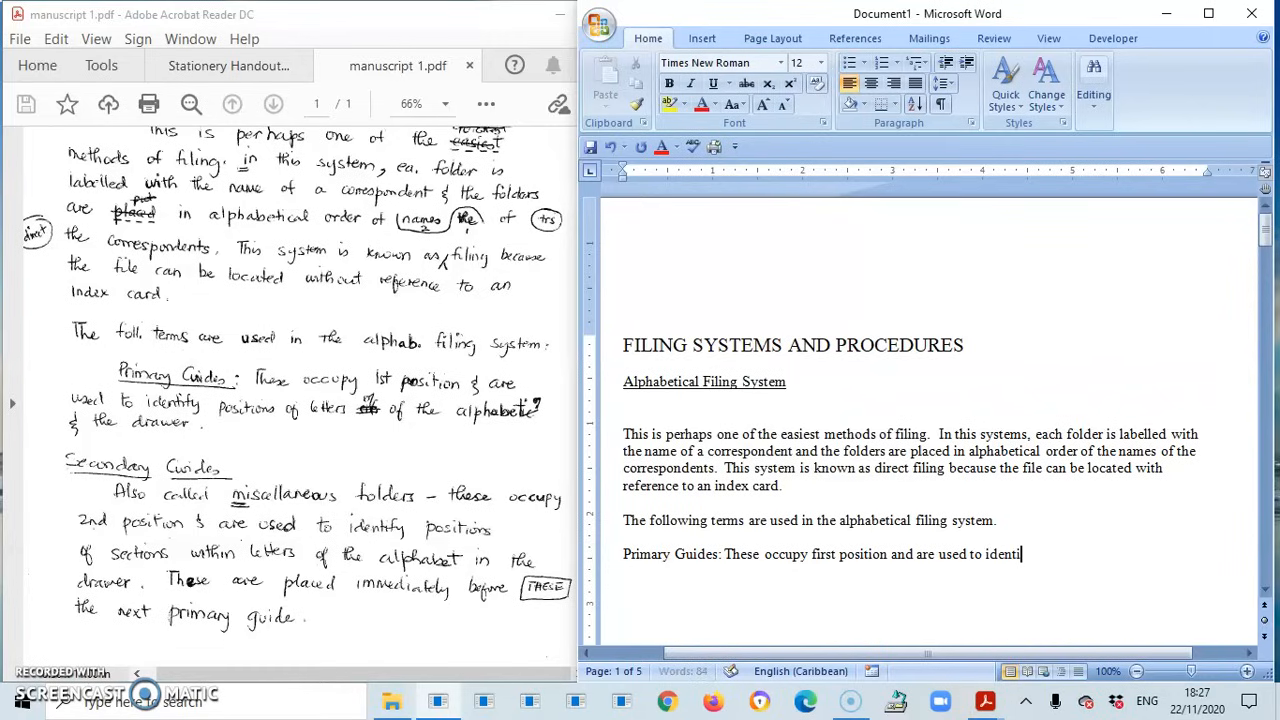
{"action": "type", "text": "fy positions of le"}
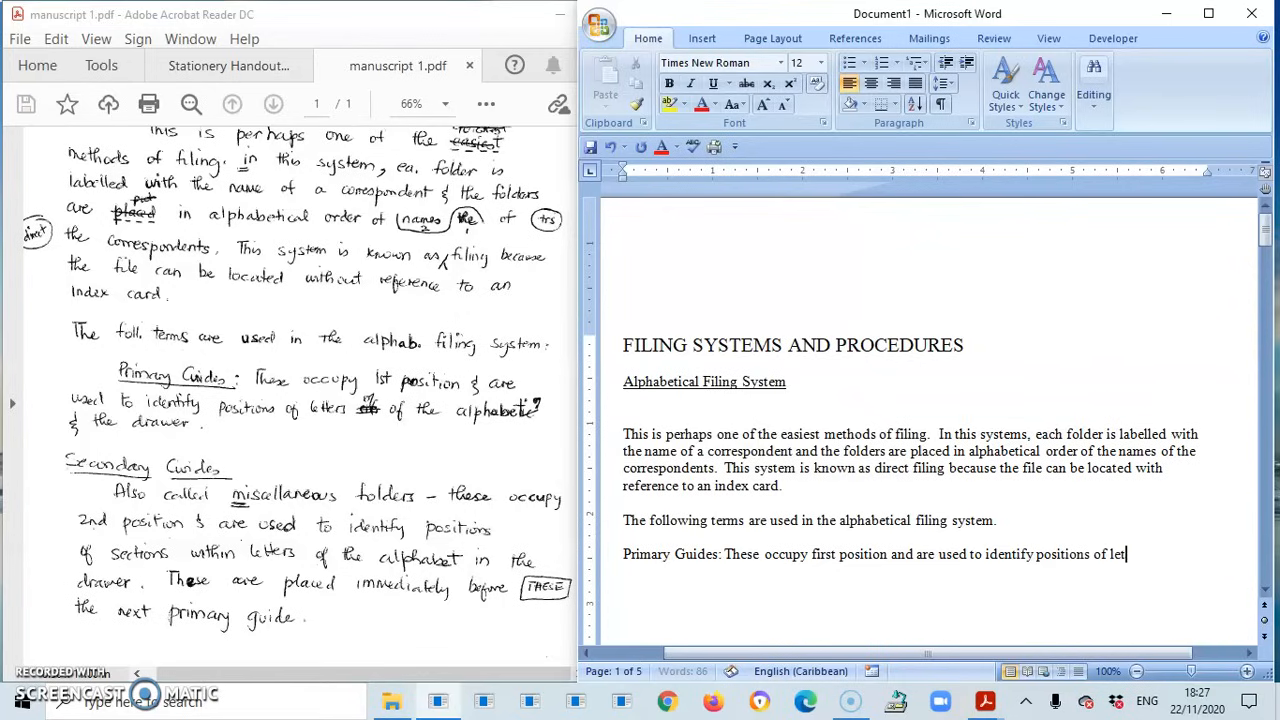
{"action": "type", "text": "ters"}
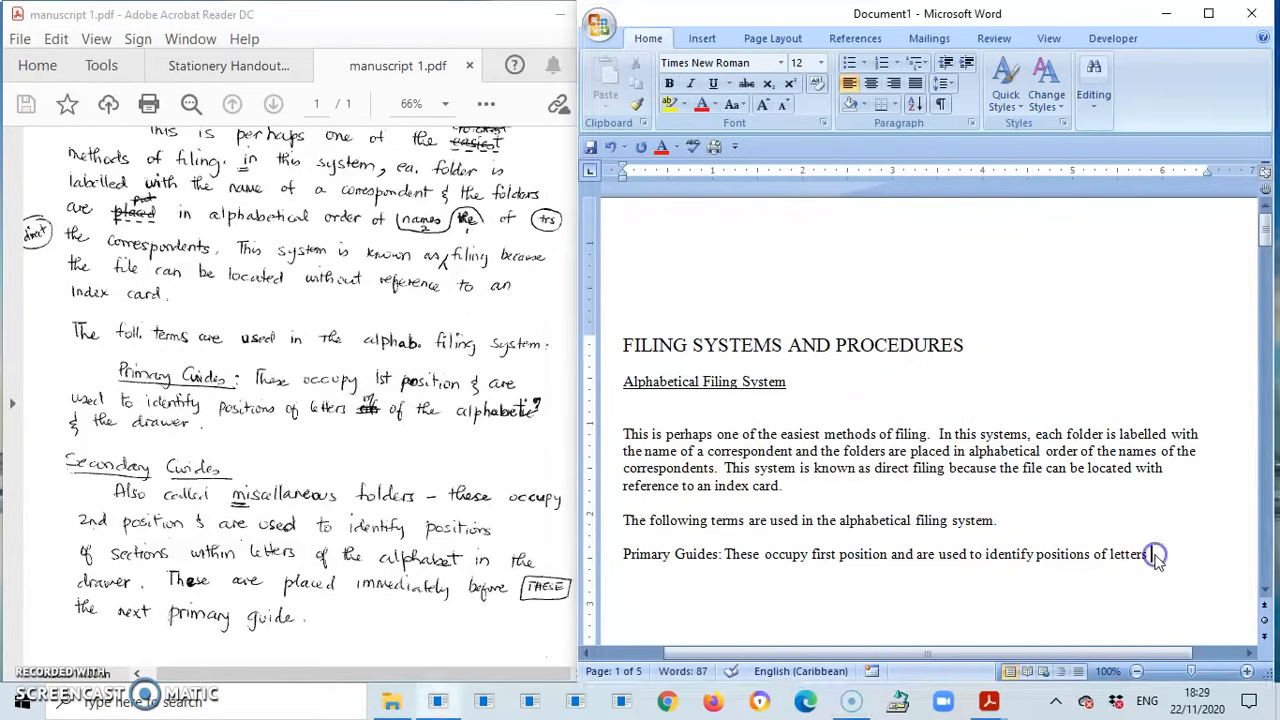
{"action": "type", "text": "of"}
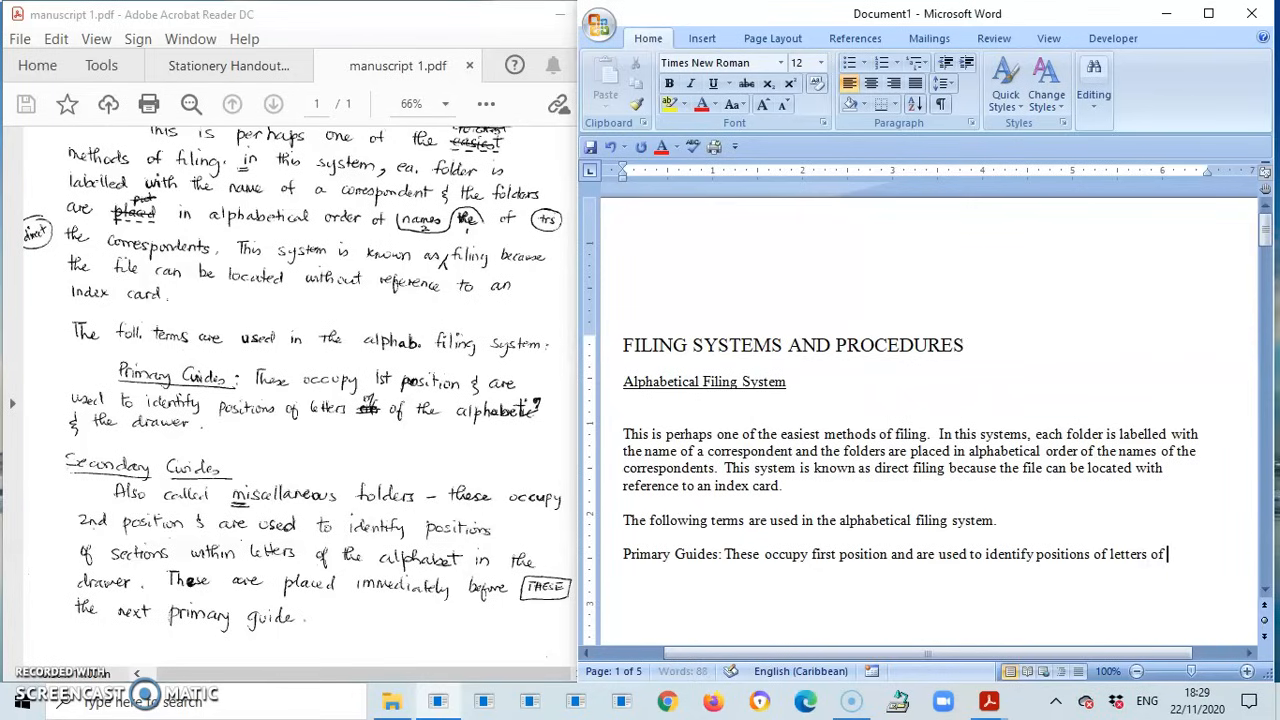
{"action": "type", "text": "the alphabetn"}
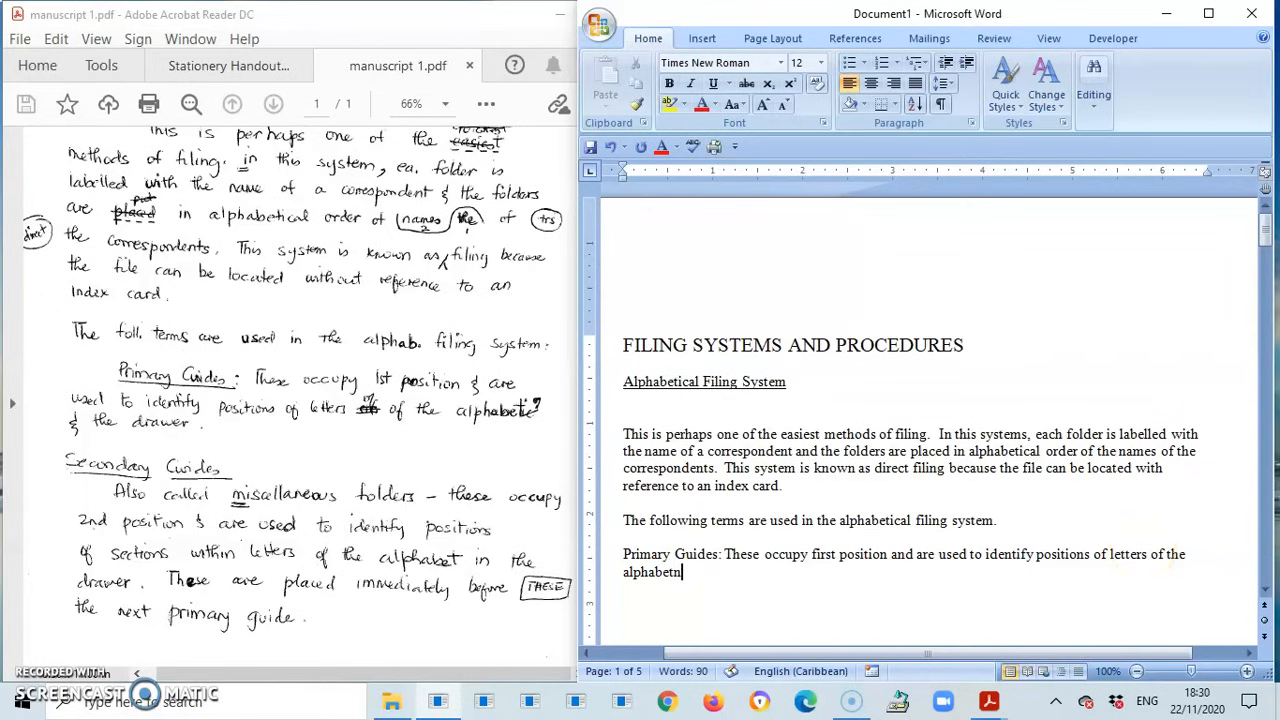
{"action": "type", "text": "and"}
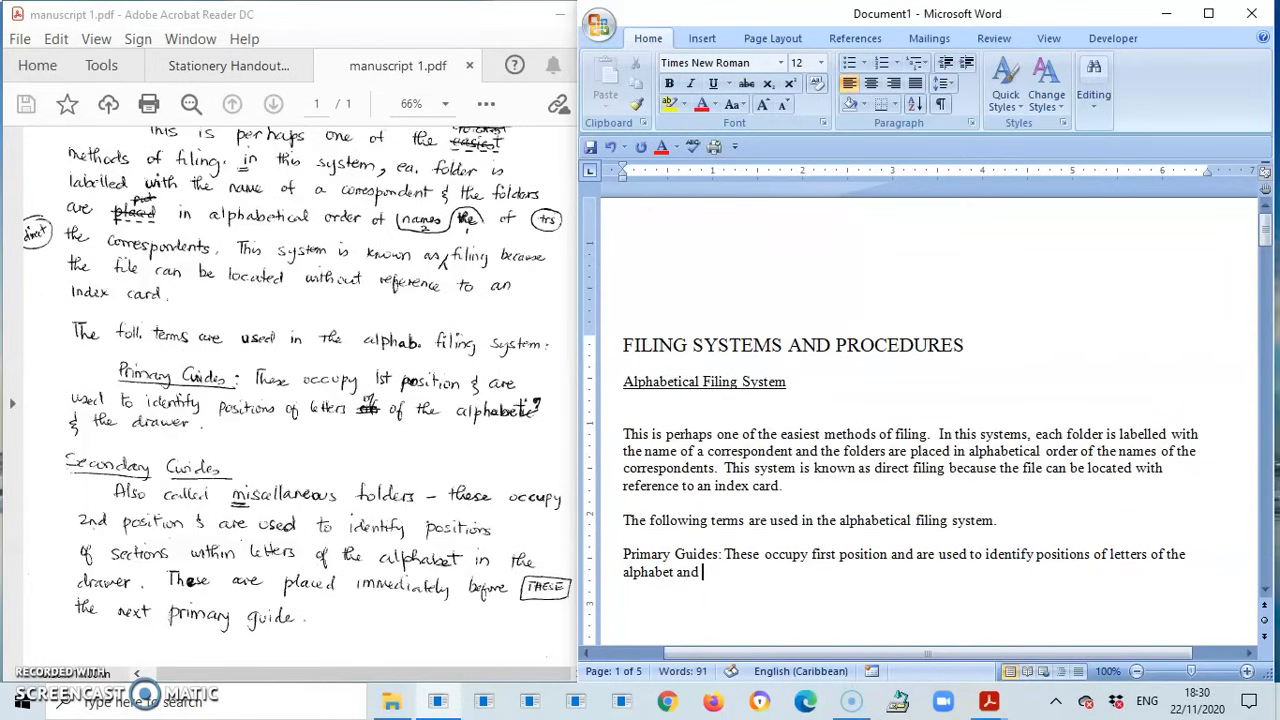
{"action": "type", "text": "the dra"}
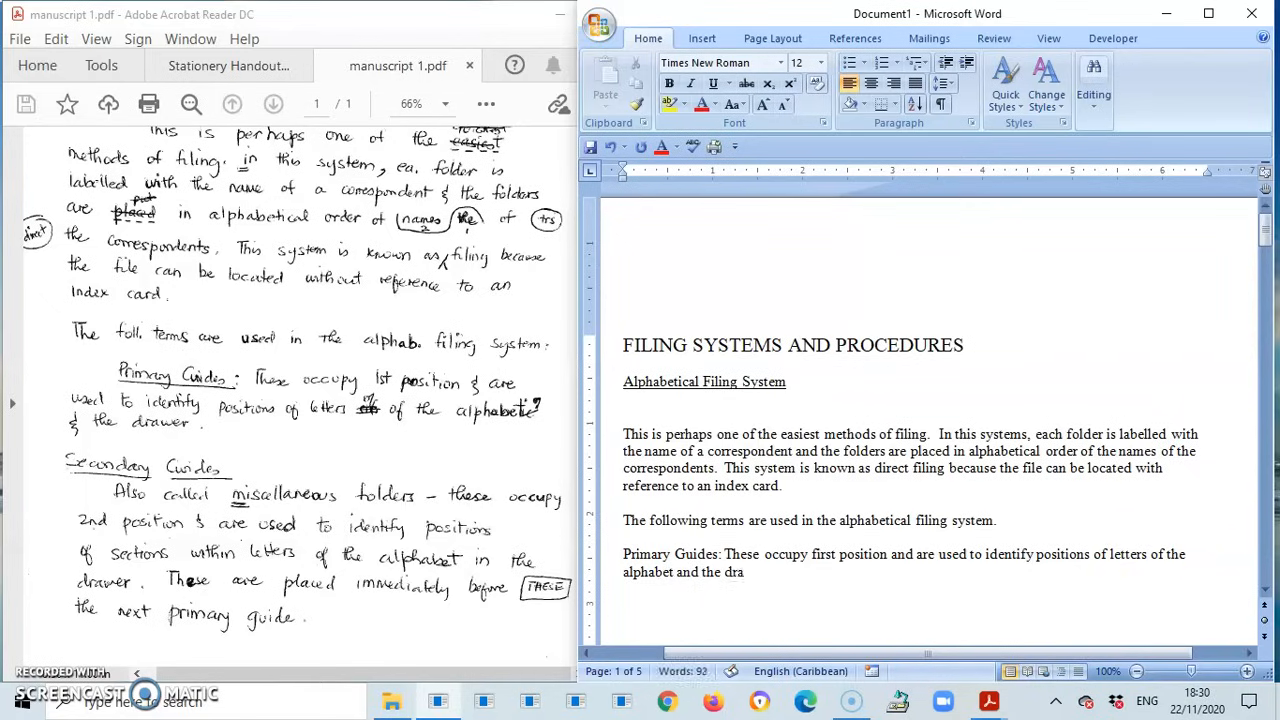
{"action": "type", "text": "wer."}
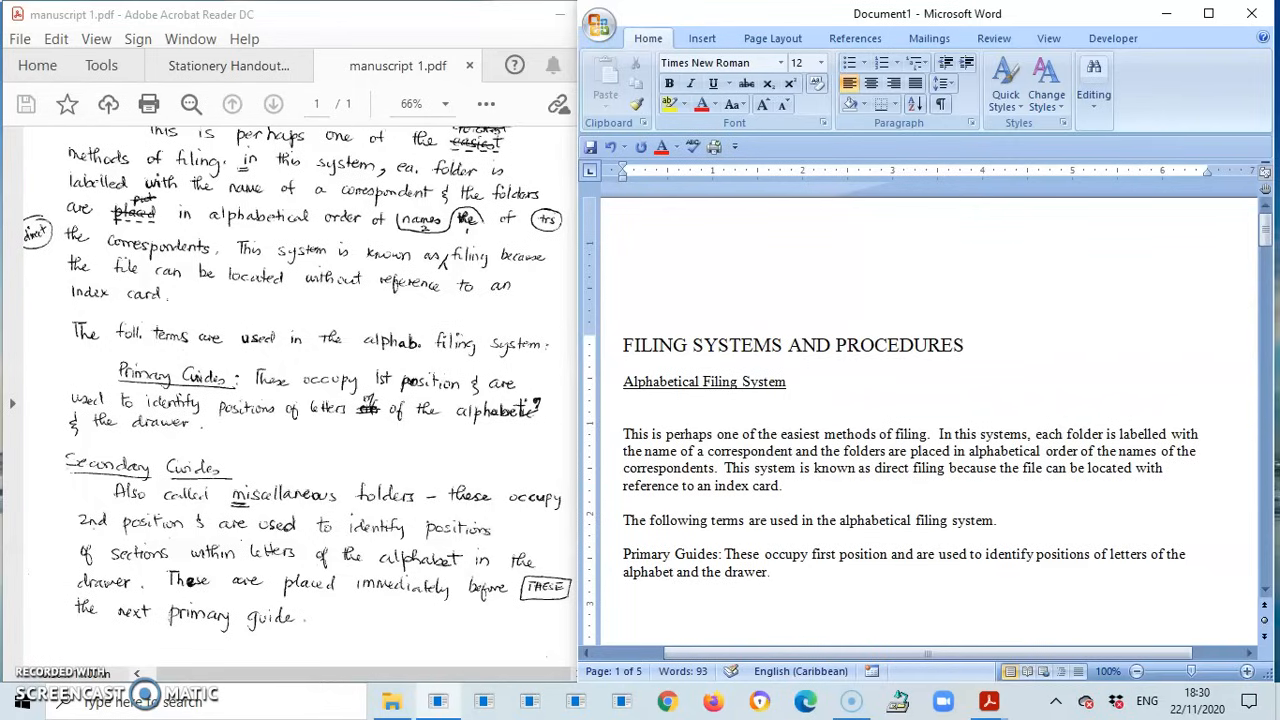
Type the 'Secondary Guides' subheading and start its description with 'Also' below
{"action": "type", "text": "Sec"}
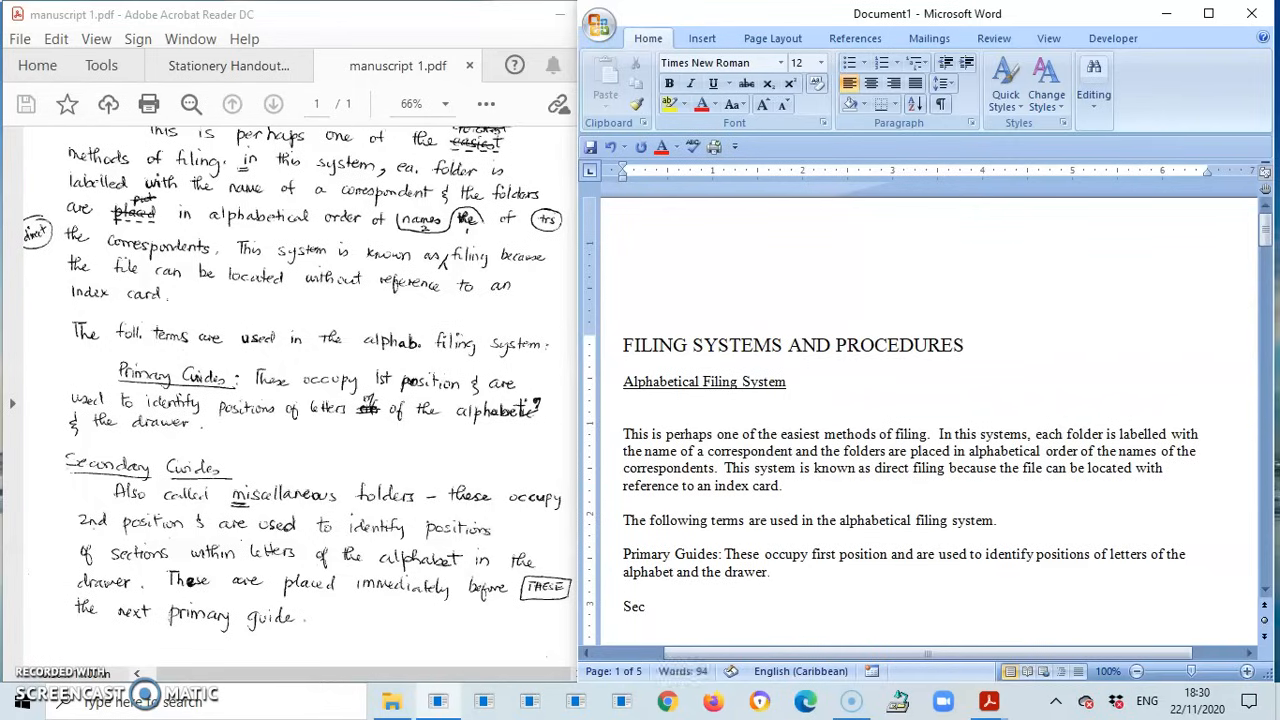
{"action": "type", "text": "ondar"}
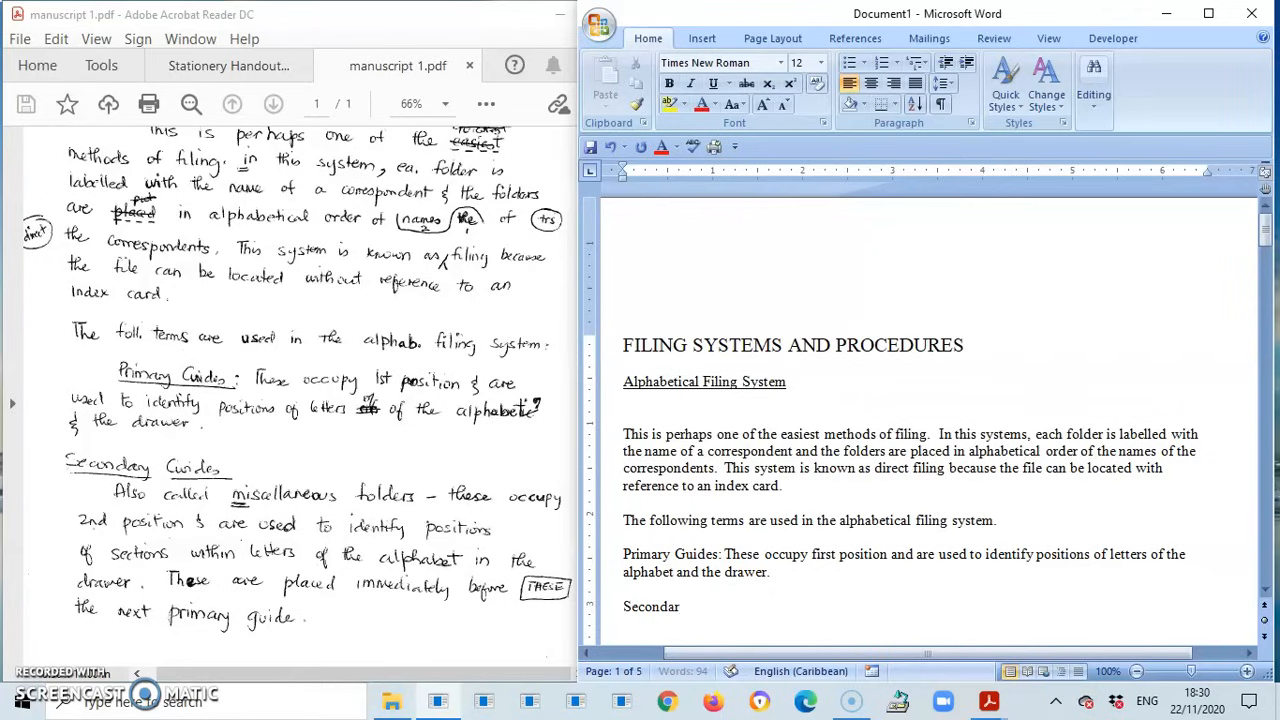
{"action": "type", "text": "y"}
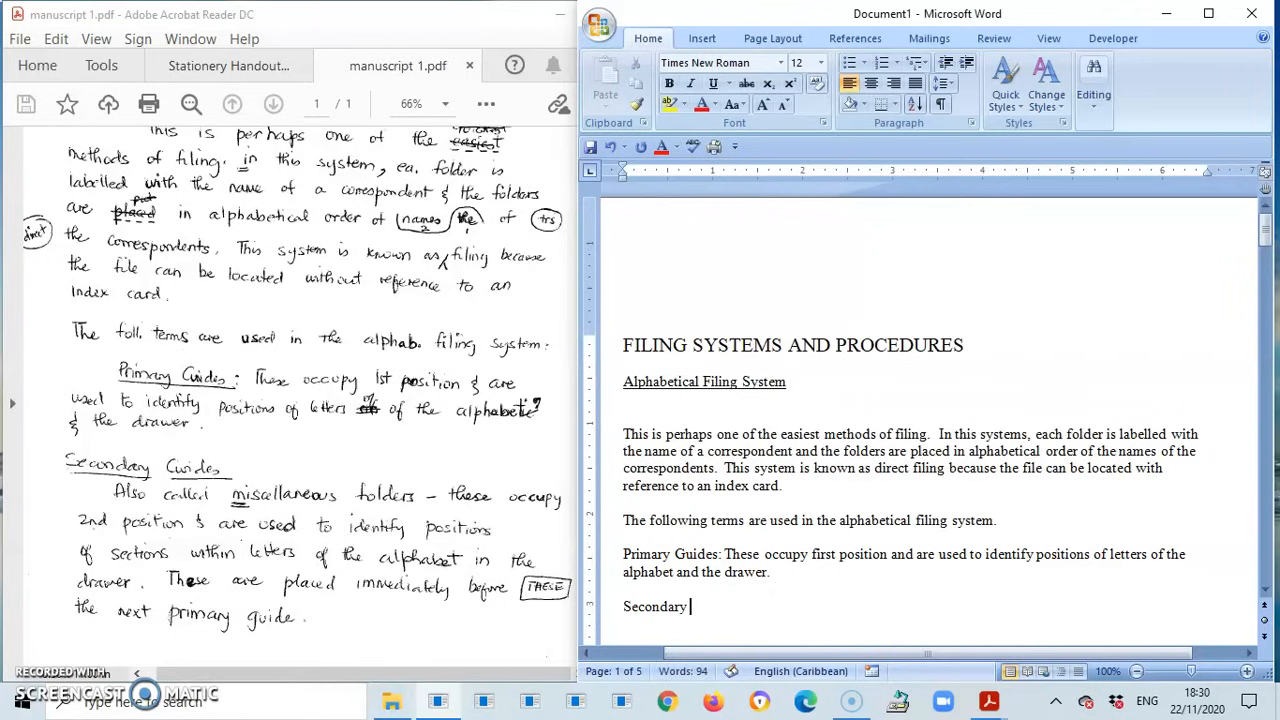
{"action": "type", "text": "Guide"}
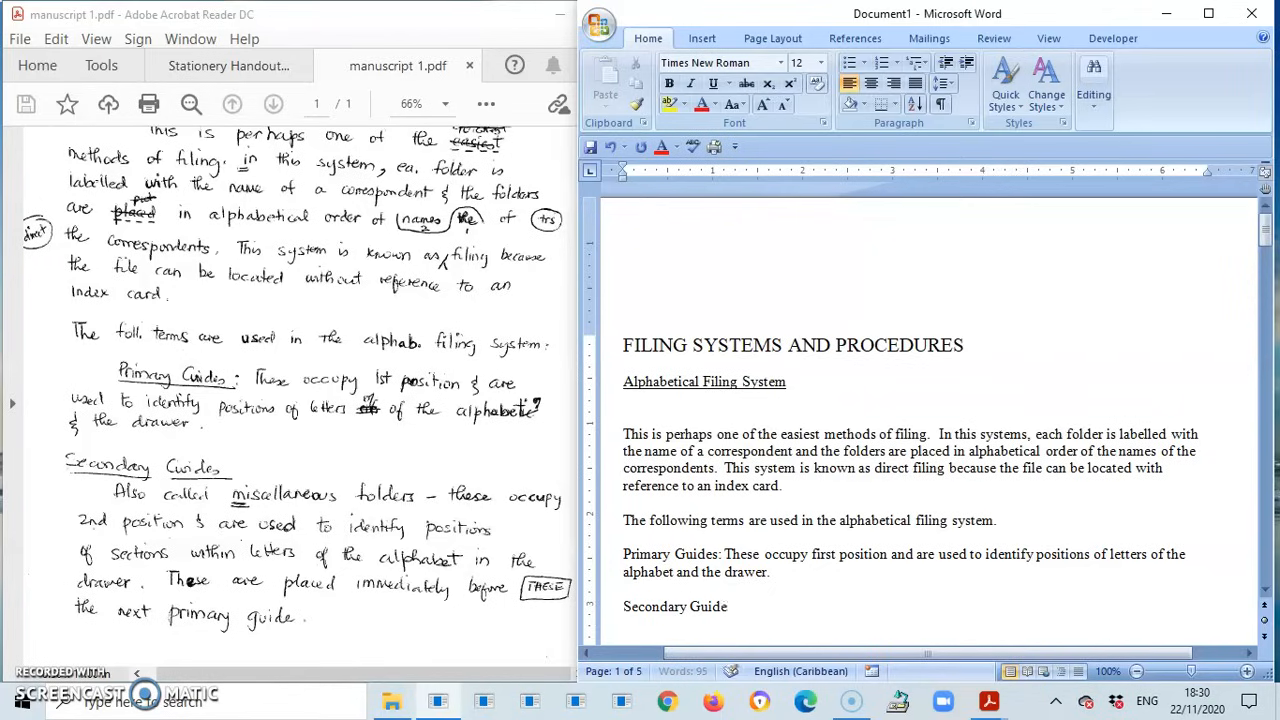
{"action": "type", "text": "s"}
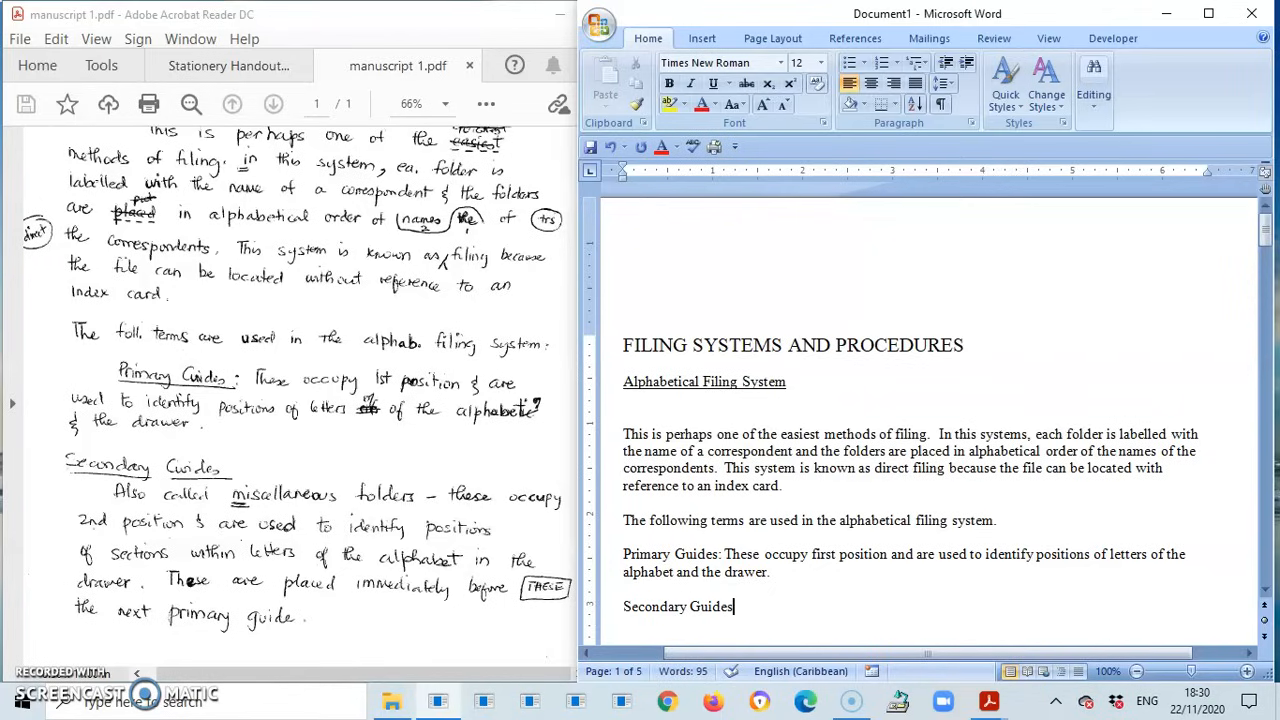
{"action": "key", "text": "enter"}
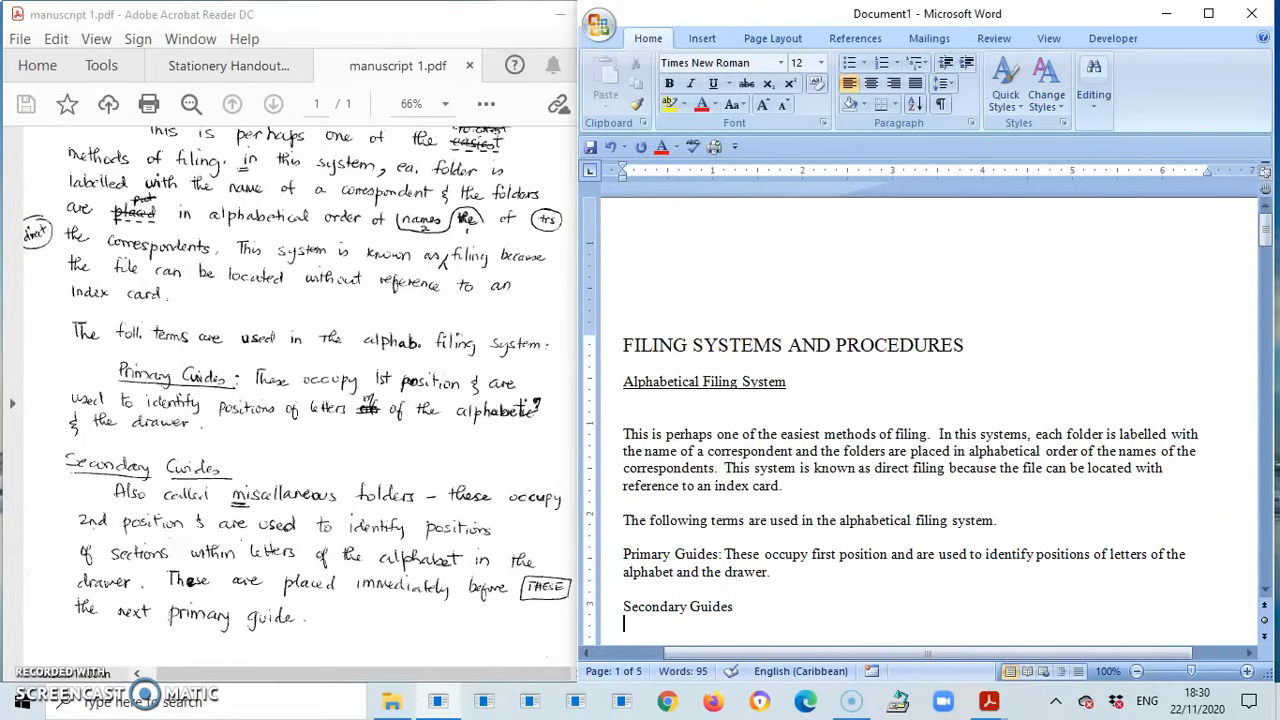
{"action": "type", "text": "A"}
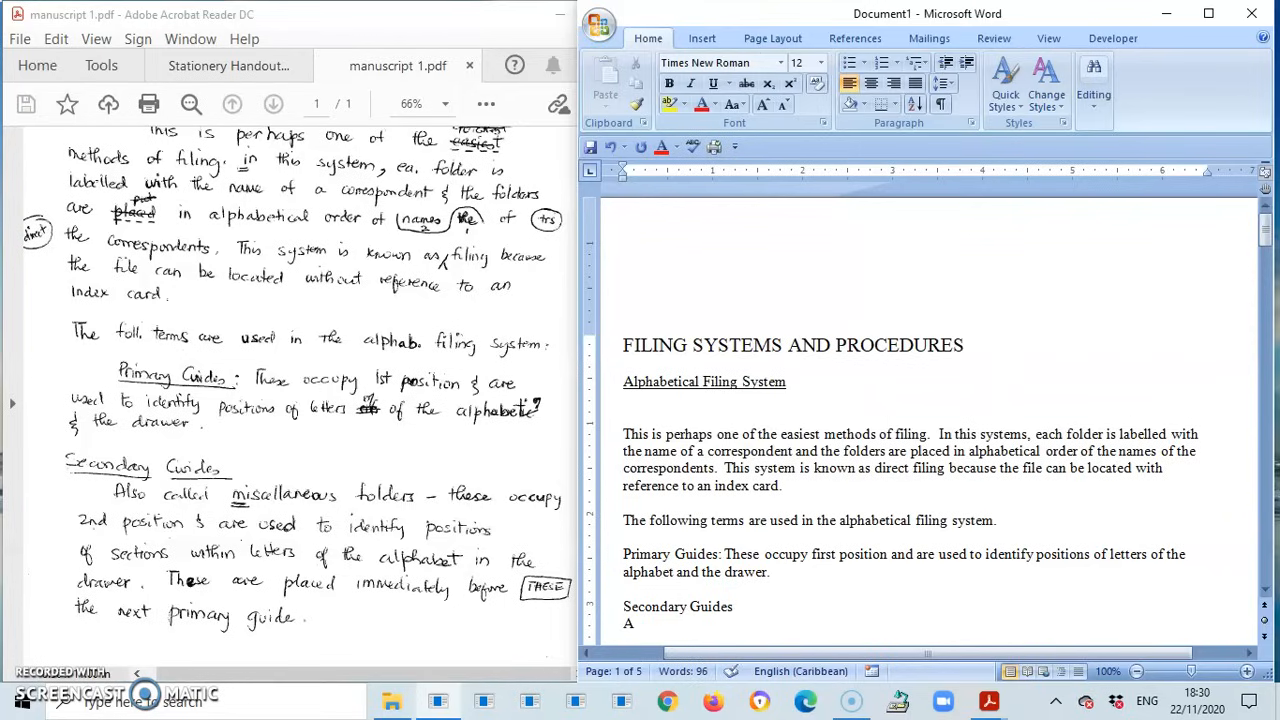
Continue the paragraph with the text about Miscellaneous folders and their position
{"action": "type", "text": "lso"}
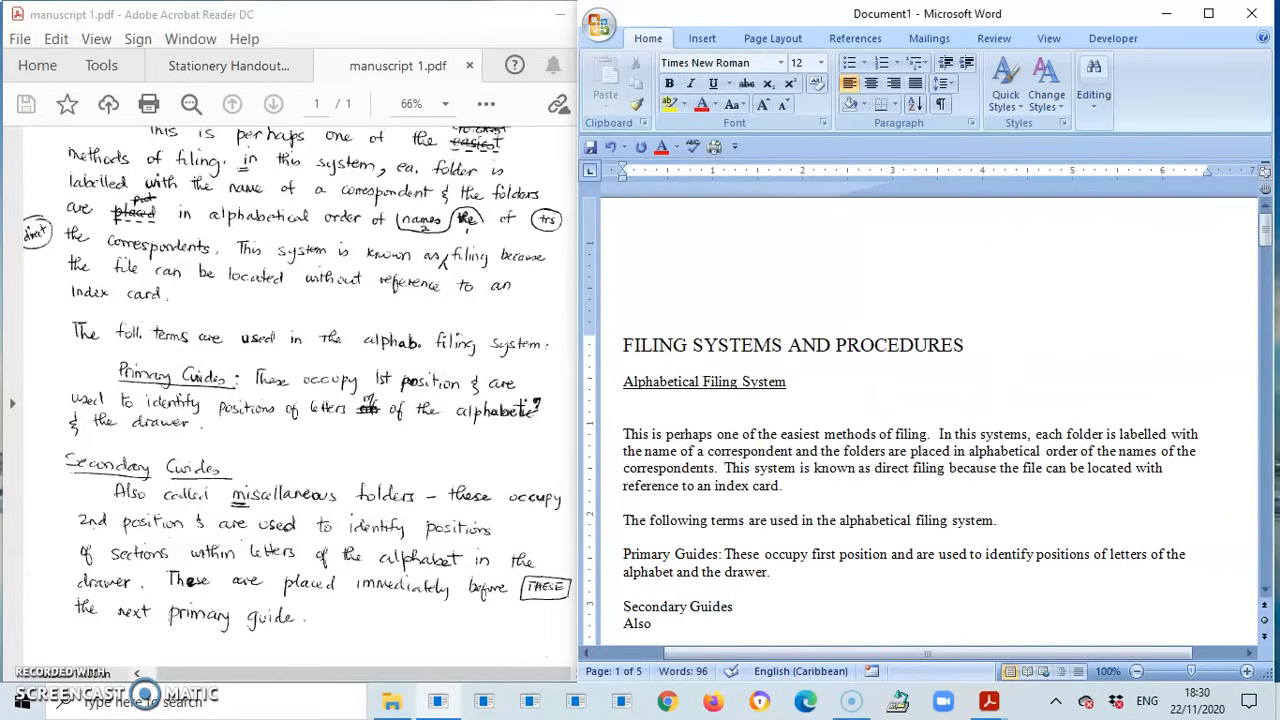
{"action": "scroll", "scroll_direction": "down", "scroll_amount": 3}
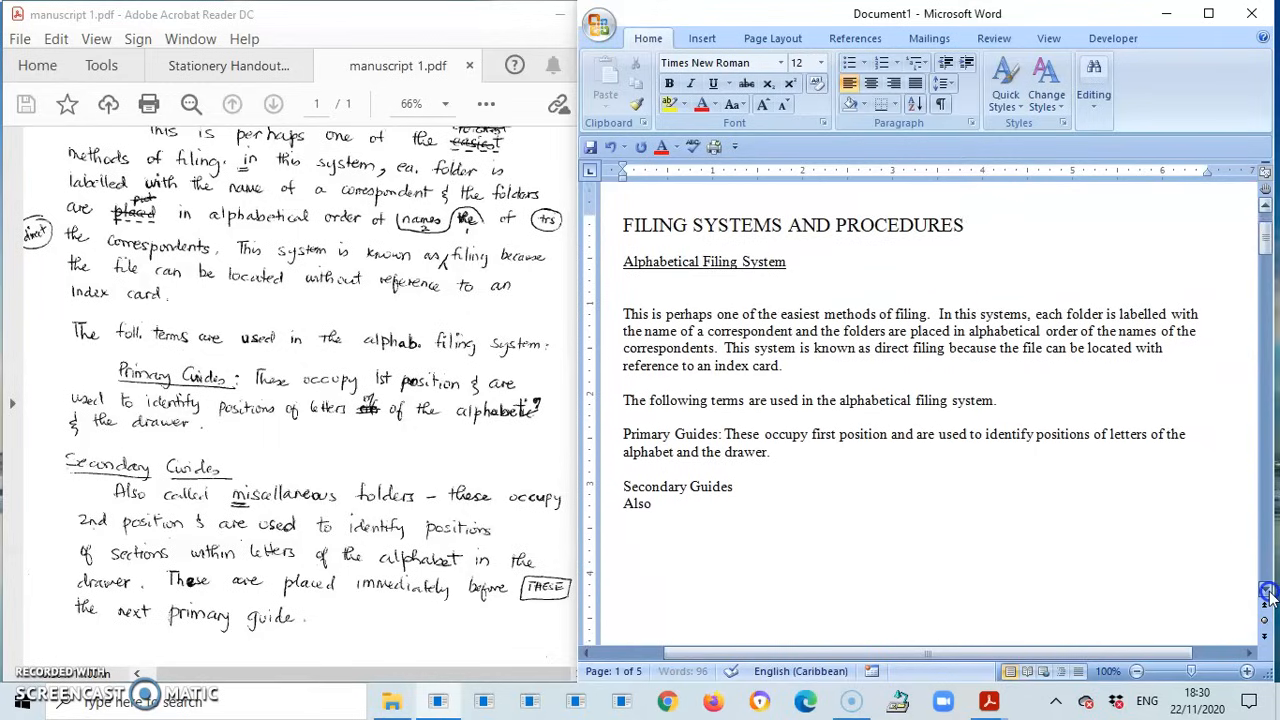
{"action": "scroll", "scroll_direction": "down", "scroll_amount": 3}
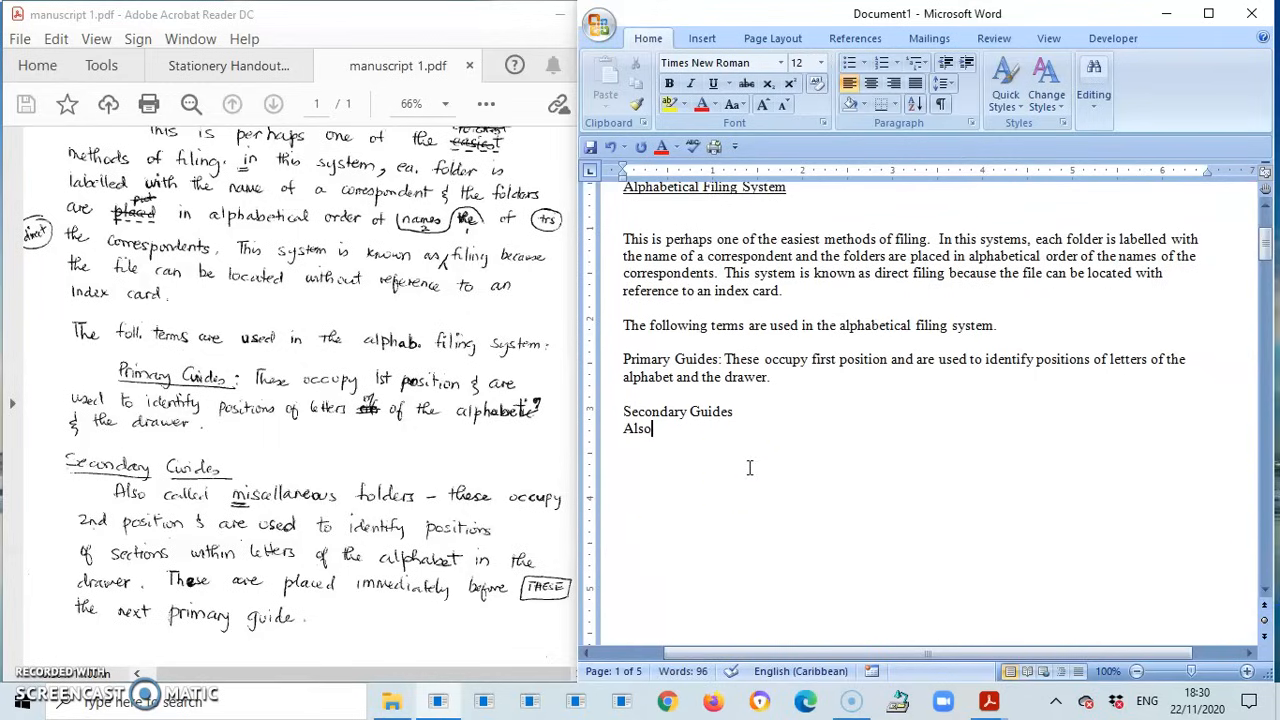
{"action": "type", "text": "called"}
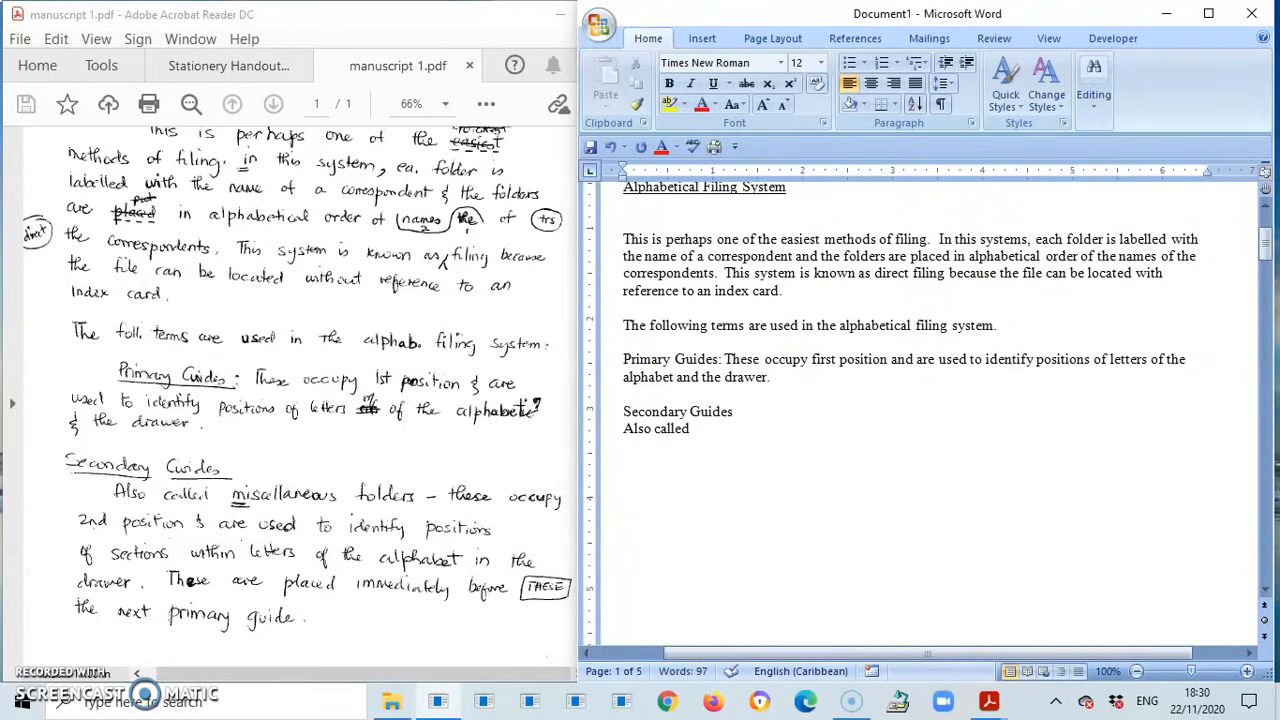
{"action": "type", "text": "Mis"}
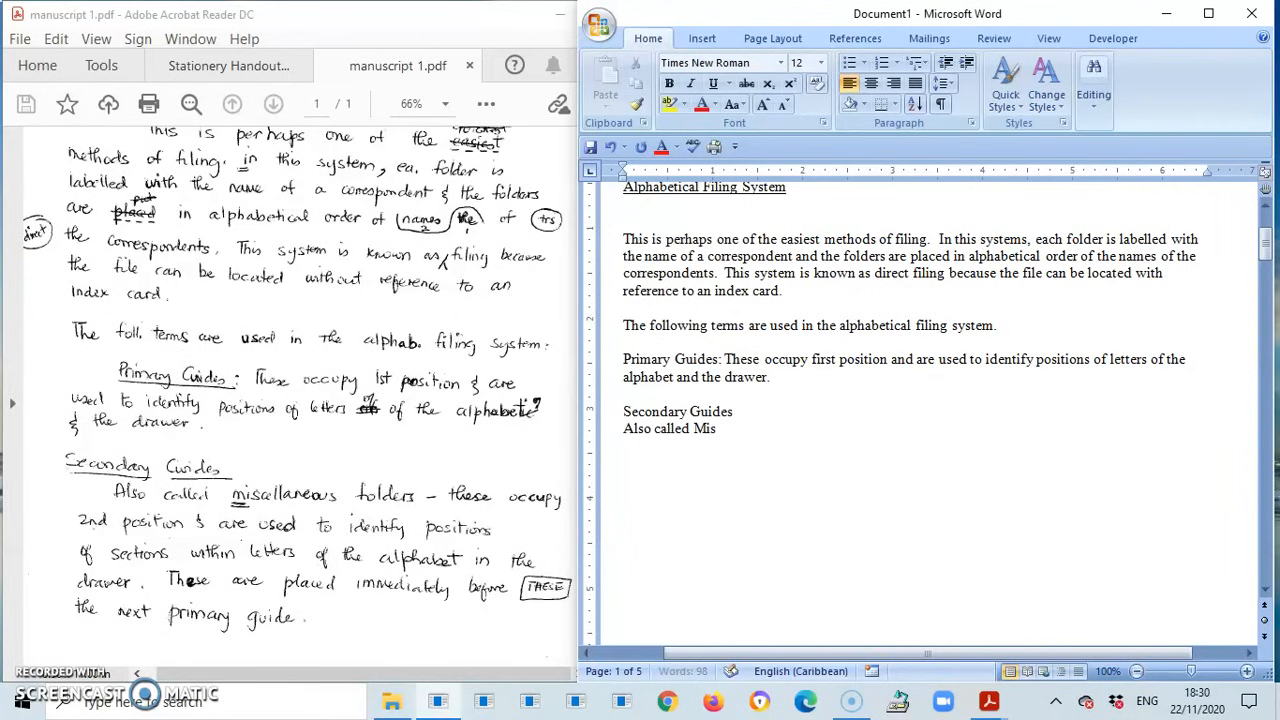
{"action": "type", "text": "cellan"}
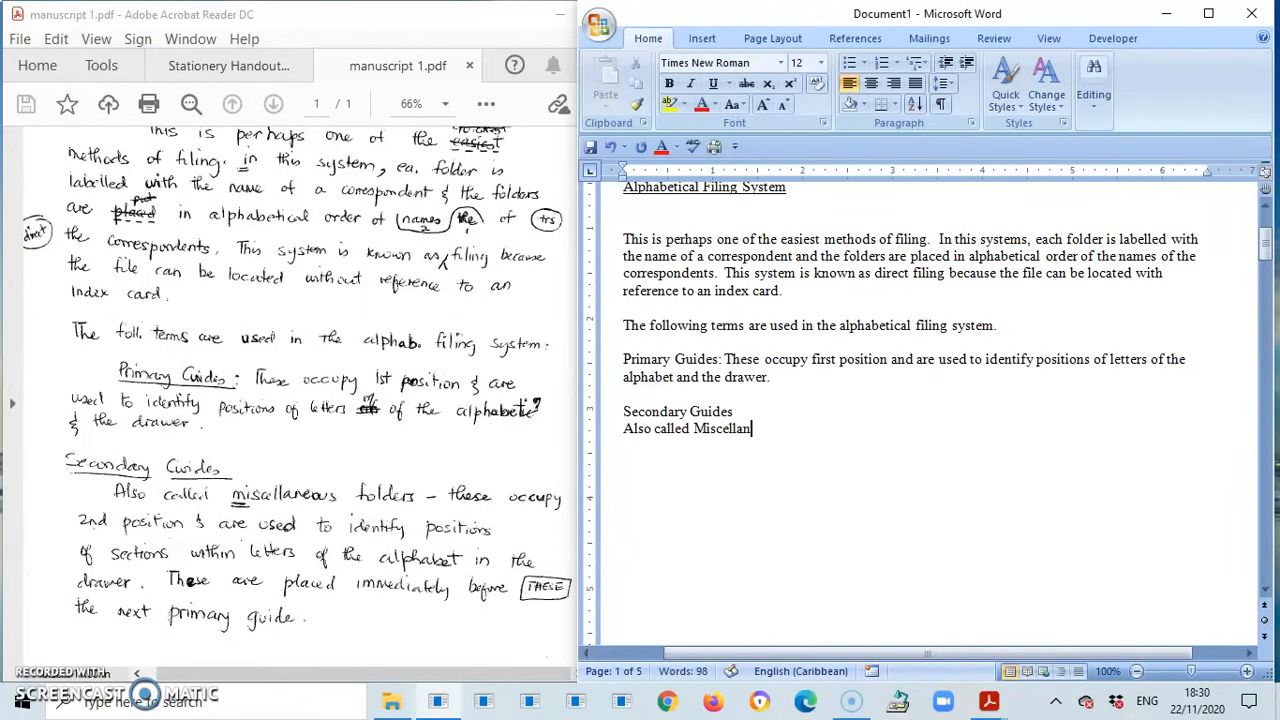
{"action": "type", "text": "eous"}
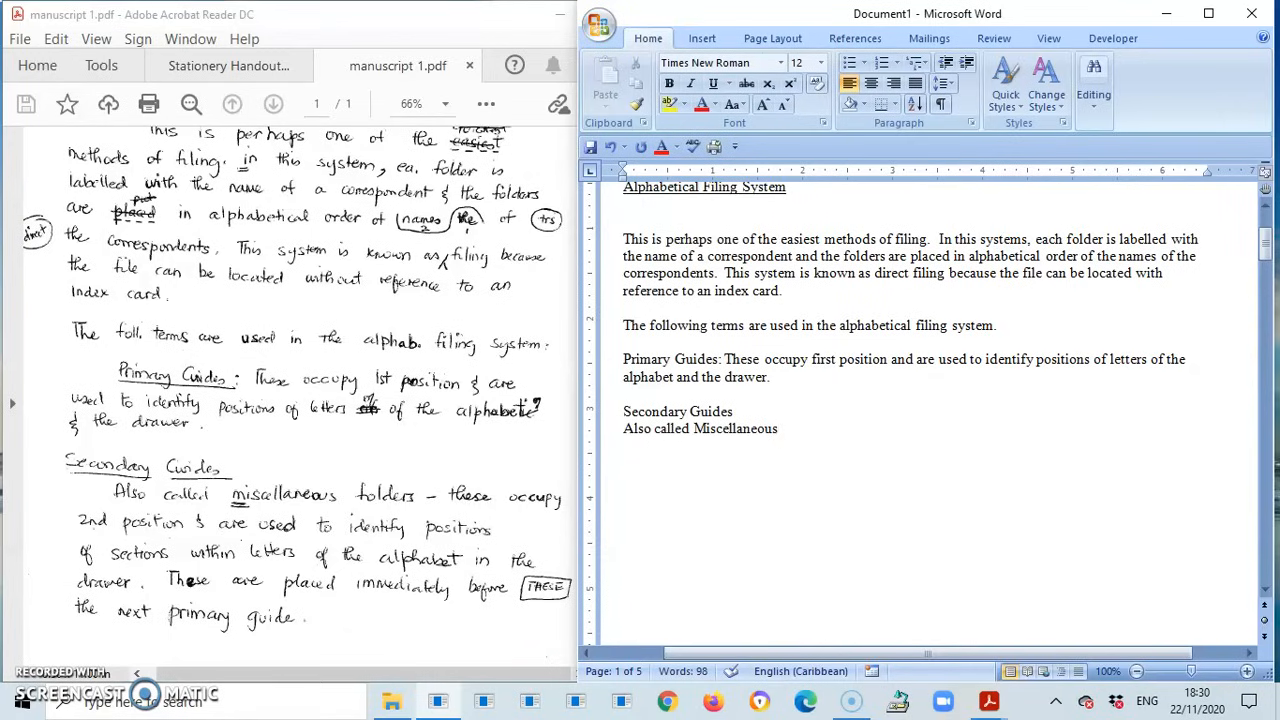
{"action": "type", "text": "folders -"}
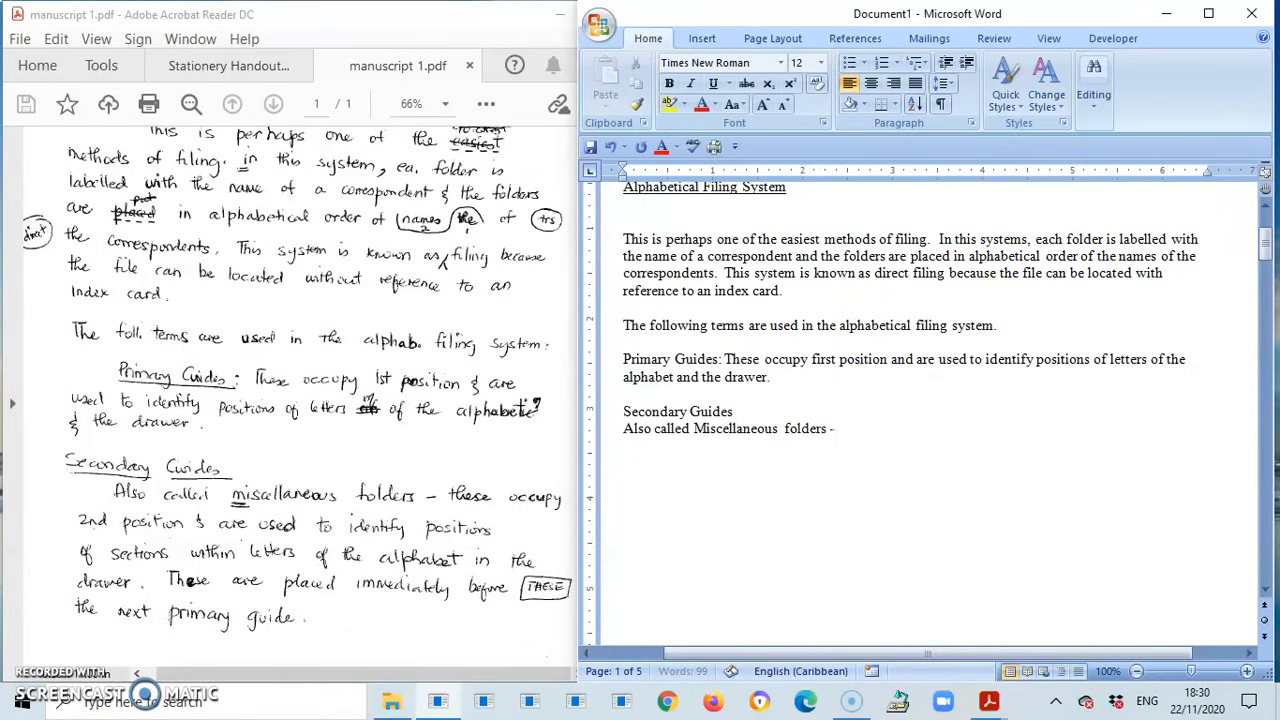
{"action": "type", "text": "these"}
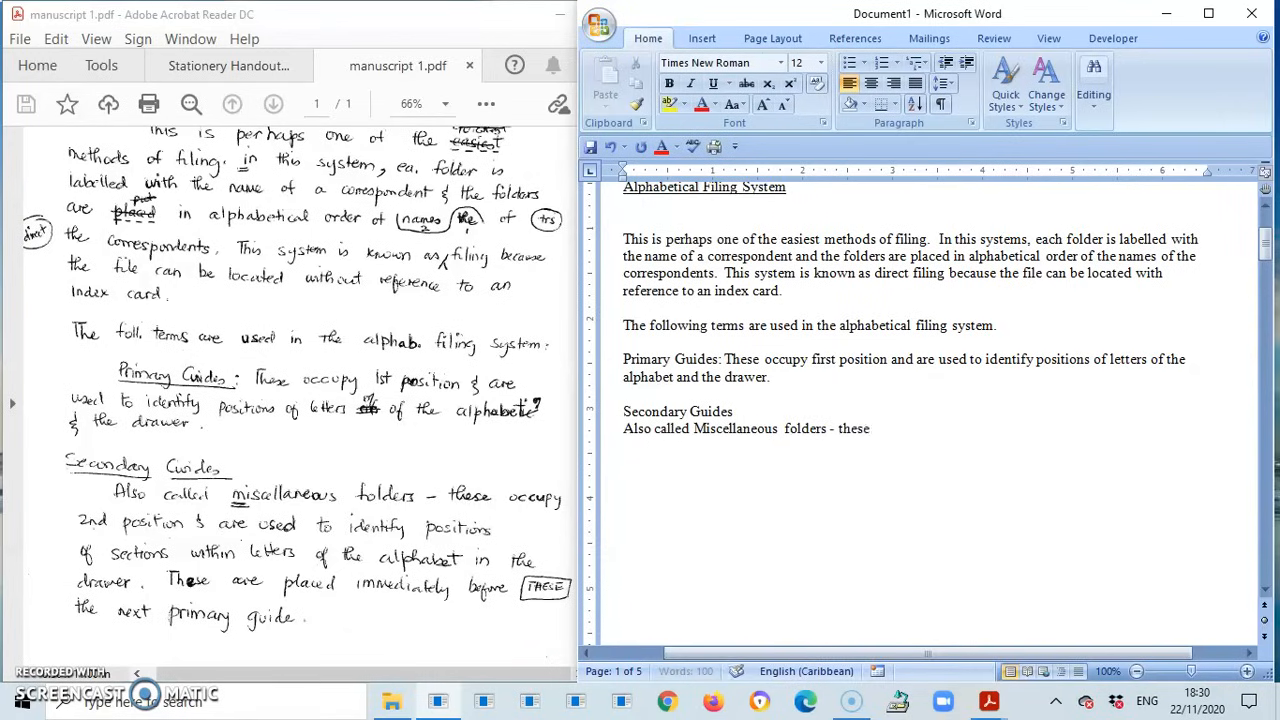
{"action": "type", "text": "occup"}
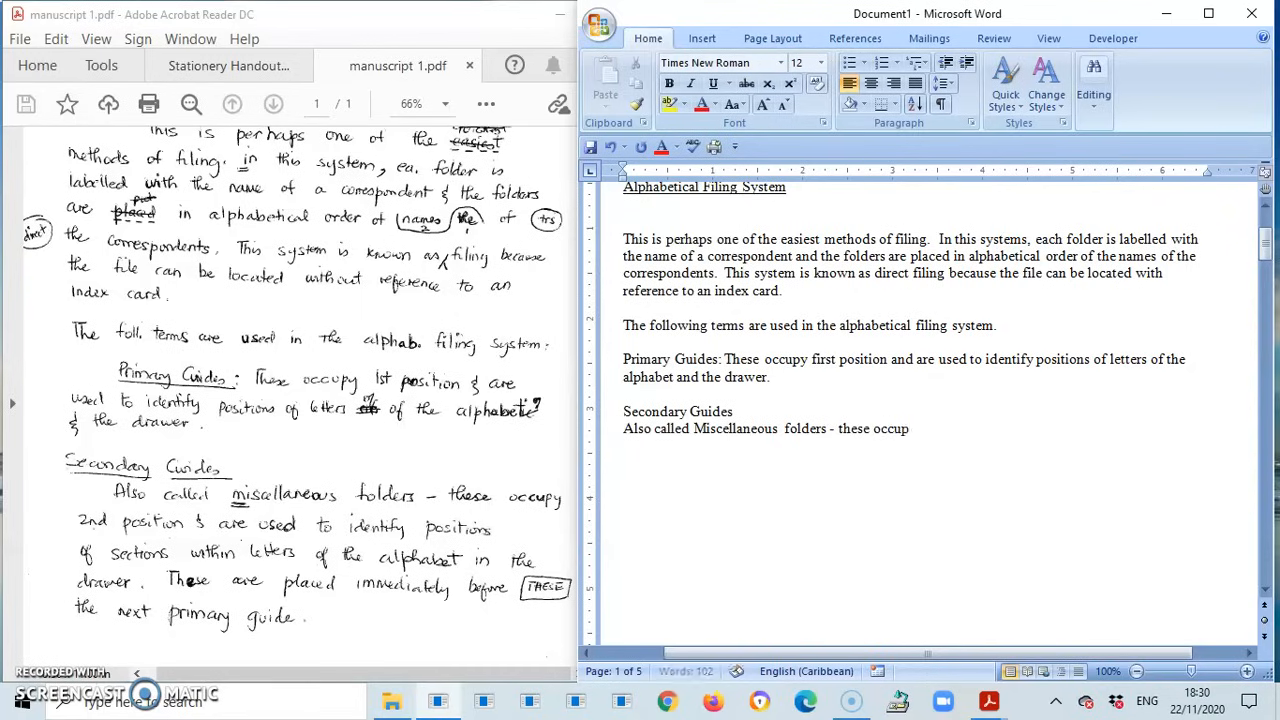
{"action": "type", "text": "second p"}
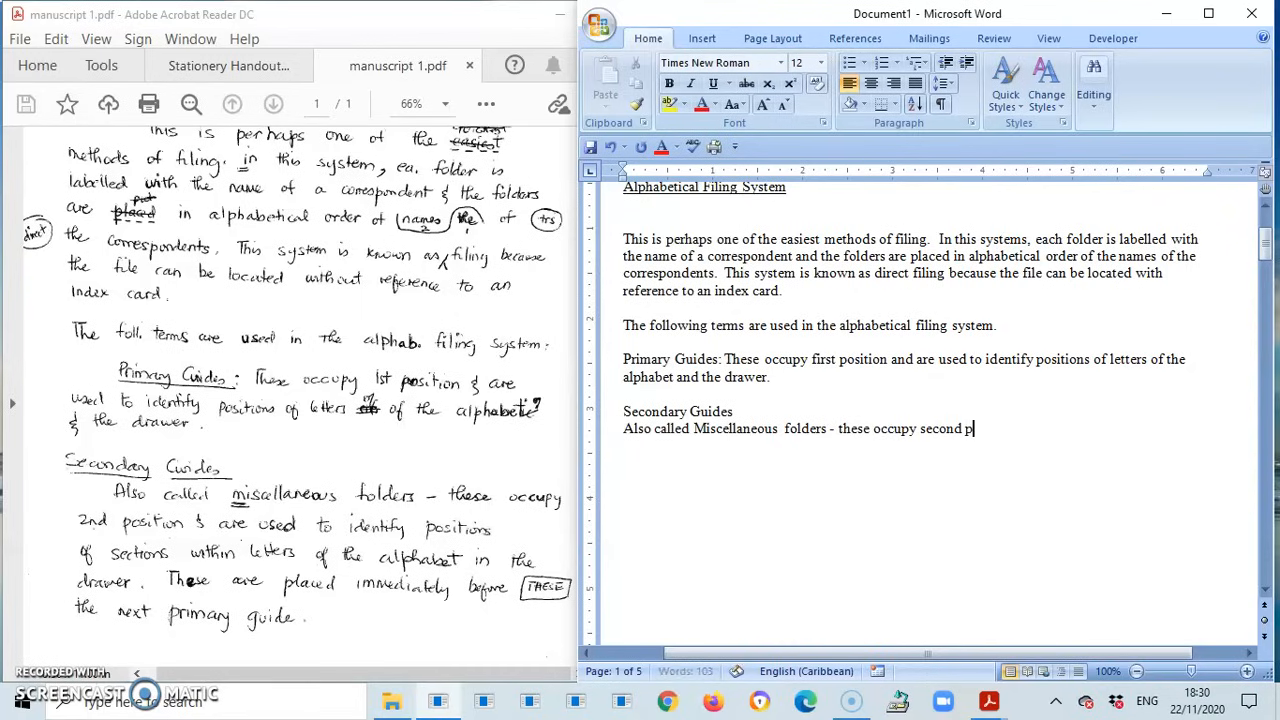
{"action": "type", "text": "osi"}
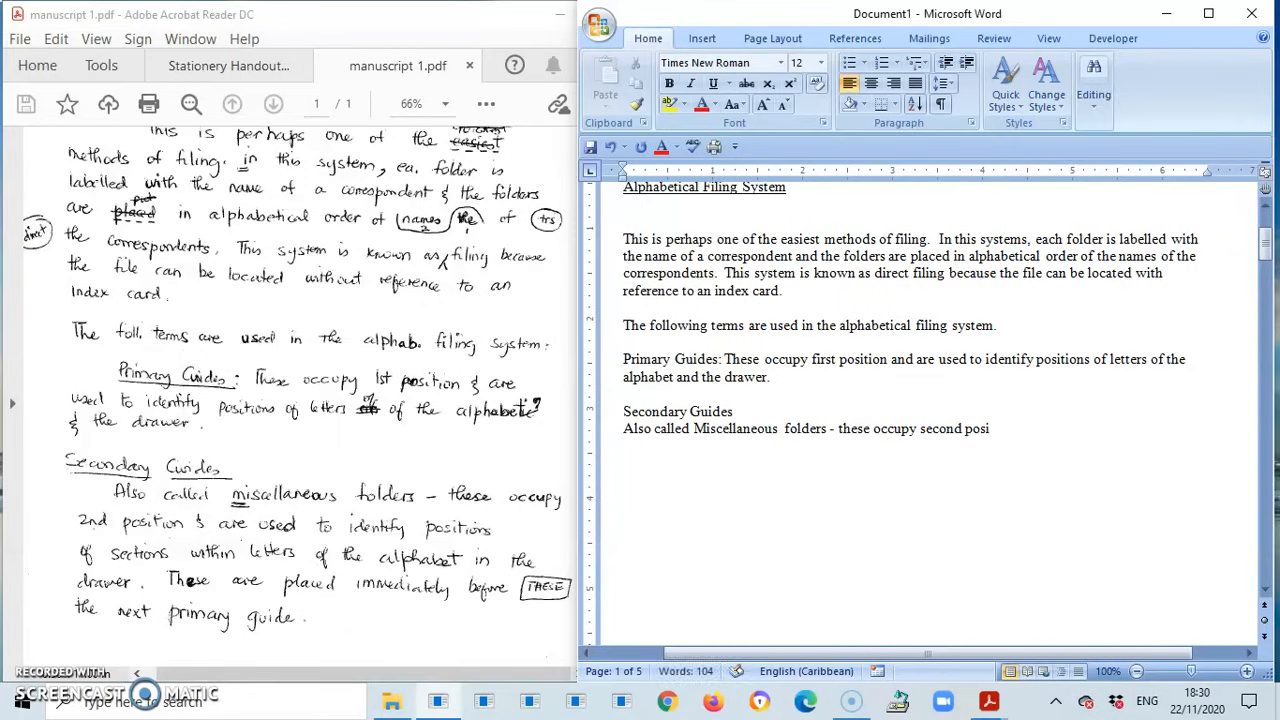
Add the text on identifying section positions by letters of the alphabet in the drawer
{"action": "type", "text": "tion and"}
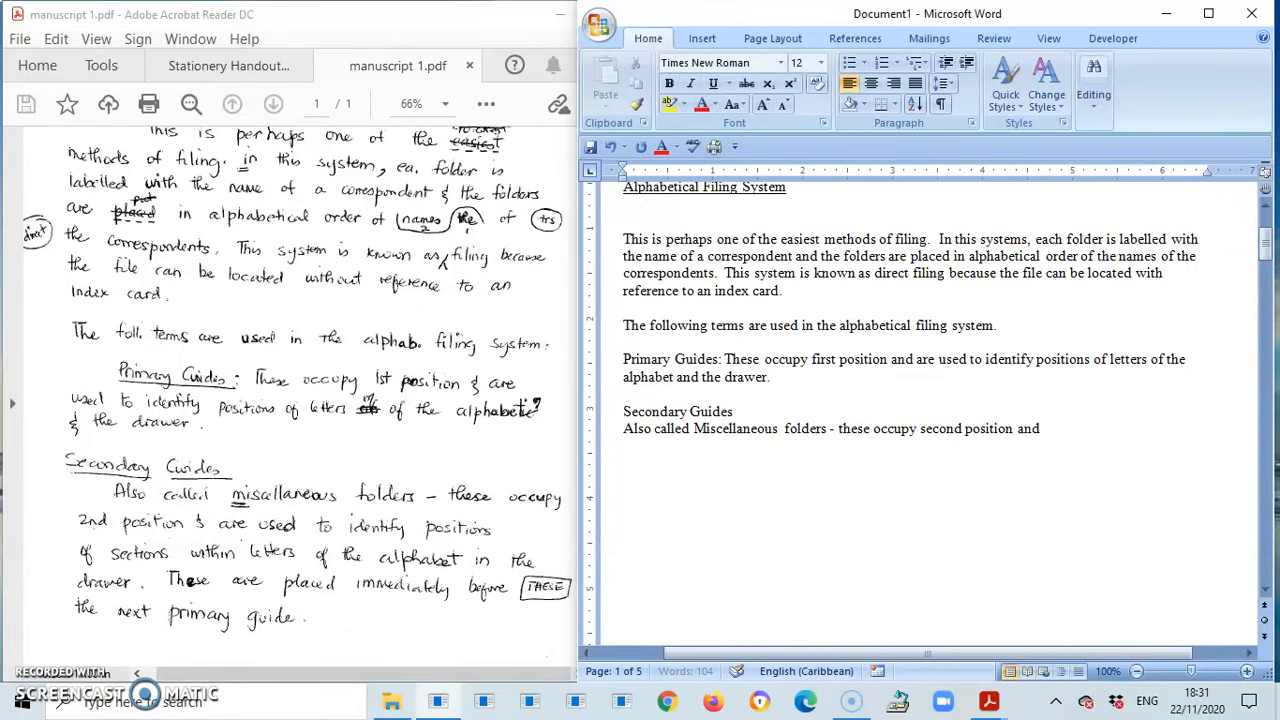
{"action": "type", "text": "are used"}
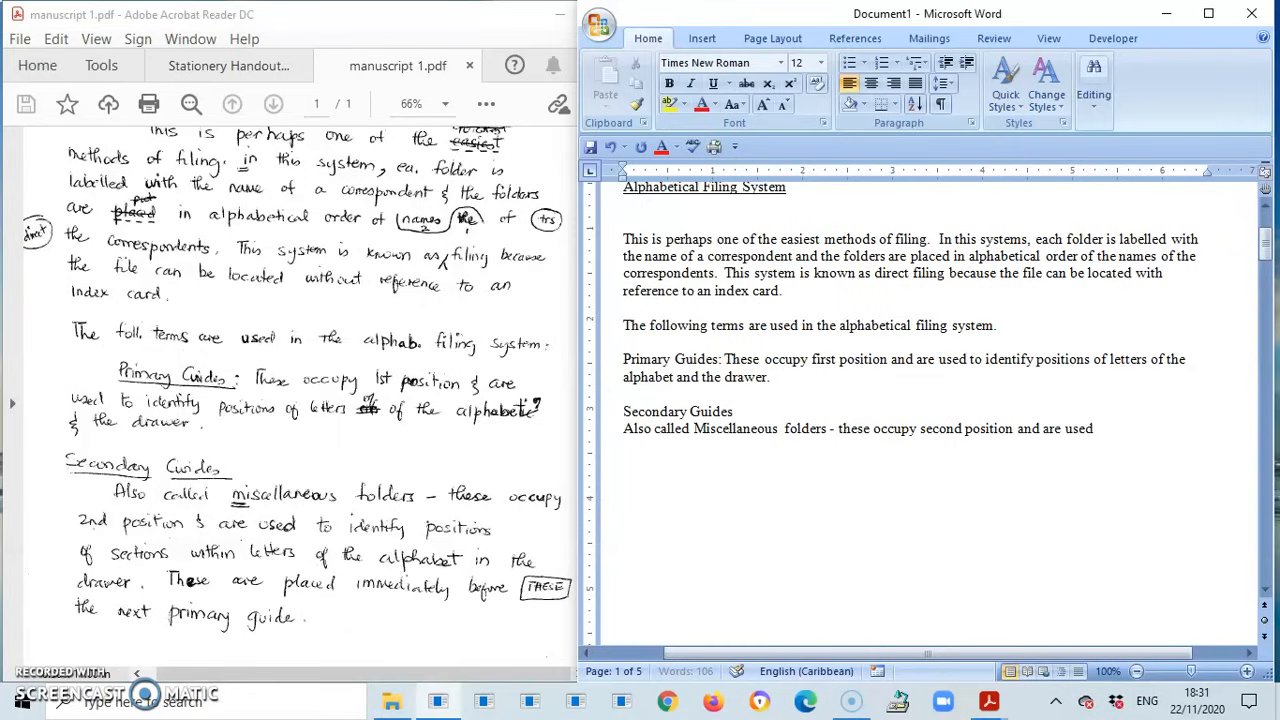
{"action": "type", "text": "to iden"}
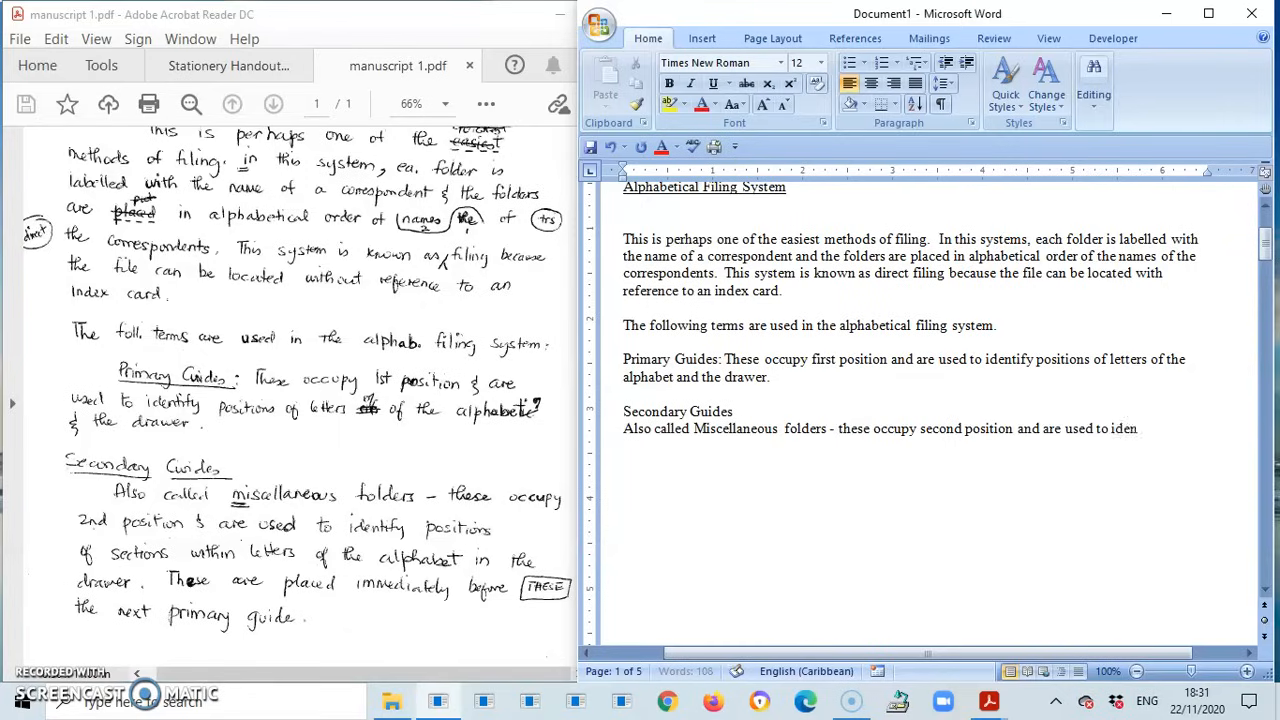
{"action": "type", "text": "identify"}
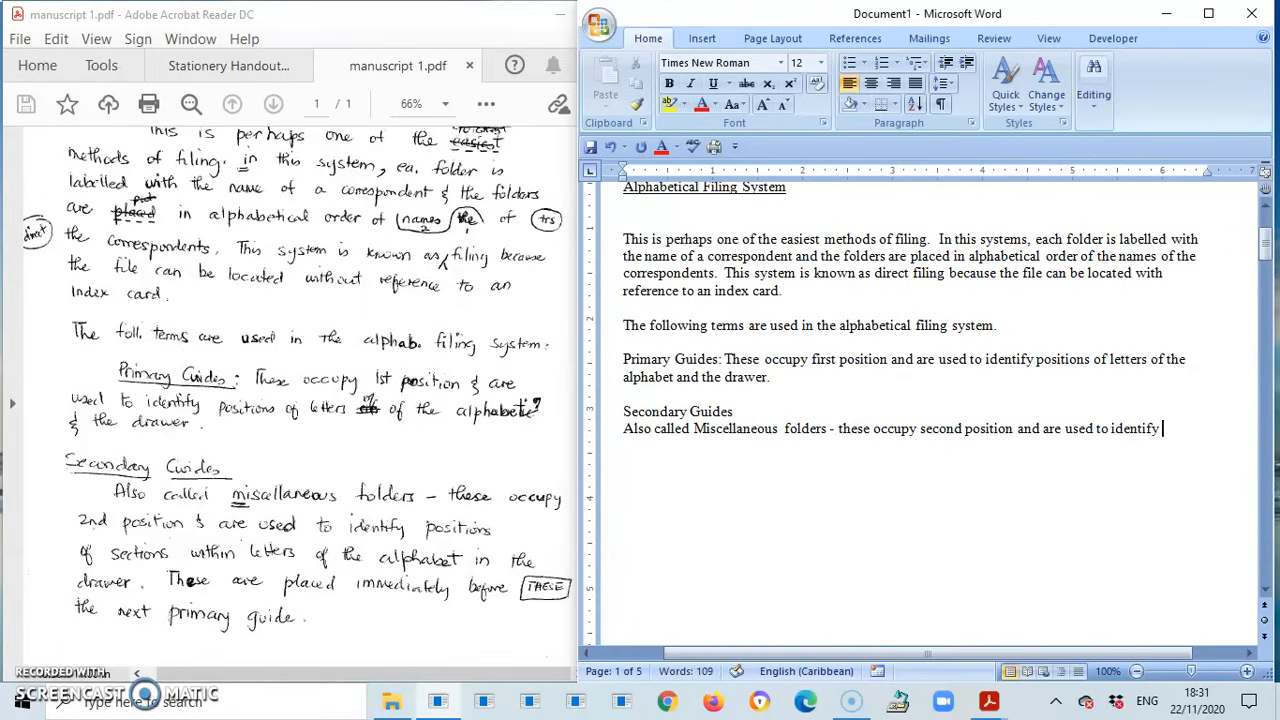
{"action": "type", "text": "positio"}
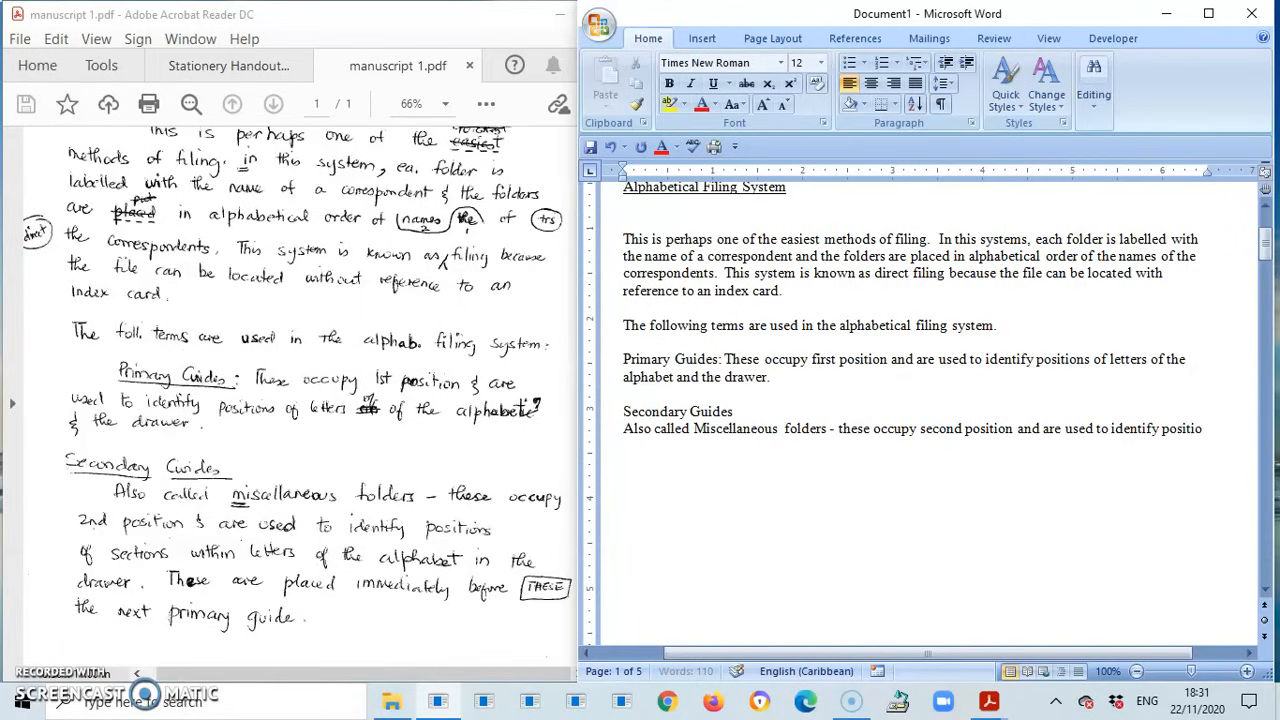
{"action": "type", "text": "positions o"}
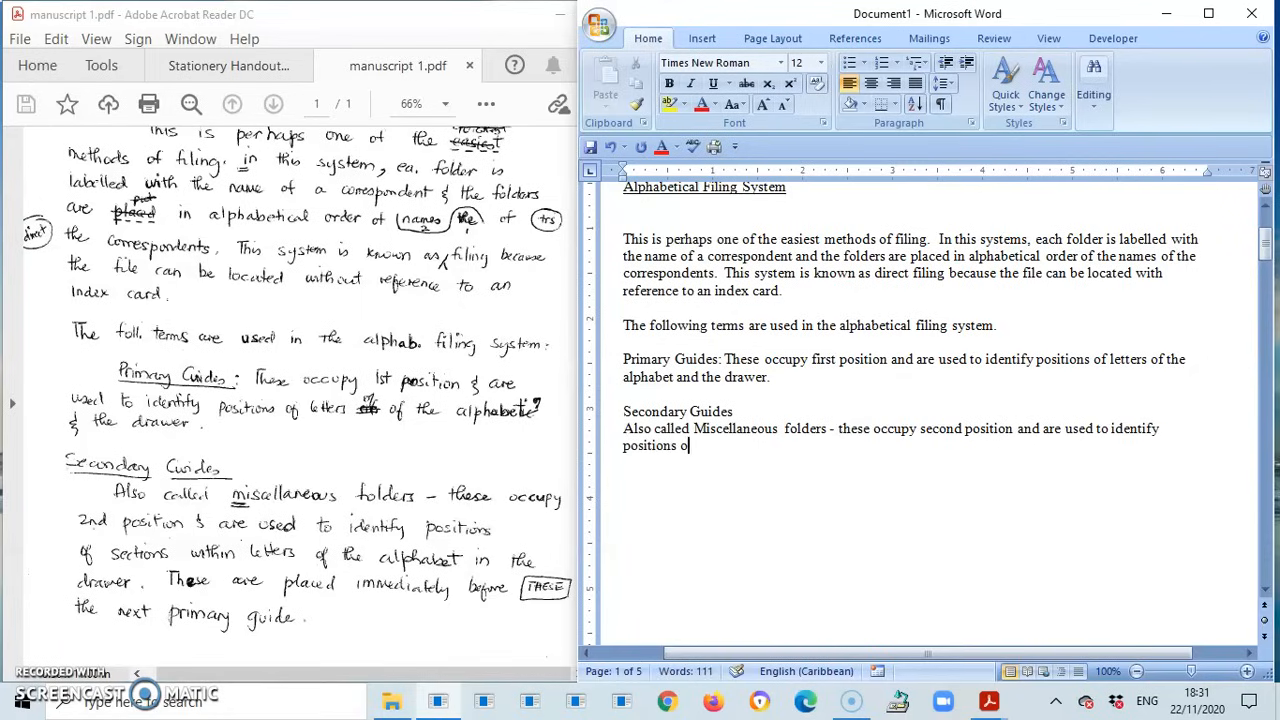
{"action": "type", "text": "f sections within"}
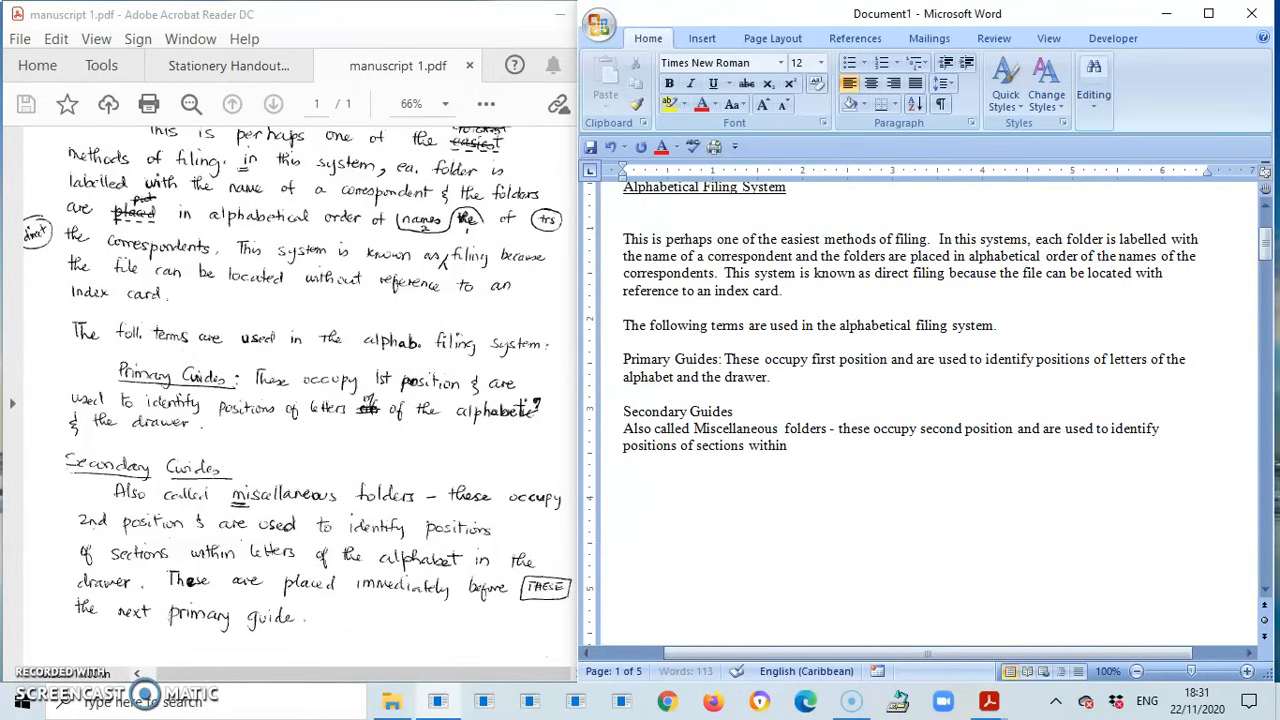
{"action": "type", "text": "letters"}
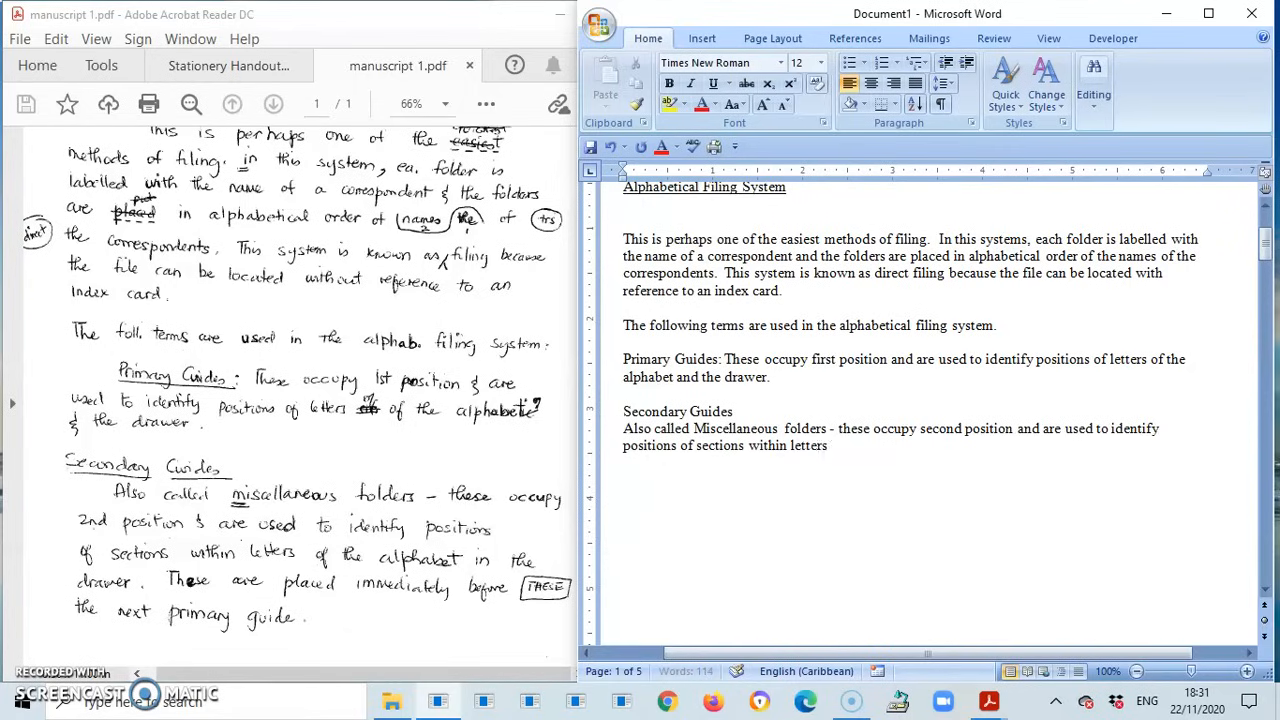
{"action": "type", "text": "of th"}
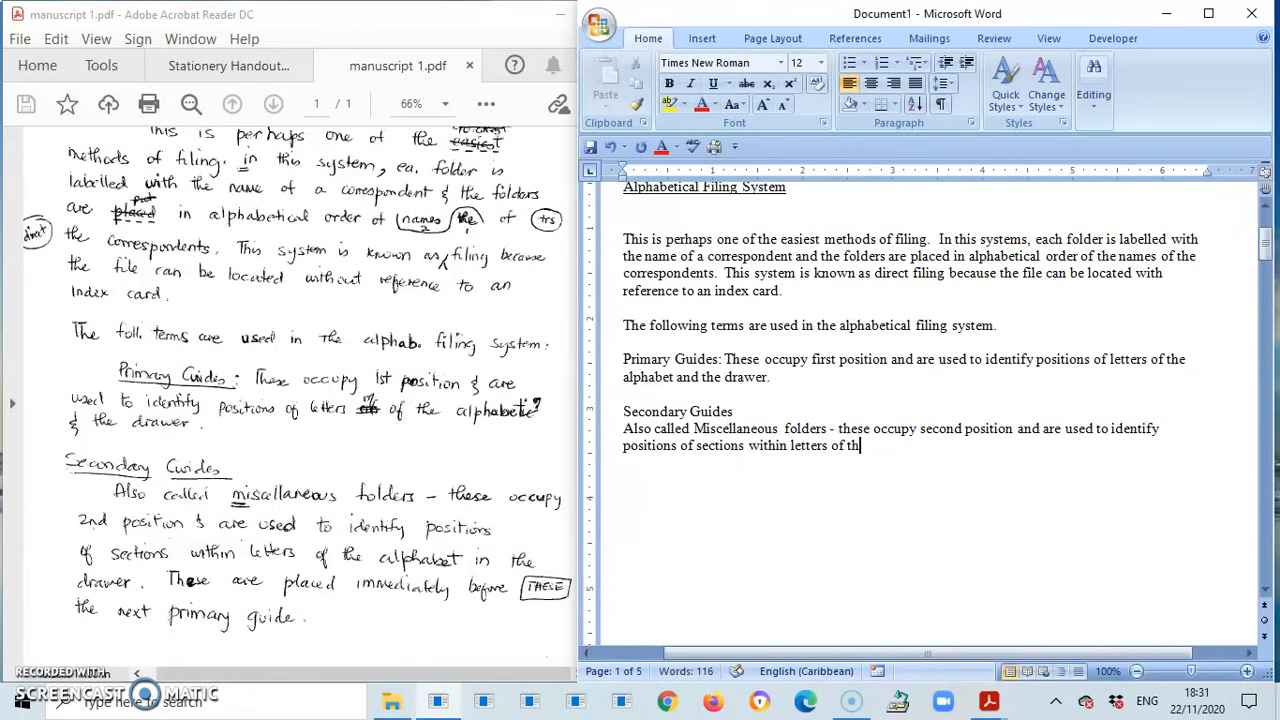
{"action": "type", "text": "al"}
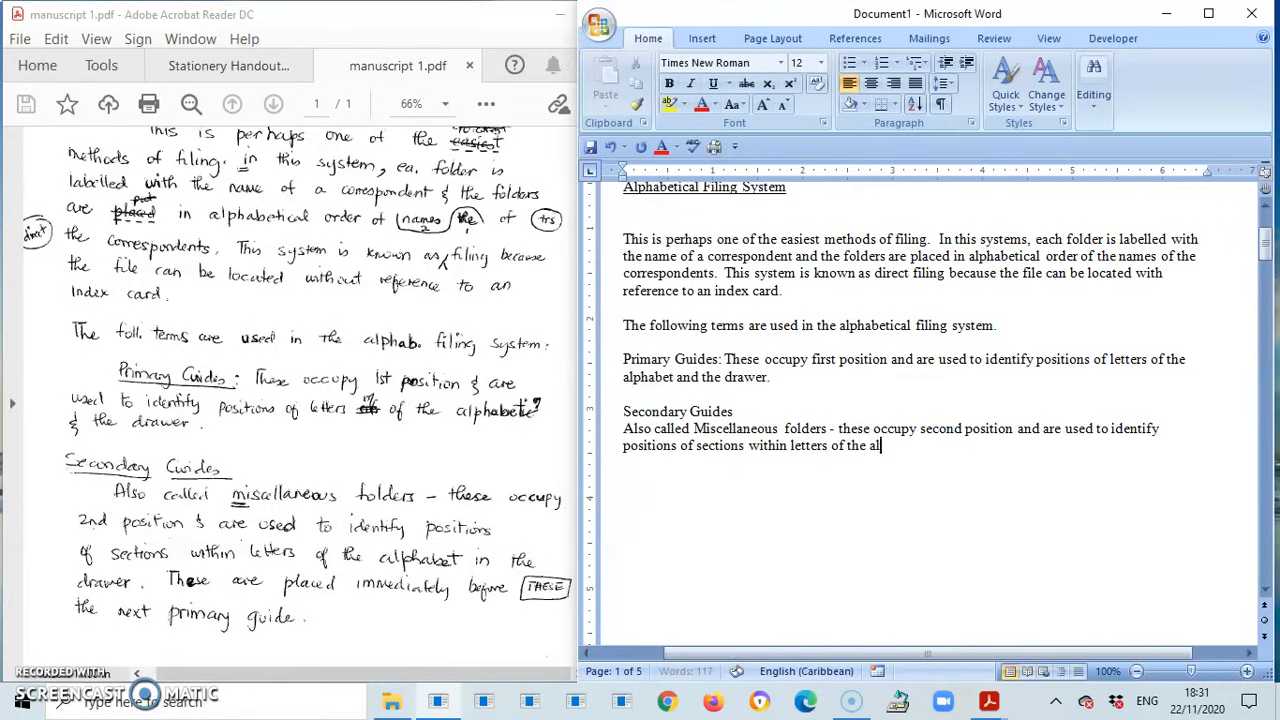
{"action": "type", "text": "phabet"}
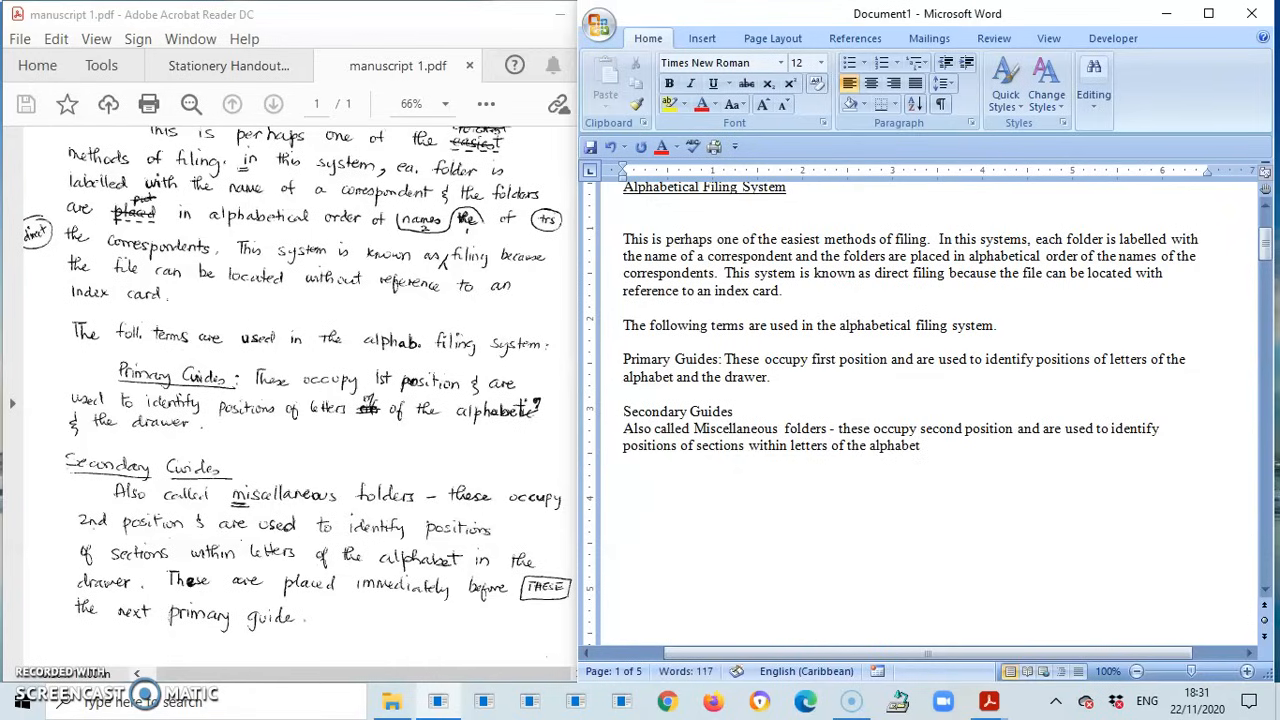
{"action": "type", "text": "in the"}
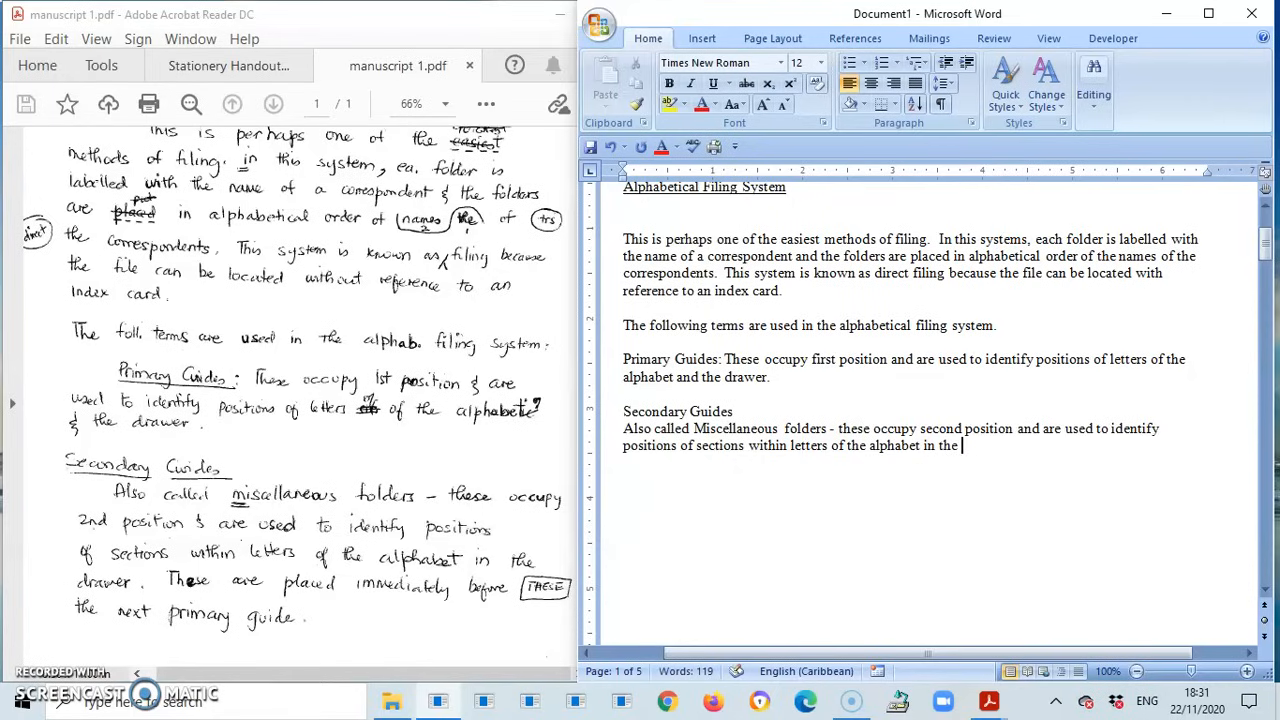
{"action": "type", "text": "drawer"}
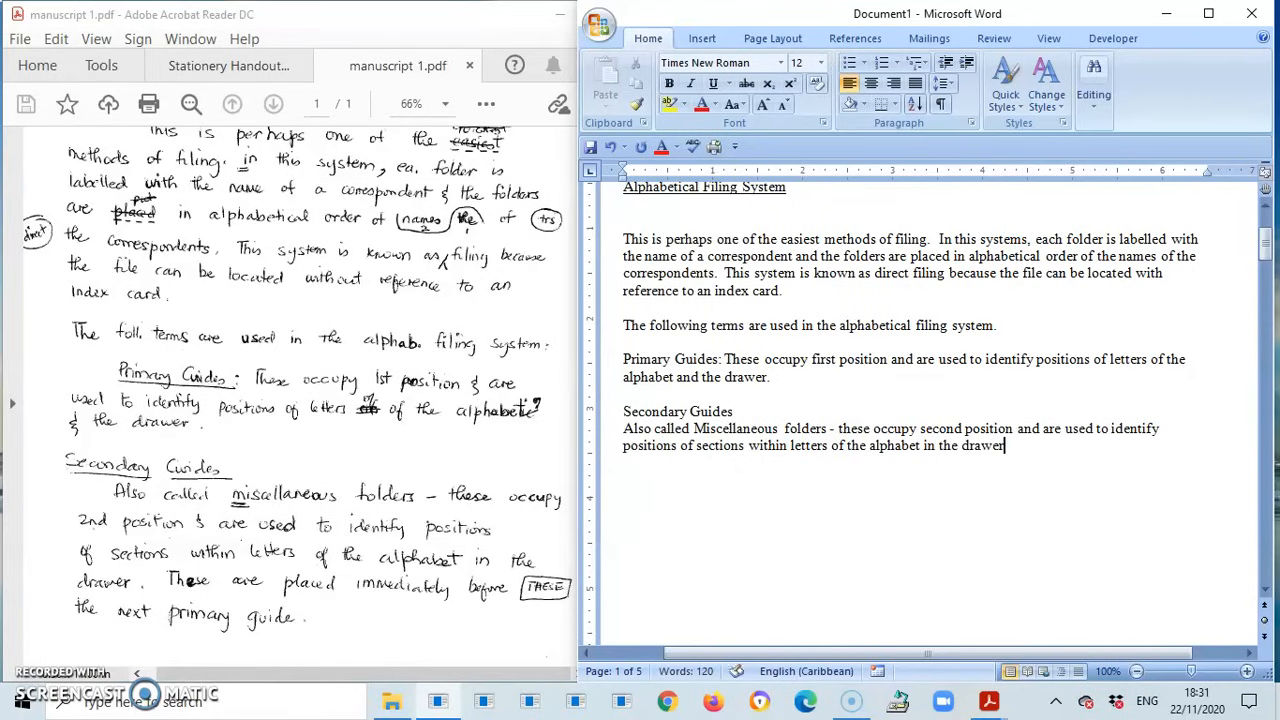
{"action": "key", "text": "backspace"}
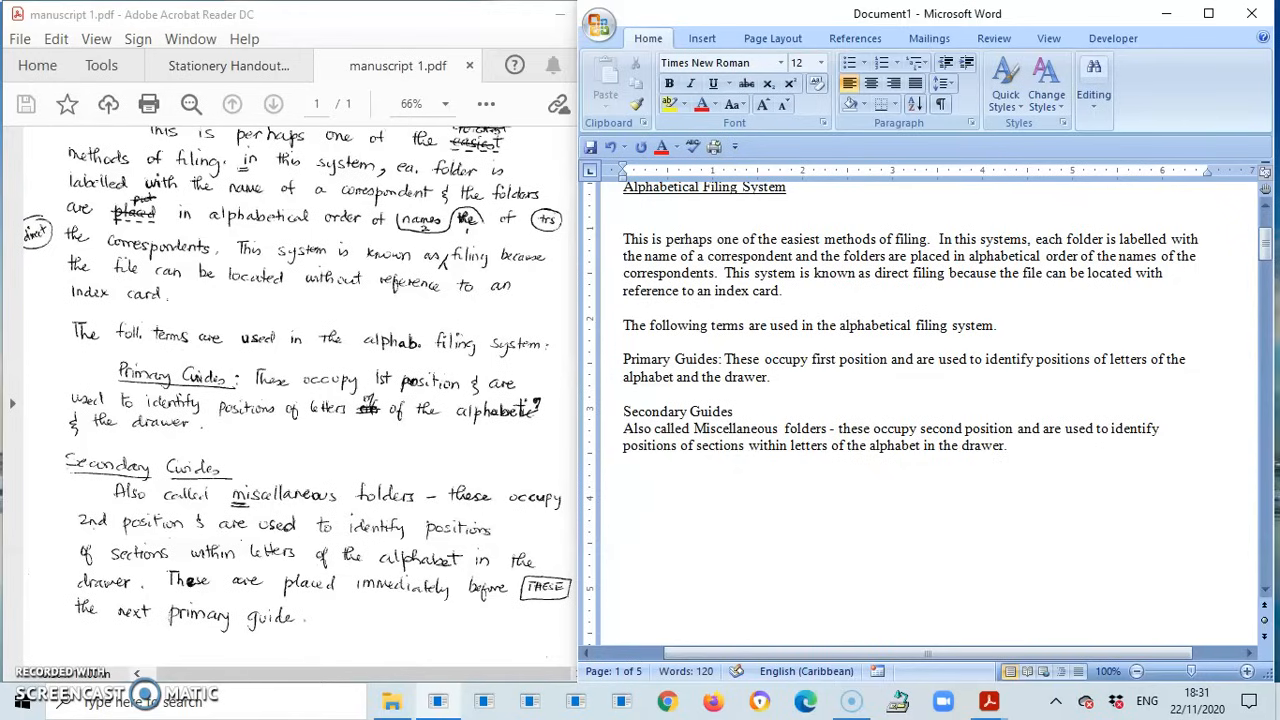
Type the closing sentence 'These are placed immediately before the next primary guide.'
{"action": "type", "text": "These"}
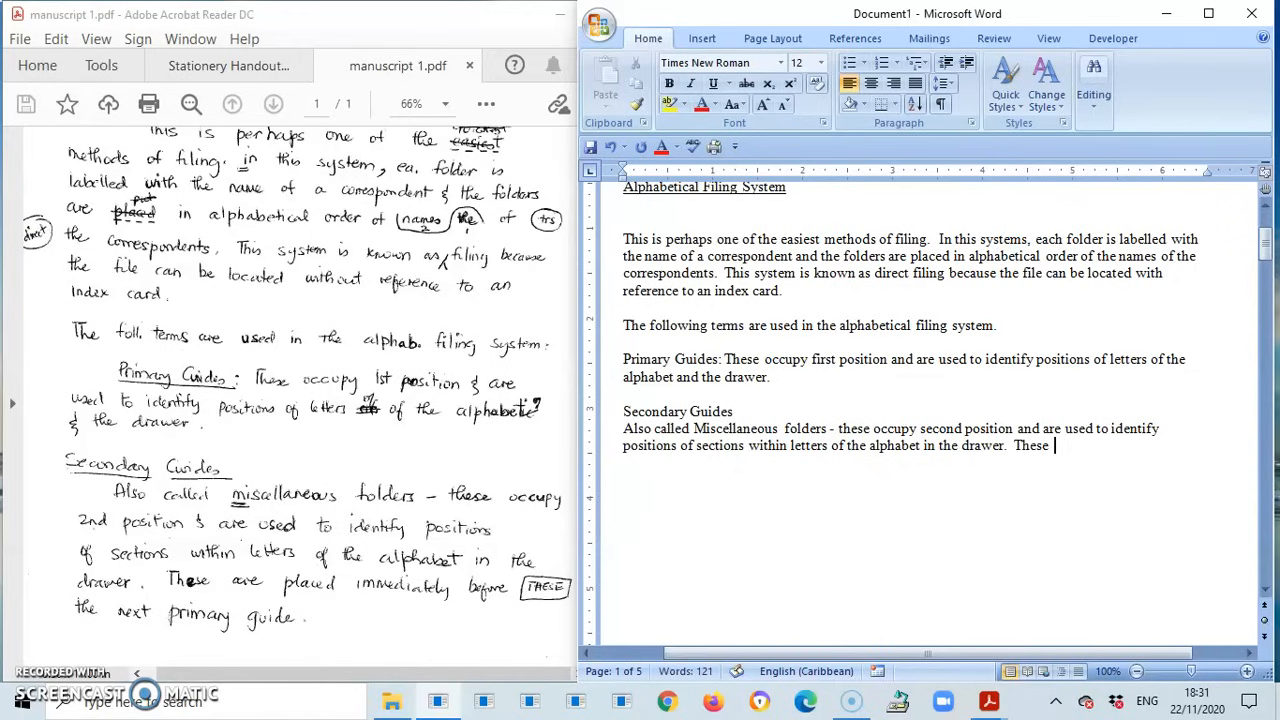
{"action": "type", "text": "are placed immediatel"}
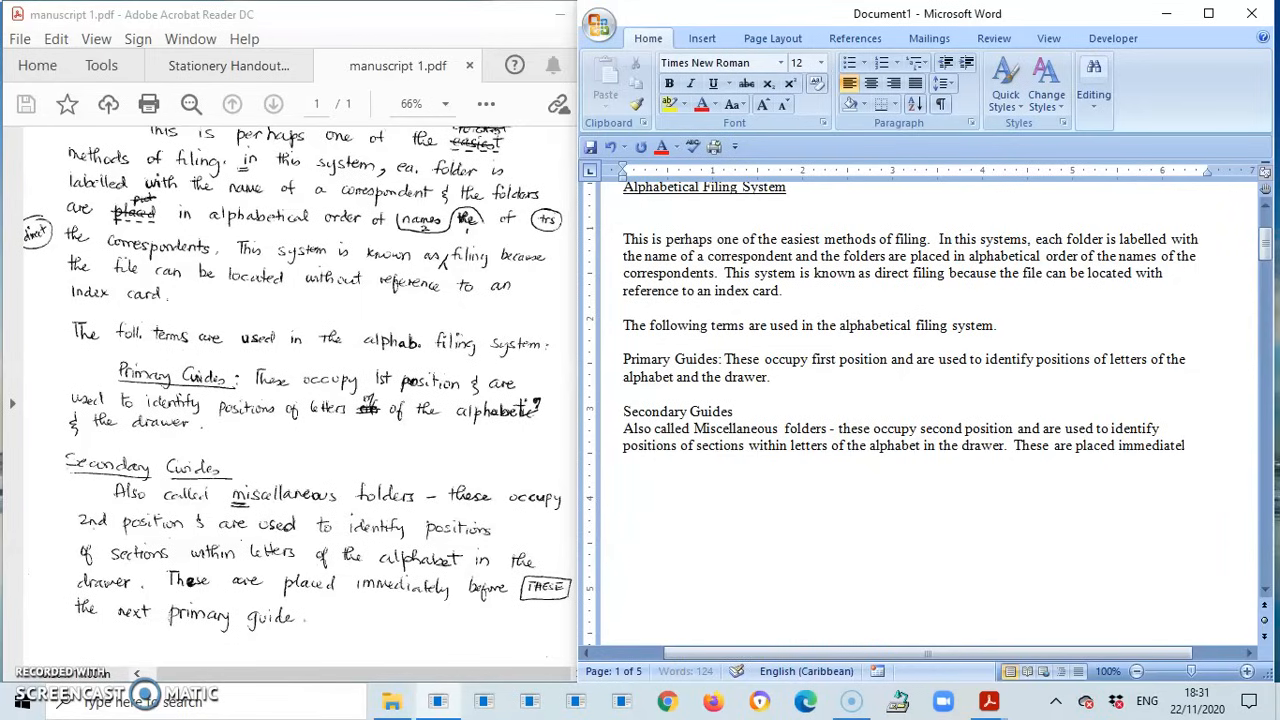
{"action": "type", "text": "before ther"}
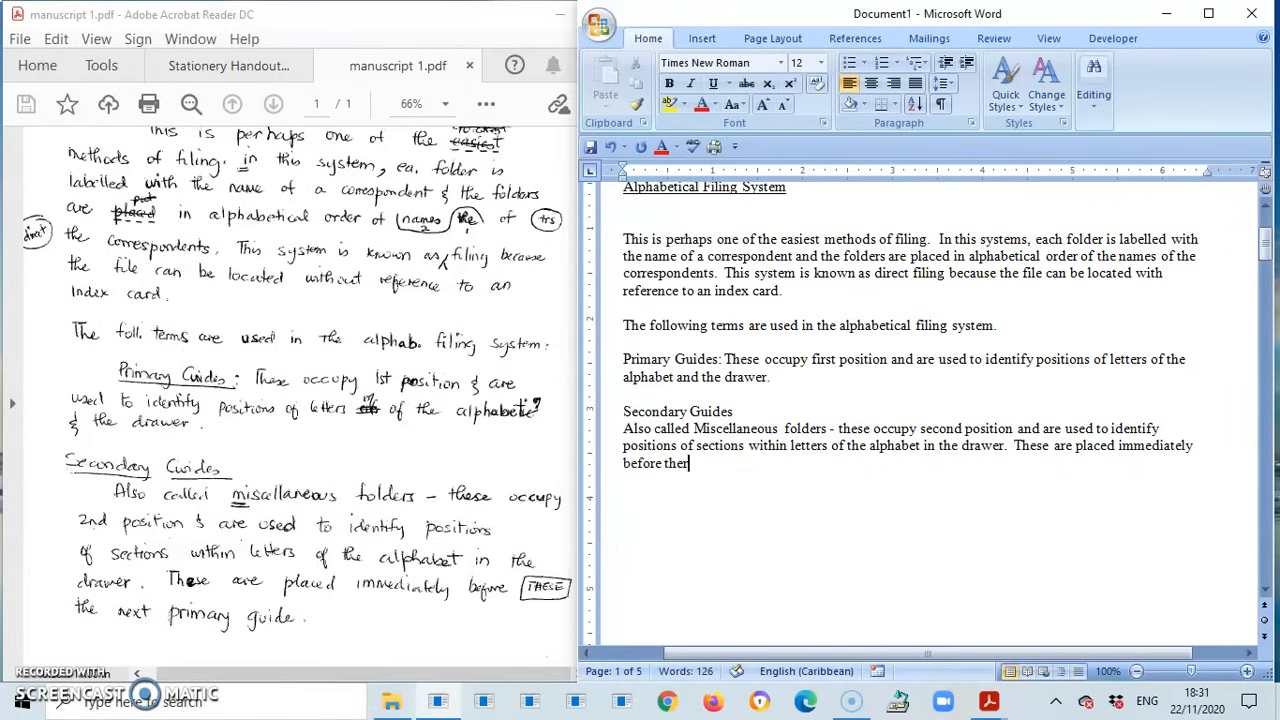
{"action": "type", "text": "next primary"}
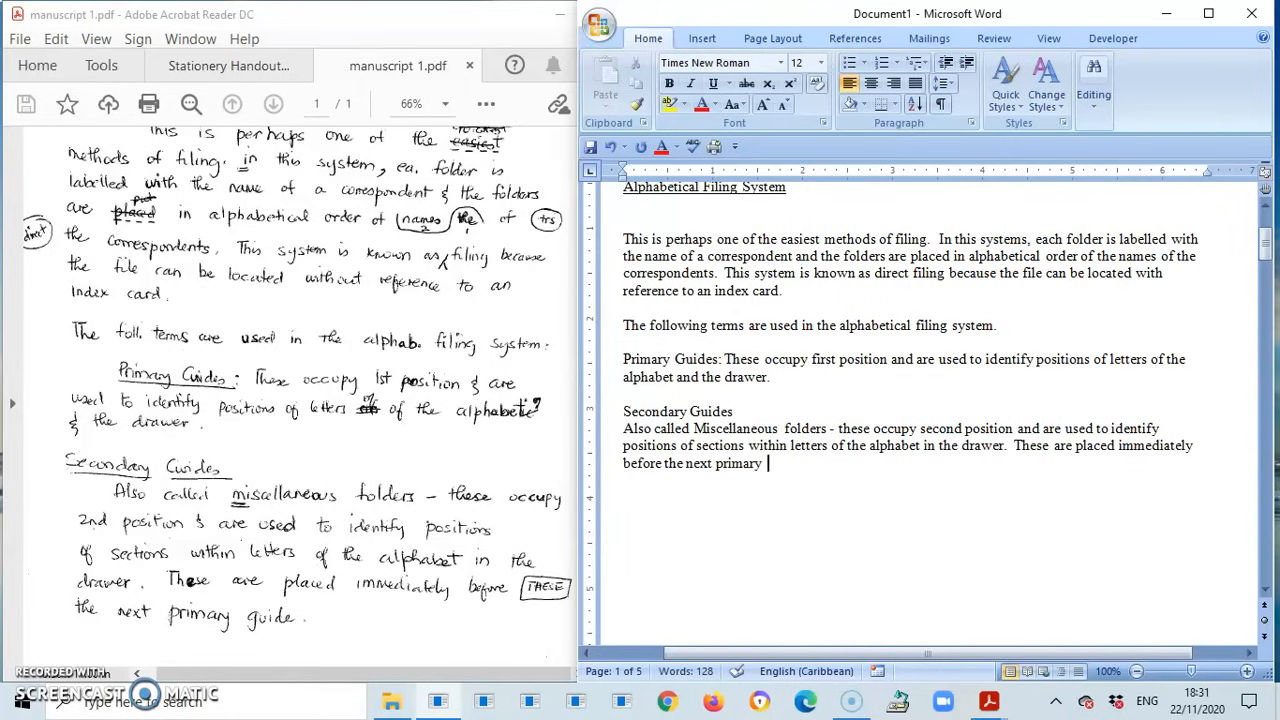
{"action": "type", "text": "guide."}
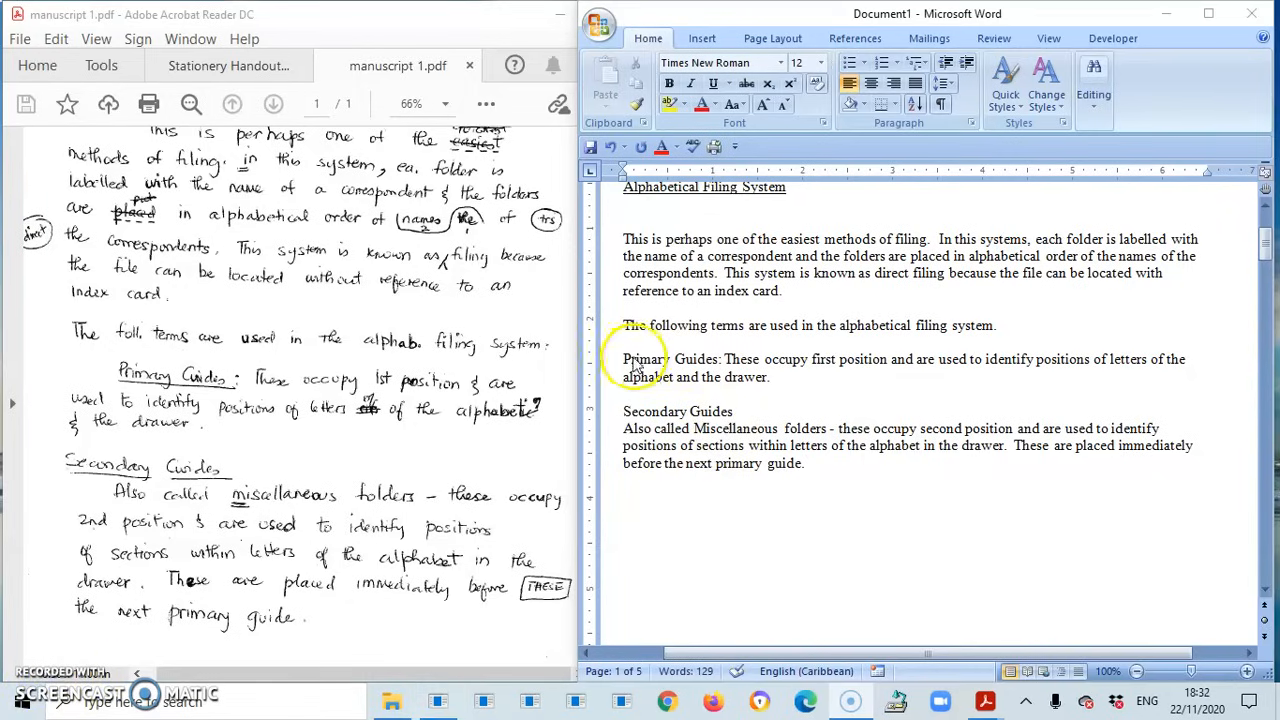
Underline the Primary Guides and Secondary Guides labels and apply 2.0 spacing to body paragraphs
{"action": "double_click", "coordinate": [645, 359]}
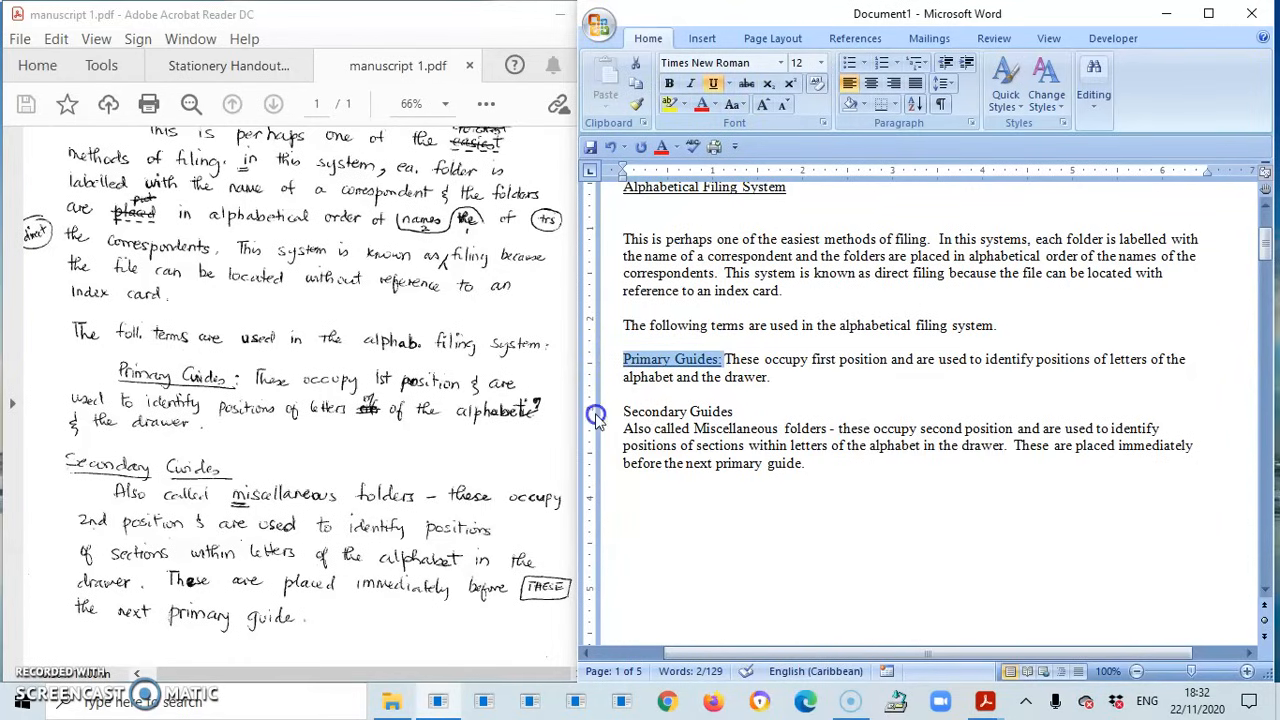
{"action": "double_click", "coordinate": [678, 411]}
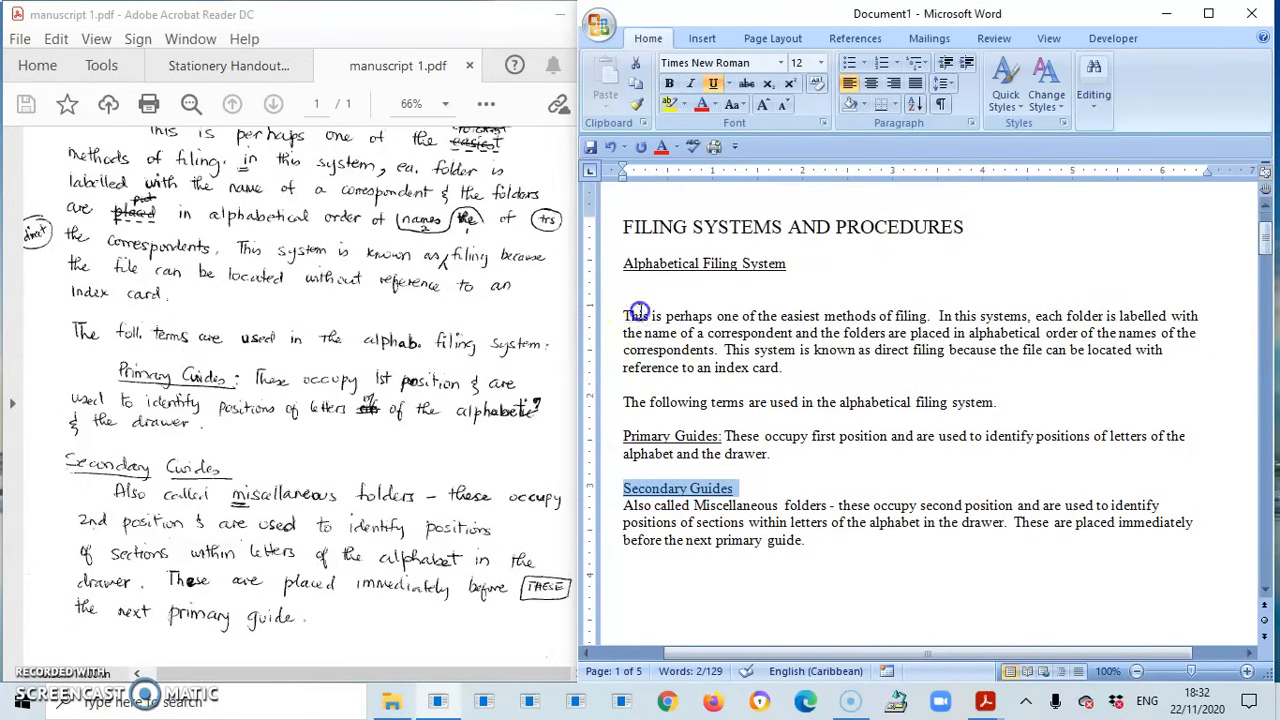
{"action": "left_click_drag", "start_coordinate": [625, 315], "coordinate": [790, 350]}
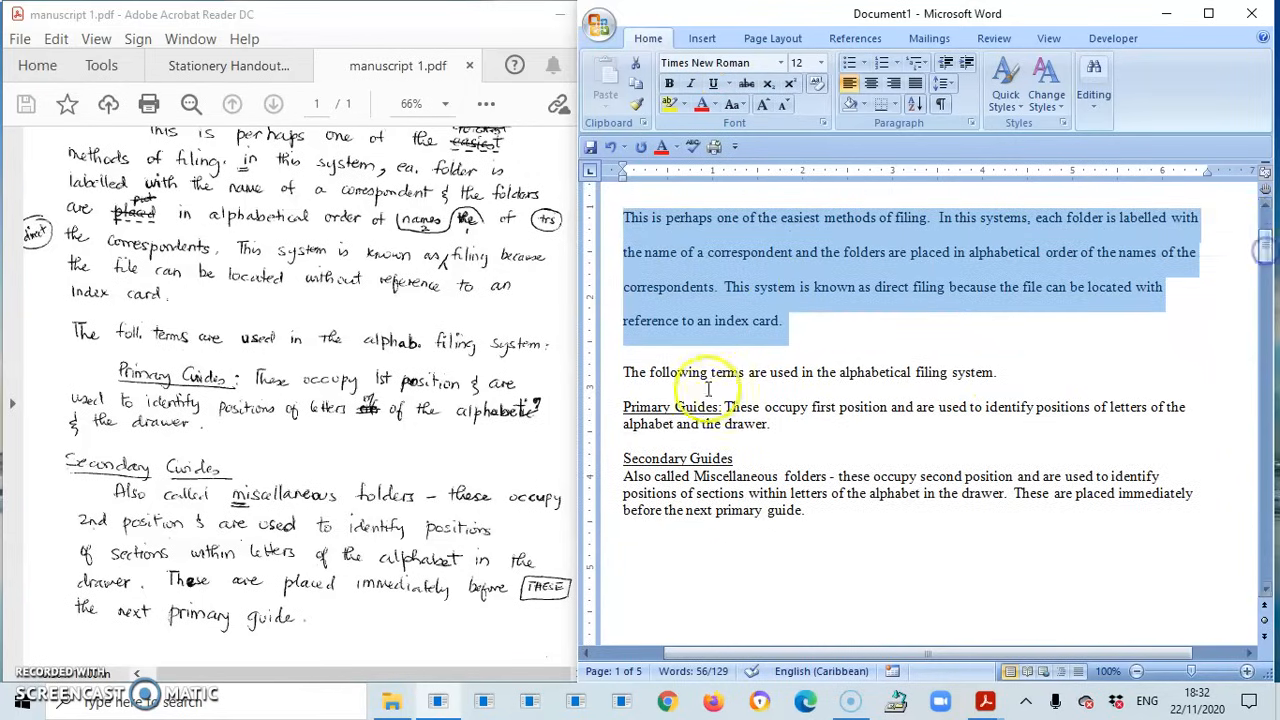
{"action": "double_click", "coordinate": [697, 406]}
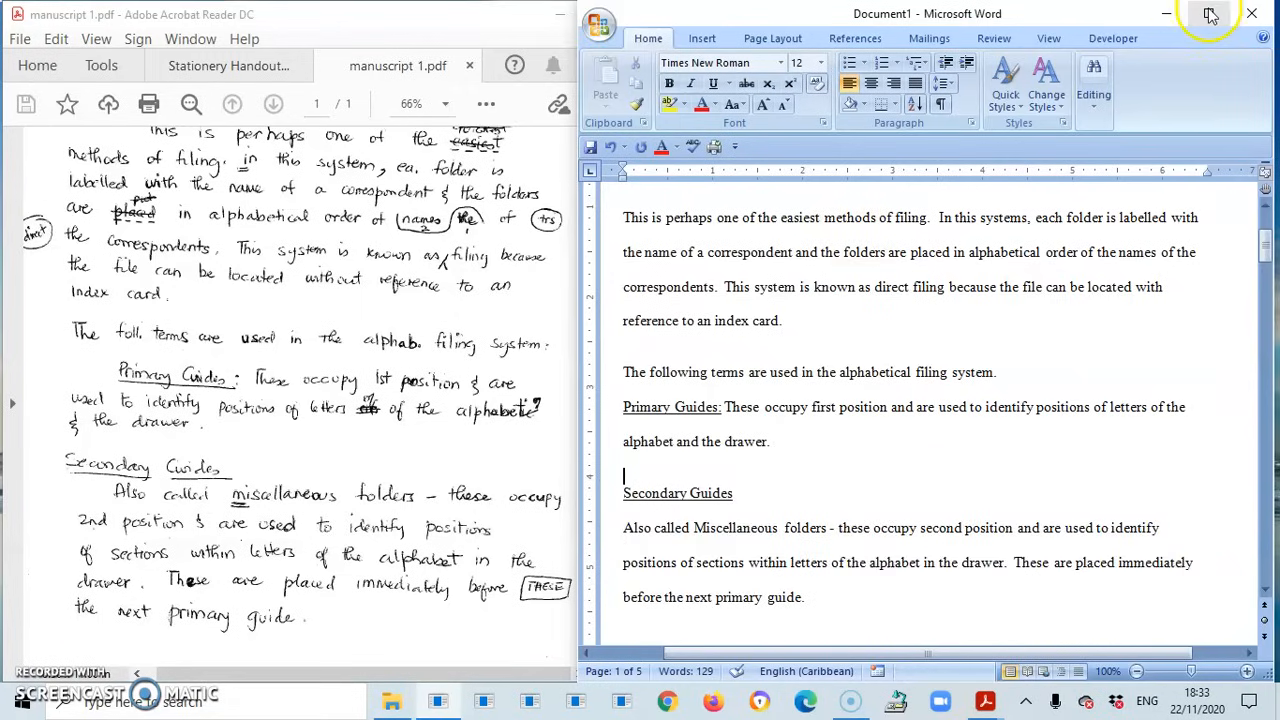
Maximize the Word window to view the whole formatted page
{"action": "left_click", "coordinate": [1210, 14]}
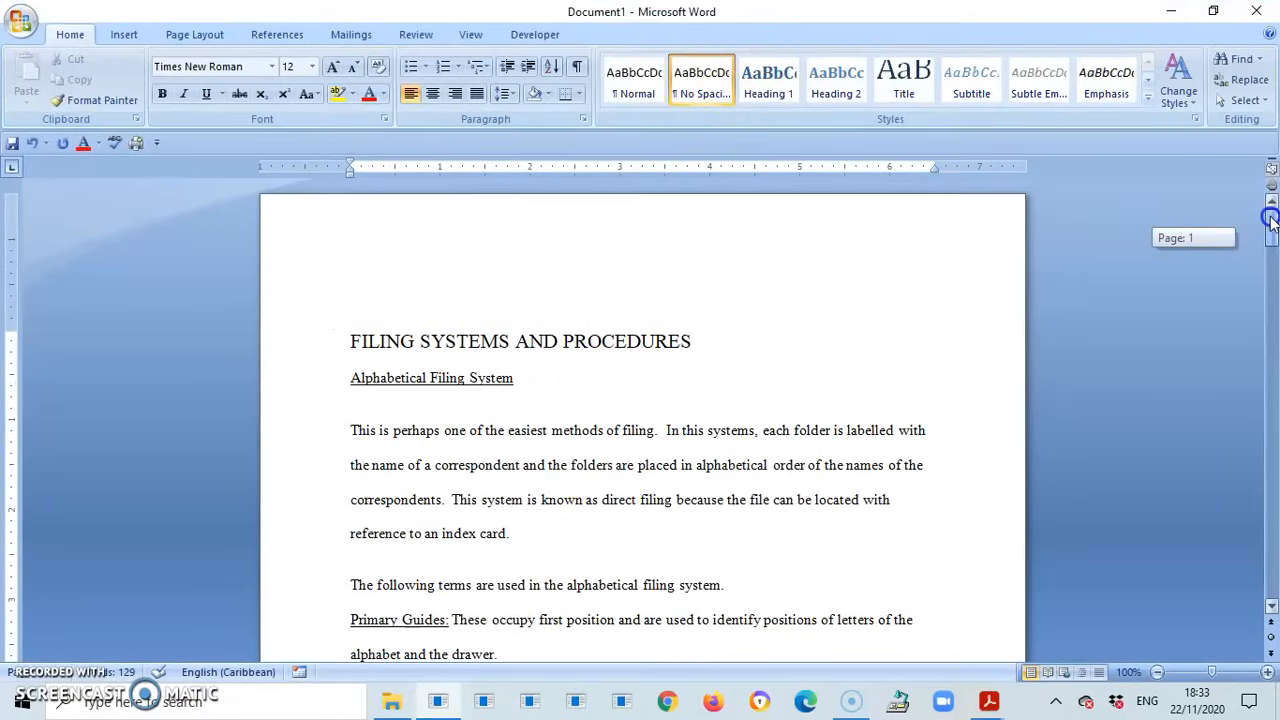
{"action": "scroll", "scroll_direction": "down", "scroll_amount": 3}
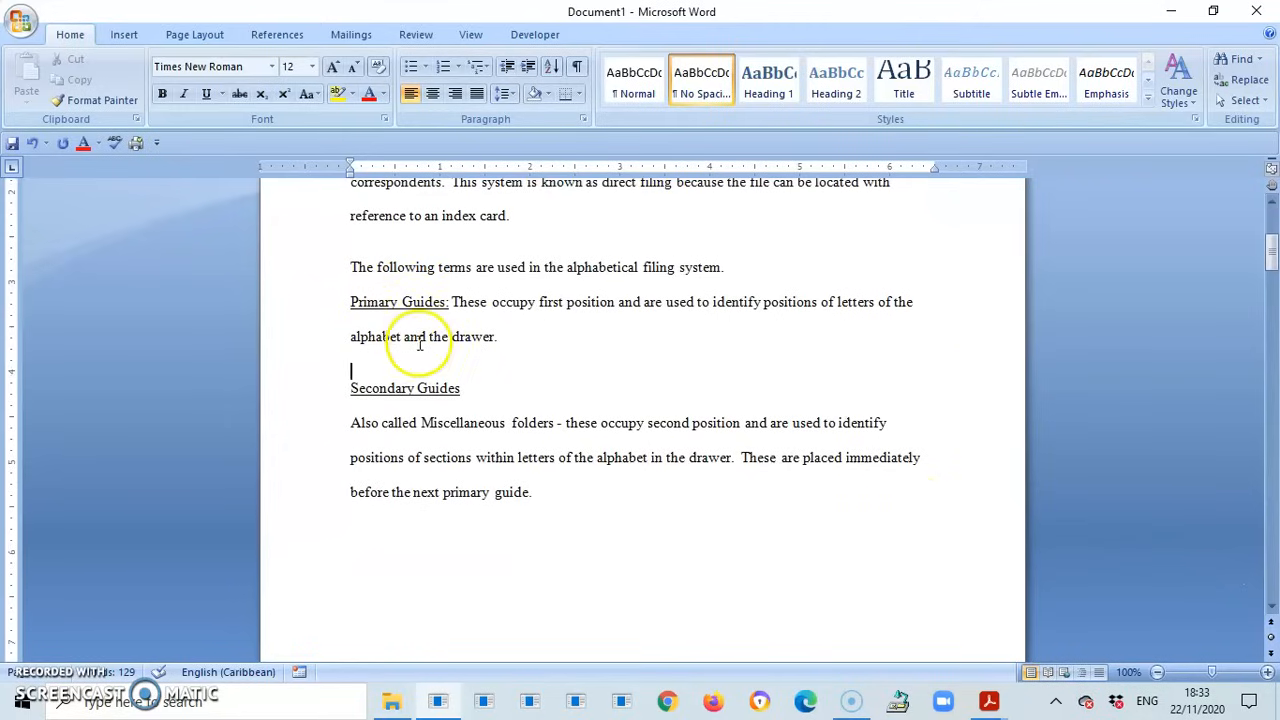
{"action": "mouse_move", "coordinate": [610, 513]}
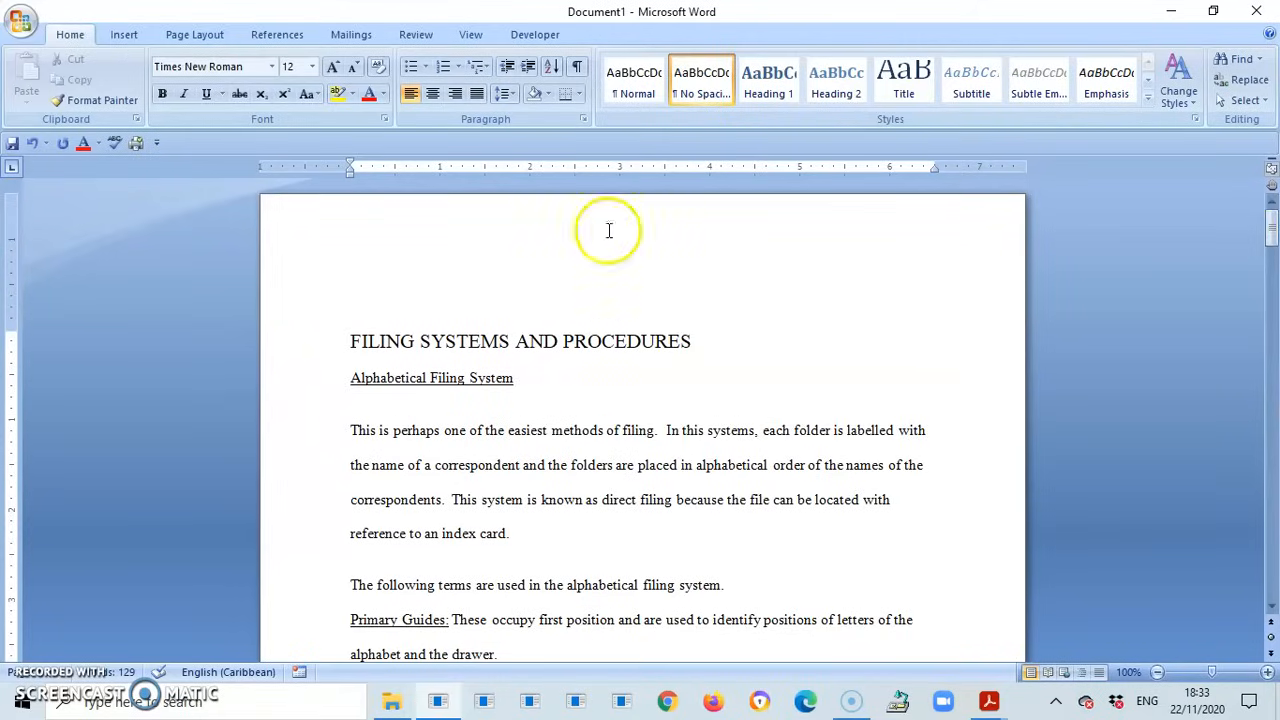
{"action": "mouse_move", "coordinate": [660, 213]}
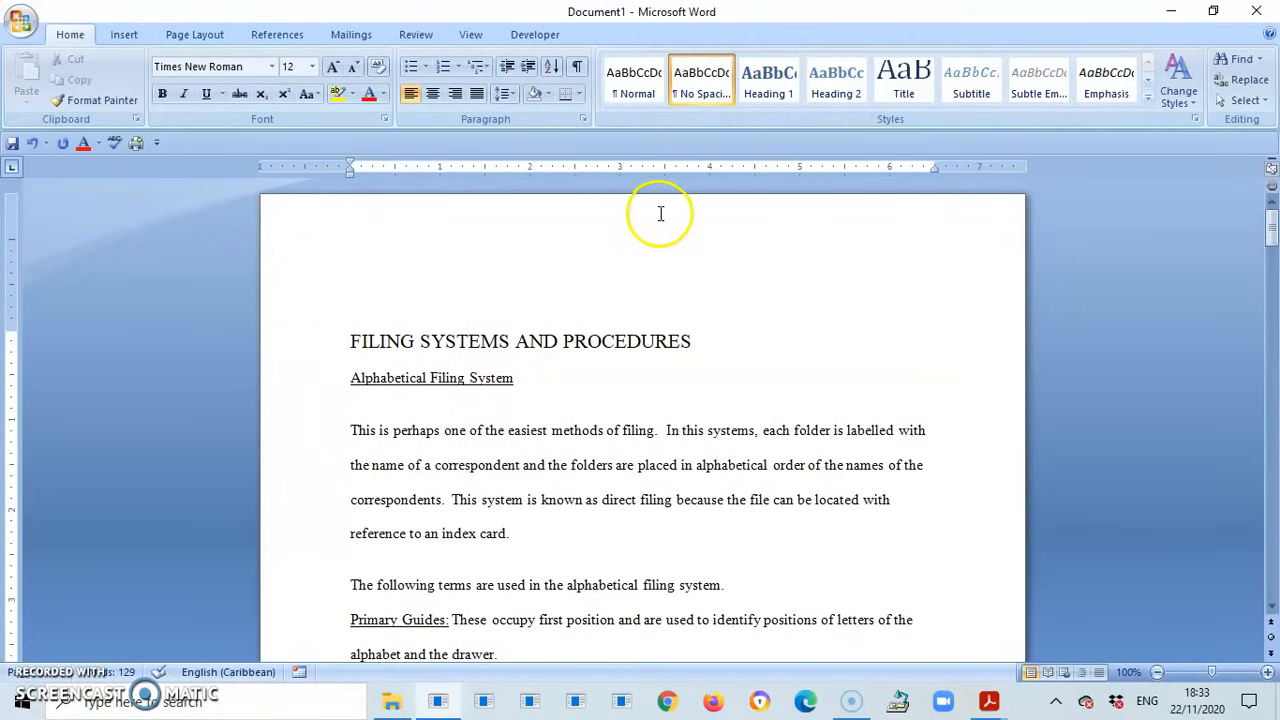
Open the page header and set its distance from the top to 0.3"
{"action": "double_click", "coordinate": [660, 213]}
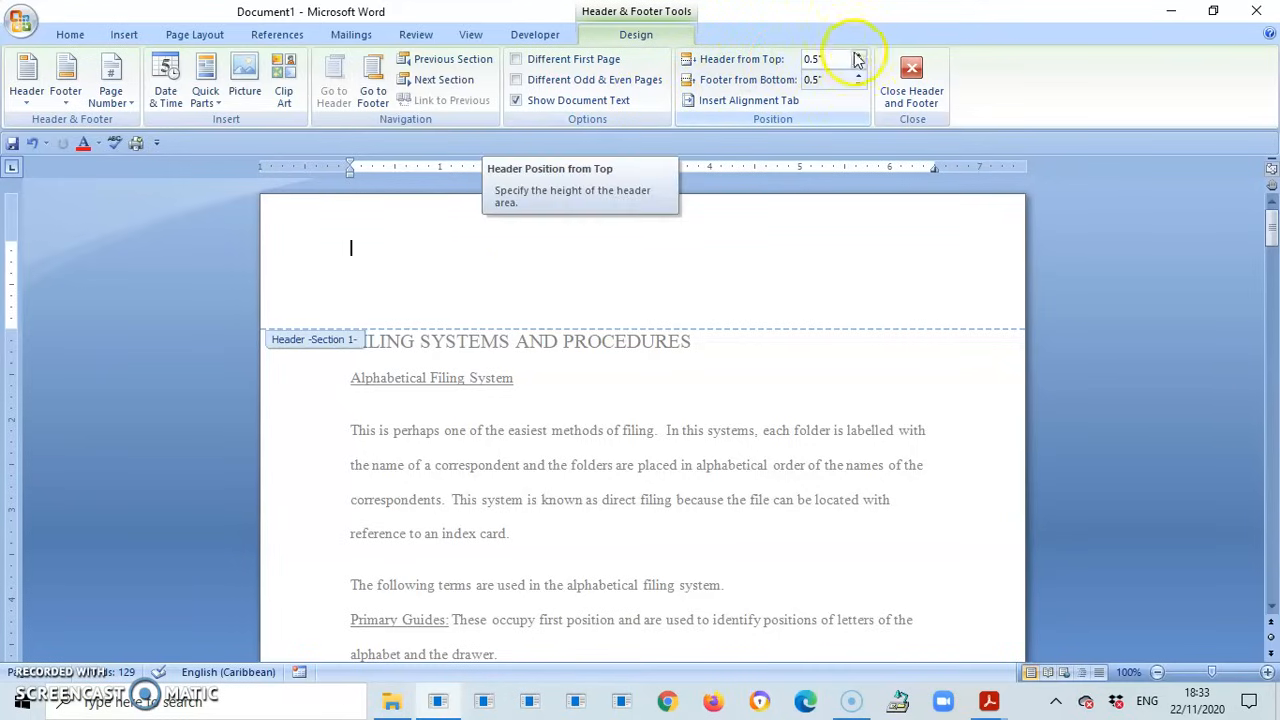
{"action": "left_click", "coordinate": [858, 84]}
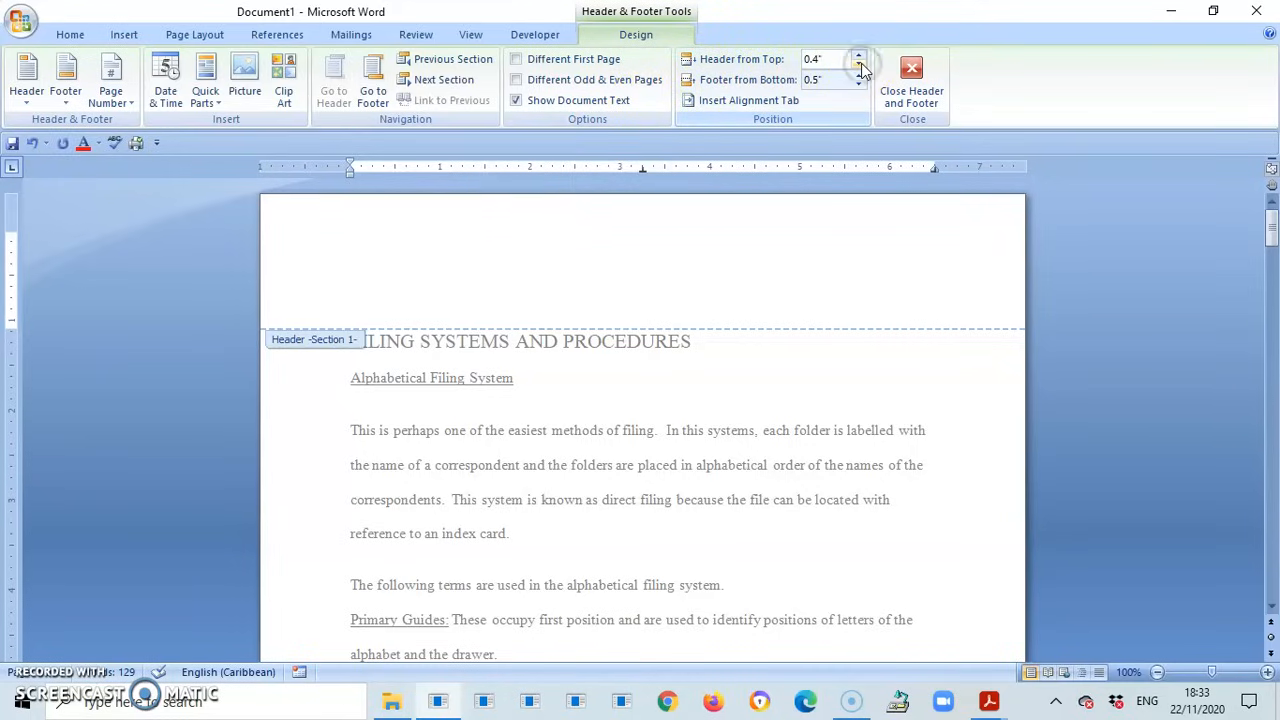
{"action": "left_click", "coordinate": [858, 63]}
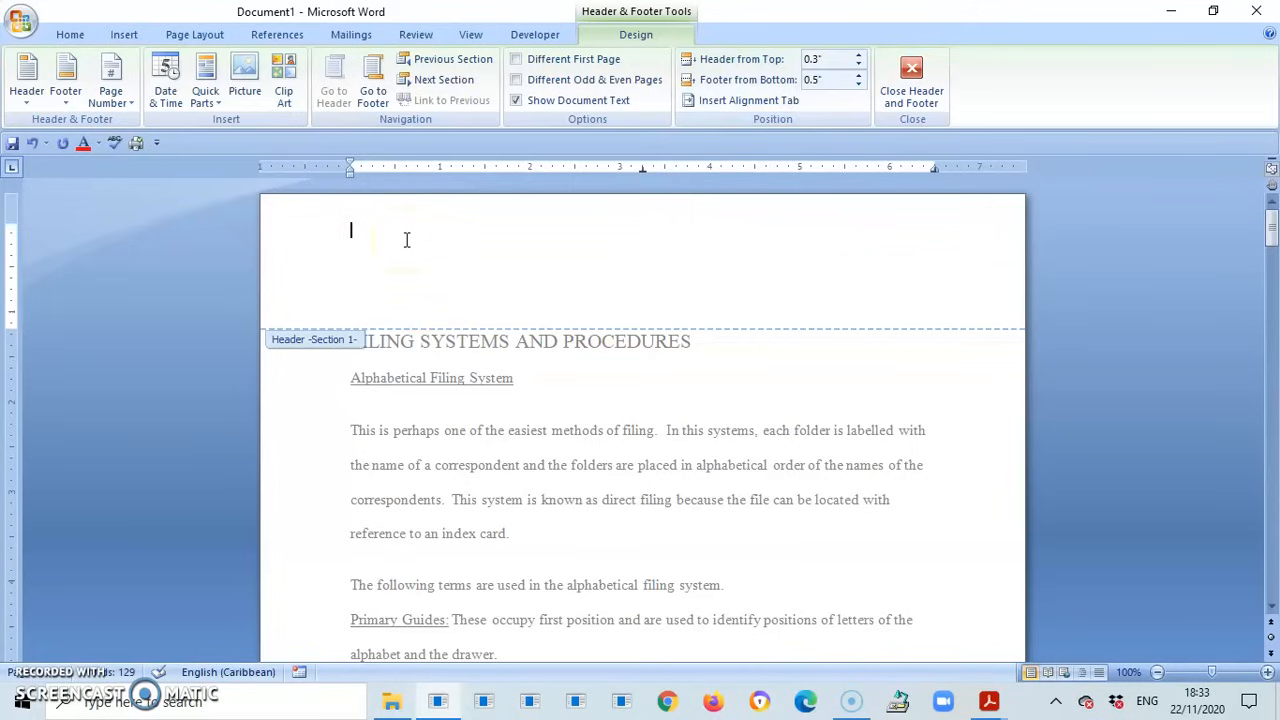
Type 'Manuscripts' at the left and 'Kerry Shirley' at the right of the header
{"action": "type", "text": "Manu"}
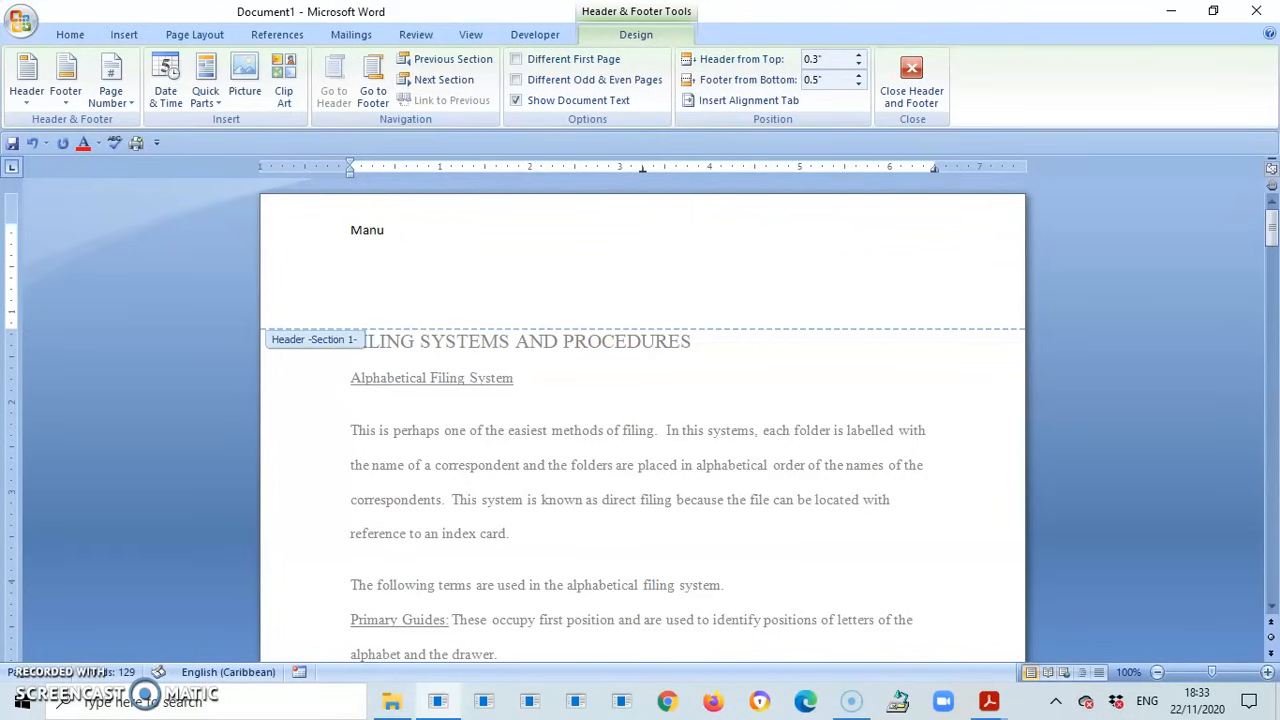
{"action": "type", "text": "scripts"}
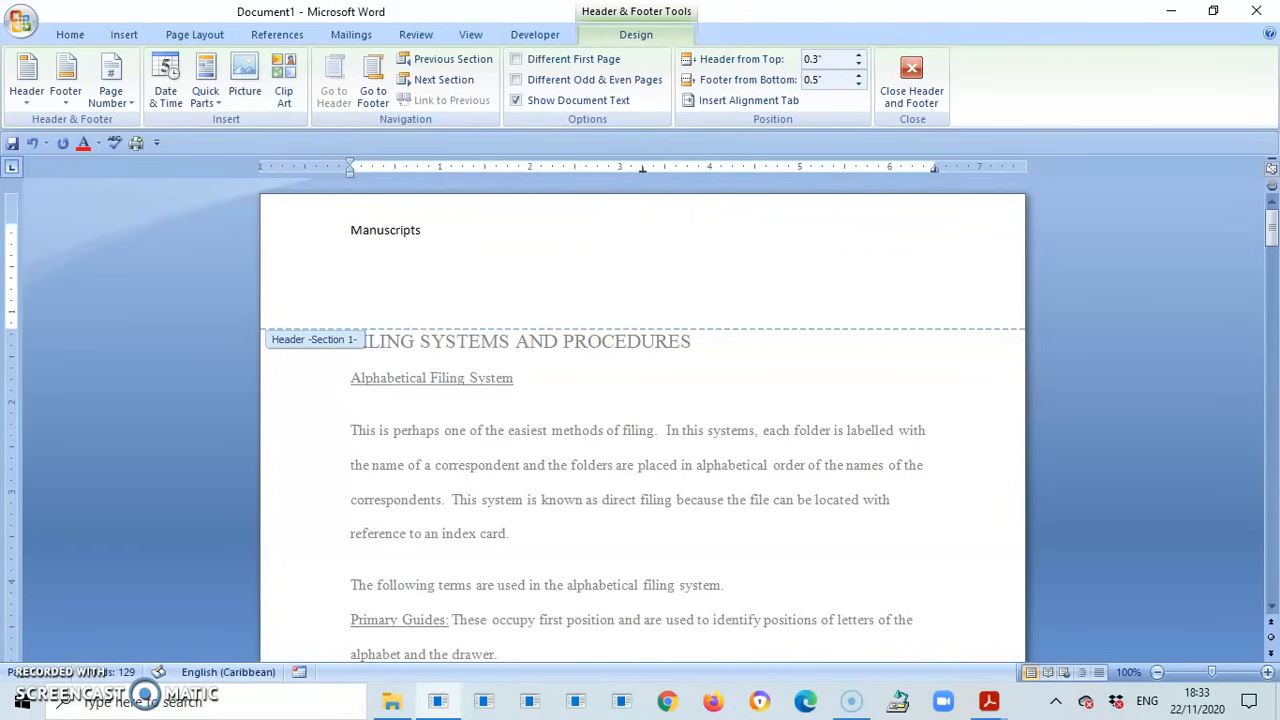
{"action": "left_click", "coordinate": [643, 230]}
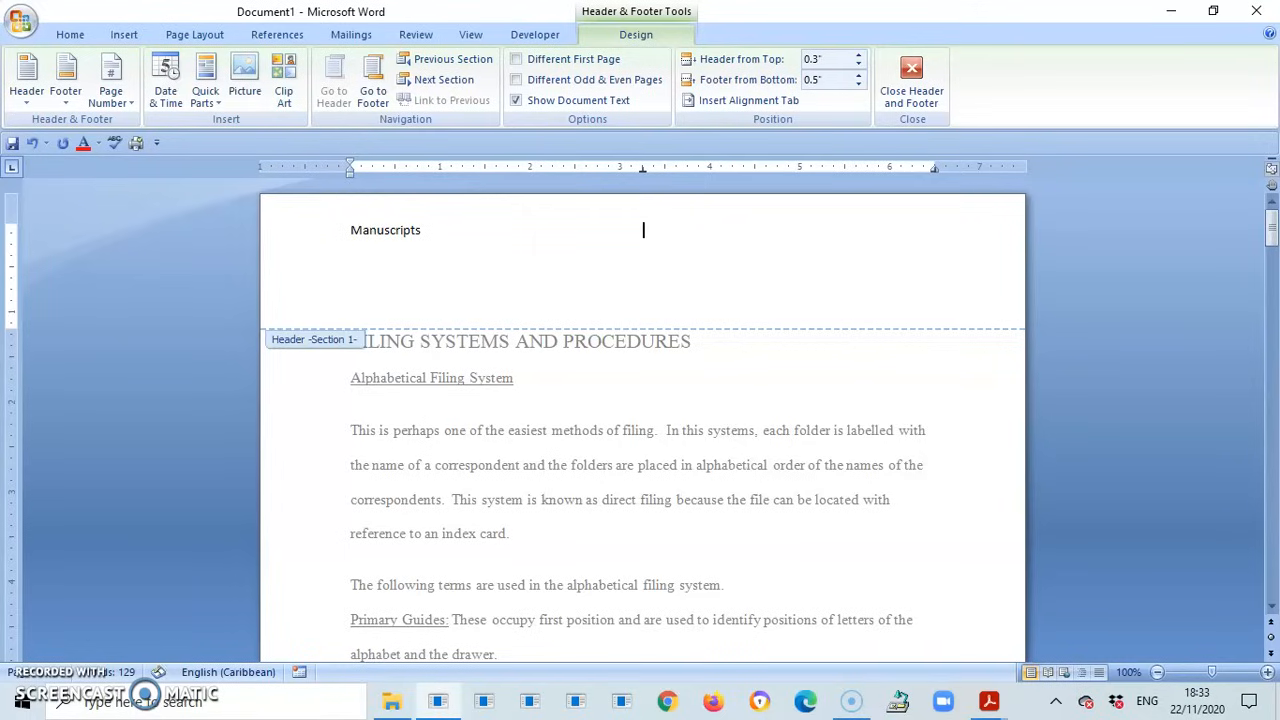
{"action": "left_click", "coordinate": [935, 230]}
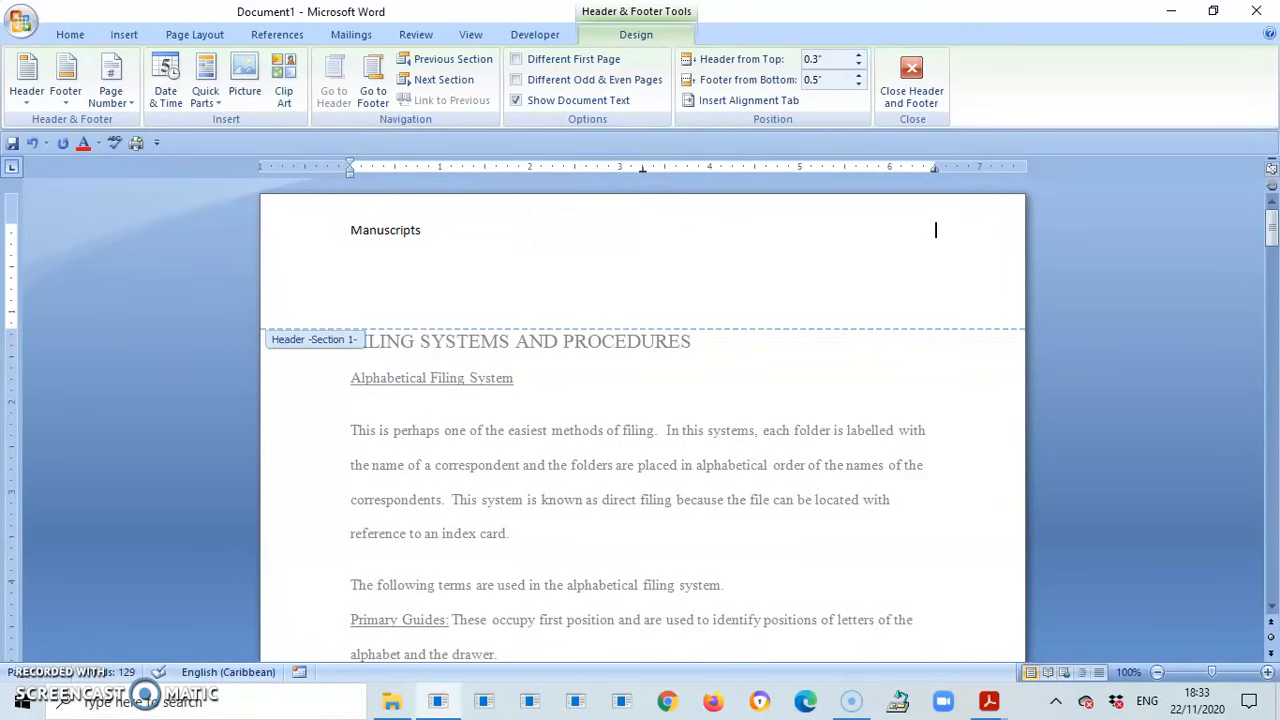
{"action": "type", "text": "Kerry"}
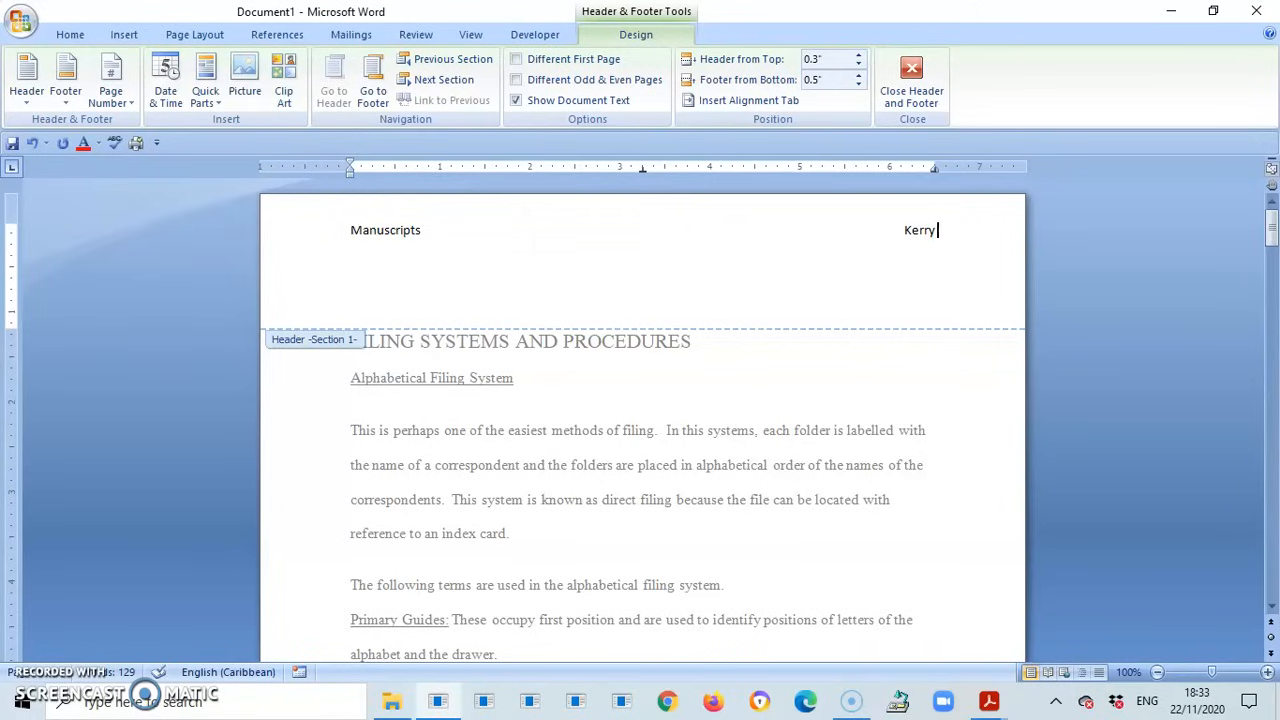
{"action": "type", "text": "Shirley"}
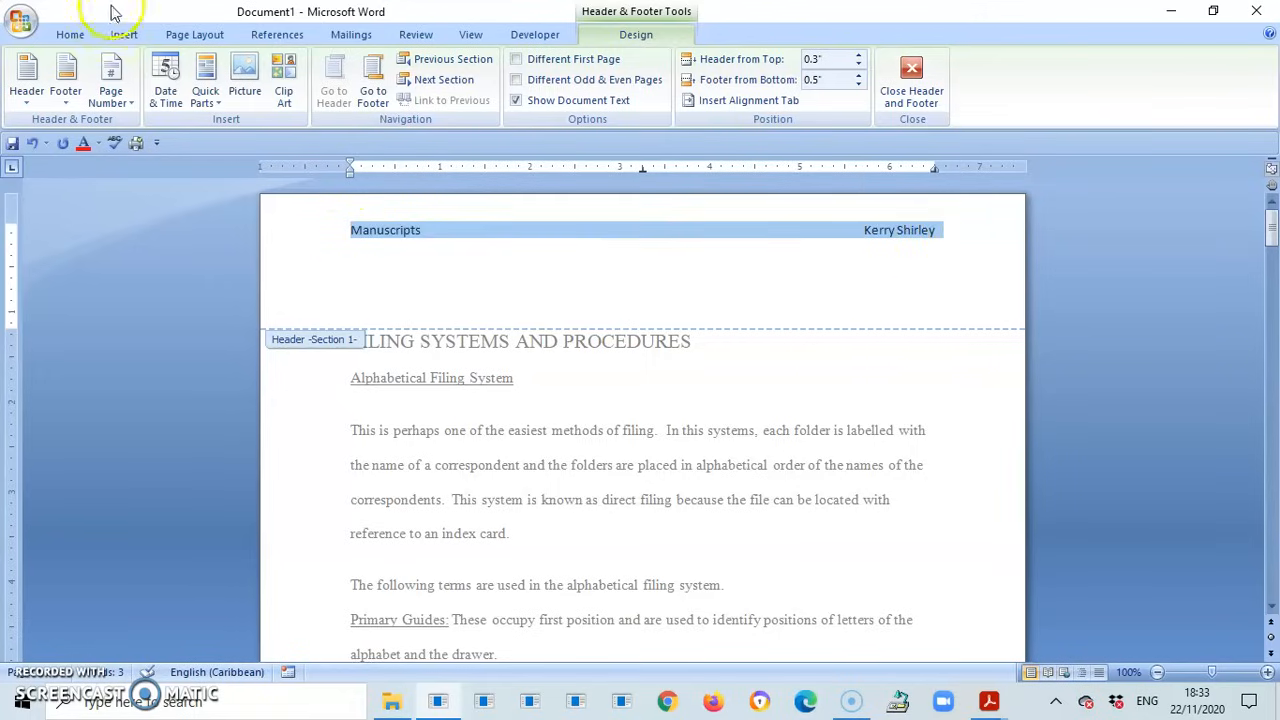
Set the header text to Times New Roman and close the header
{"action": "left_click", "coordinate": [70, 34]}
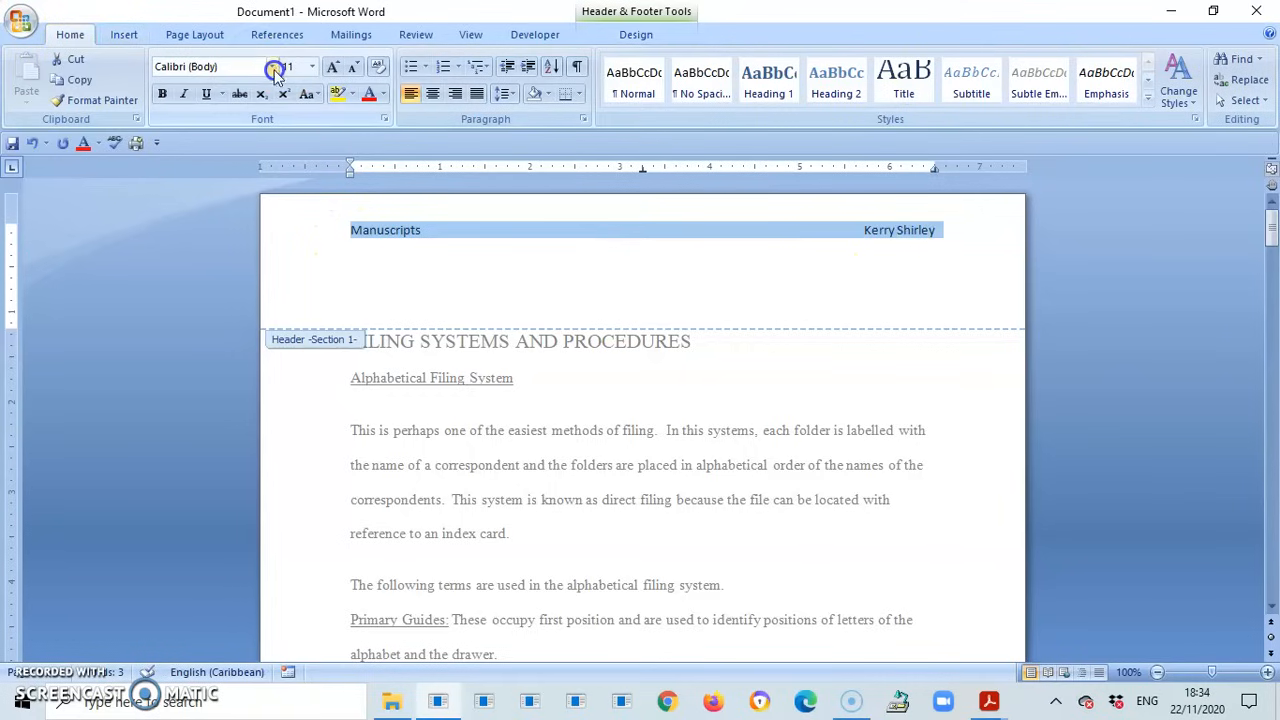
{"action": "left_click", "coordinate": [215, 66]}
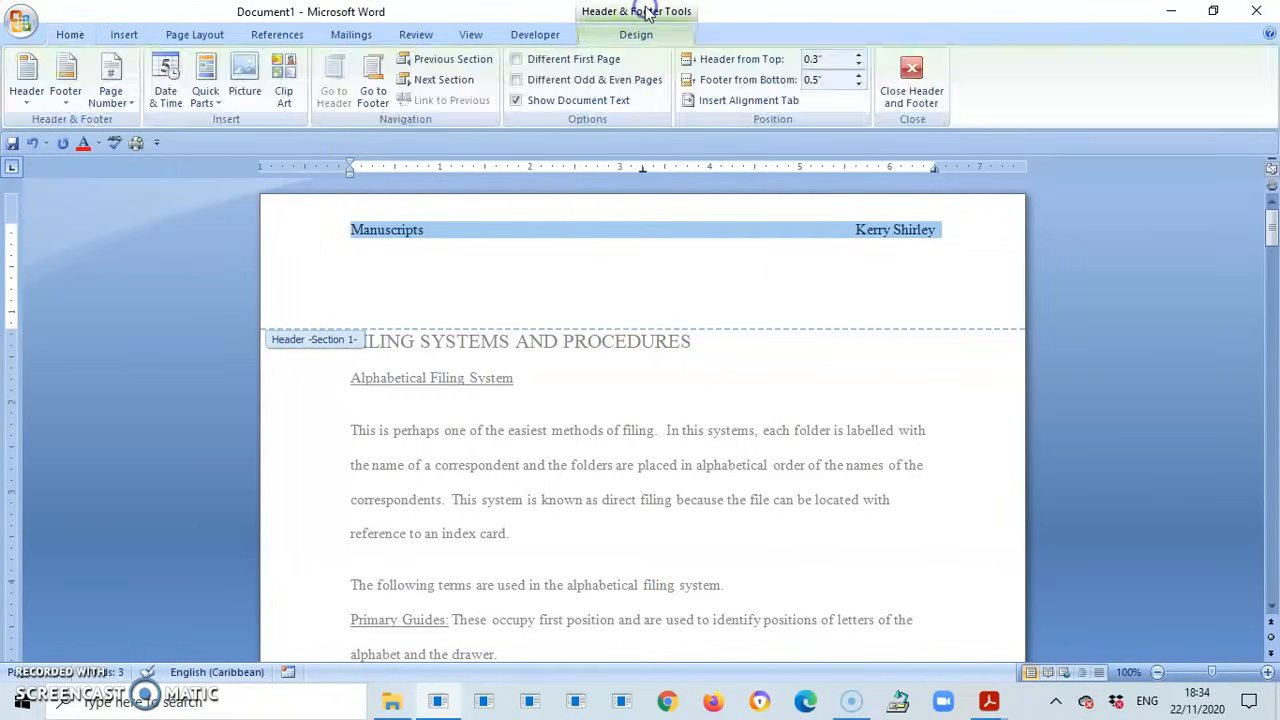
{"action": "mouse_move", "coordinate": [516, 59]}
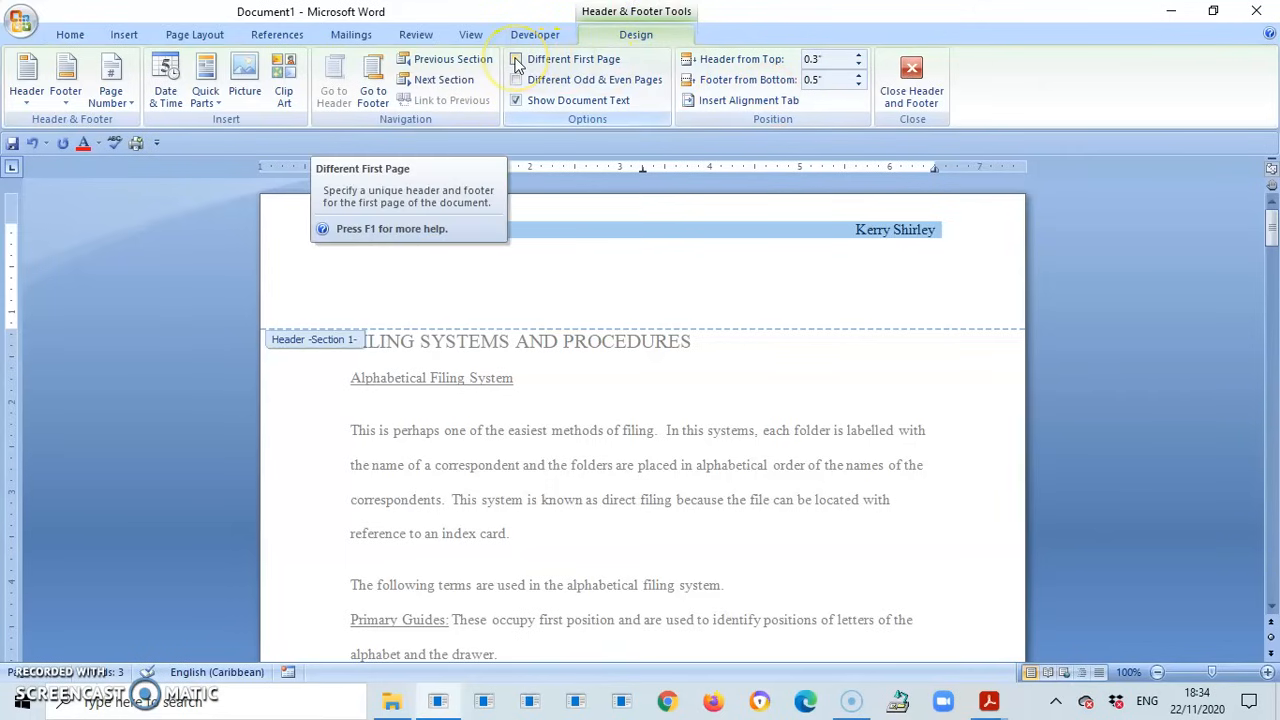
{"action": "left_click", "coordinate": [665, 341]}
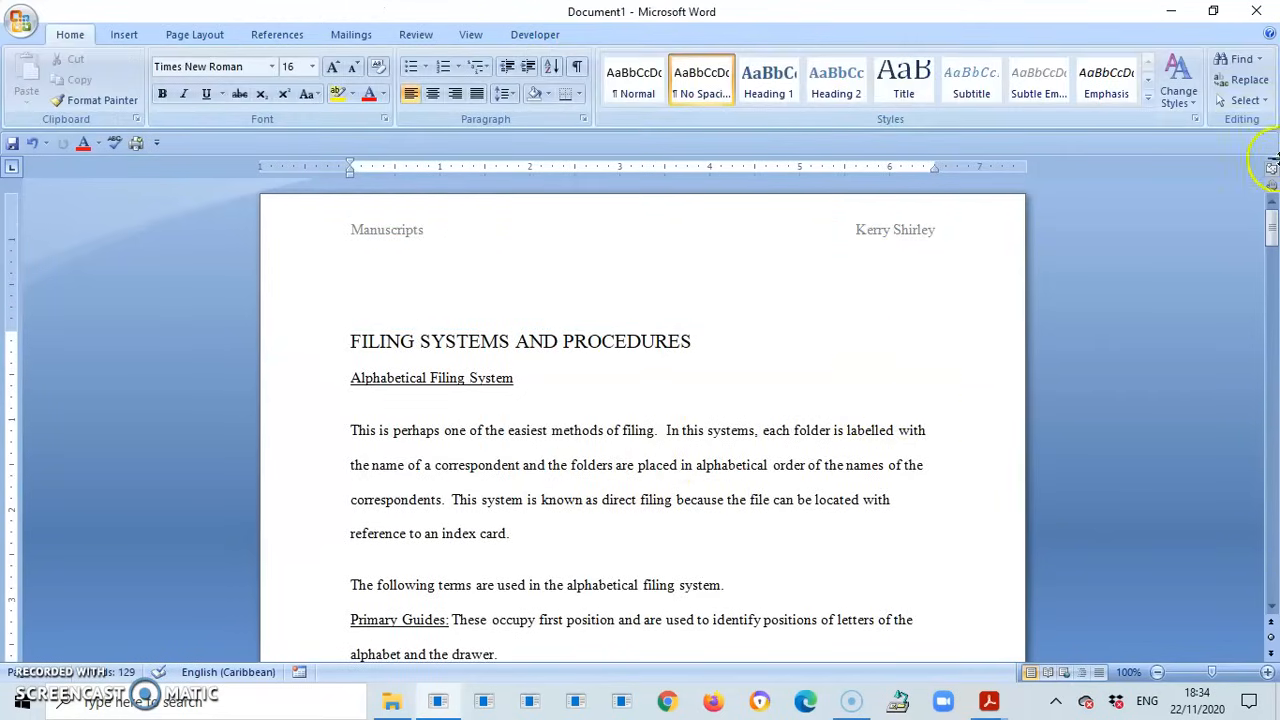
{"action": "scroll", "scroll_direction": "down", "scroll_amount": 3}
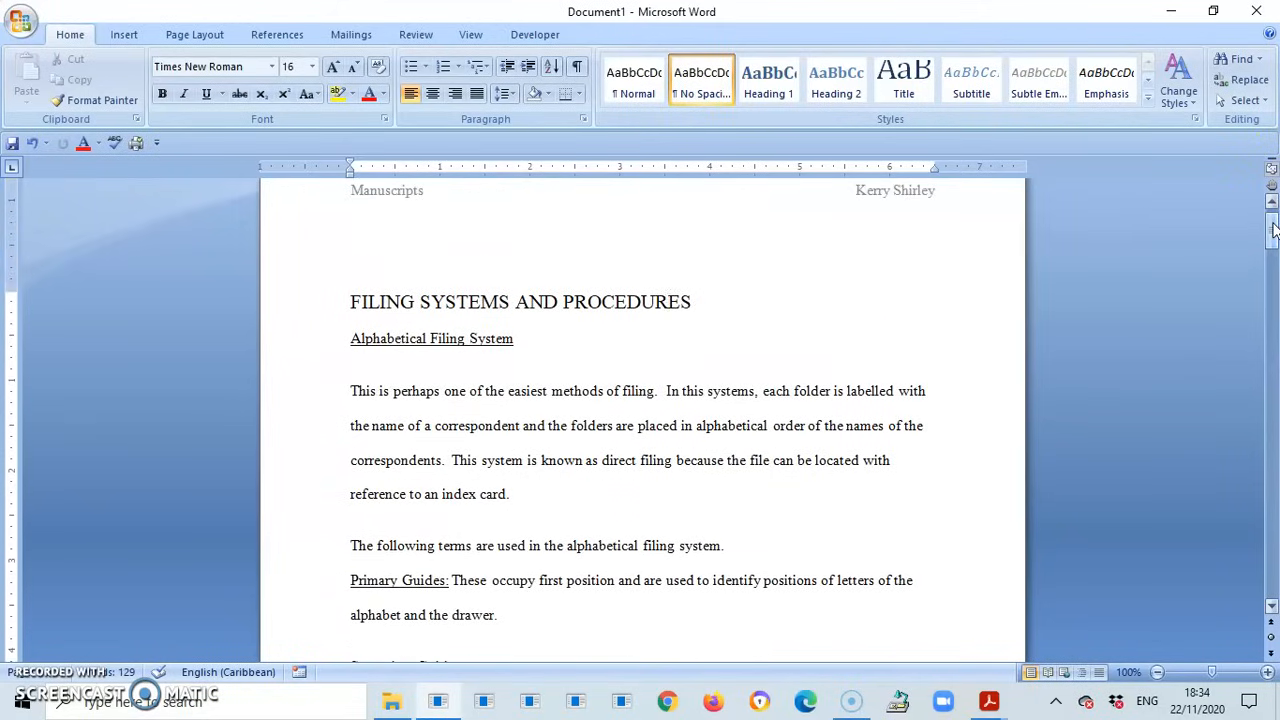
{"action": "left_click", "coordinate": [665, 301]}
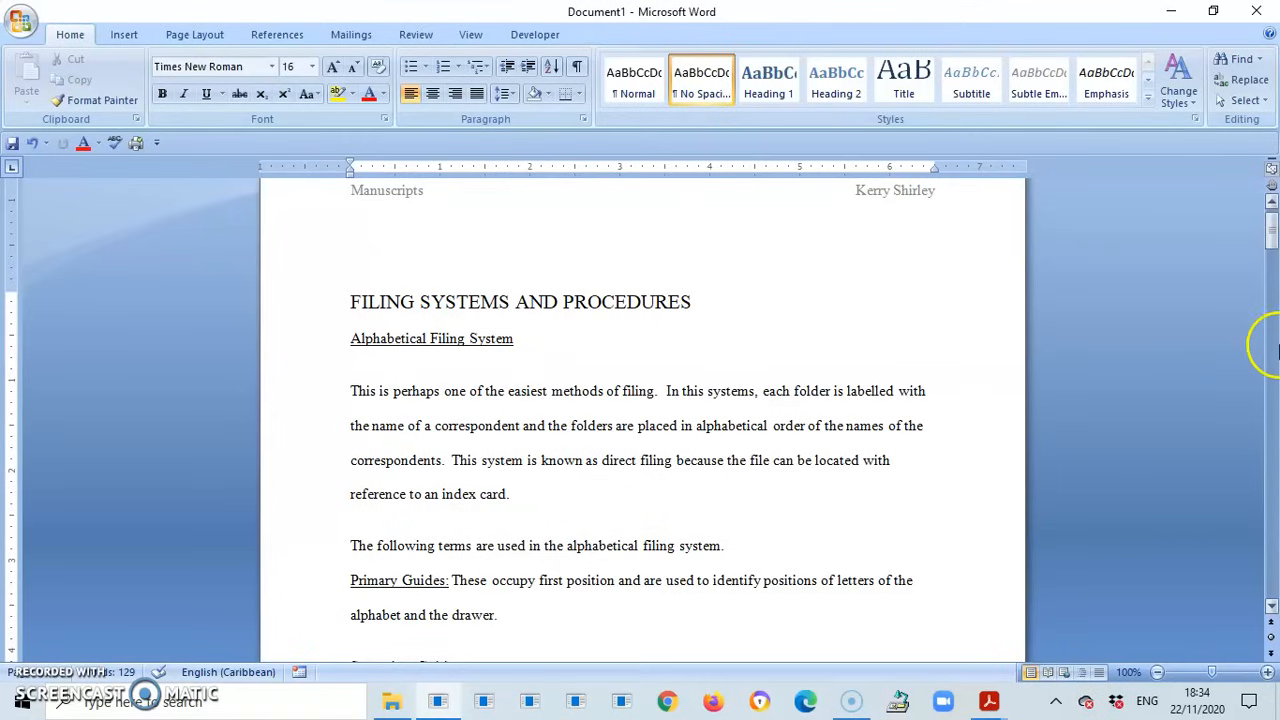
{"action": "mouse_move", "coordinate": [1240, 420]}
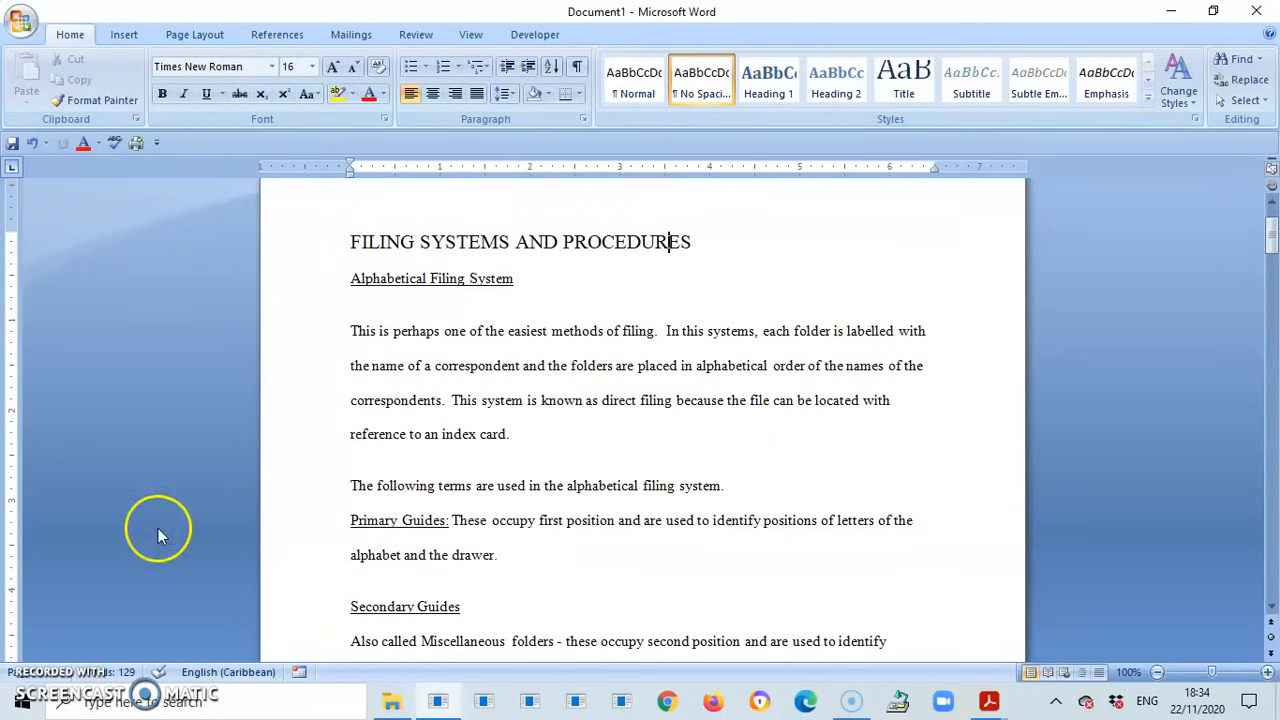
{"action": "mouse_move", "coordinate": [35, 685]}
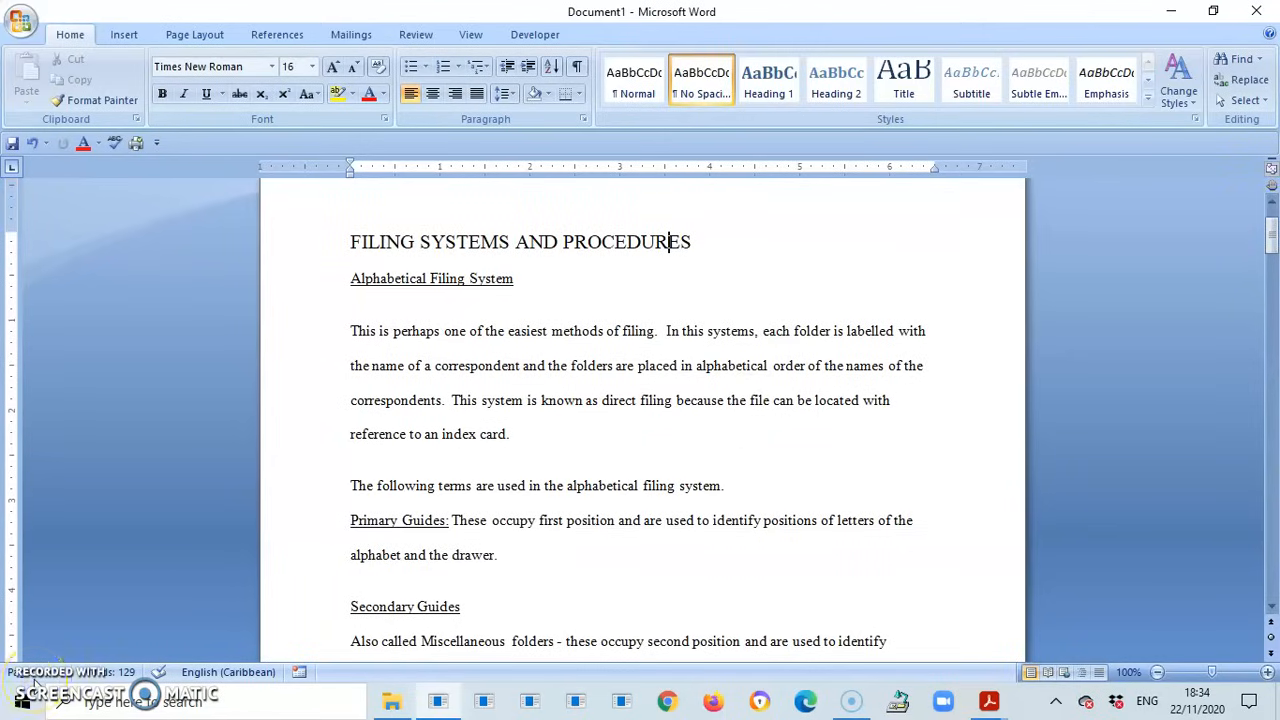